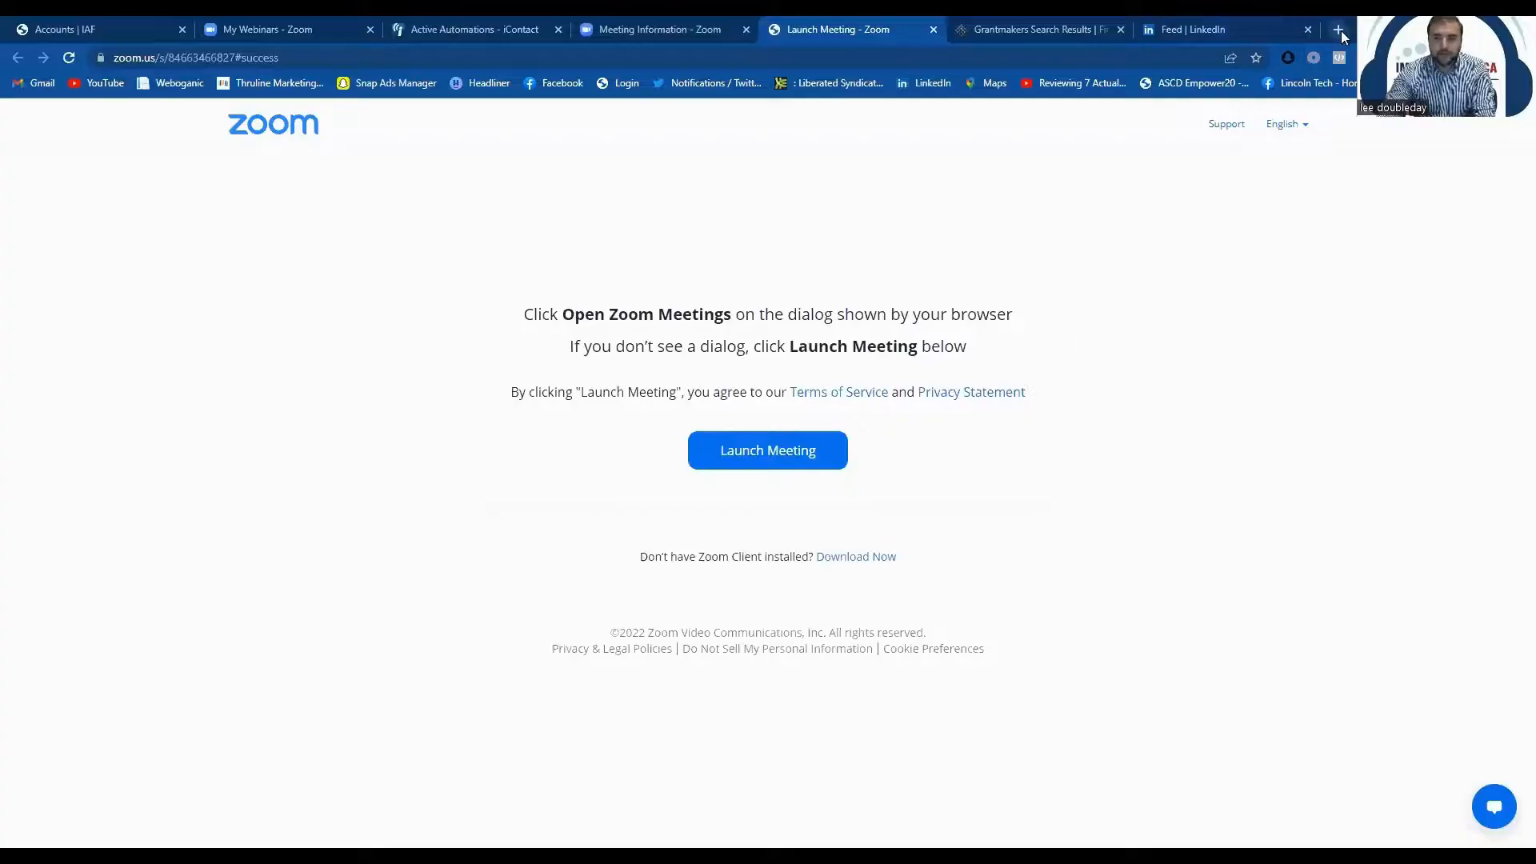
Load imagine-america.org in a new tab and go to Apply for Scholarships.
{"action": "left_click", "coordinate": [1338, 30]}
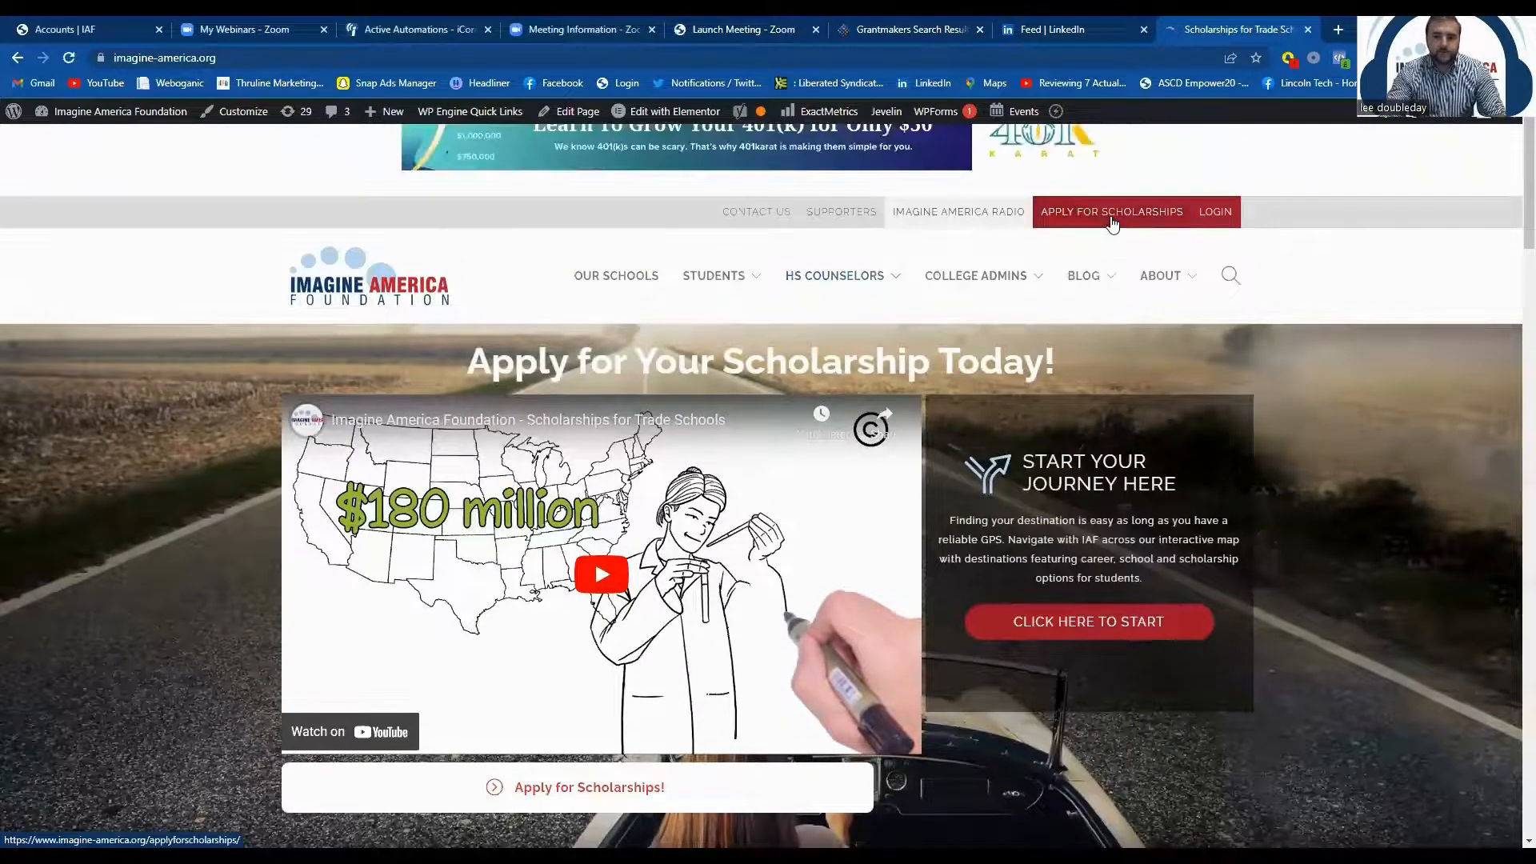
{"action": "mouse_move", "coordinate": [1097, 231]}
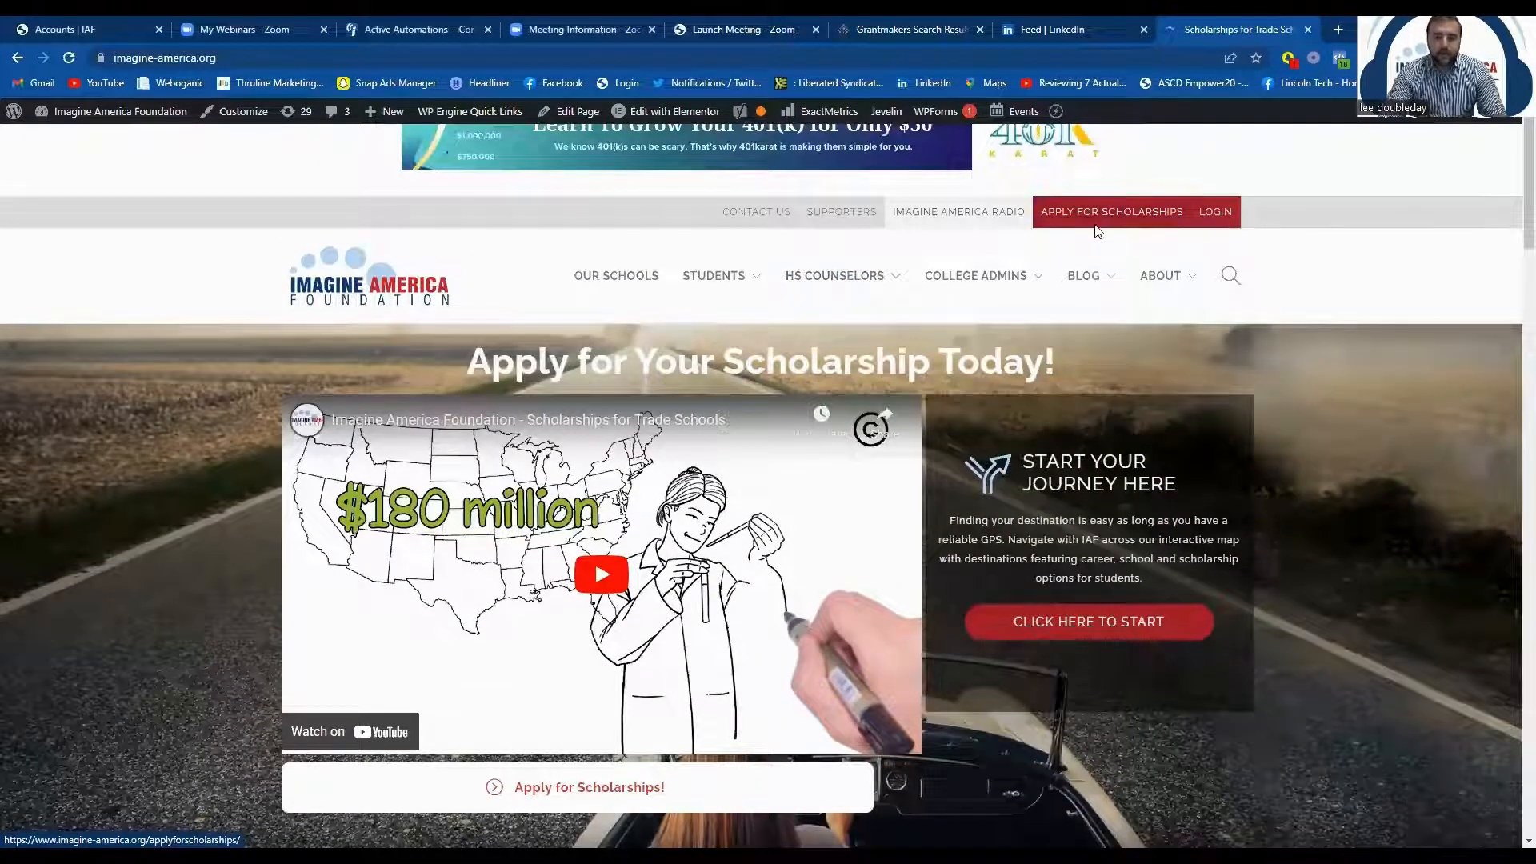
{"action": "left_click", "coordinate": [1111, 211]}
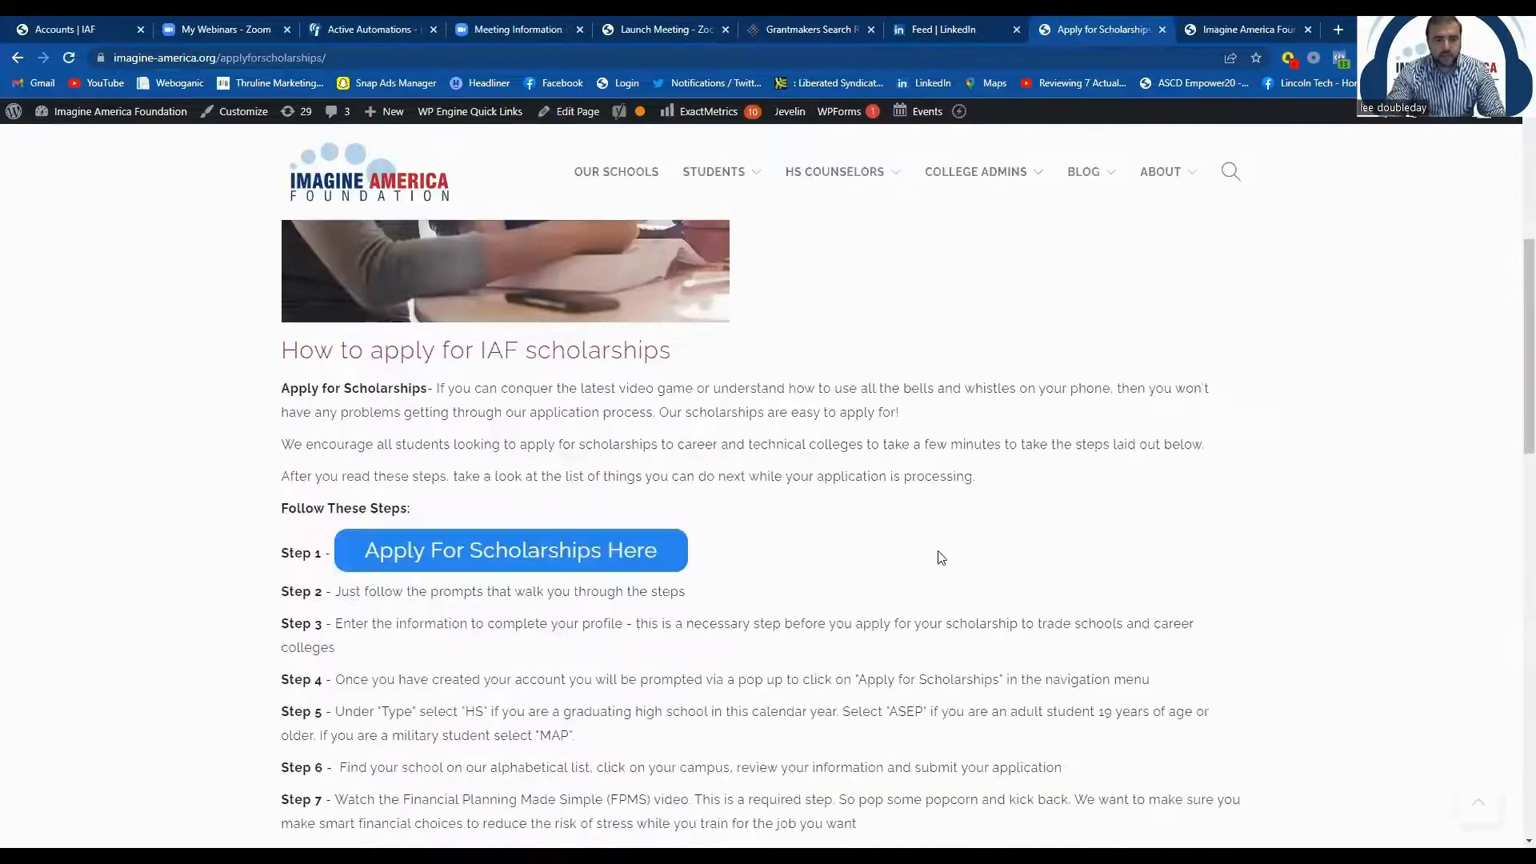
{"action": "mouse_move", "coordinate": [933, 525]}
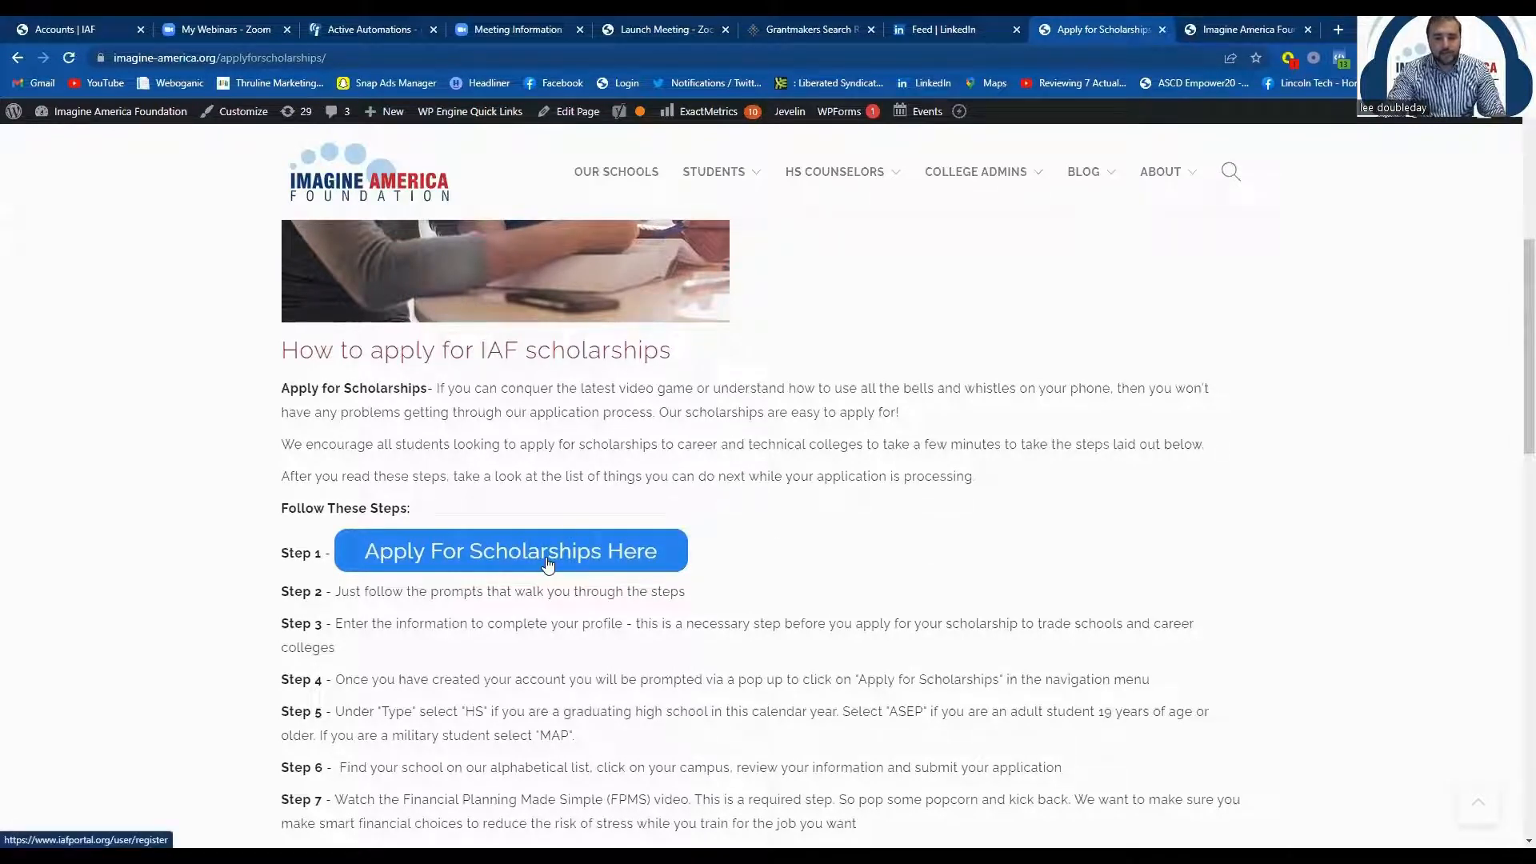
Use the 'Apply For Scholarships Here' button in Step 1 to reach the sign-up form.
{"action": "left_click", "coordinate": [510, 550]}
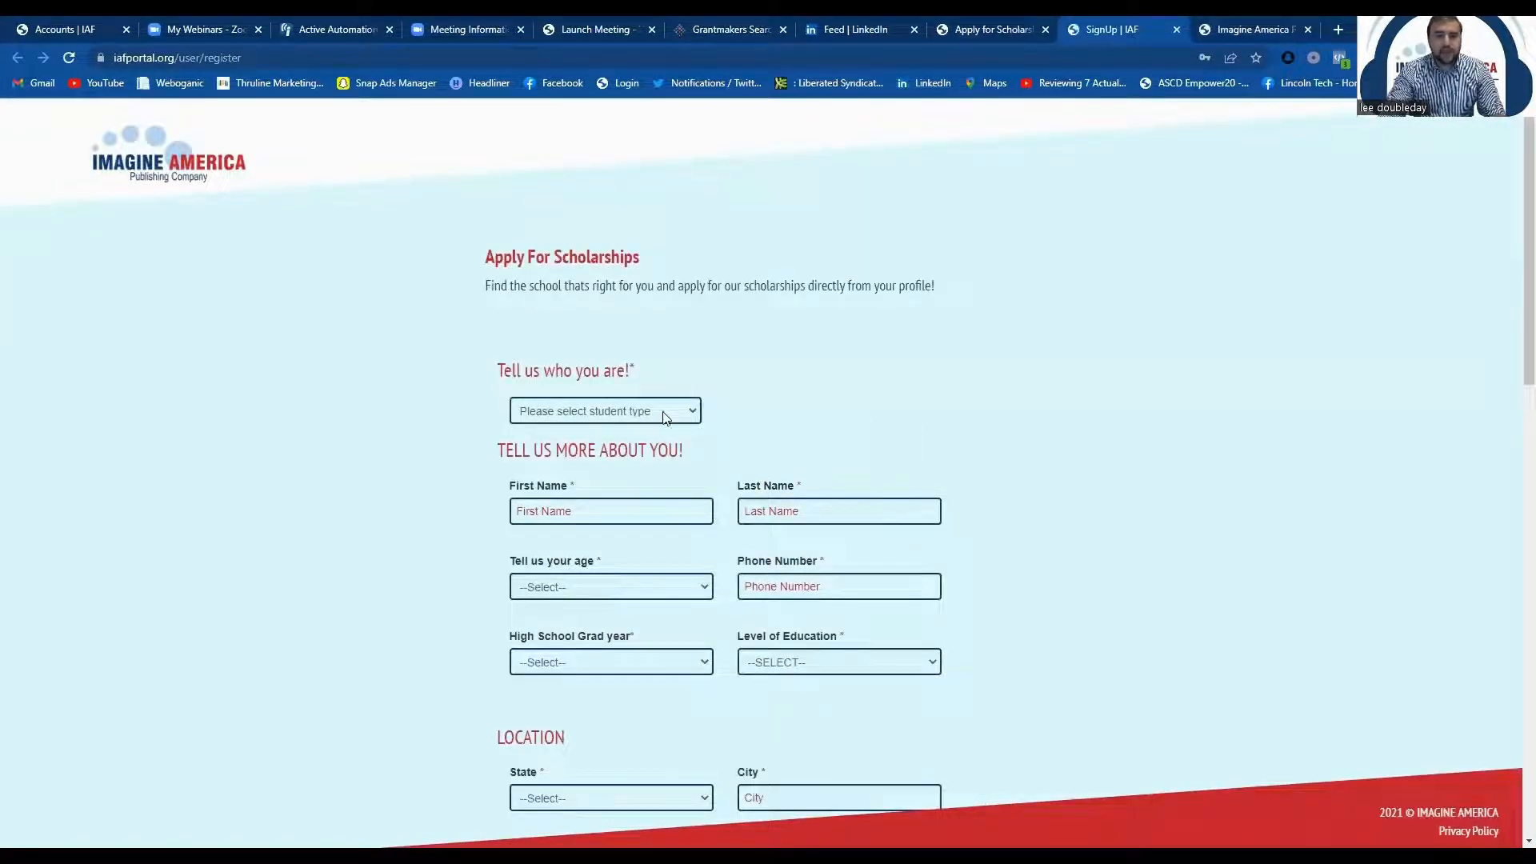
Choose 'I am a 2023 HS senior' as the student type.
{"action": "left_click", "coordinate": [605, 410]}
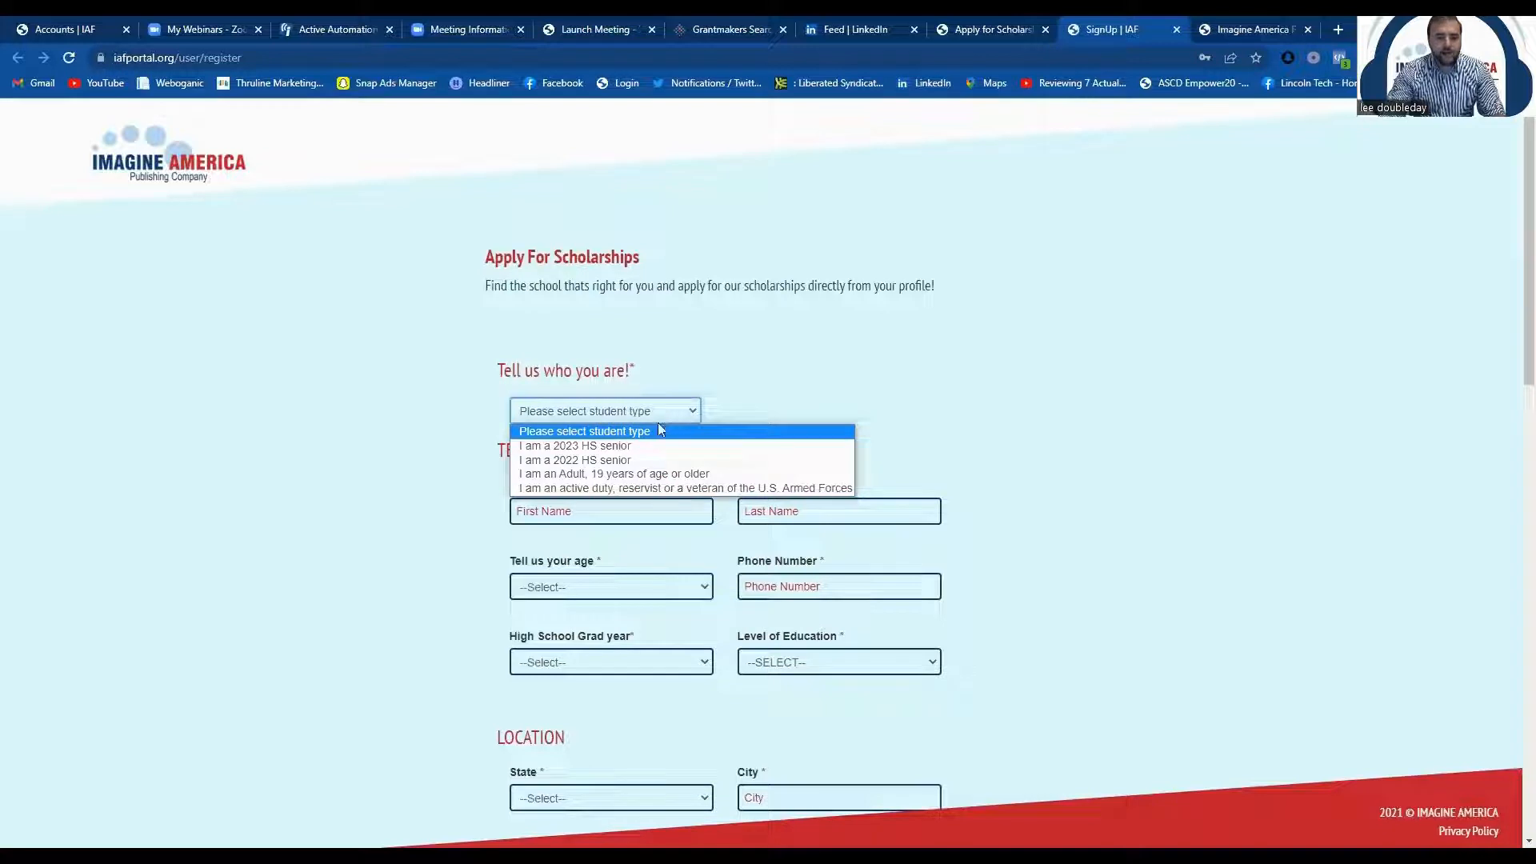
{"action": "mouse_move", "coordinate": [654, 449]}
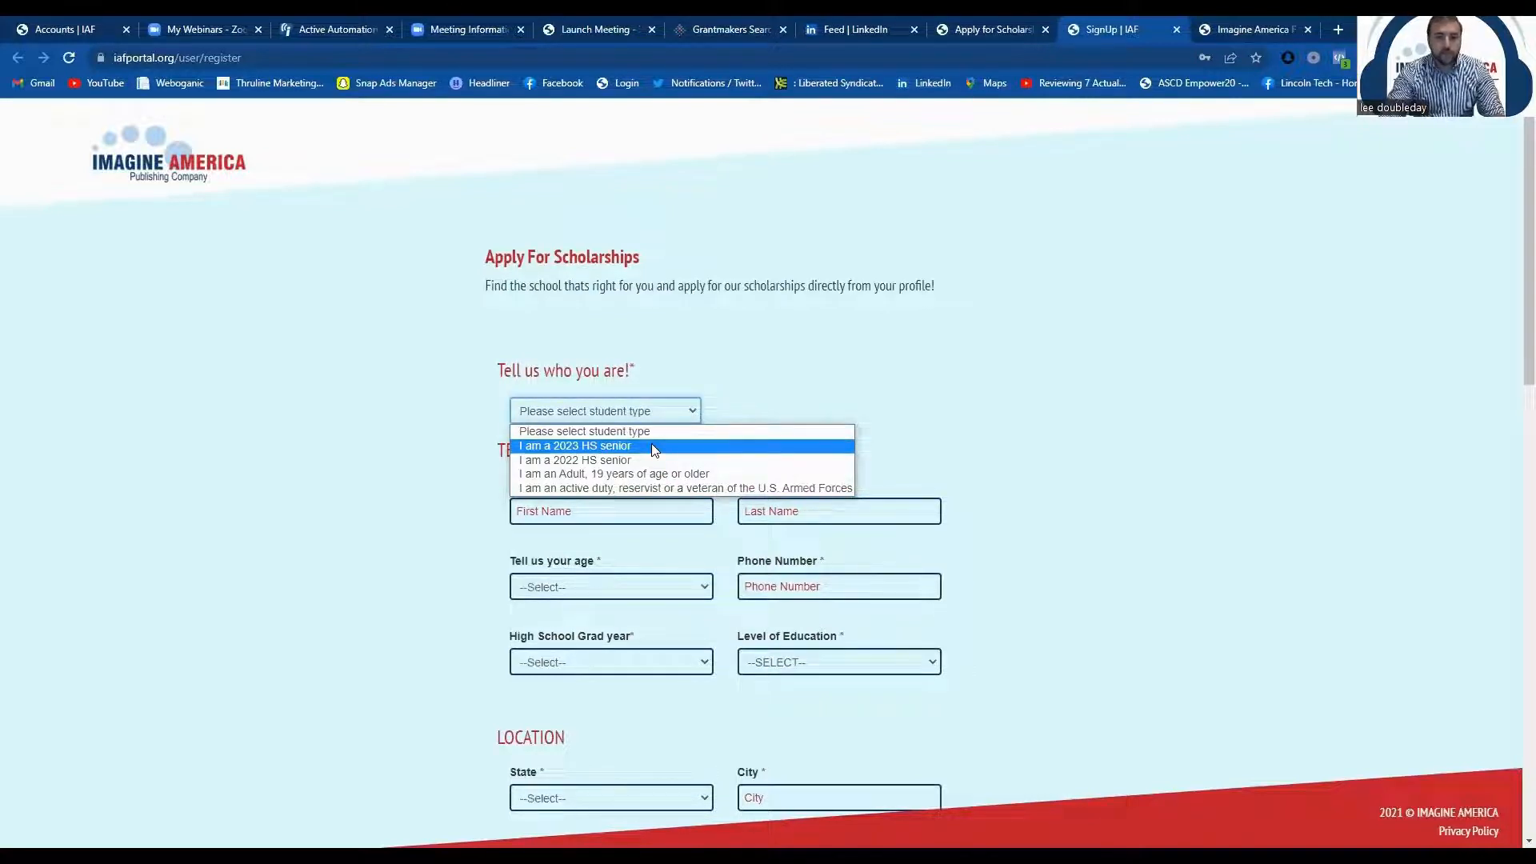
{"action": "mouse_move", "coordinate": [700, 480]}
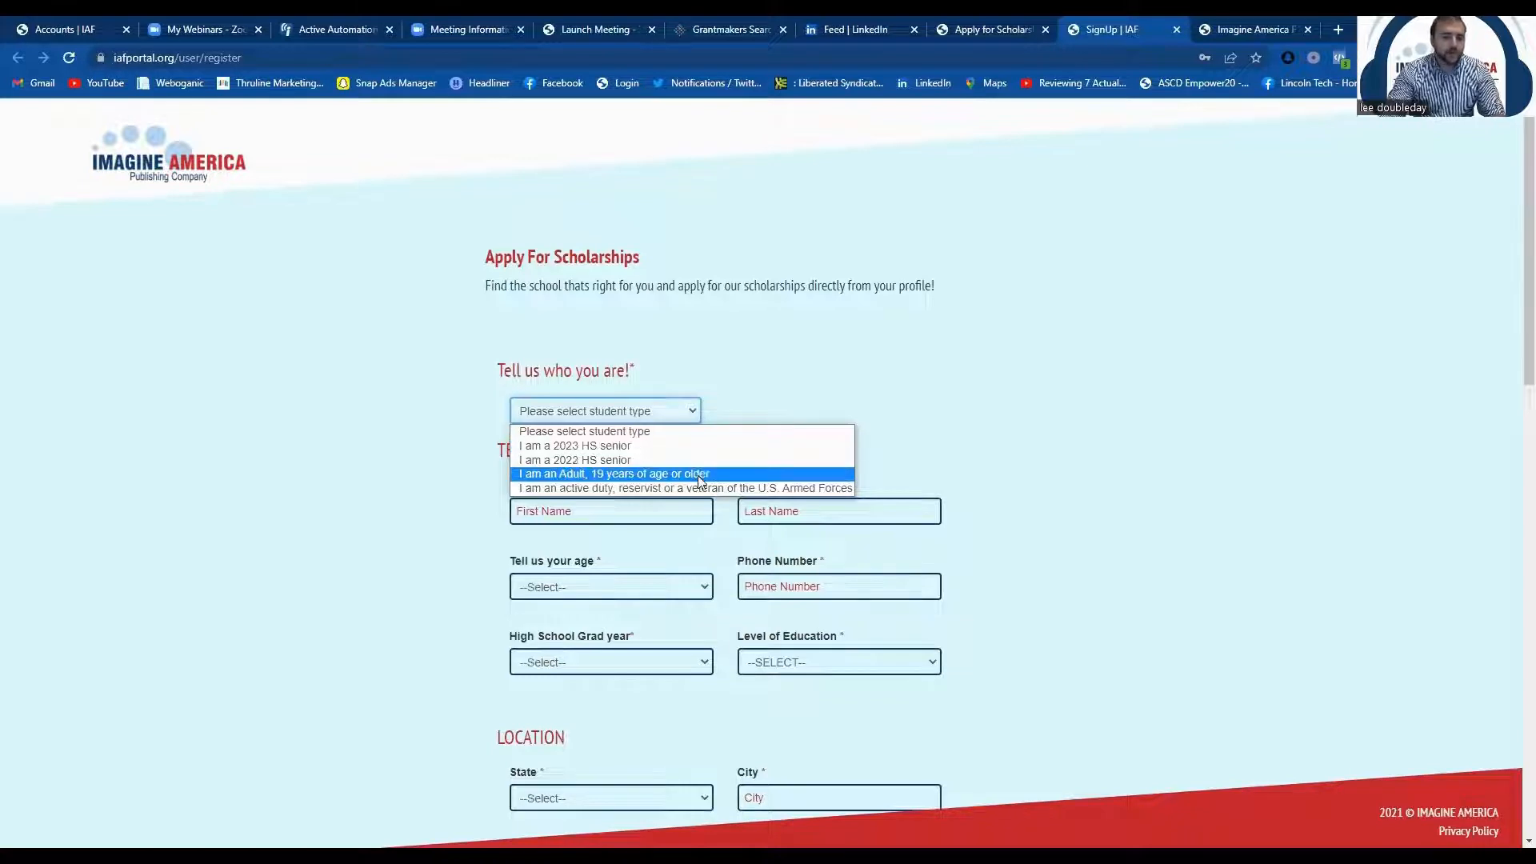
{"action": "mouse_move", "coordinate": [644, 461]}
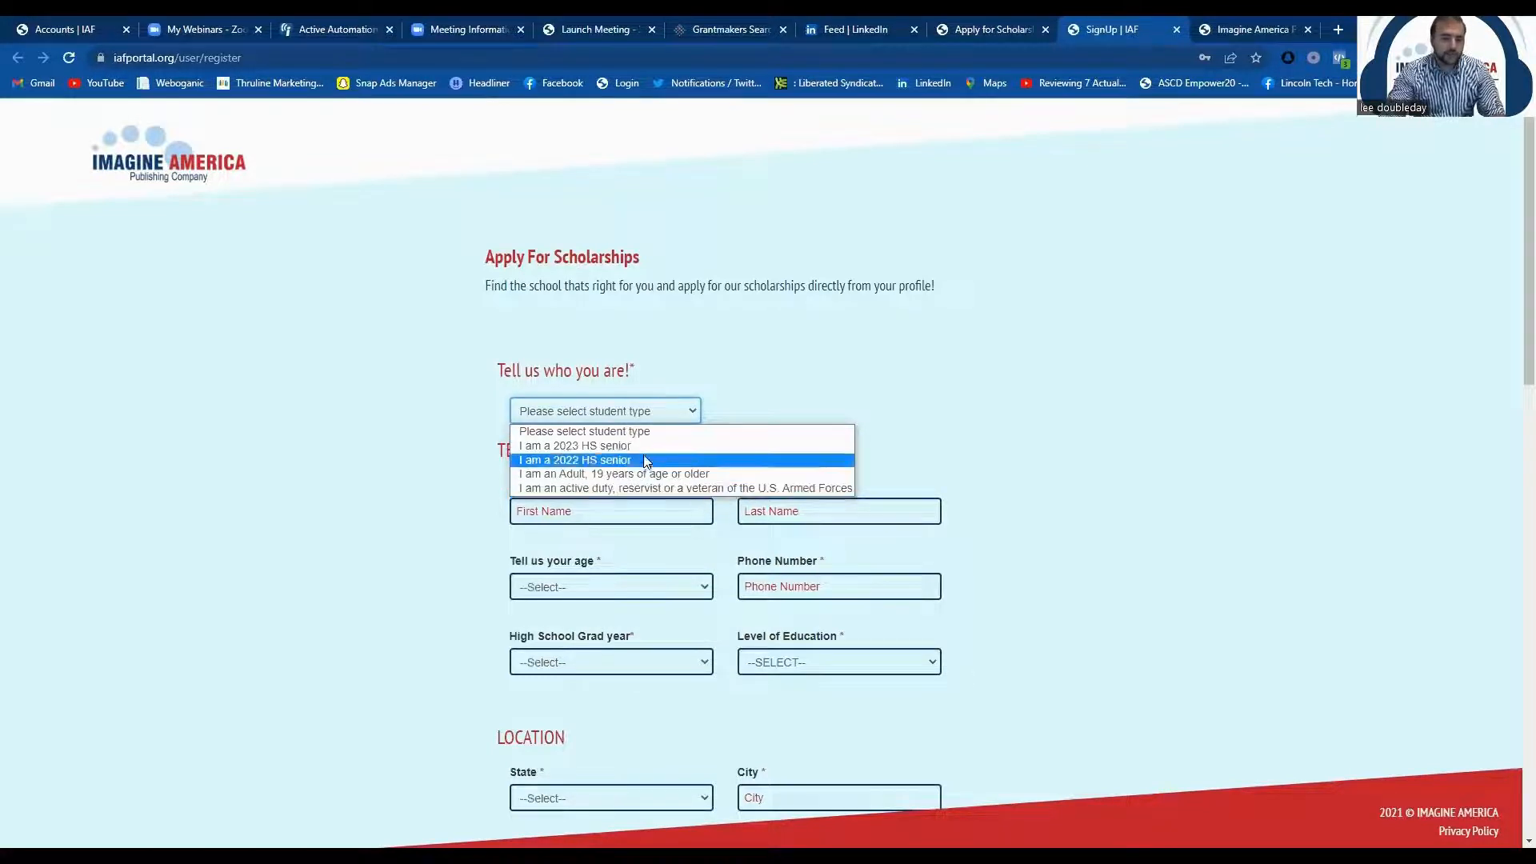
{"action": "mouse_move", "coordinate": [637, 446]}
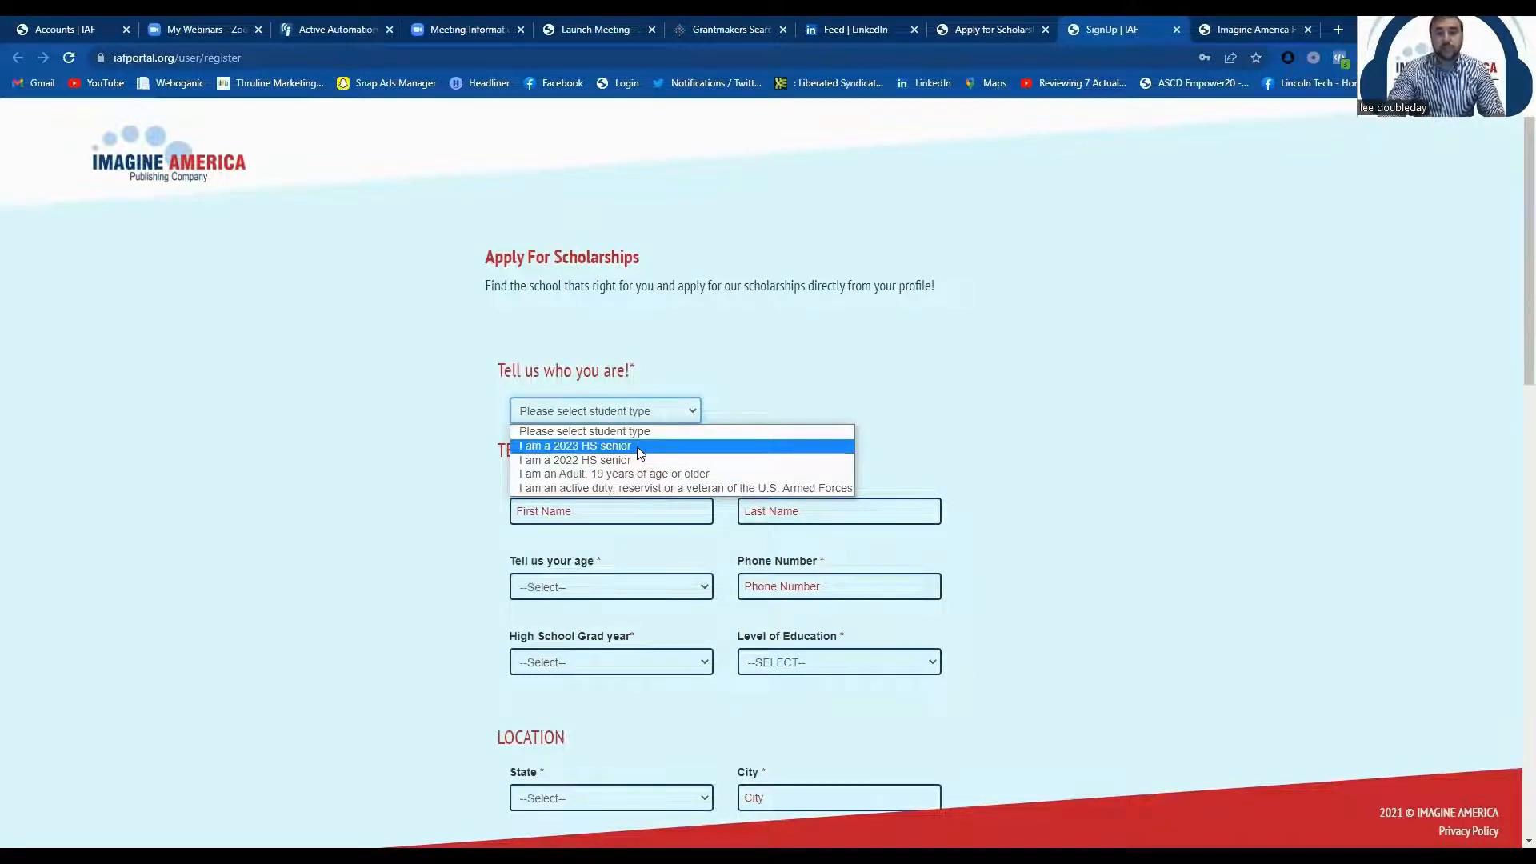
{"action": "left_click", "coordinate": [574, 446]}
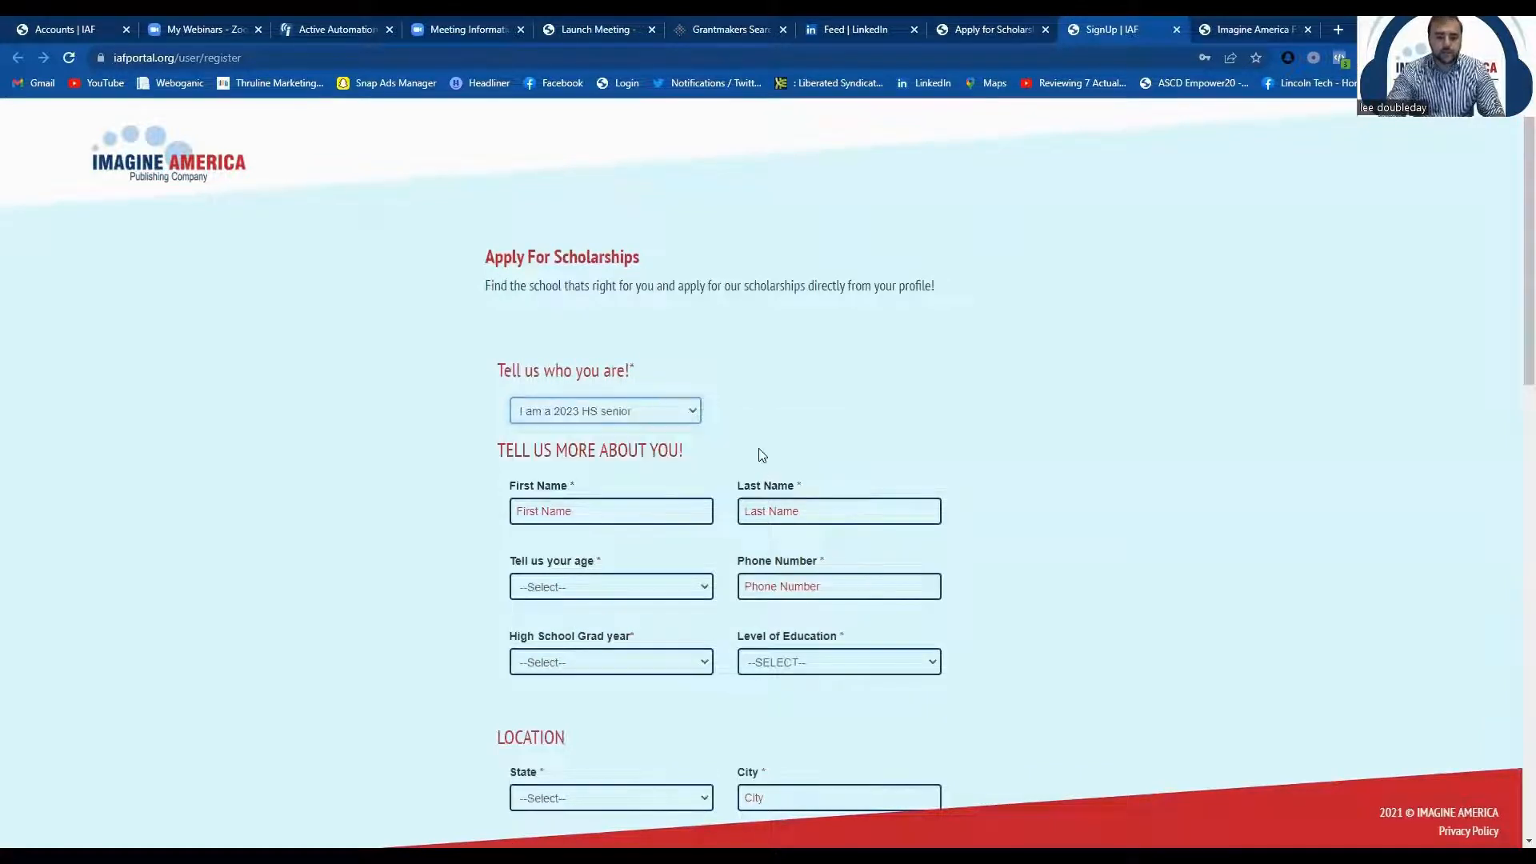
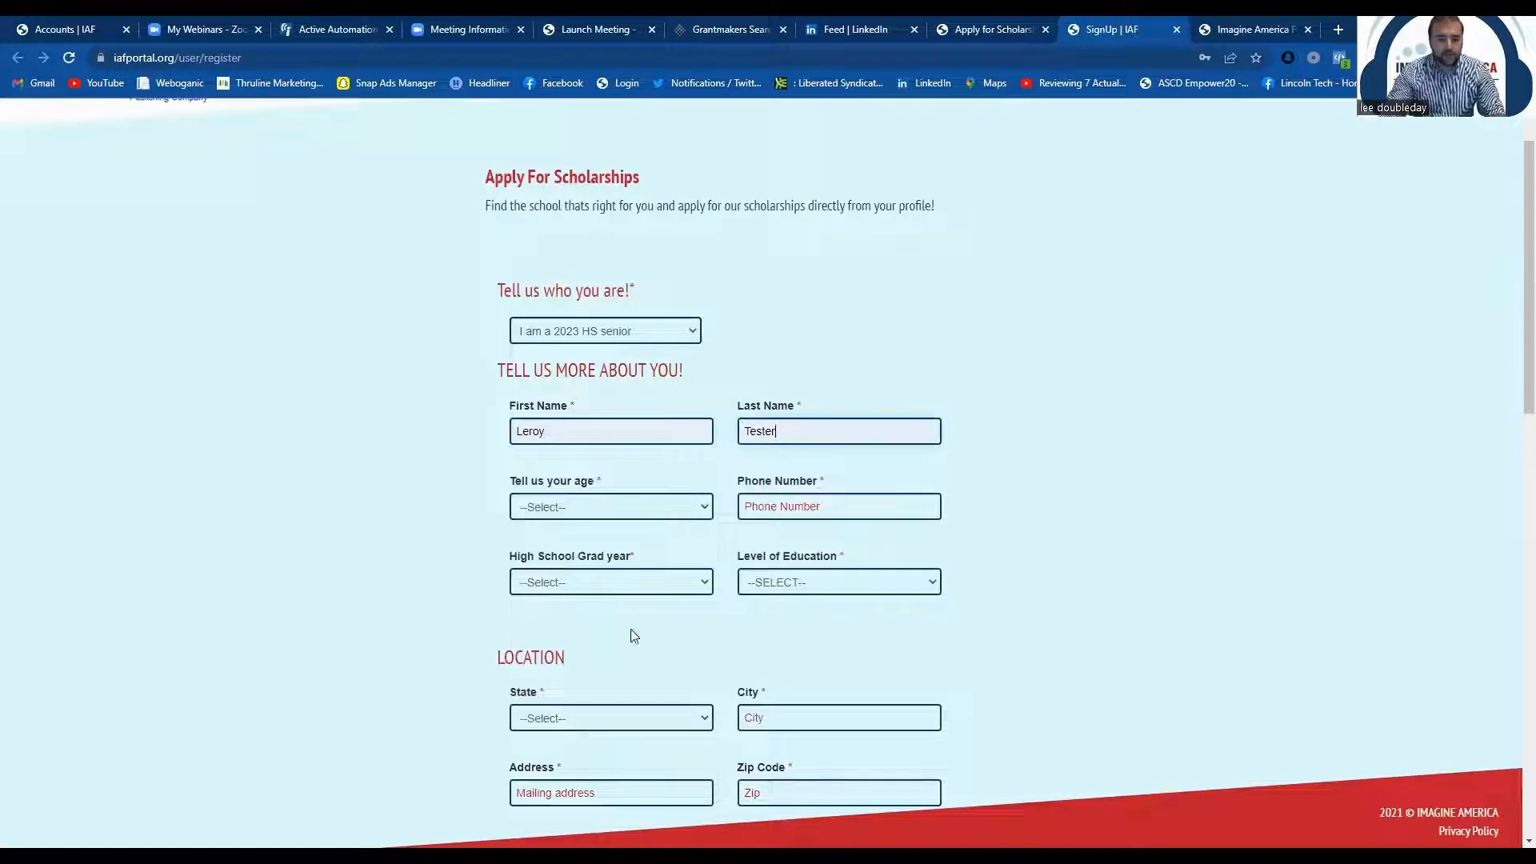
{"action": "left_click", "coordinate": [611, 507]}
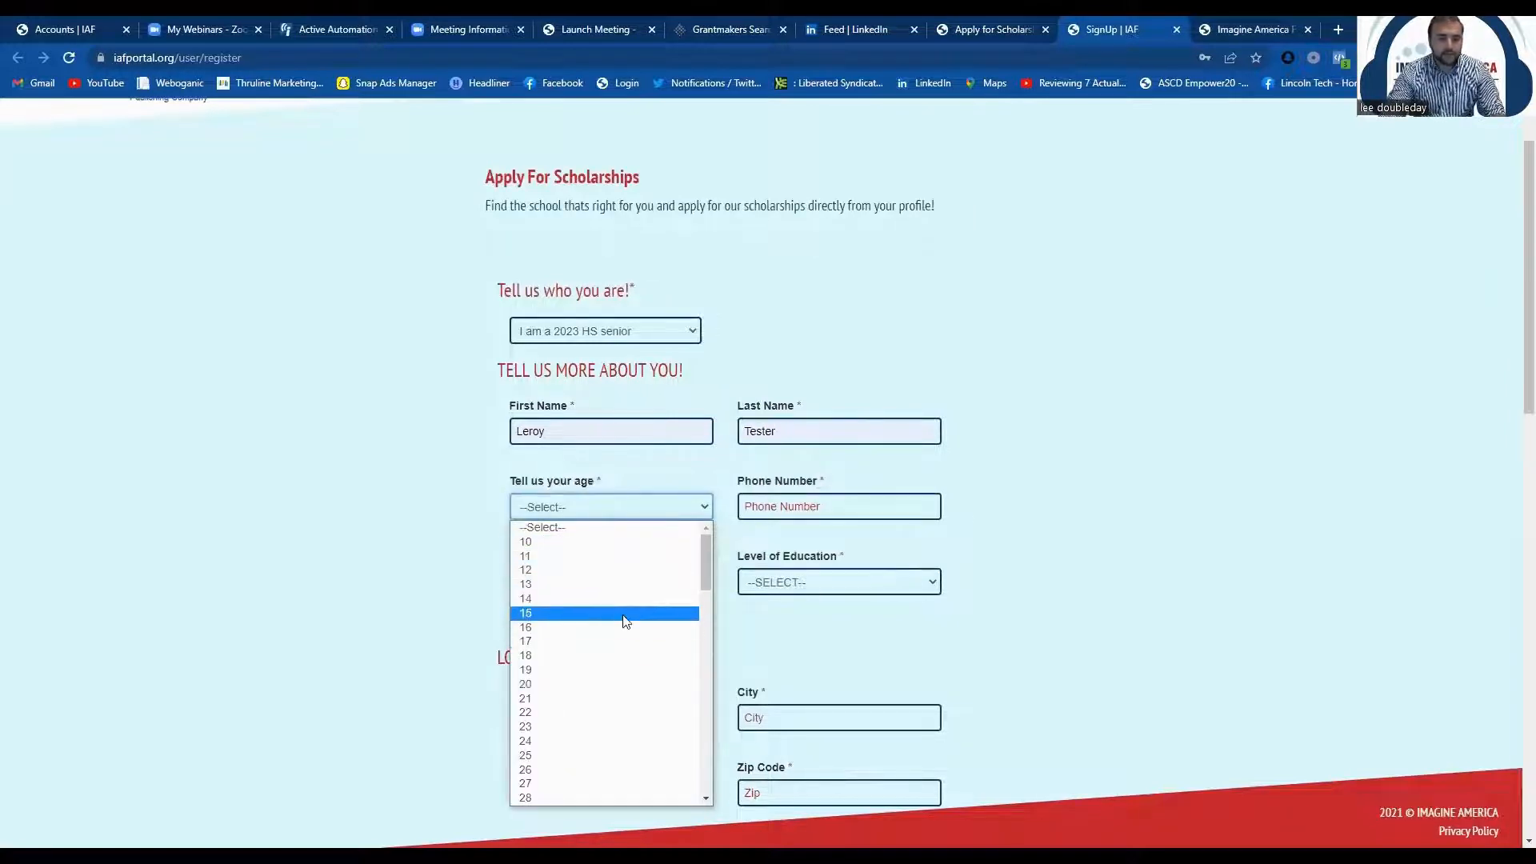
{"action": "left_click", "coordinate": [525, 711]}
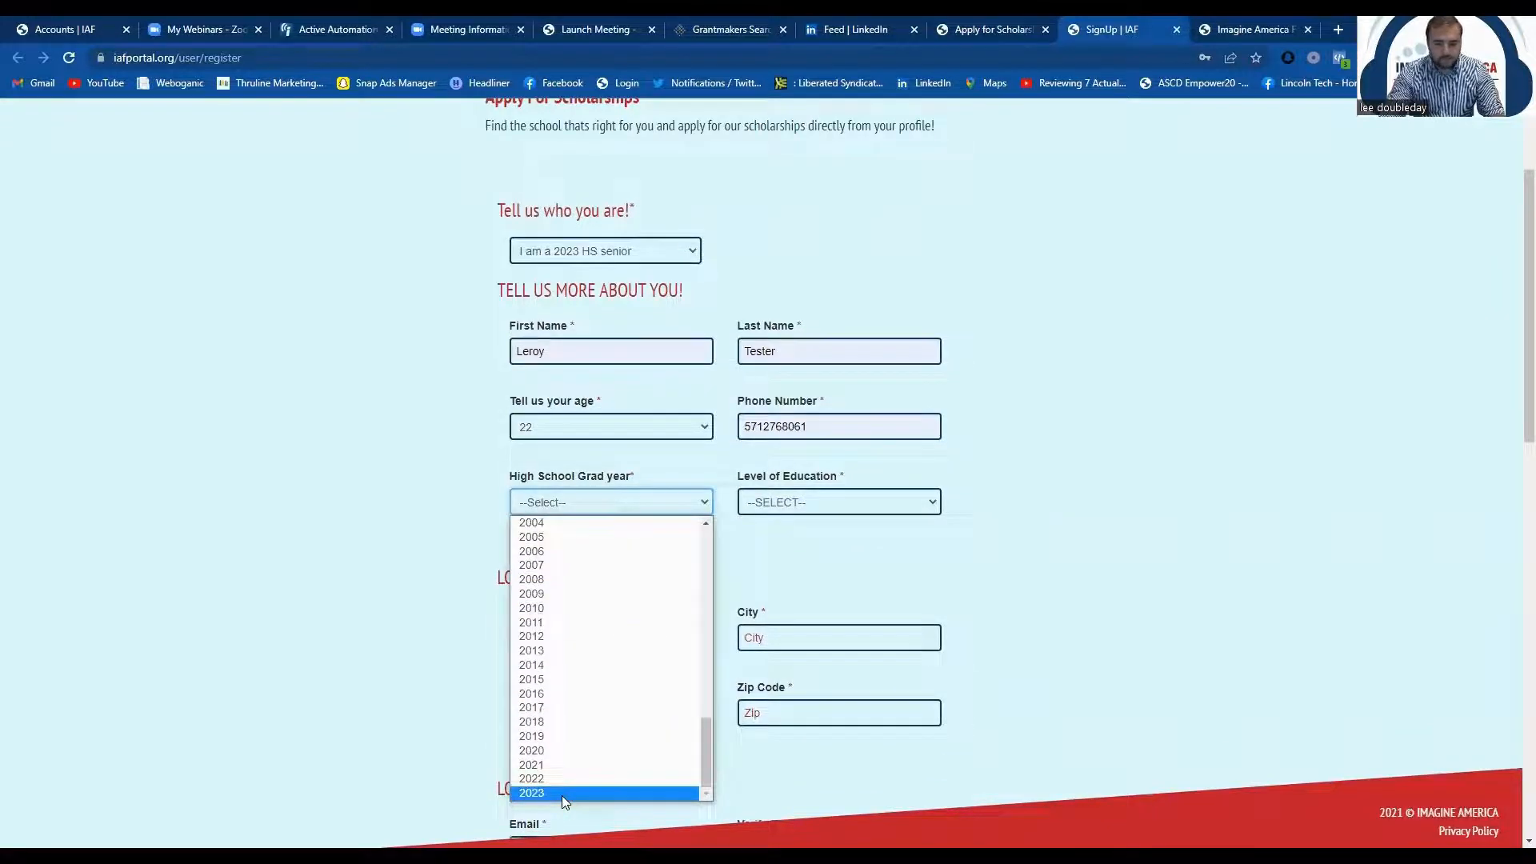
{"action": "left_click", "coordinate": [532, 793]}
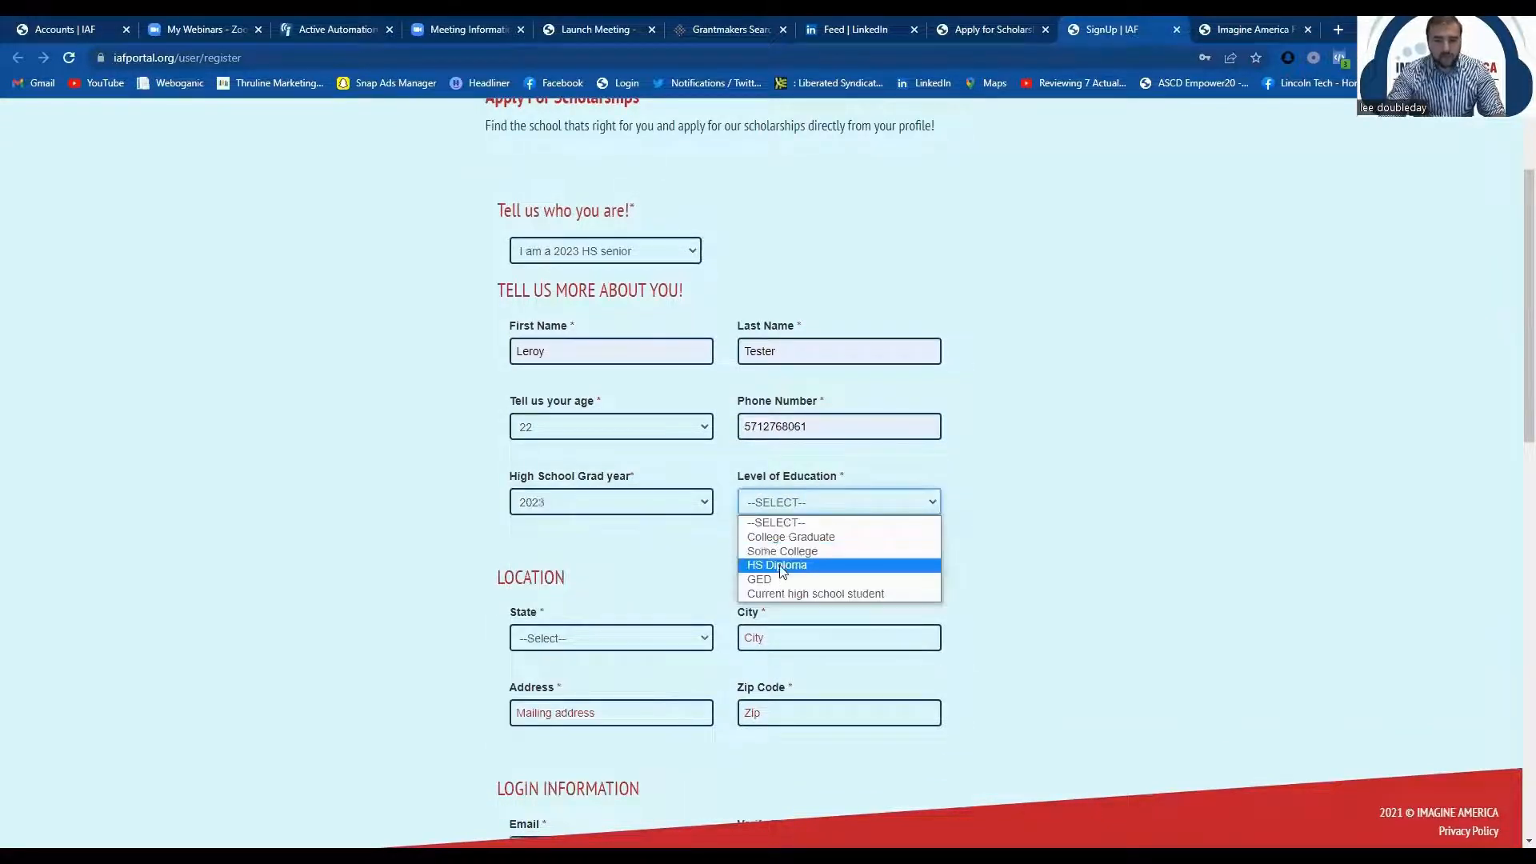
Set Level of Education to 'Current high school student'.
{"action": "left_click", "coordinate": [776, 565]}
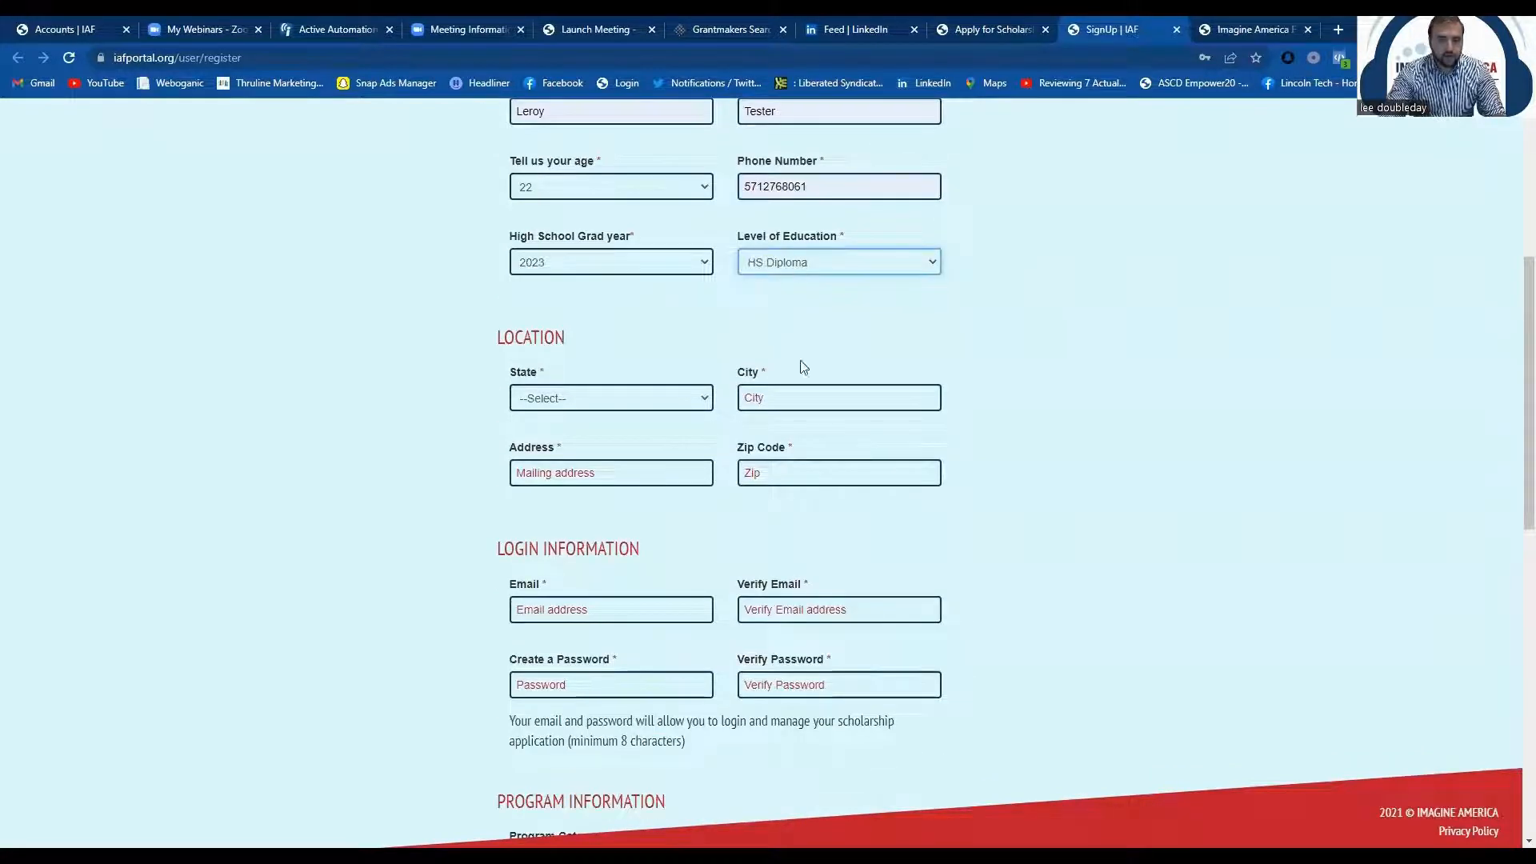
{"action": "left_click", "coordinate": [838, 262]}
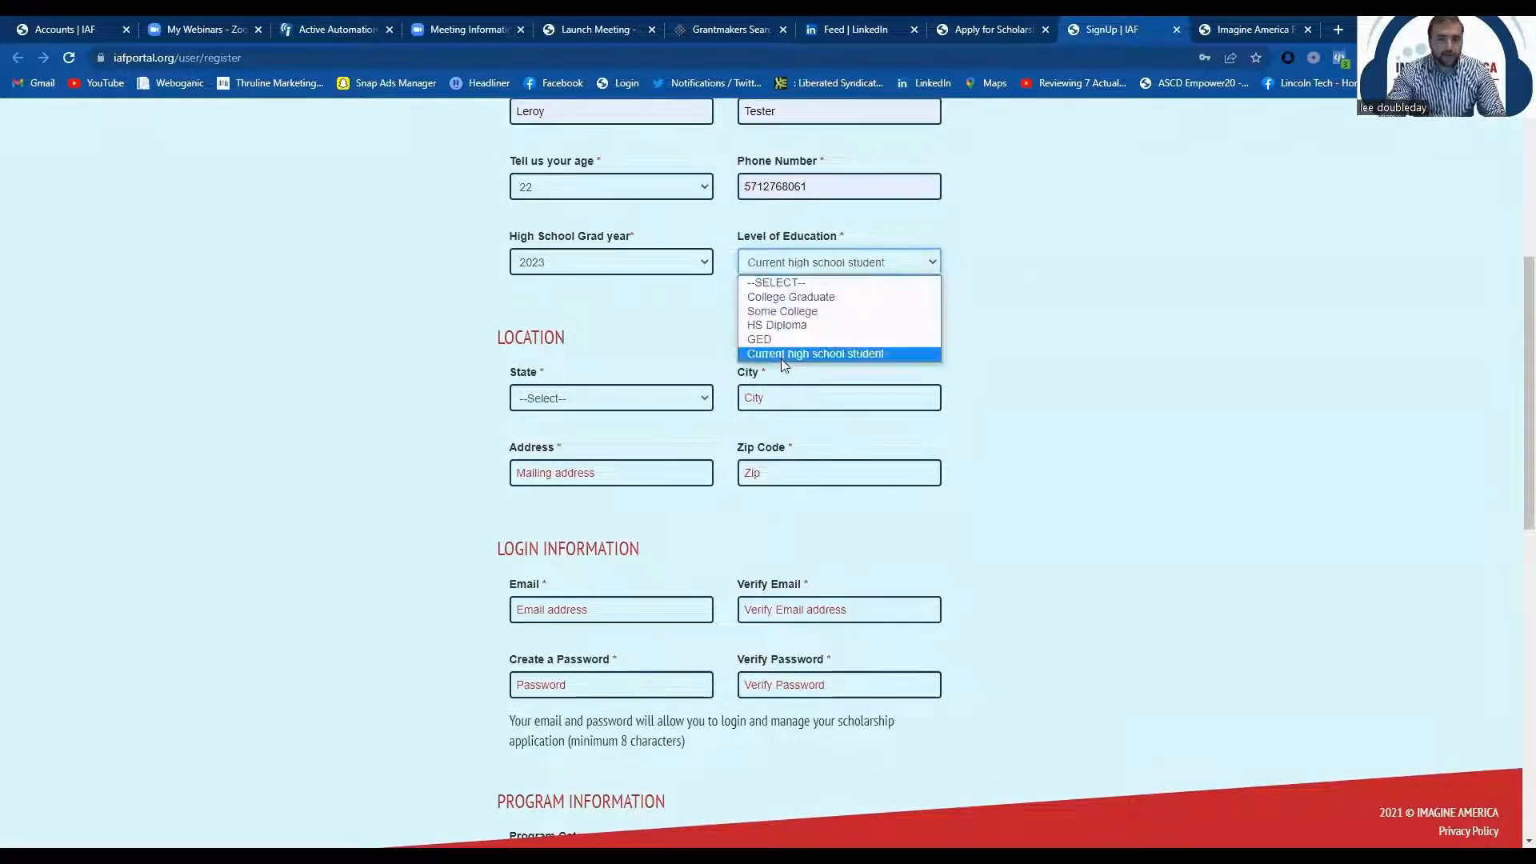
{"action": "left_click", "coordinate": [814, 354]}
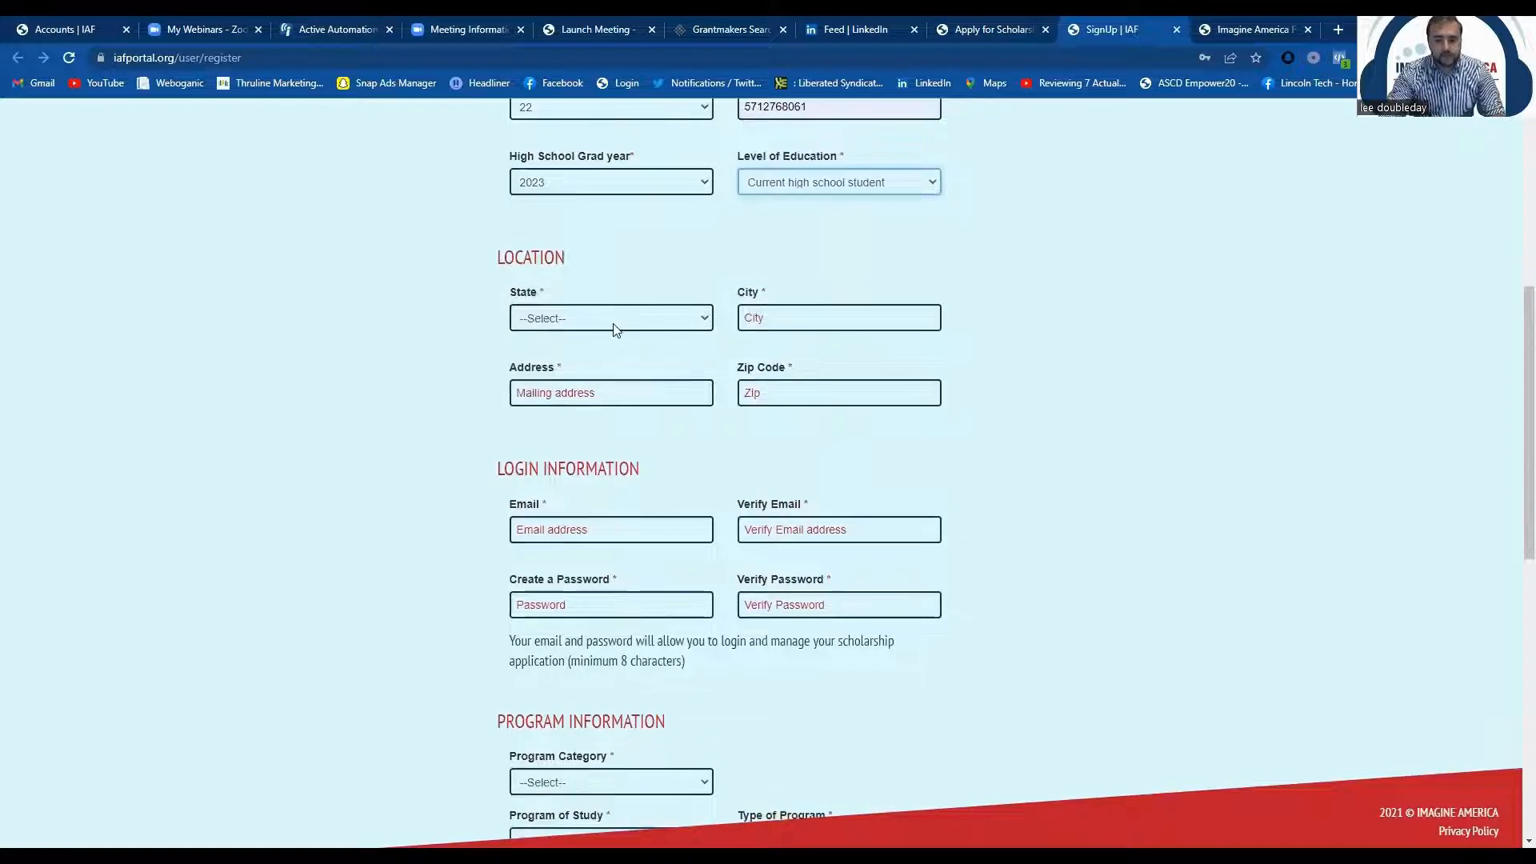
{"action": "left_click", "coordinate": [610, 318]}
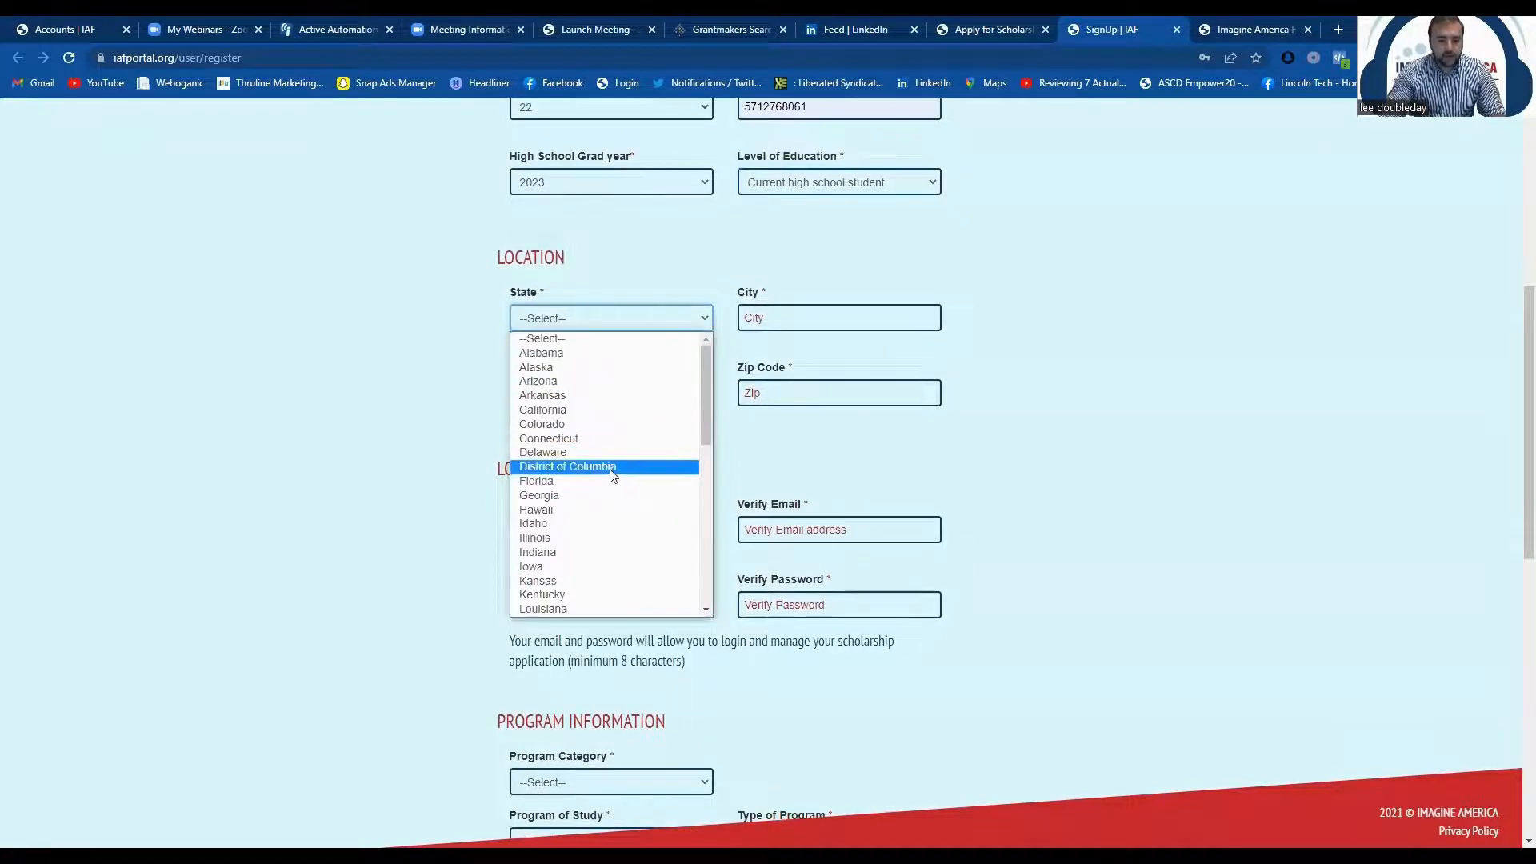
{"action": "left_click", "coordinate": [568, 466]}
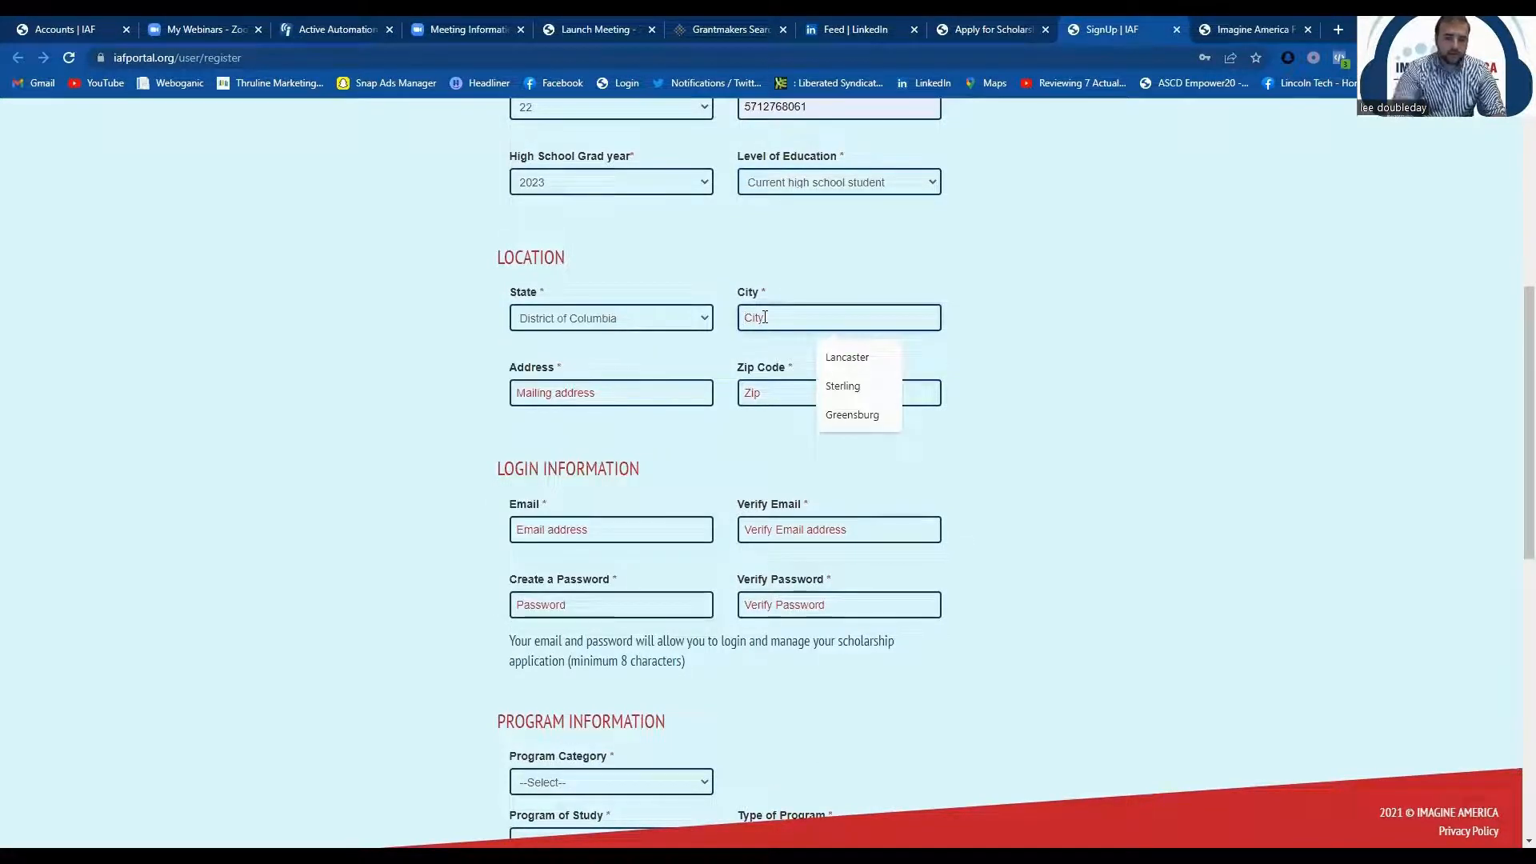
{"action": "type", "text": "Washingt"}
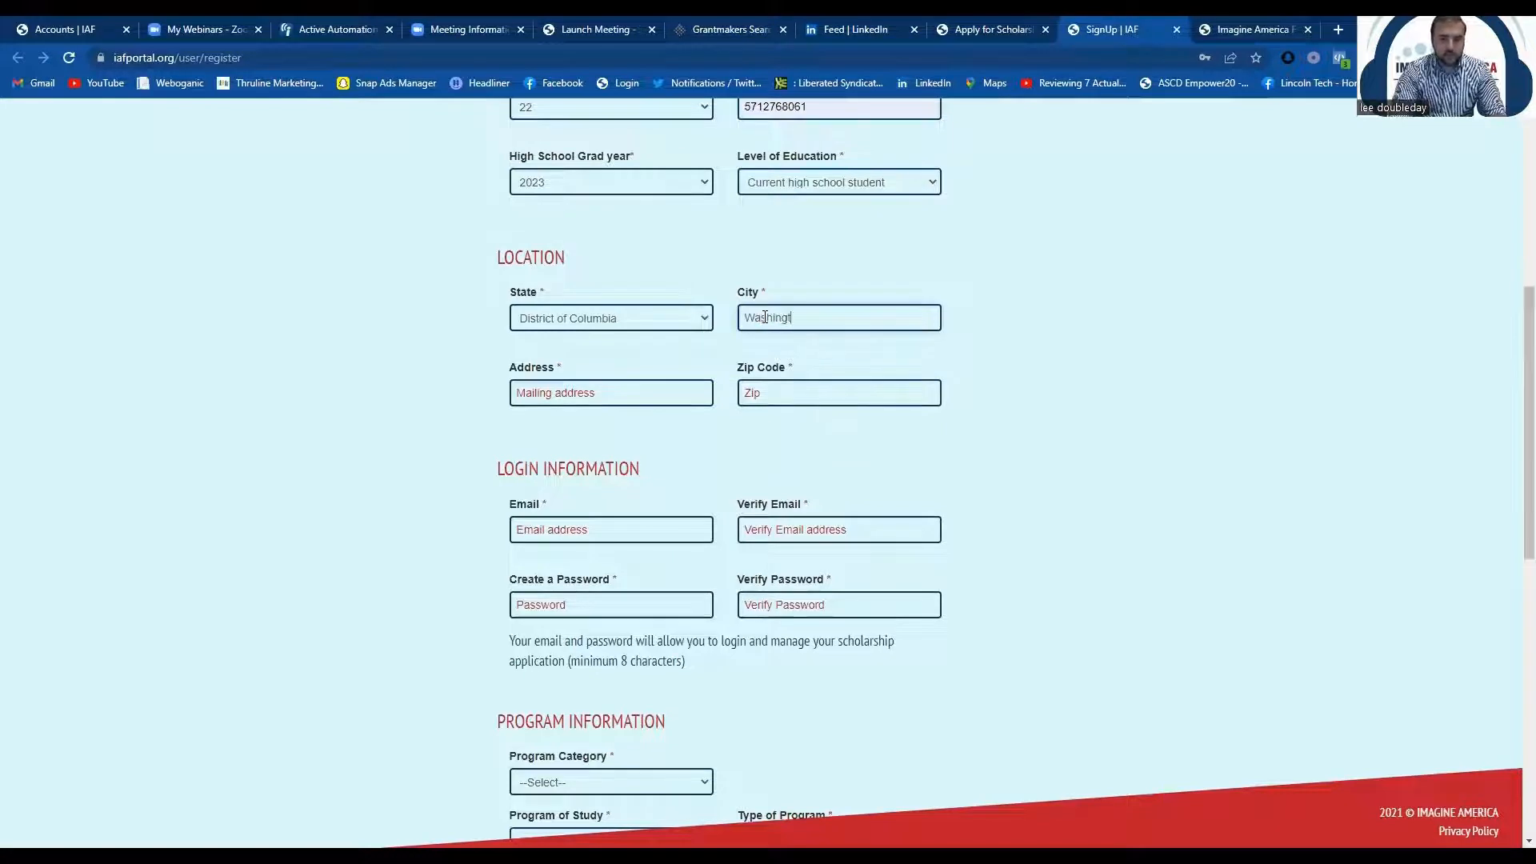
{"action": "type", "text": "on DC"}
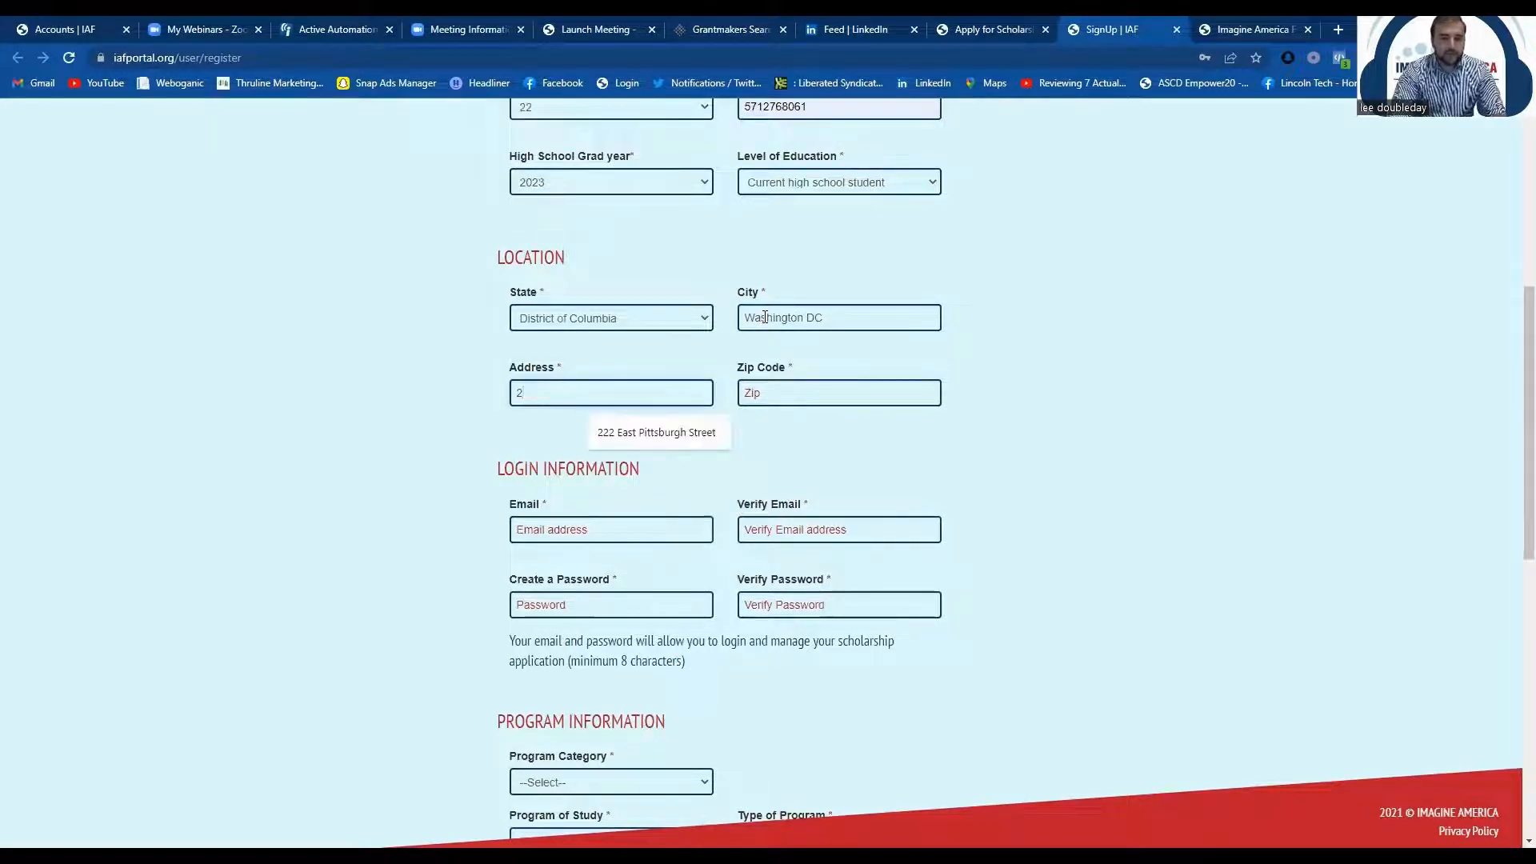
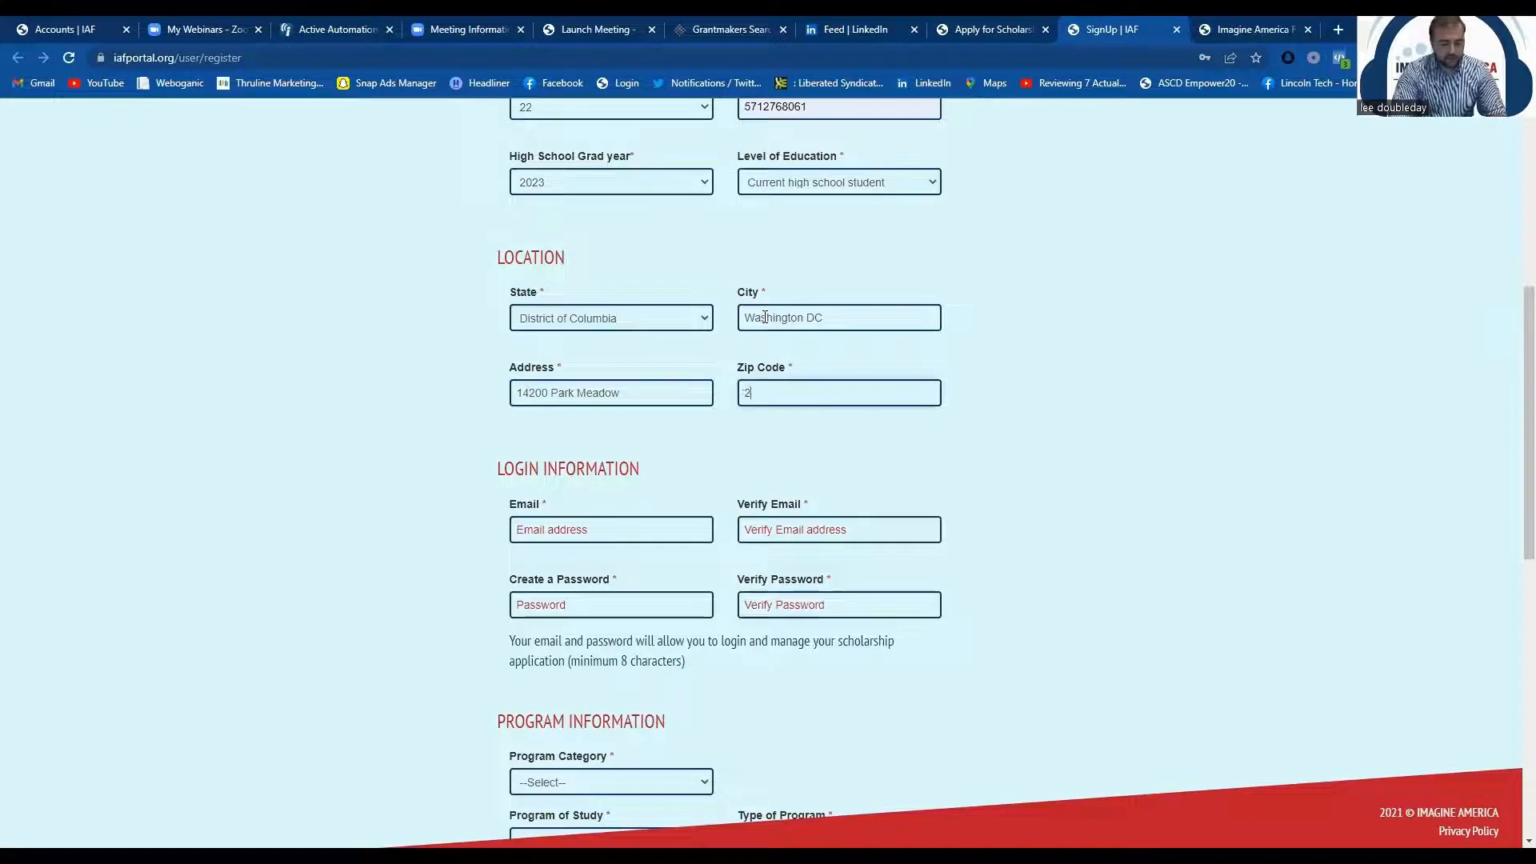
{"action": "type", "text": "0165"}
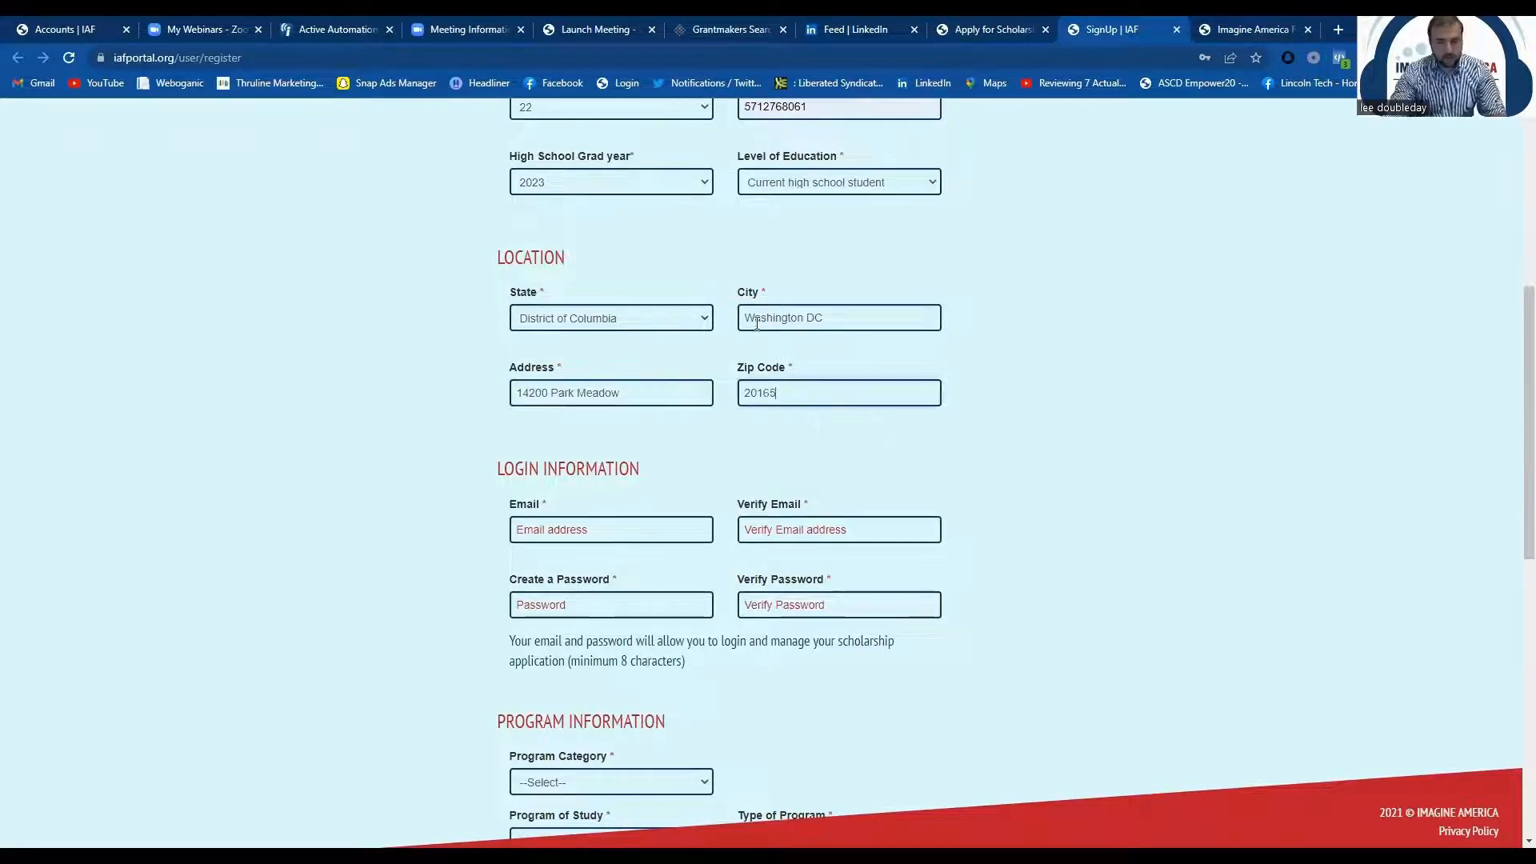
{"action": "left_click", "coordinate": [611, 529]}
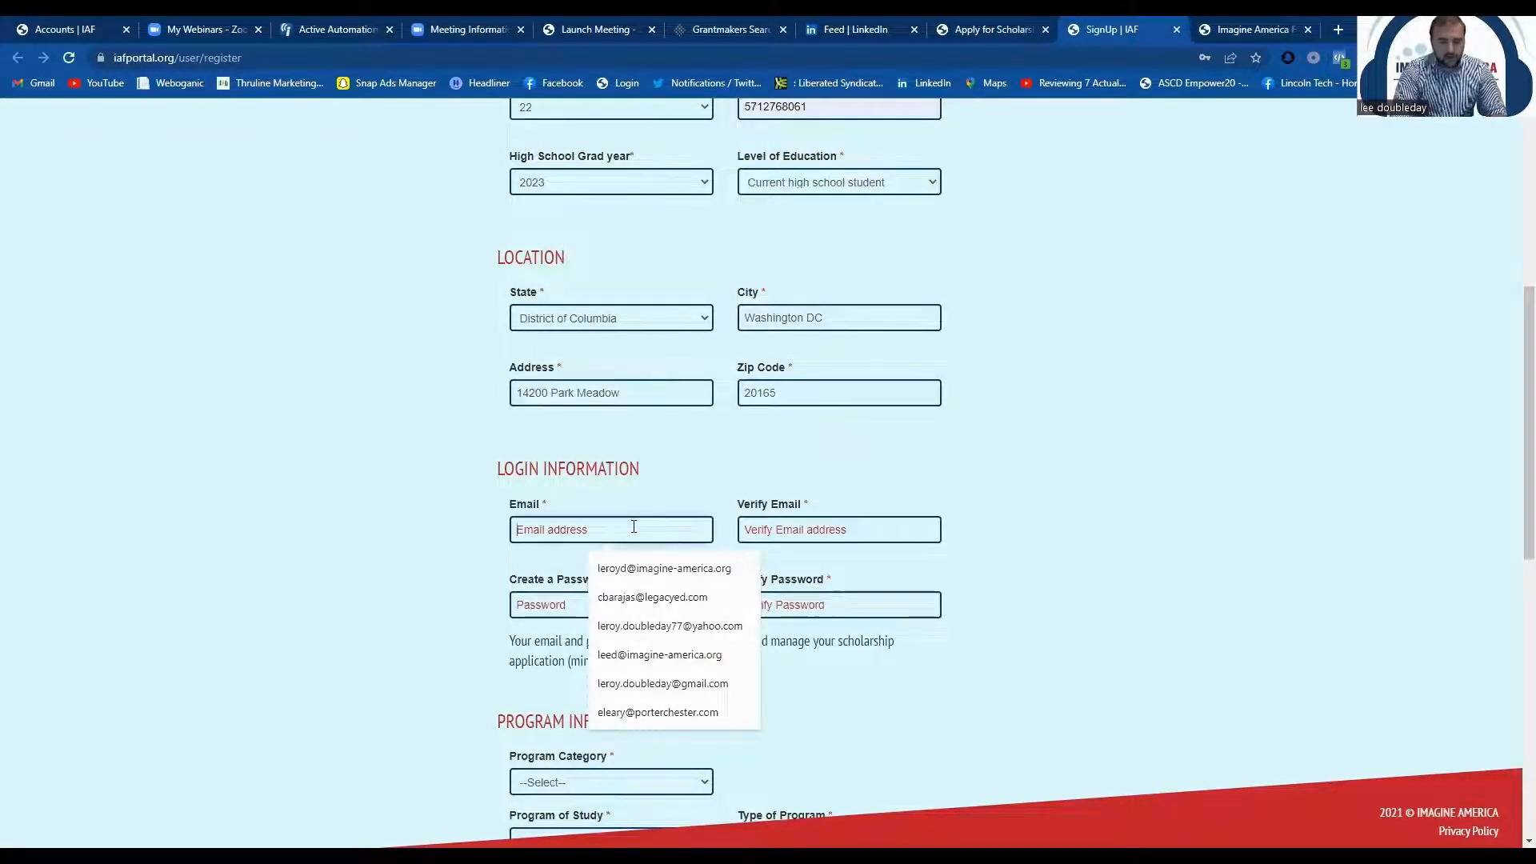
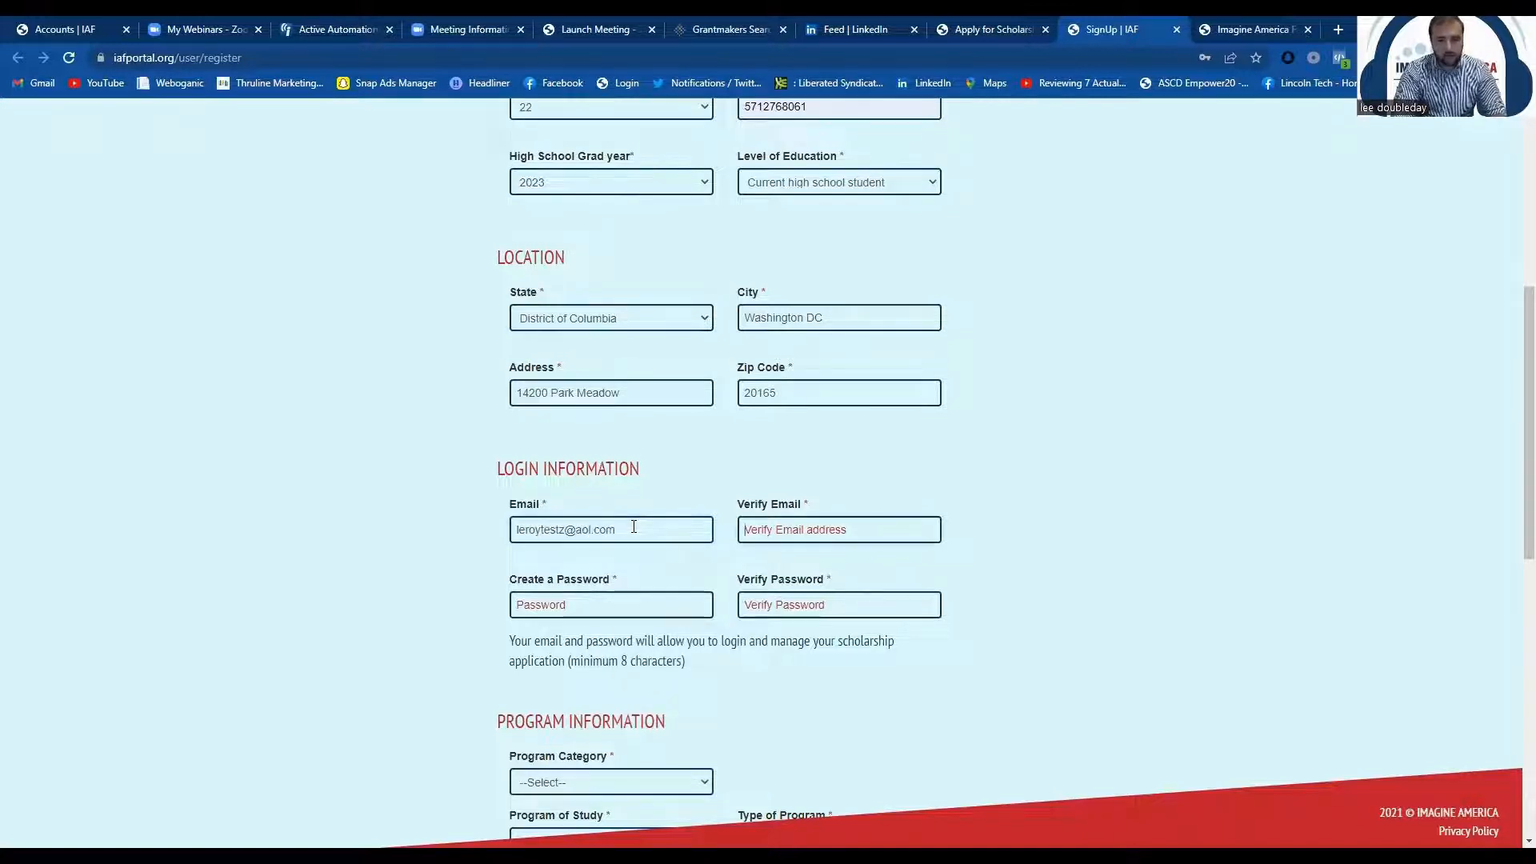
{"action": "type", "text": "leroyte"}
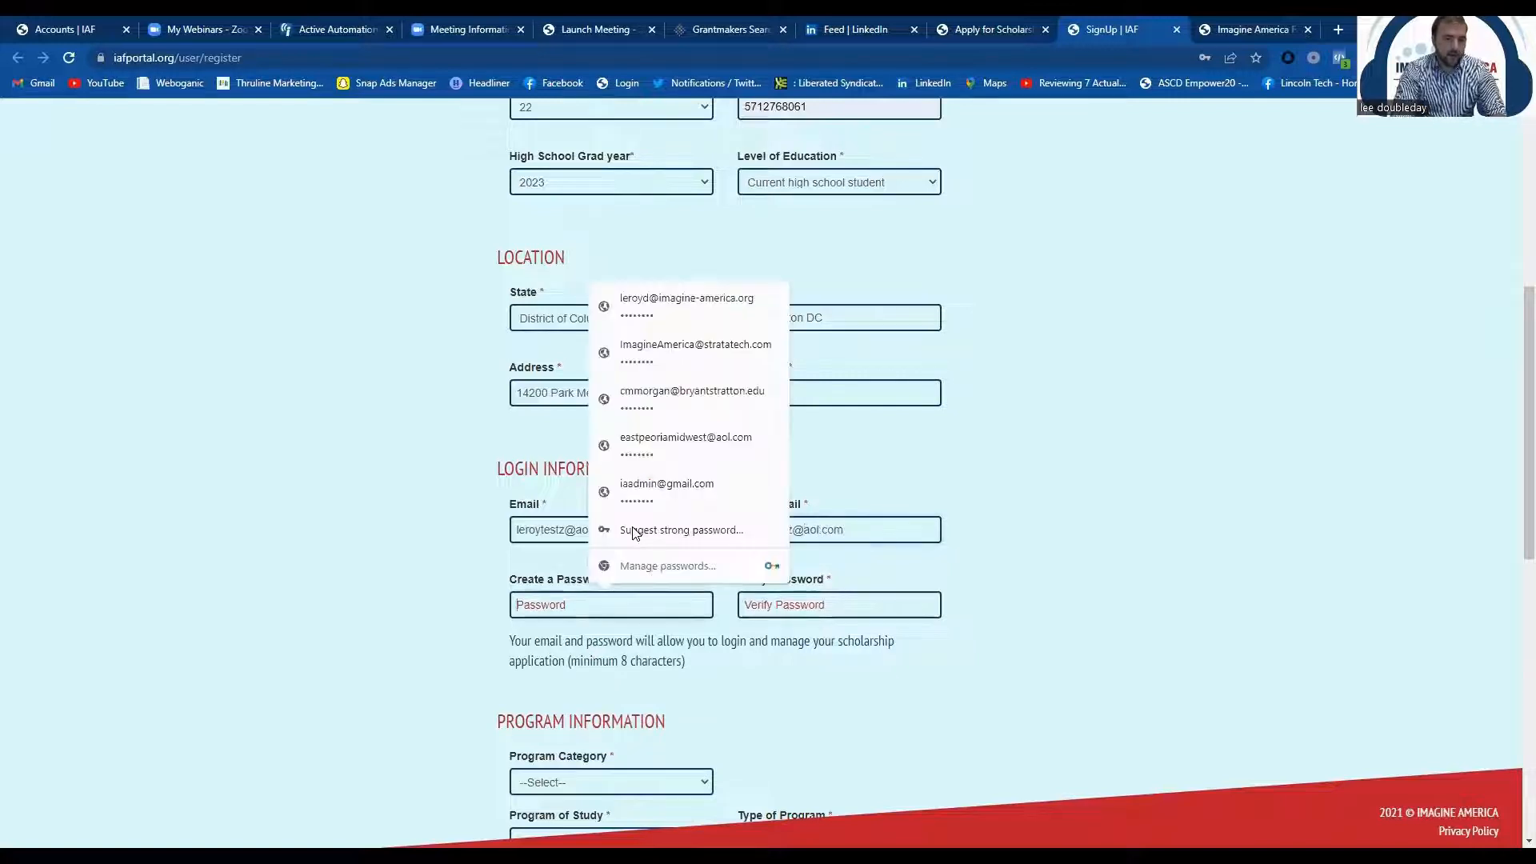
{"action": "left_click", "coordinate": [611, 529]}
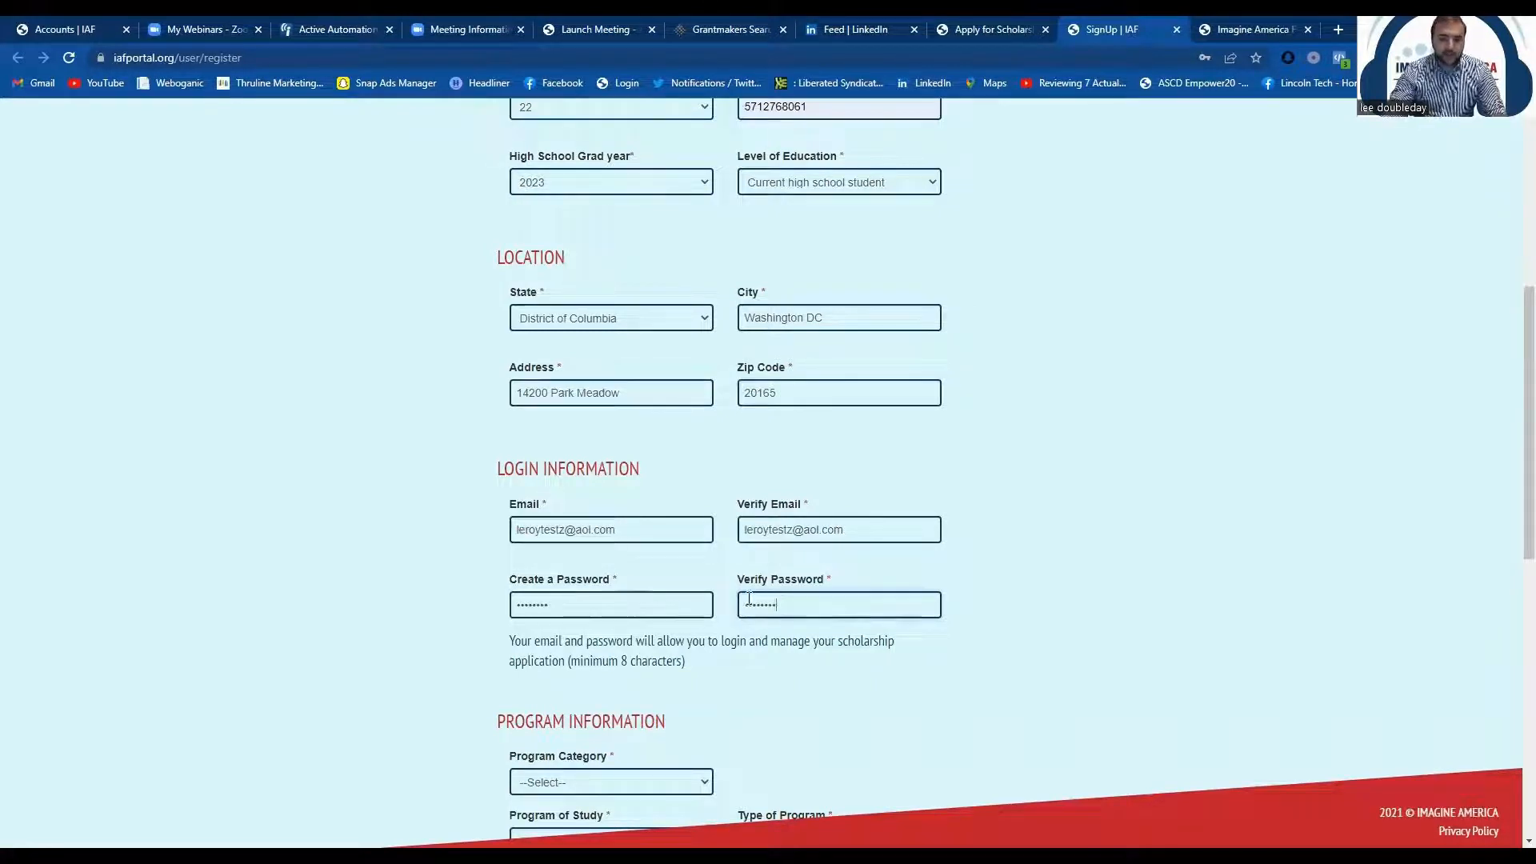
Set both the program category and the program of study to Business.
{"action": "scroll", "scroll_direction": "down", "scroll_amount": 3}
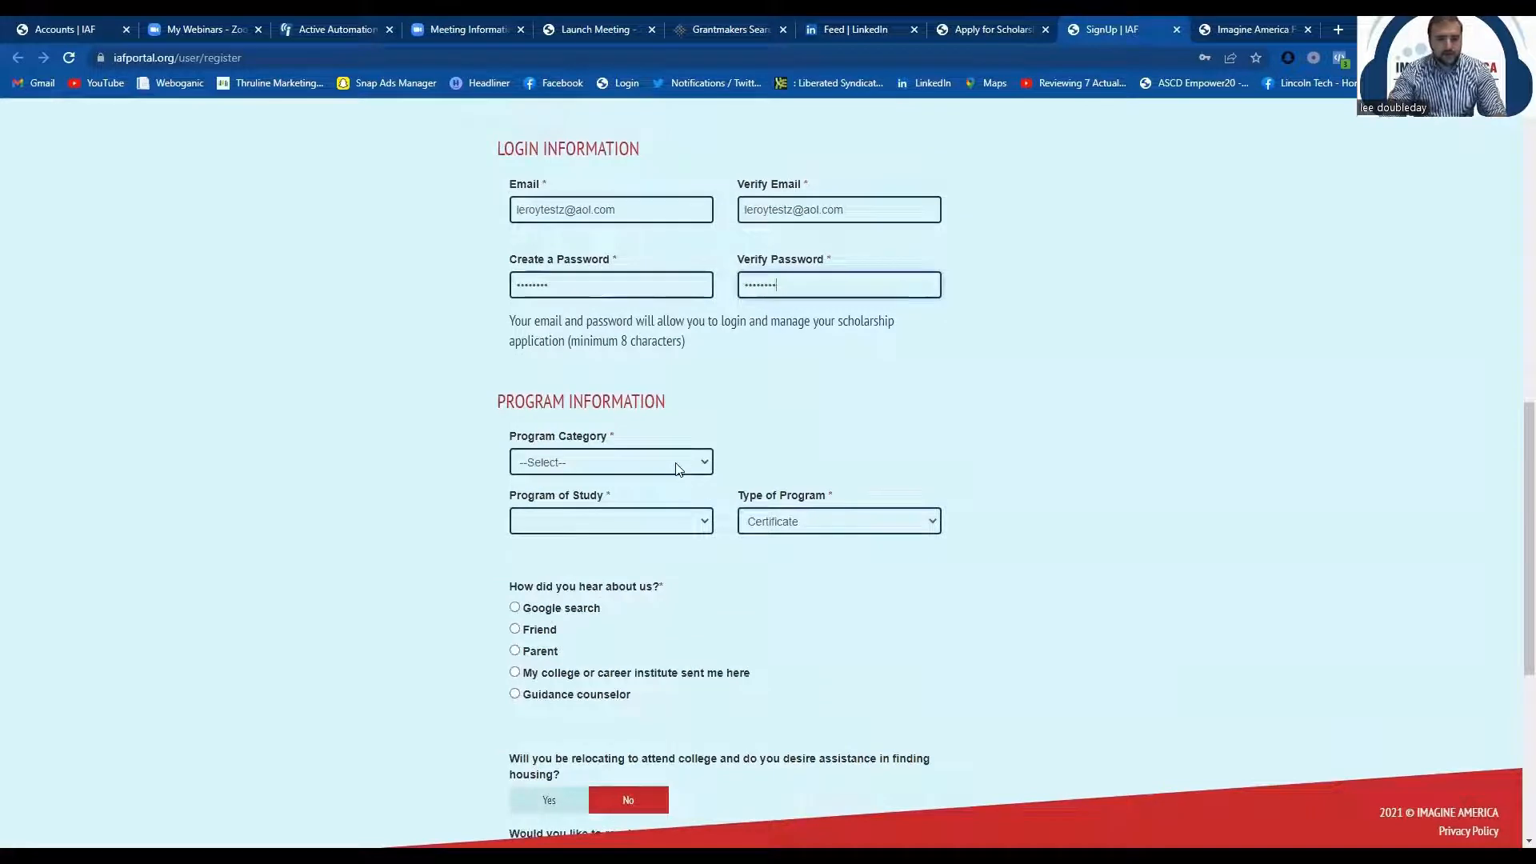
{"action": "left_click", "coordinate": [611, 462]}
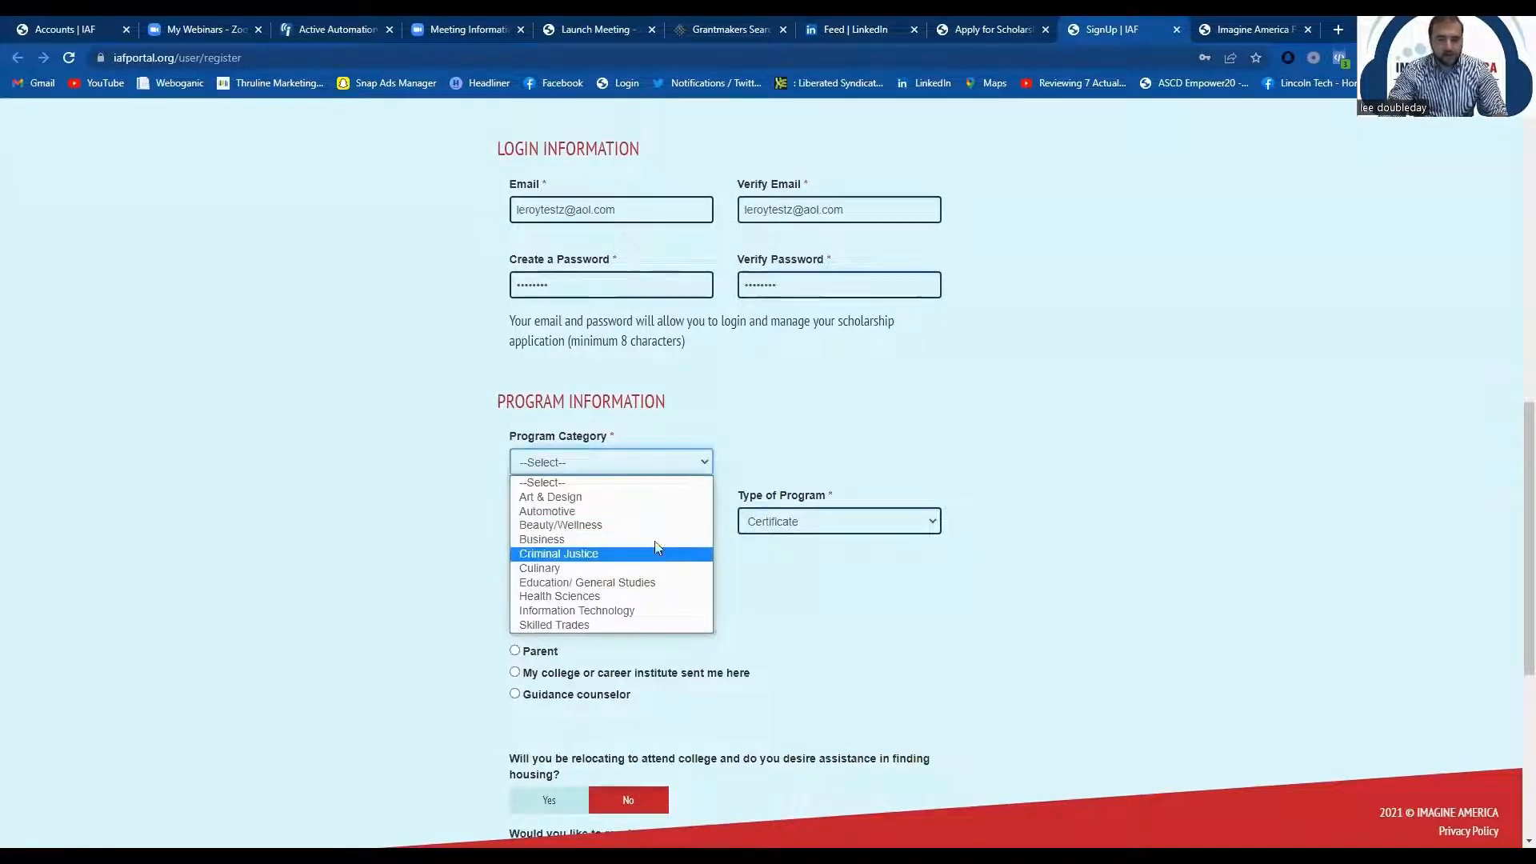
{"action": "left_click", "coordinate": [541, 538]}
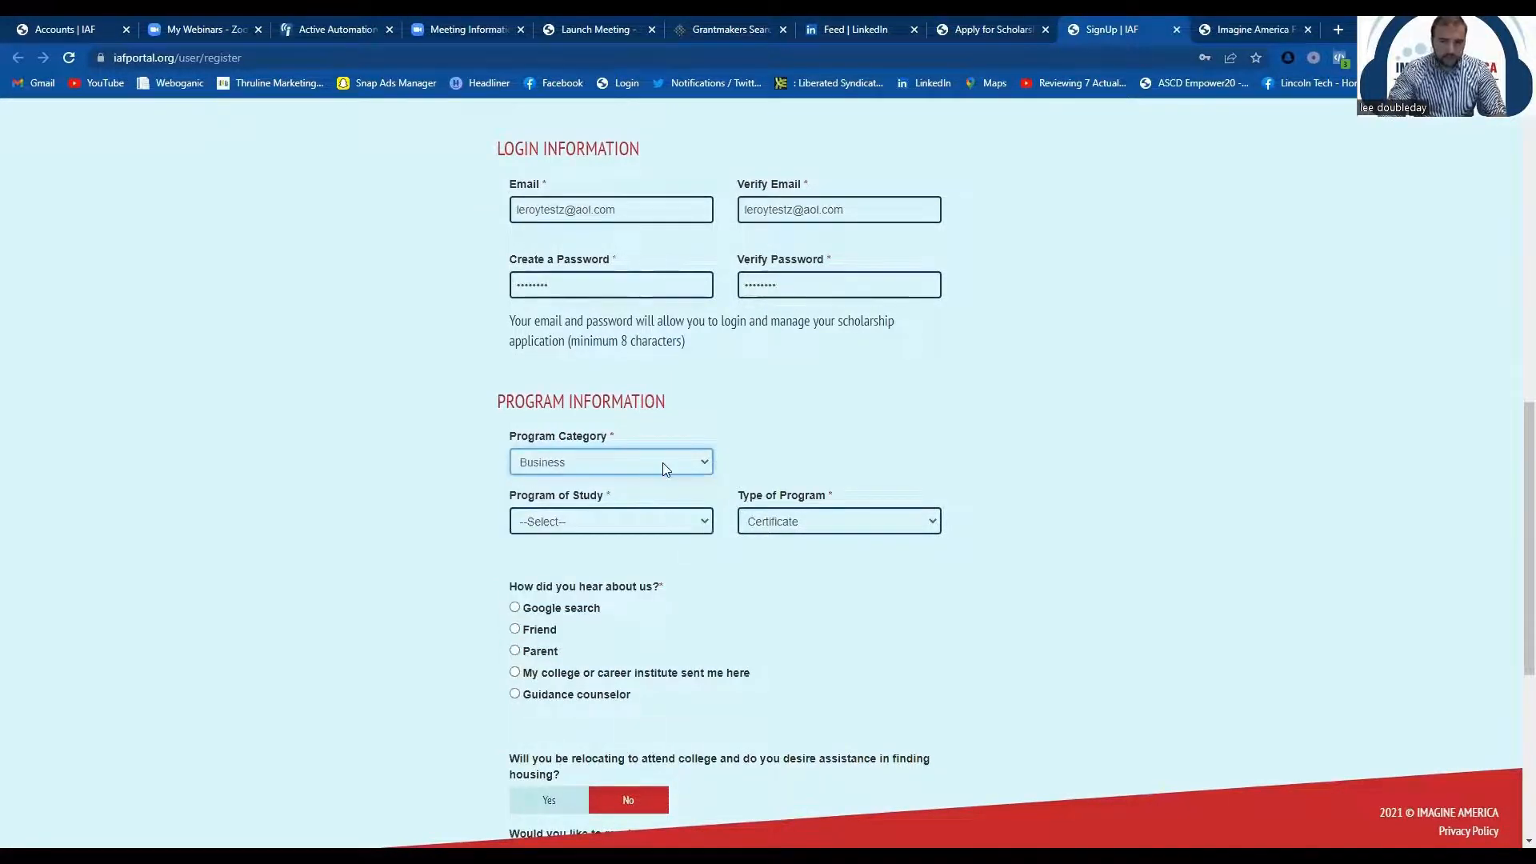
{"action": "left_click", "coordinate": [611, 461]}
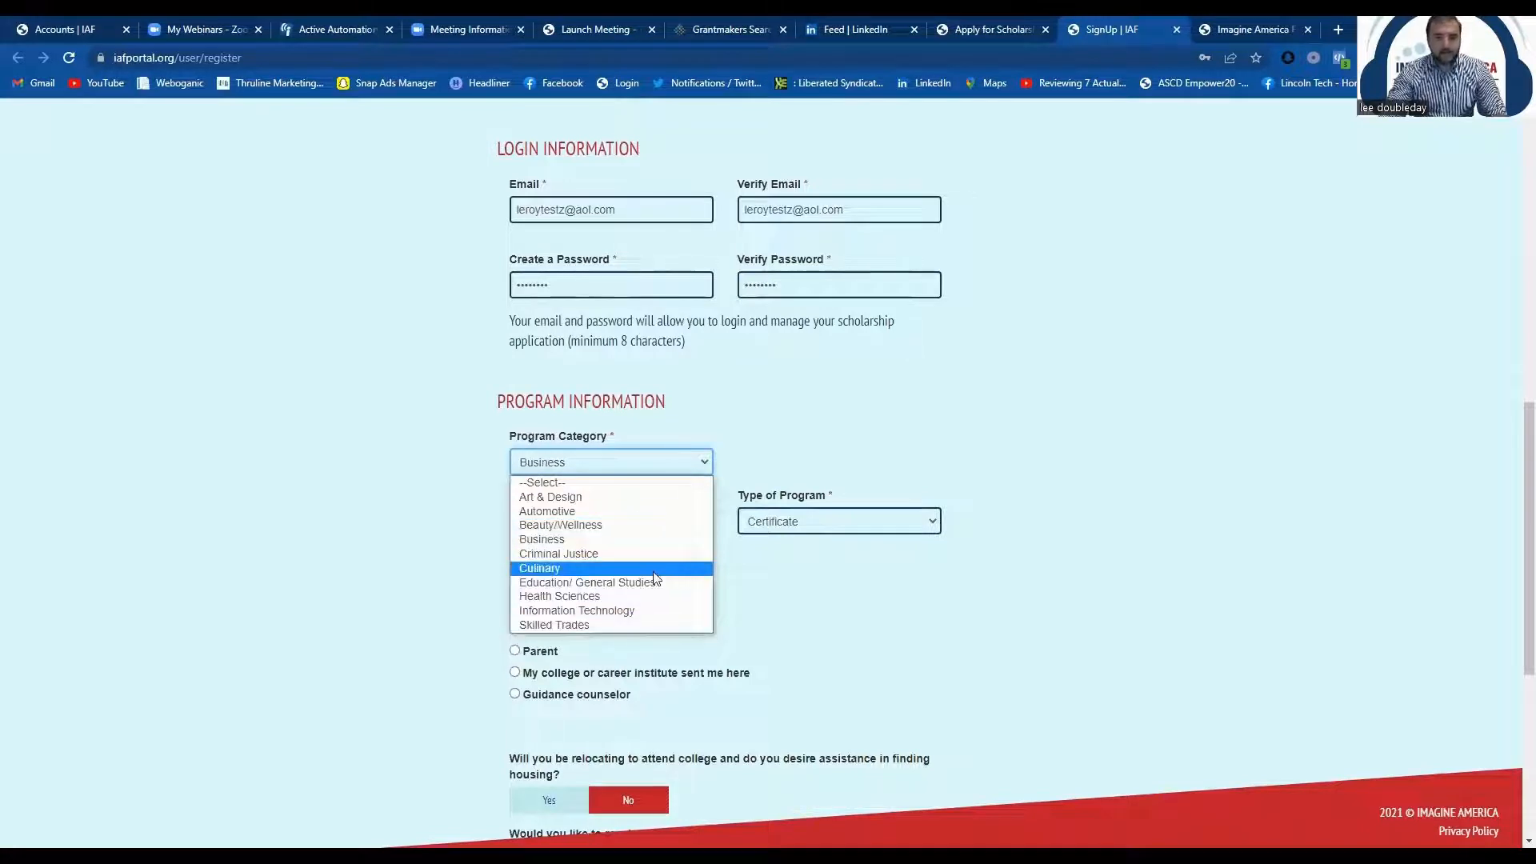
{"action": "left_click", "coordinate": [541, 538]}
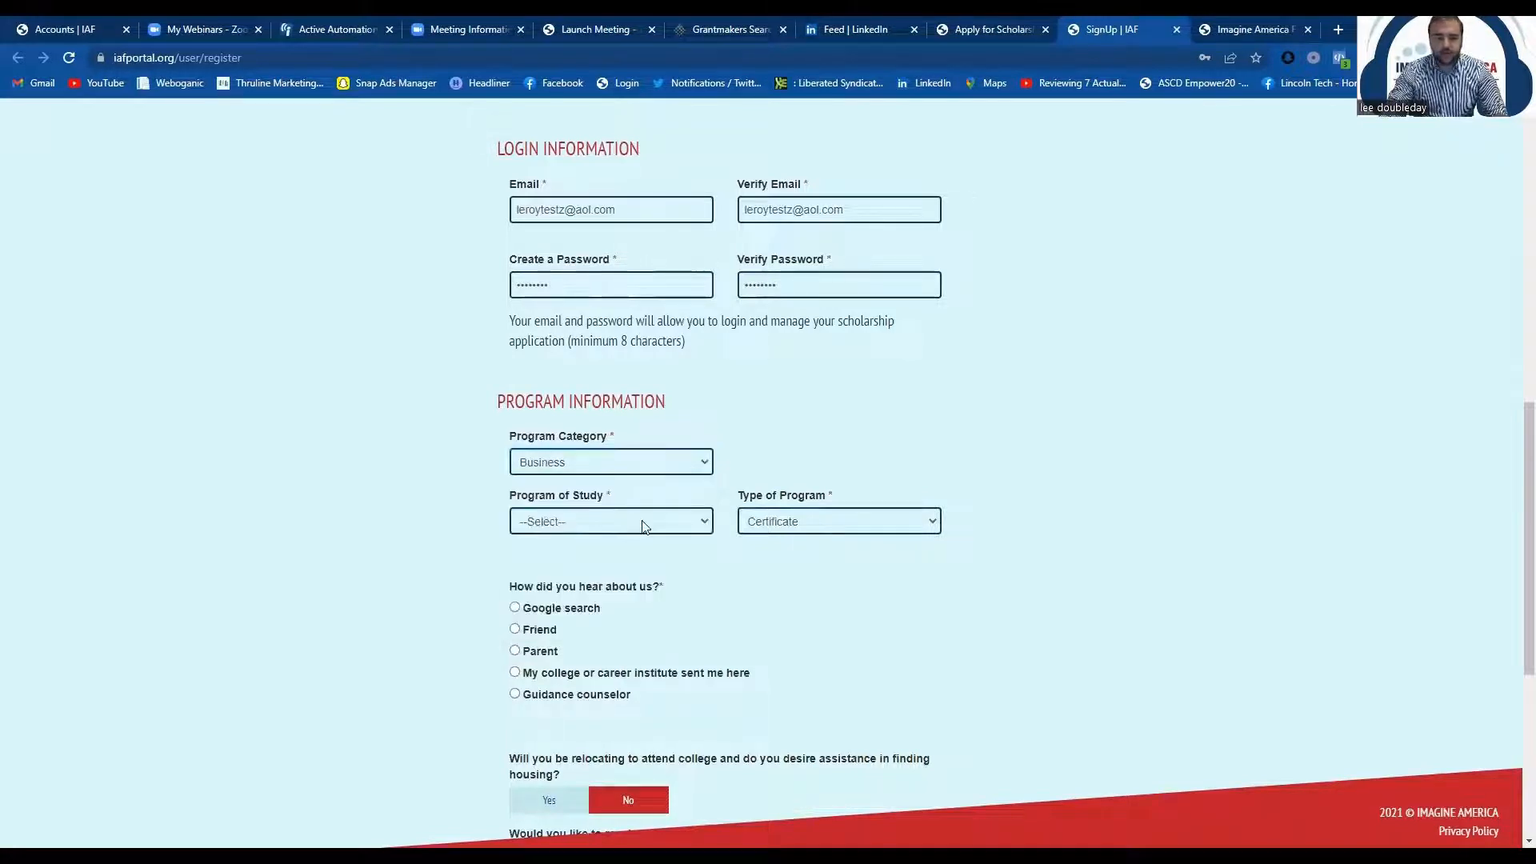
{"action": "left_click", "coordinate": [610, 520]}
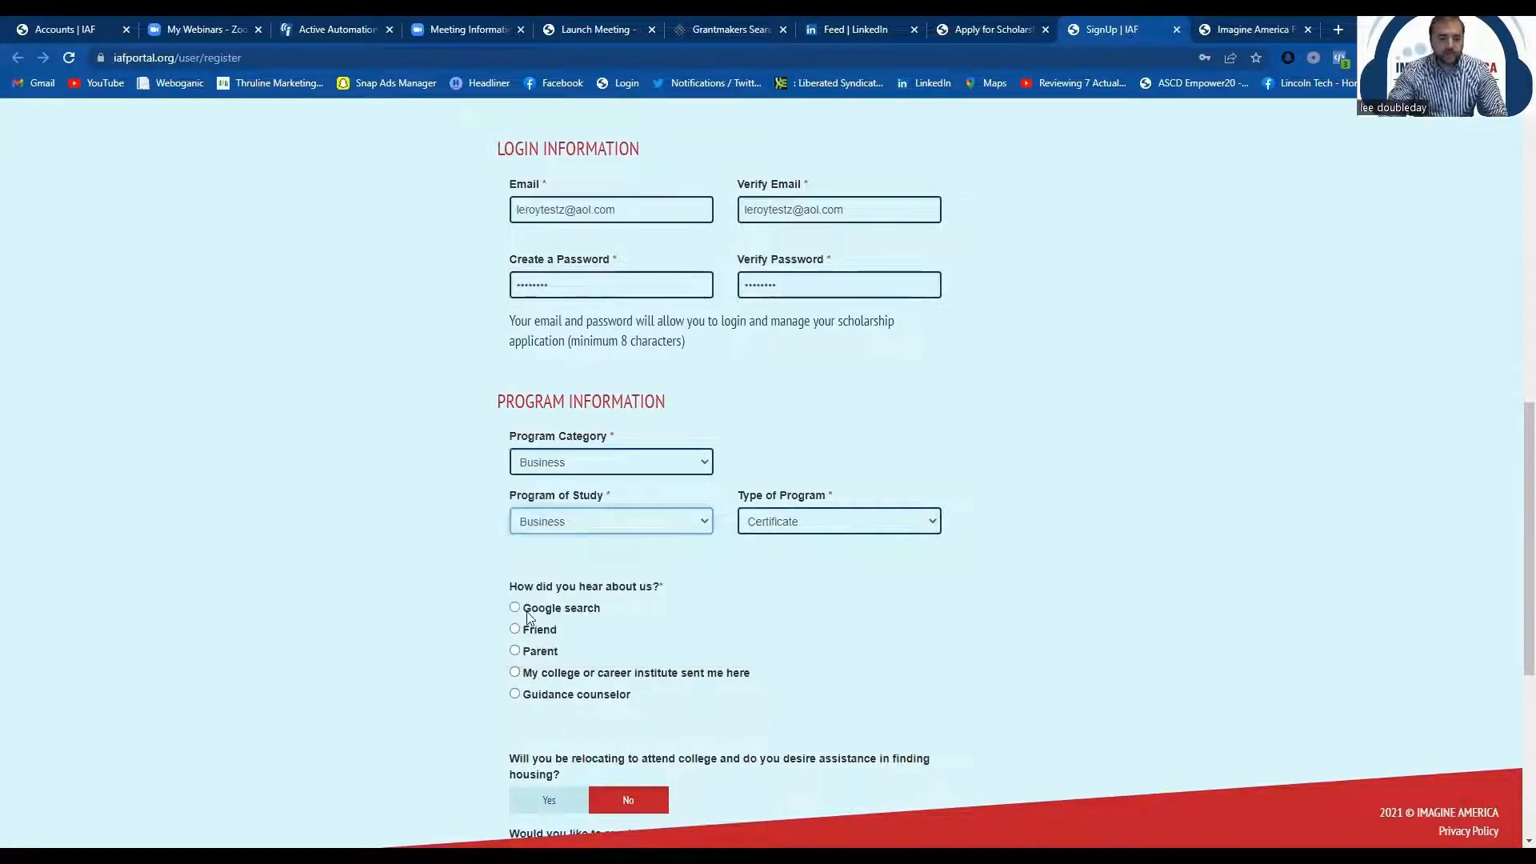
Answer that a college or career institute referred them, naming IAF College.
{"action": "scroll", "scroll_direction": "down", "scroll_amount": 3}
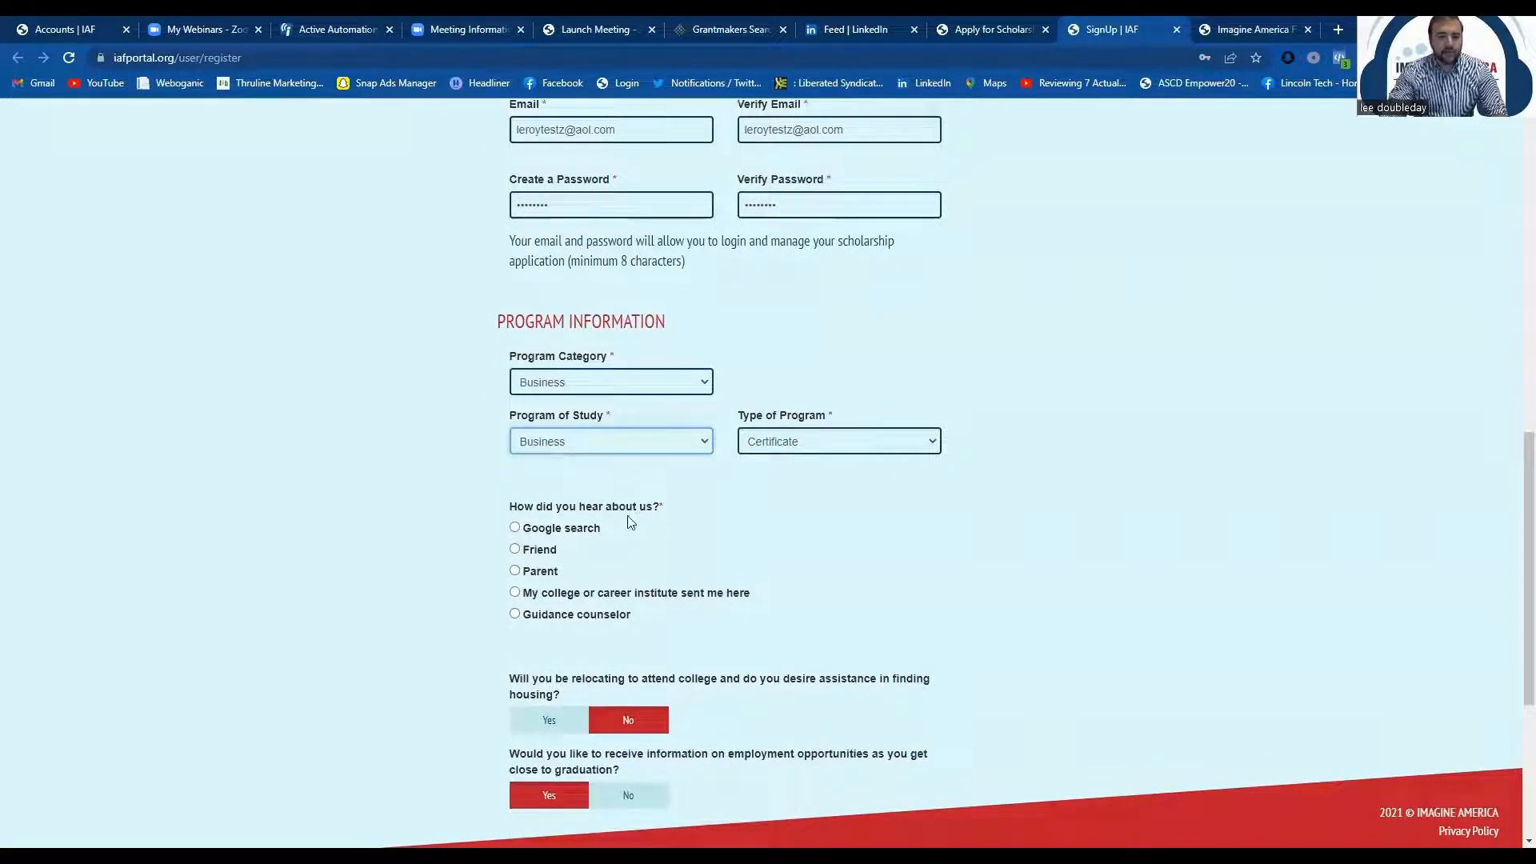
{"action": "mouse_move", "coordinate": [646, 583]}
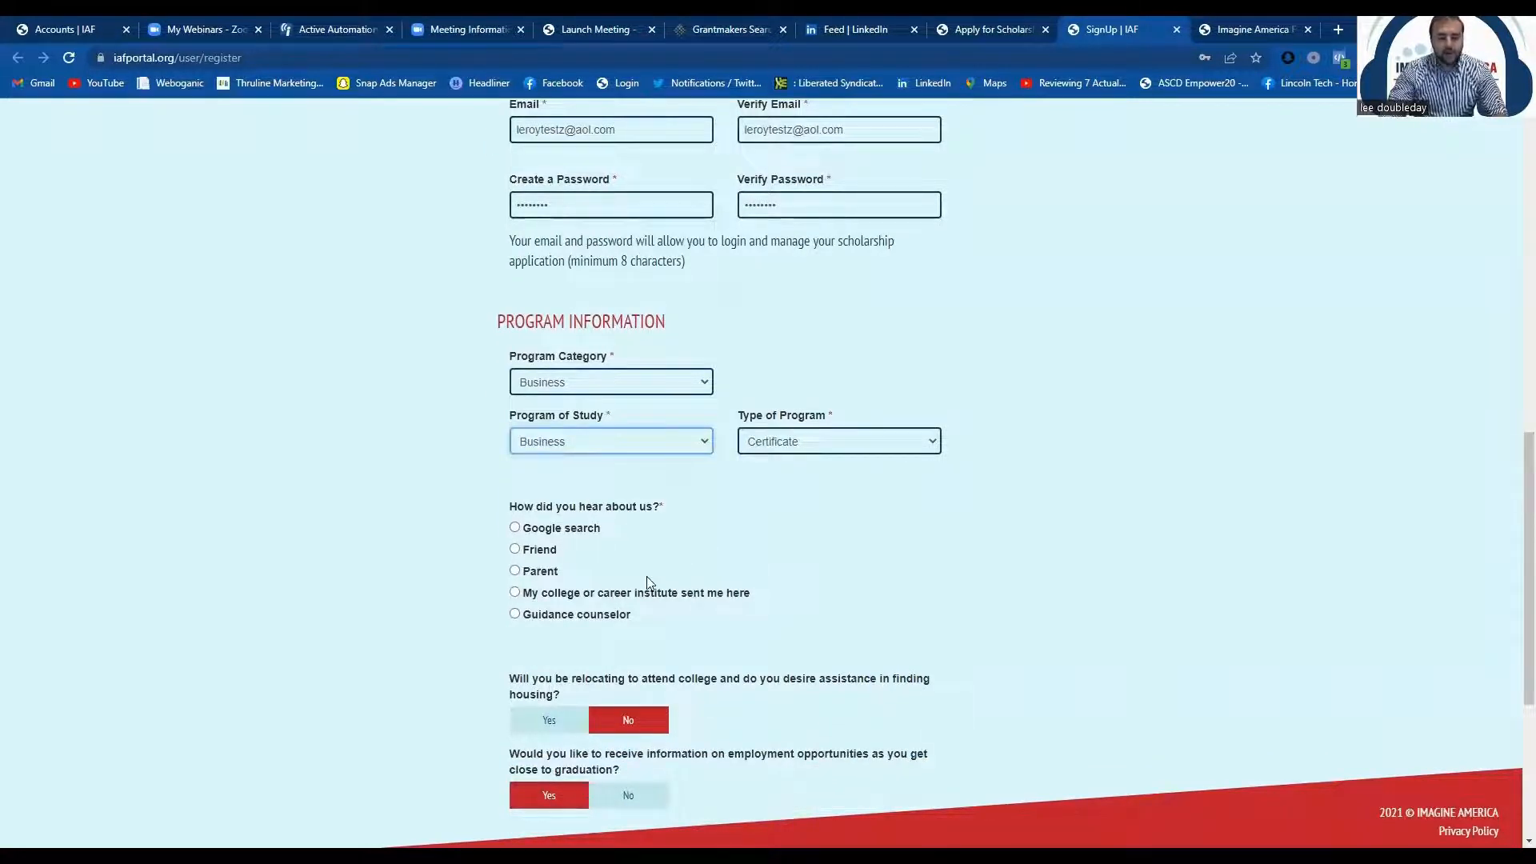
{"action": "mouse_move", "coordinate": [578, 599]}
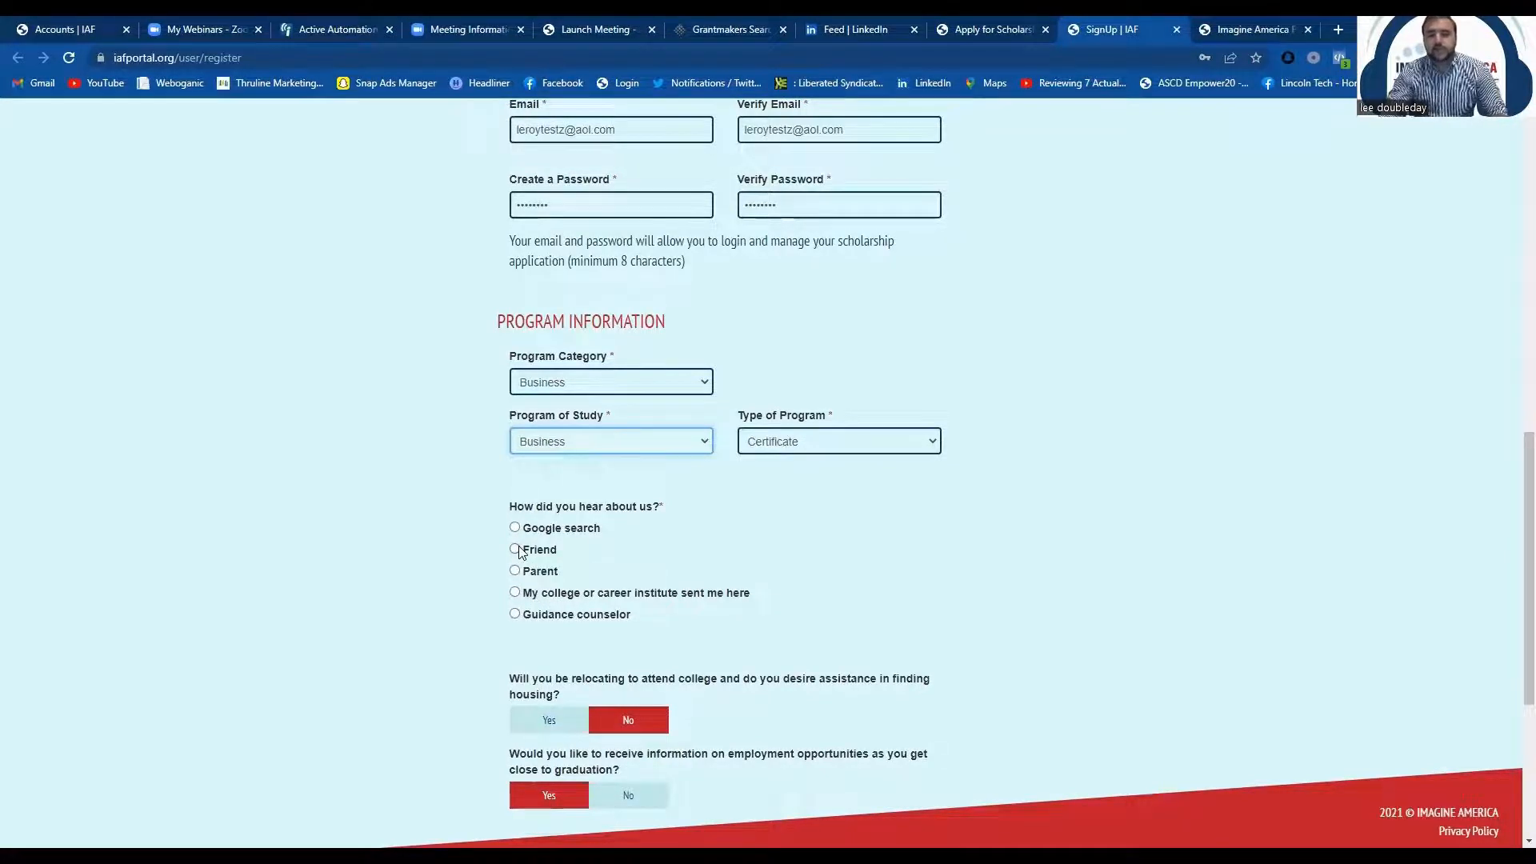
{"action": "left_click", "coordinate": [514, 528]}
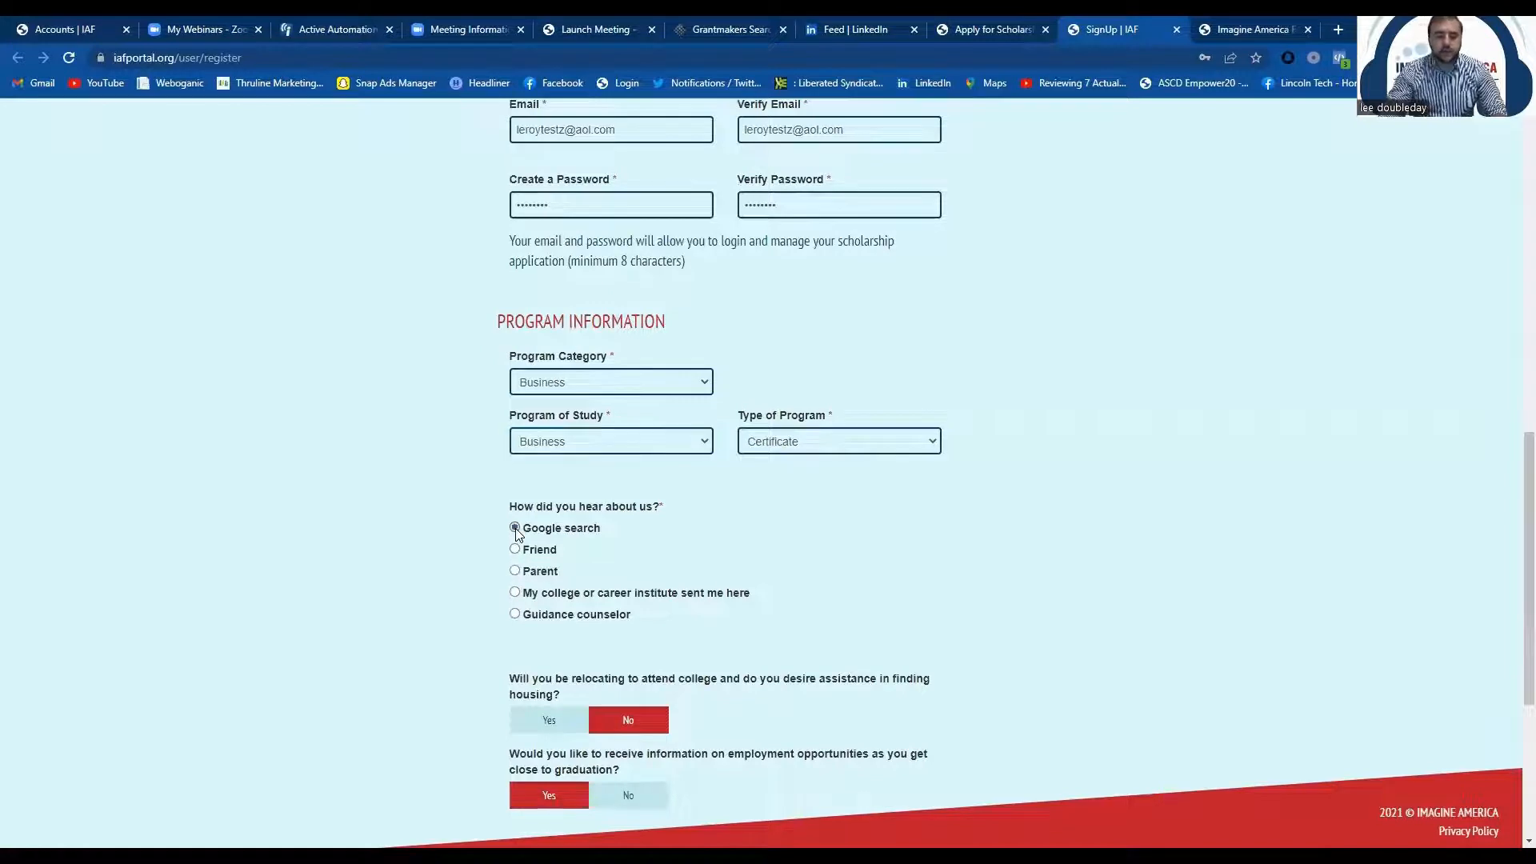
{"action": "left_click", "coordinate": [515, 592]}
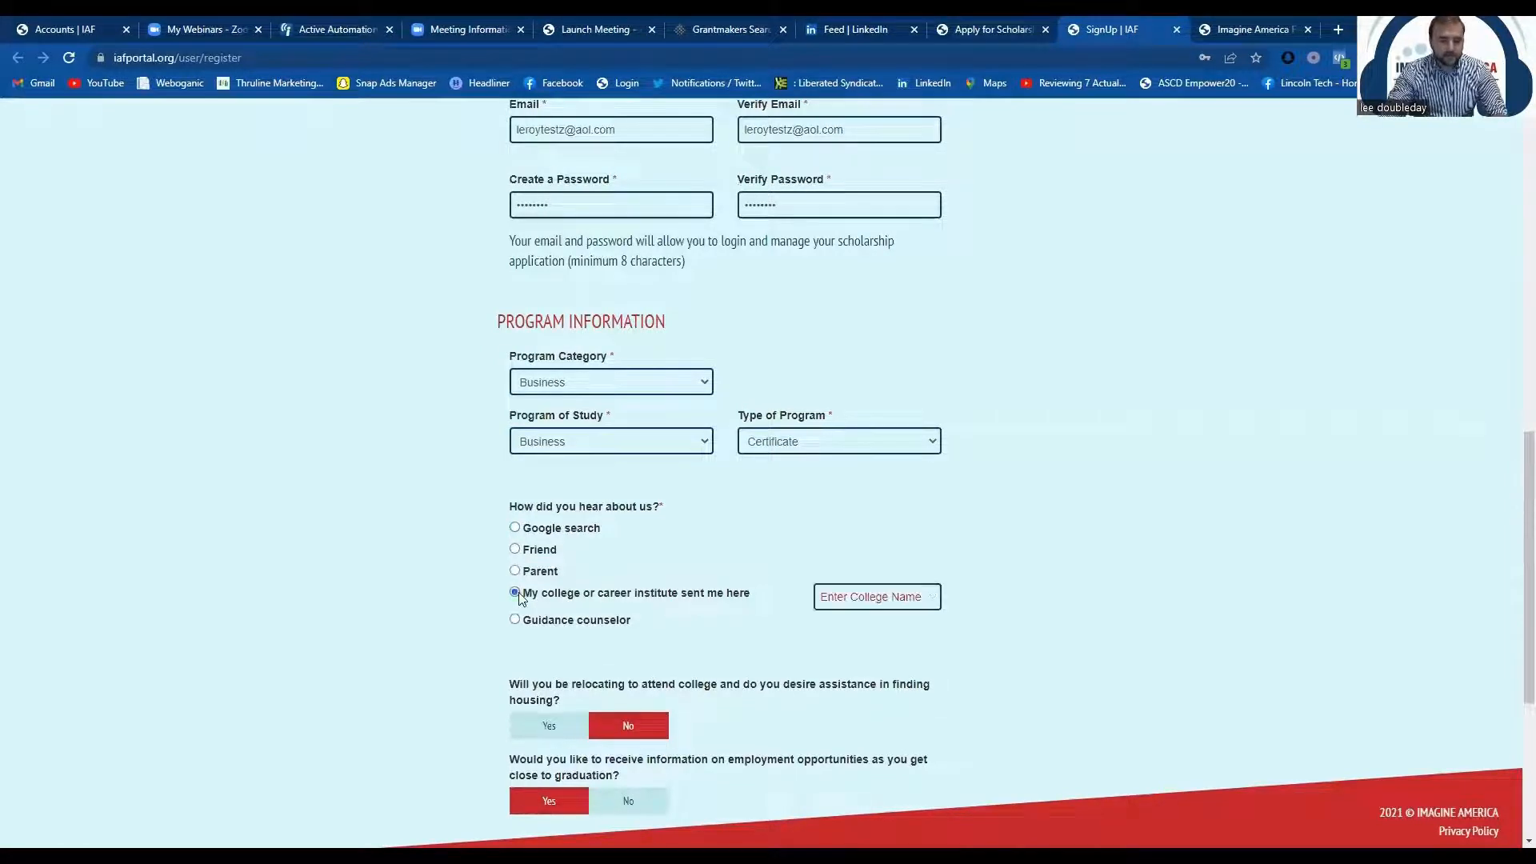
{"action": "scroll", "scroll_direction": "down", "scroll_amount": 3}
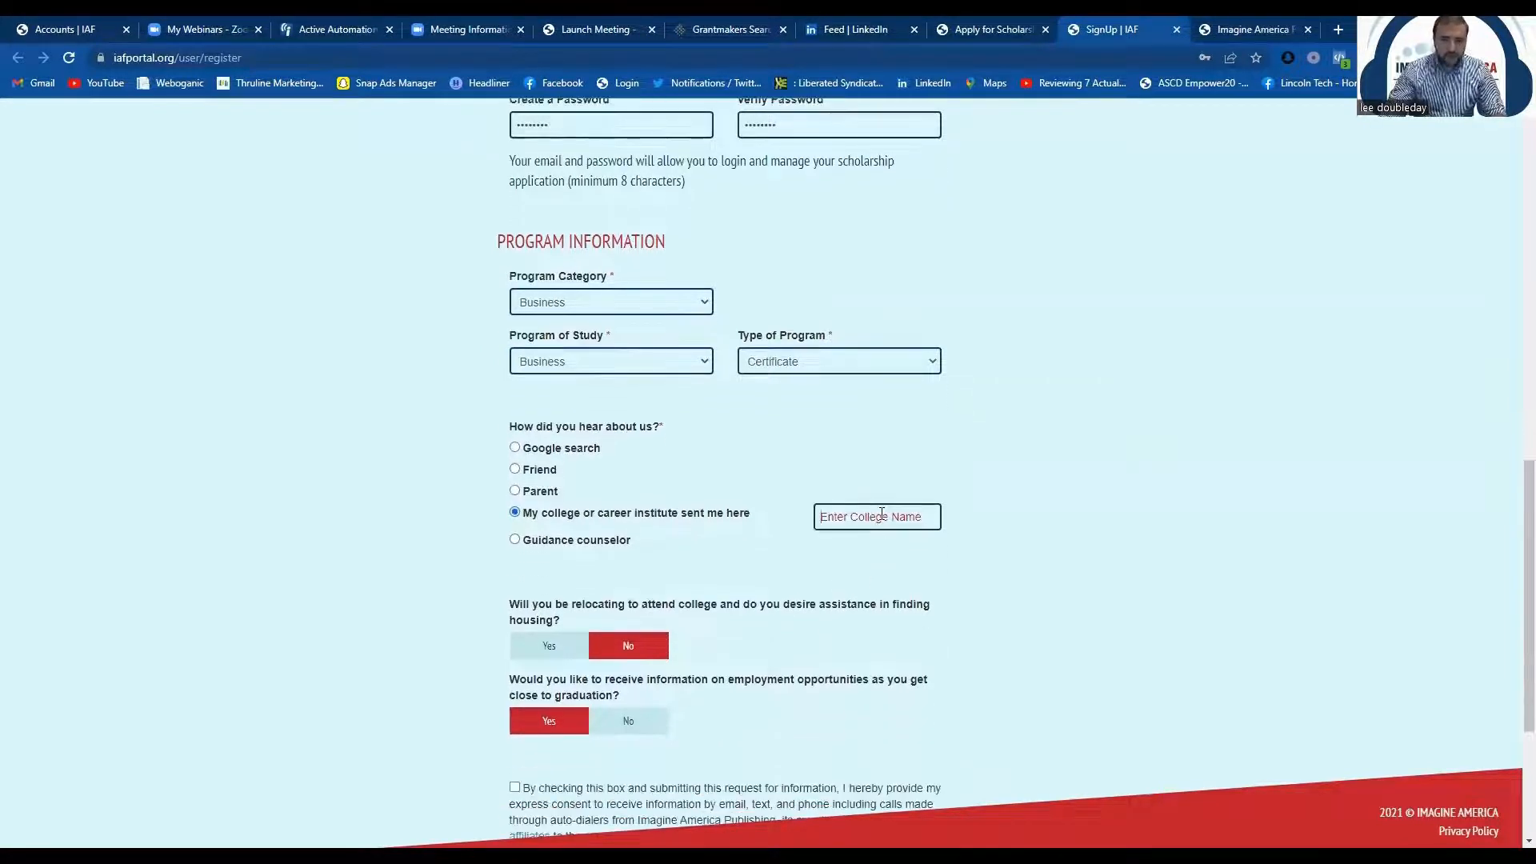
{"action": "type", "text": "IAF"}
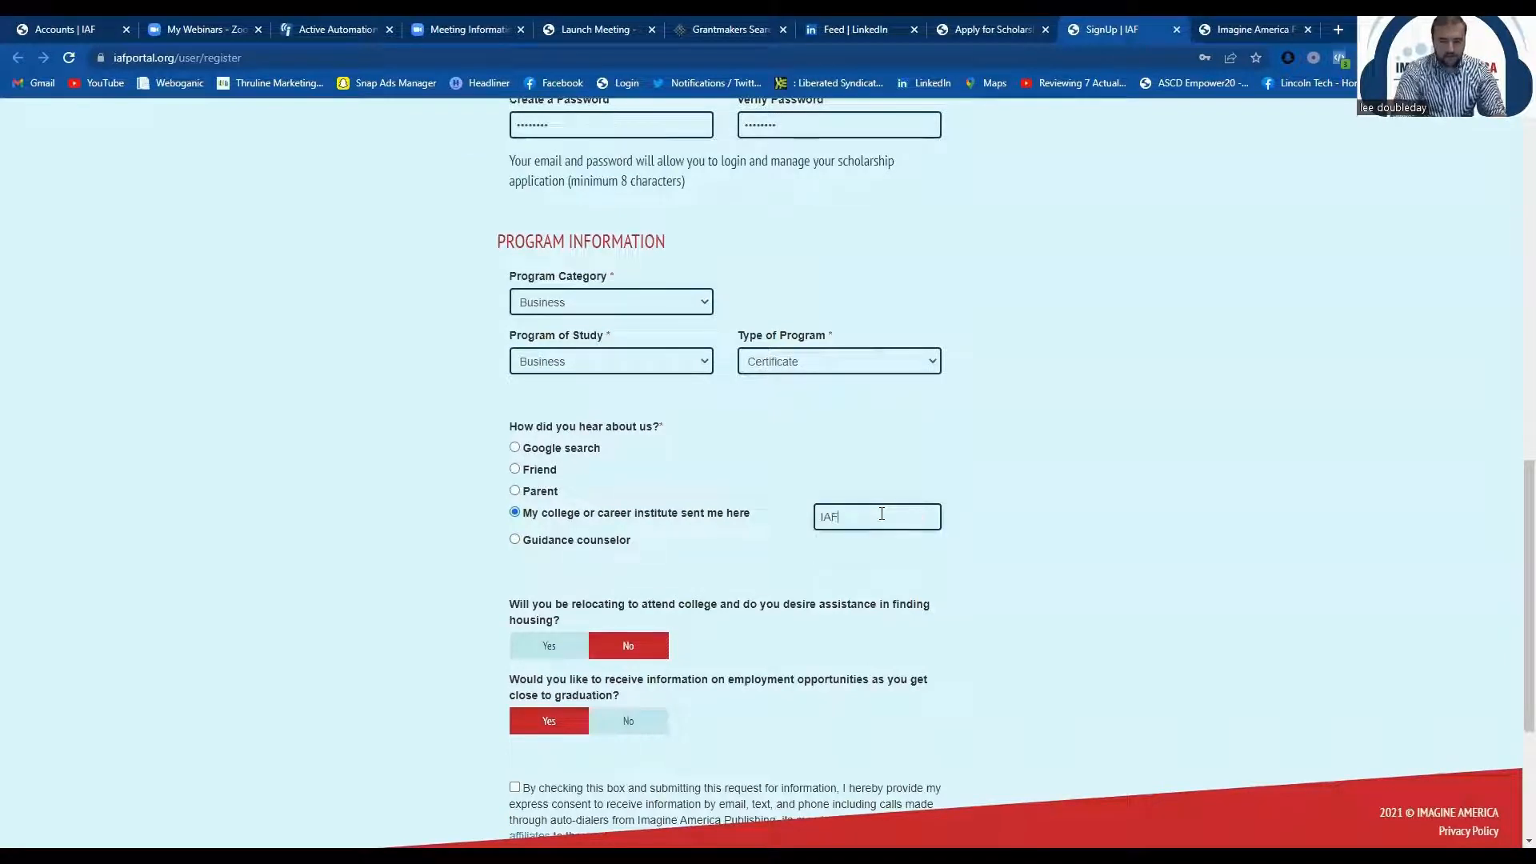
{"action": "type", "text": "College"}
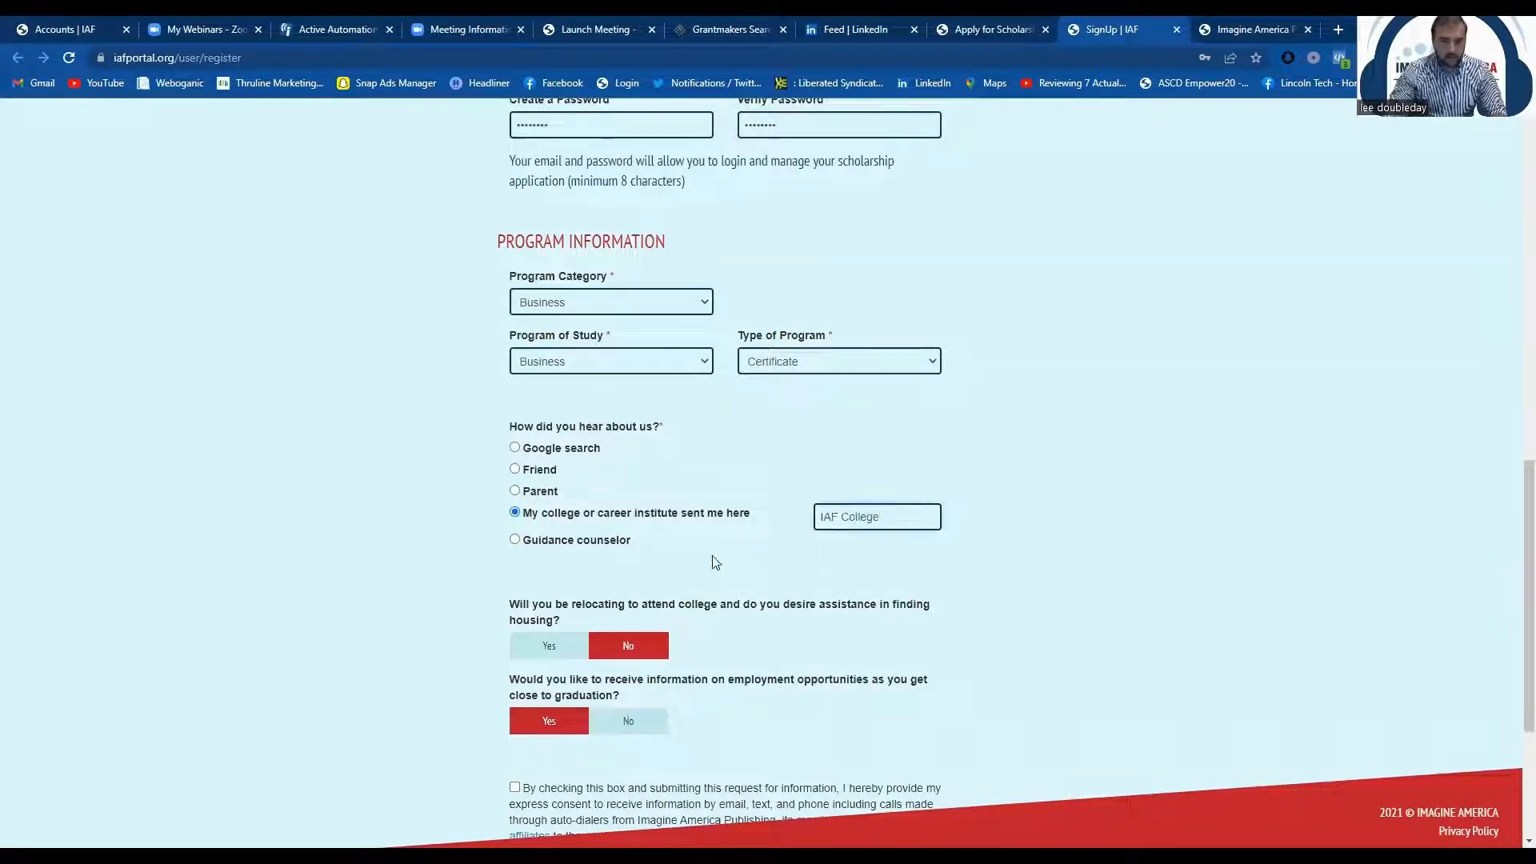
Opt in to receiving employment opportunity information.
{"action": "scroll", "scroll_direction": "down", "scroll_amount": 3}
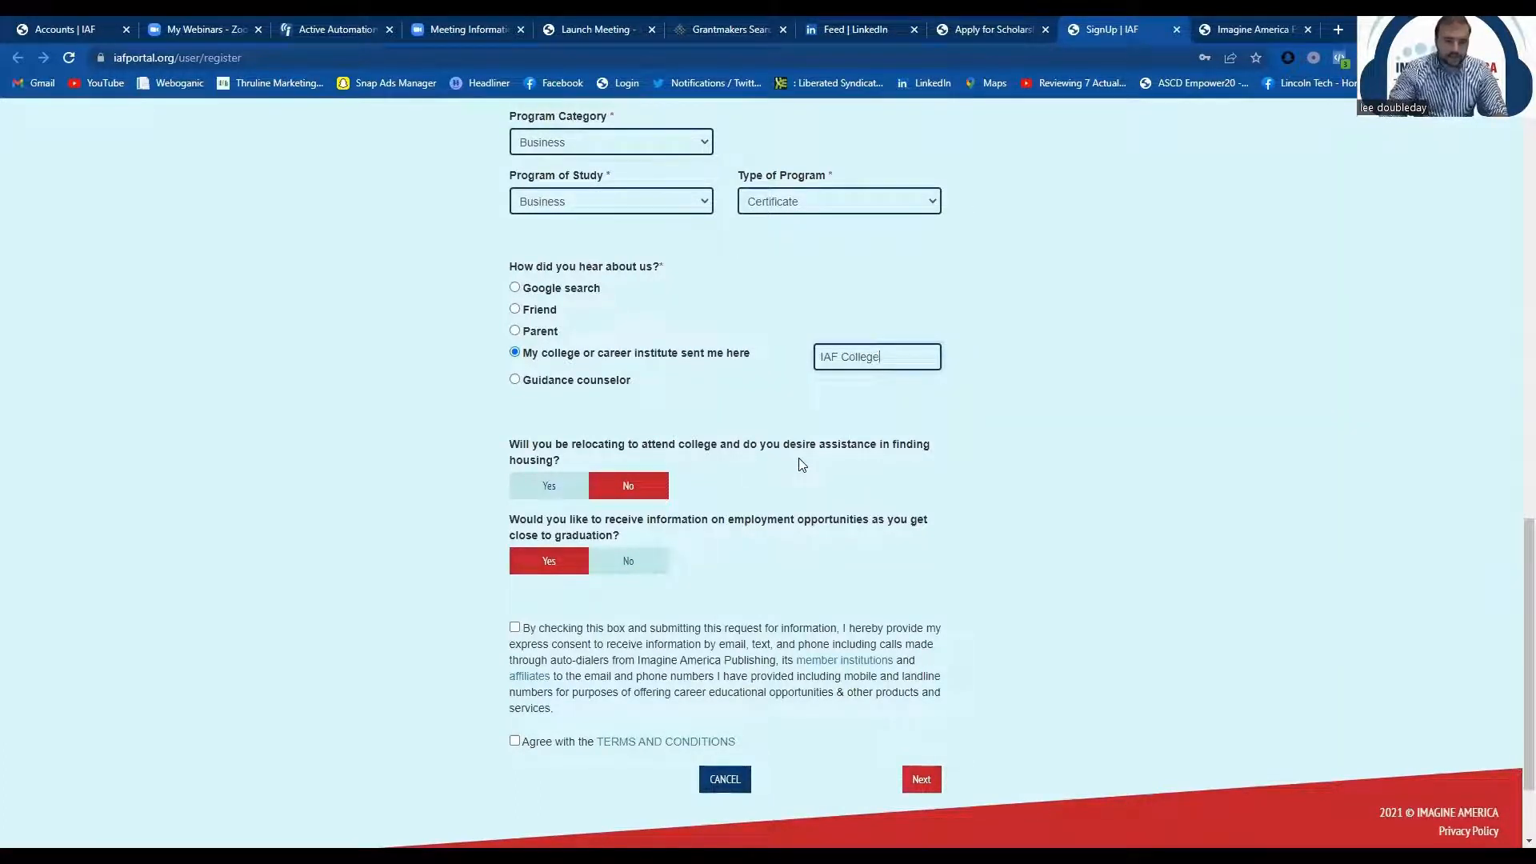
{"action": "scroll", "scroll_direction": "down", "scroll_amount": 3}
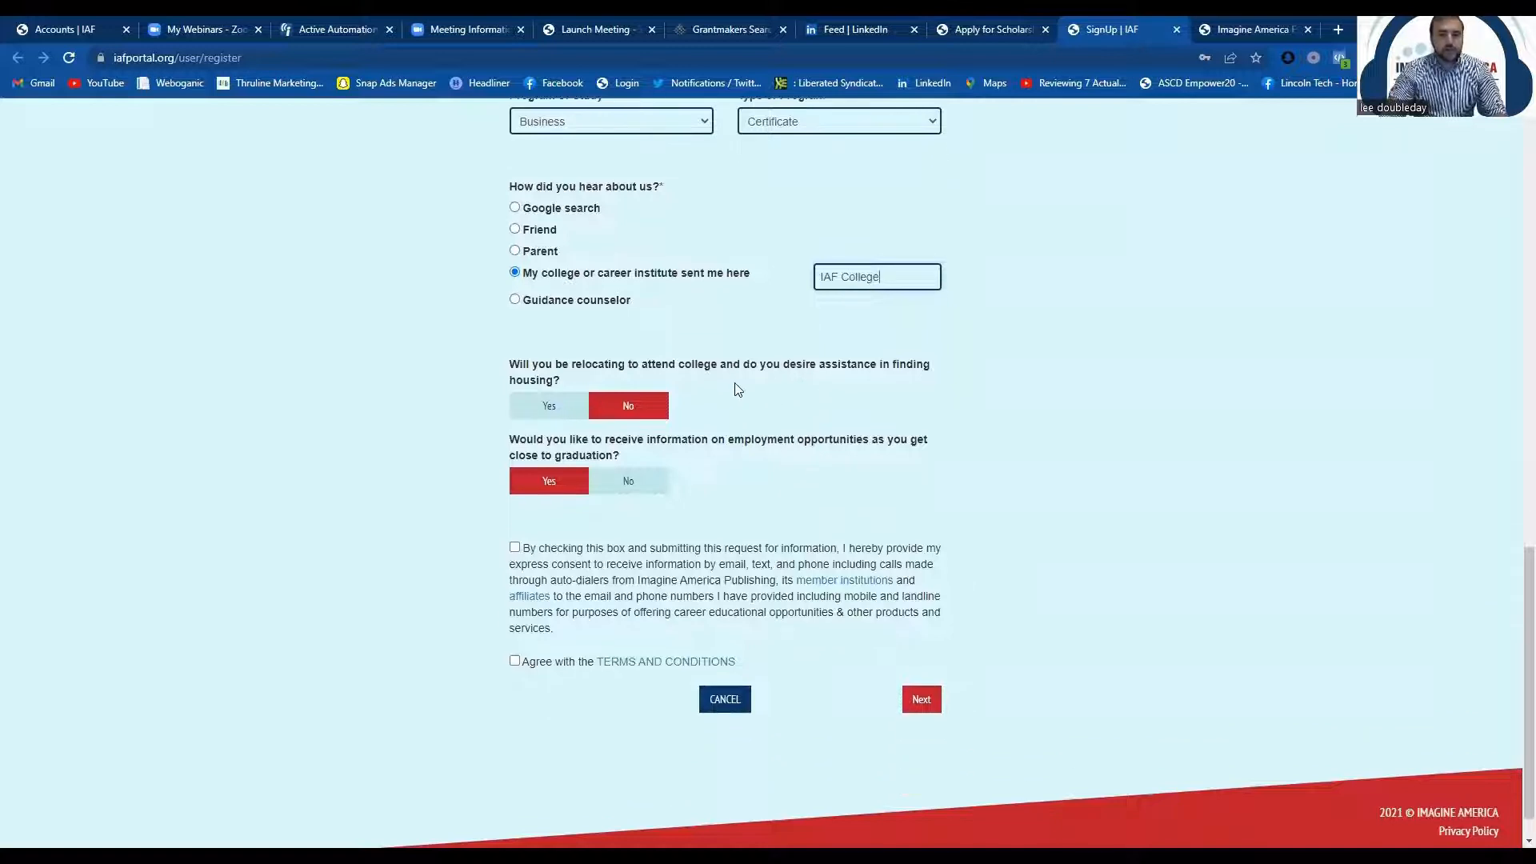
{"action": "mouse_move", "coordinate": [684, 454]}
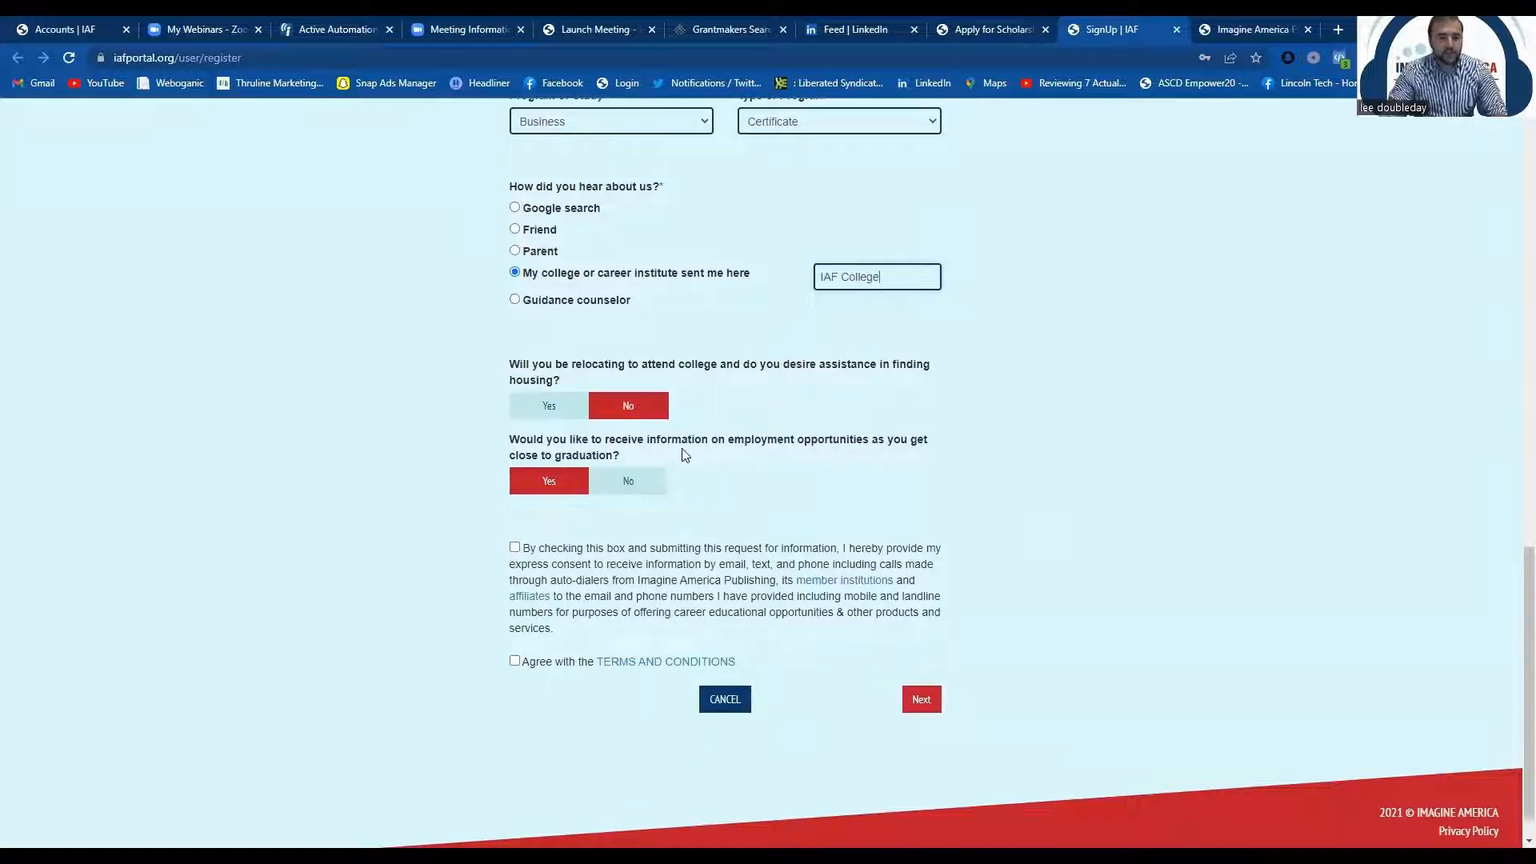
{"action": "mouse_move", "coordinate": [1049, 464]}
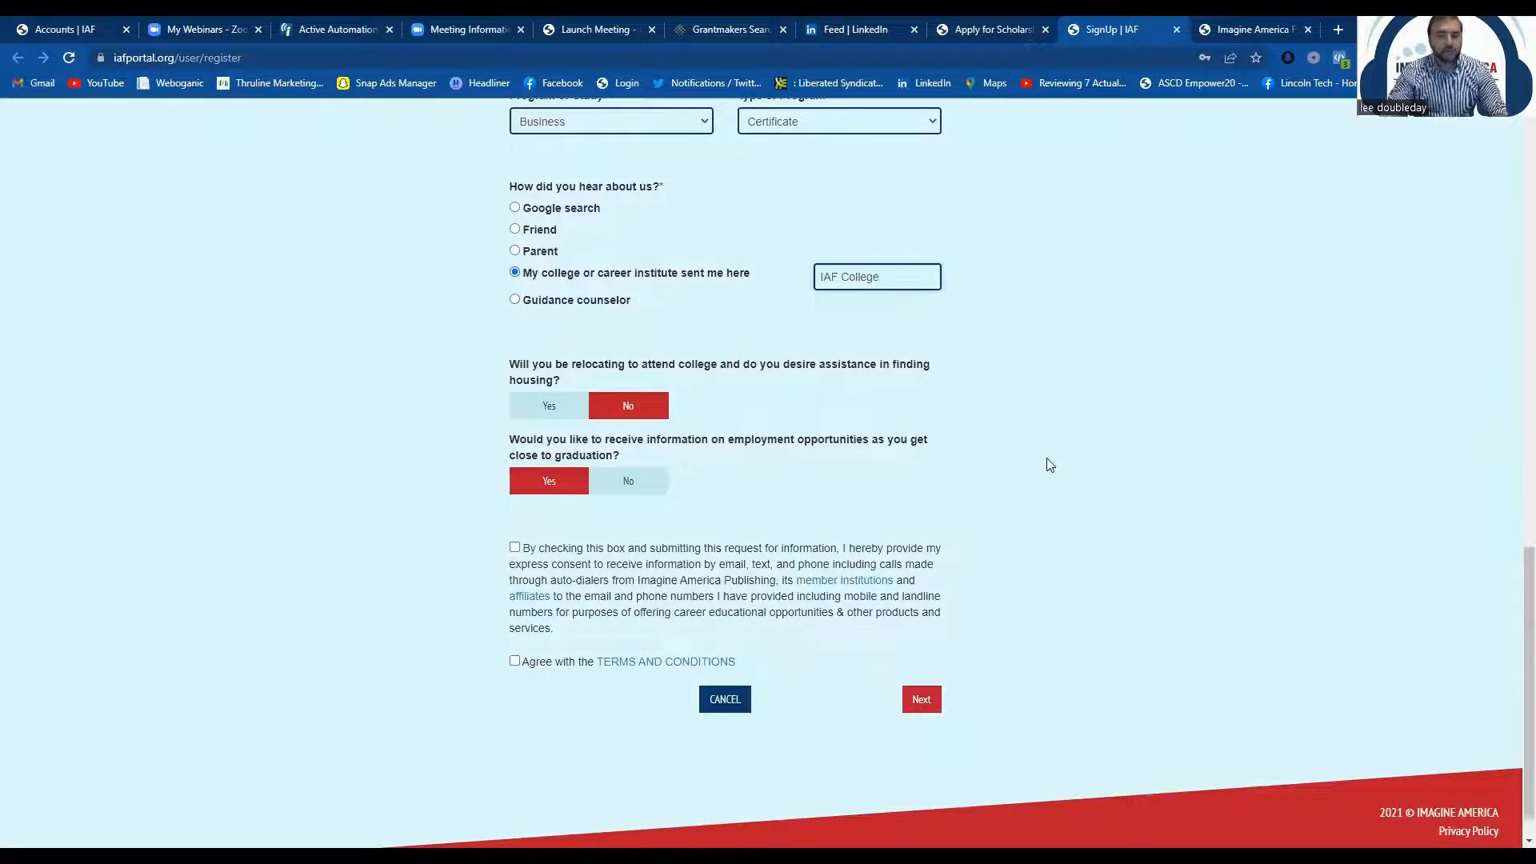
{"action": "mouse_move", "coordinate": [590, 475]}
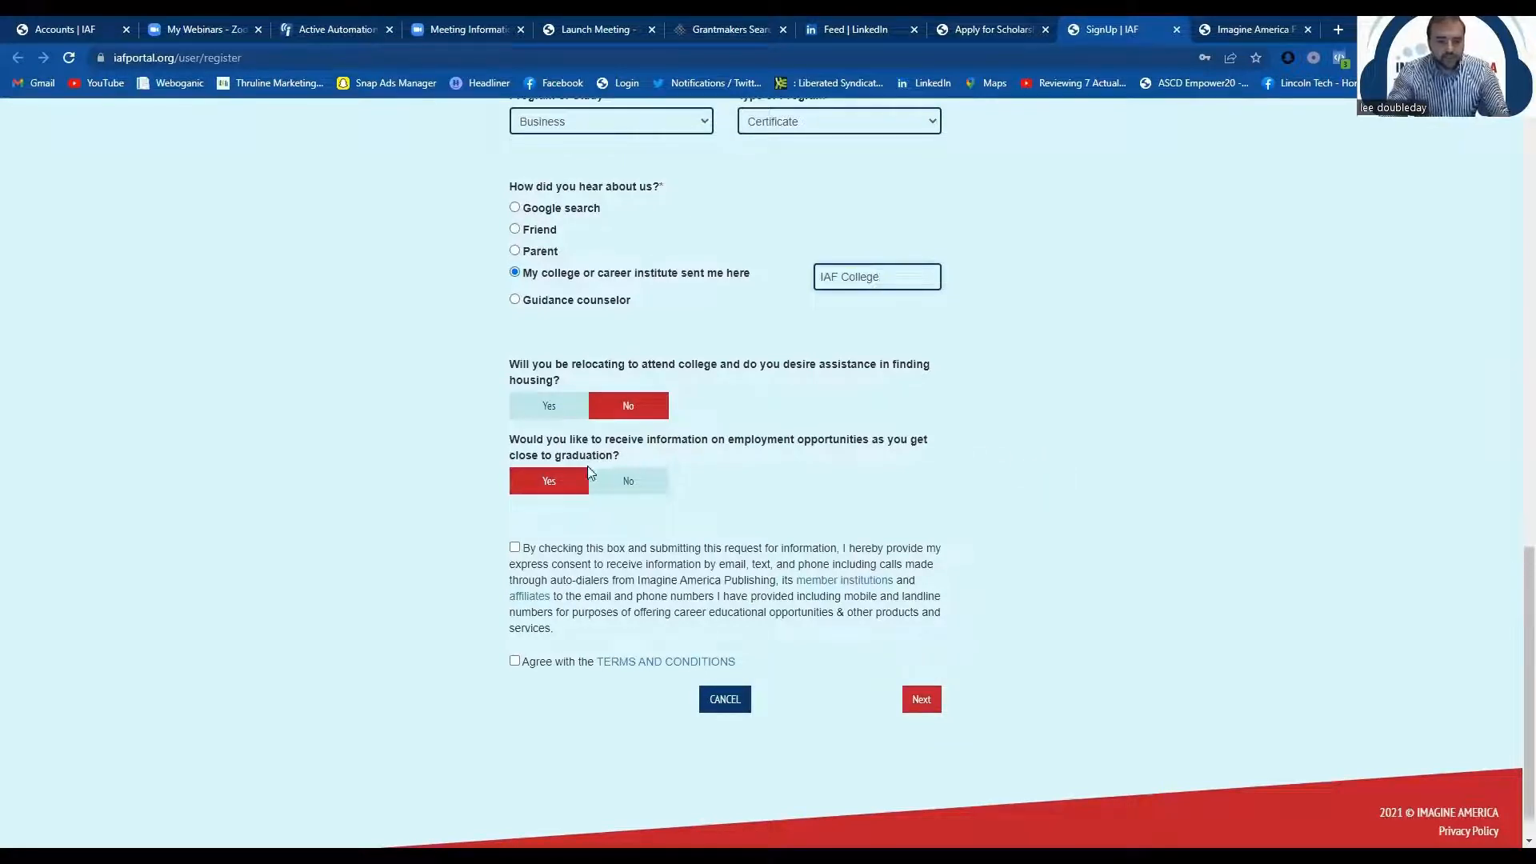
{"action": "left_click", "coordinate": [628, 481]}
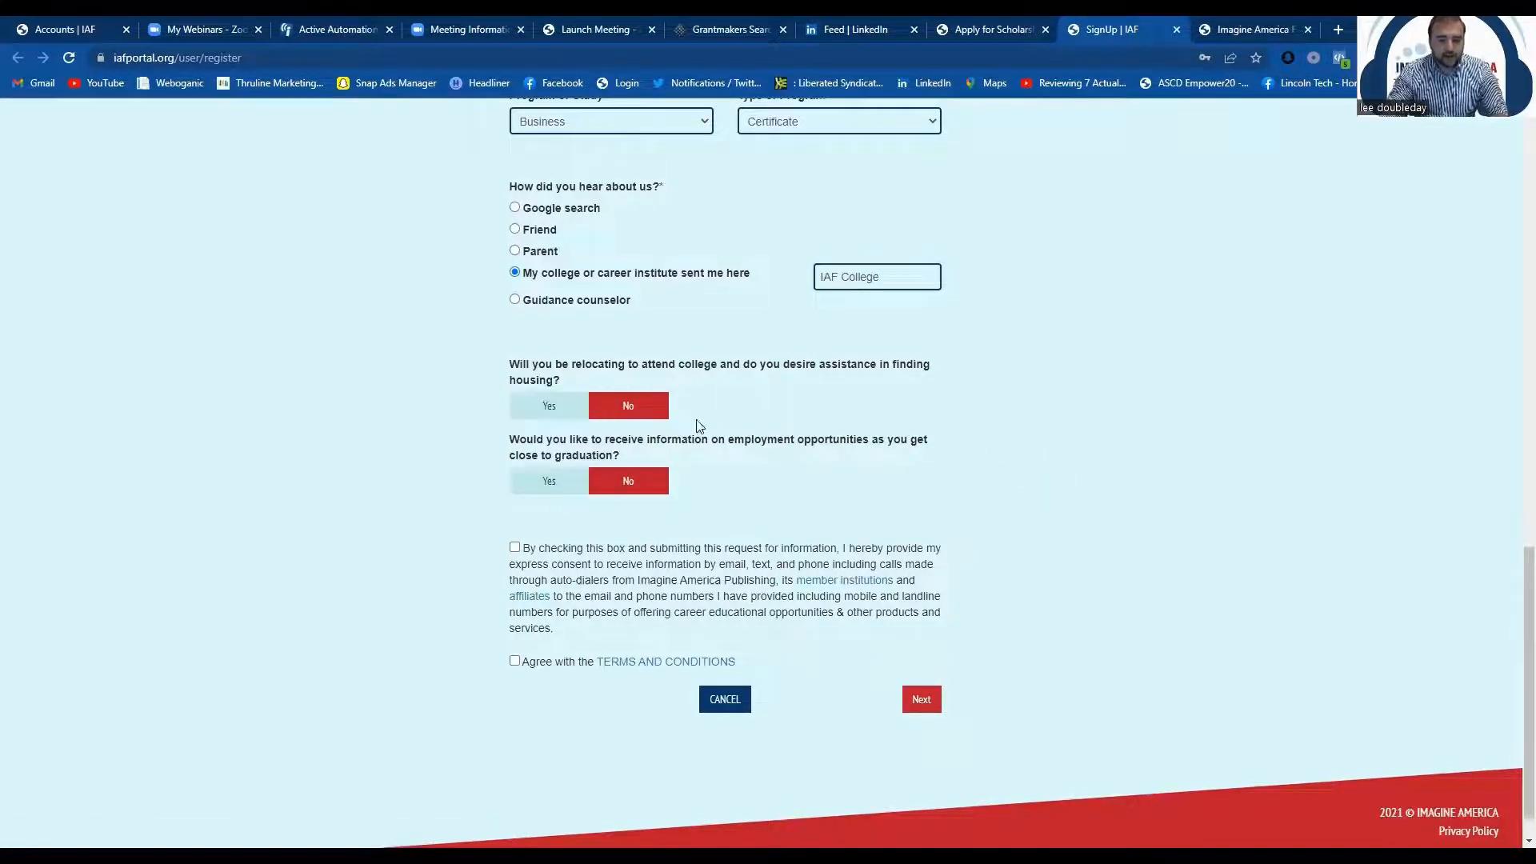
{"action": "left_click", "coordinate": [547, 481]}
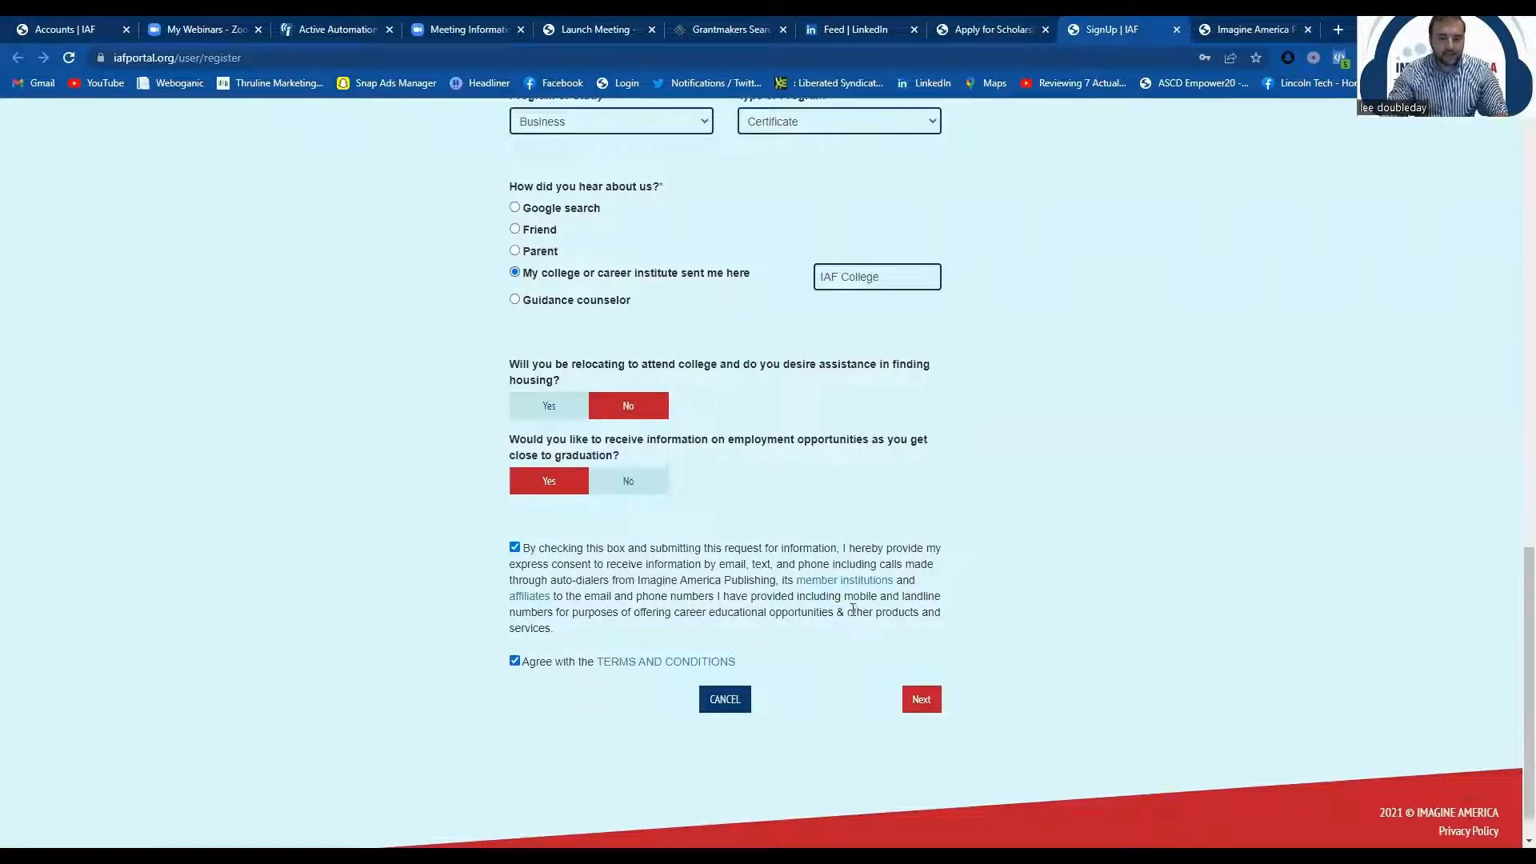
Submit the completed sign-up form with the red Next button.
{"action": "scroll", "scroll_direction": "down", "scroll_amount": 3}
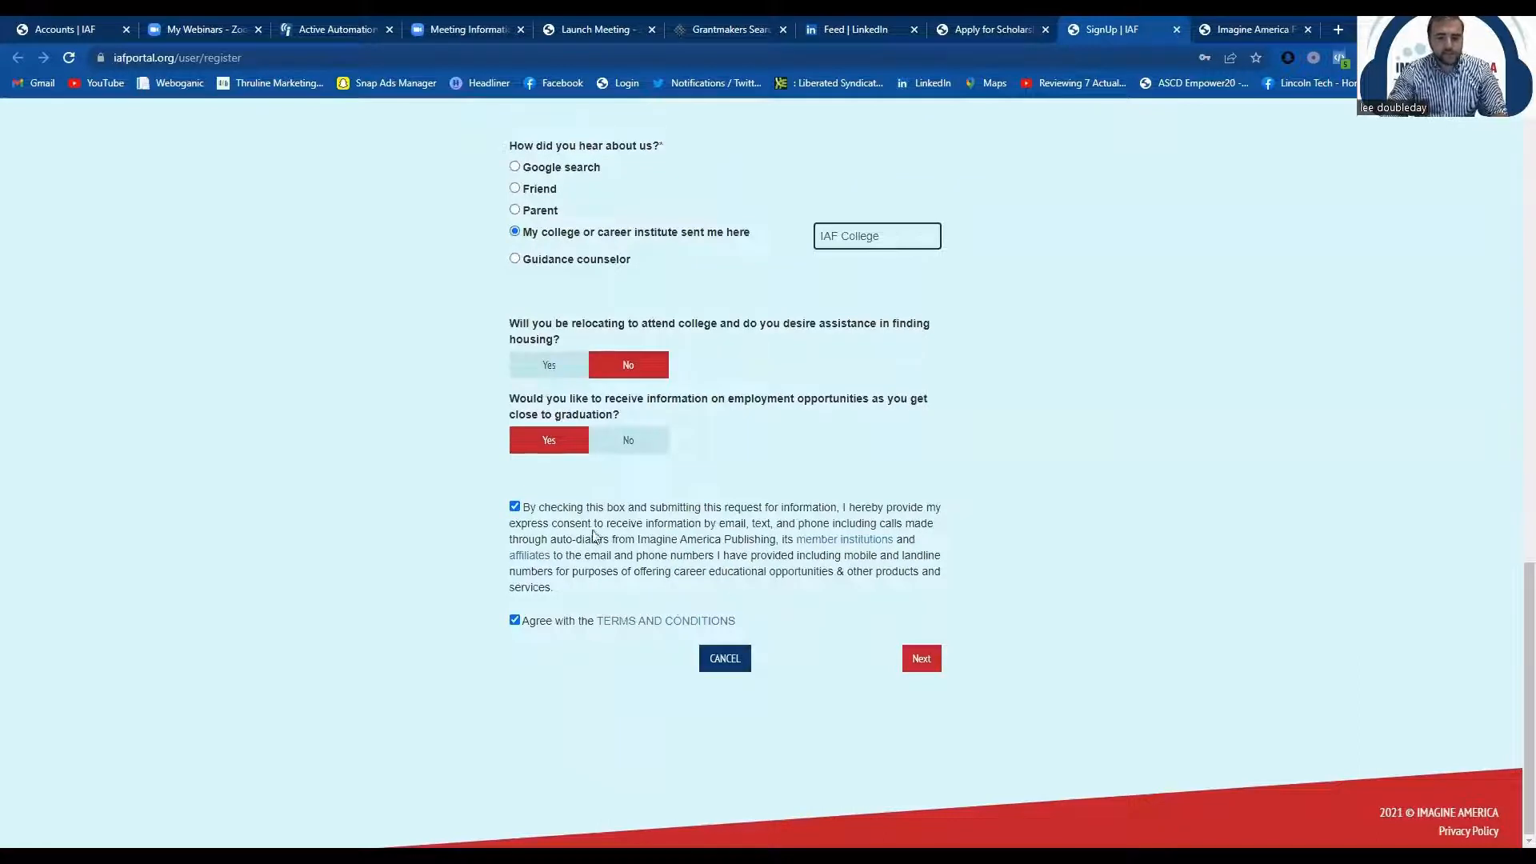
{"action": "mouse_move", "coordinate": [699, 571]}
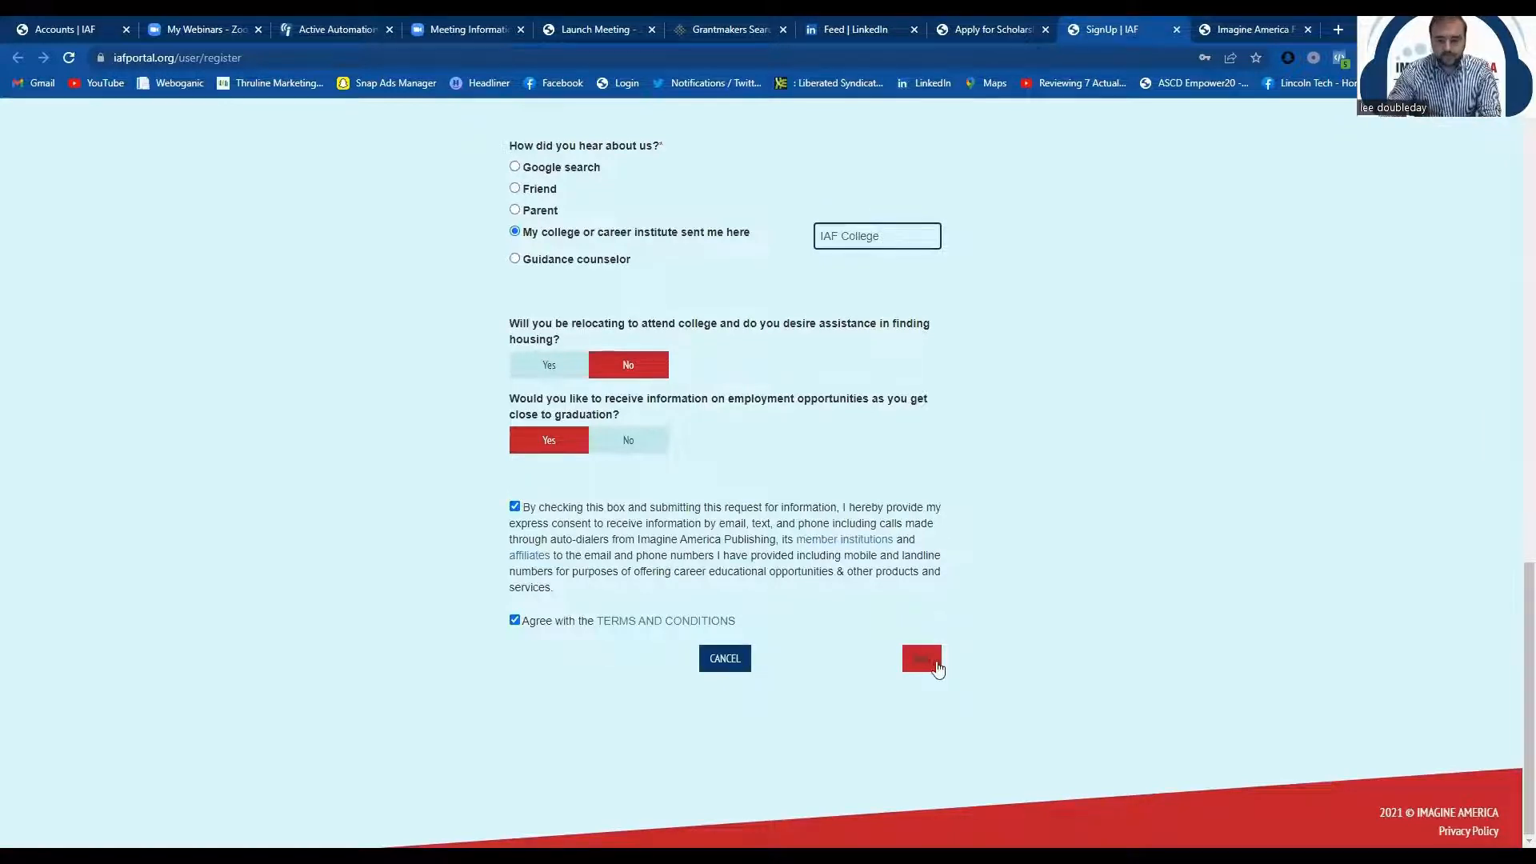
{"action": "left_click", "coordinate": [921, 658]}
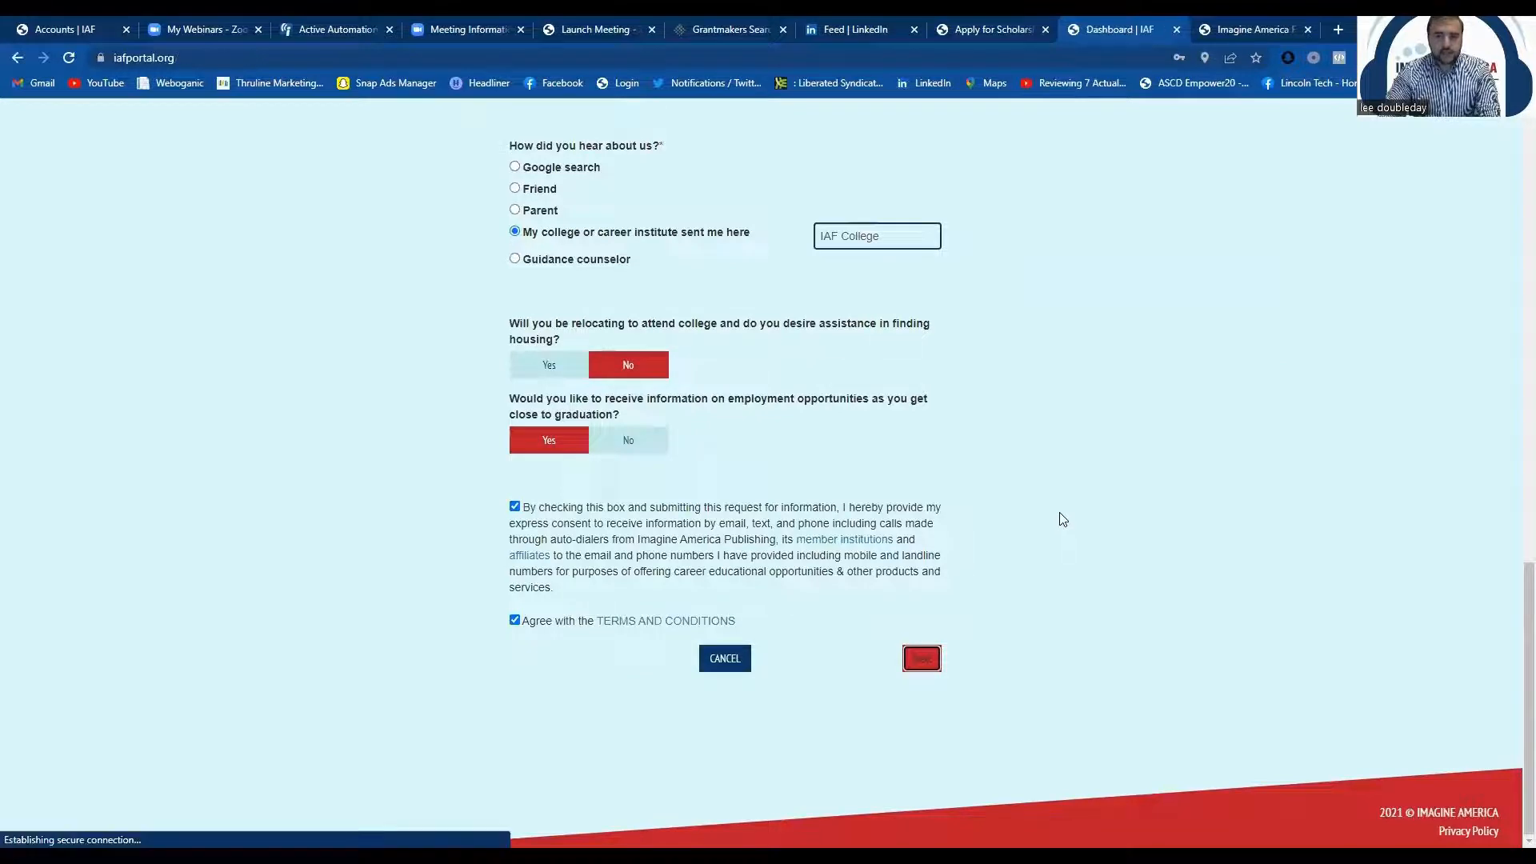
Advance through the welcome tour slides and dismiss it with Got it!
{"action": "left_click", "coordinate": [921, 658]}
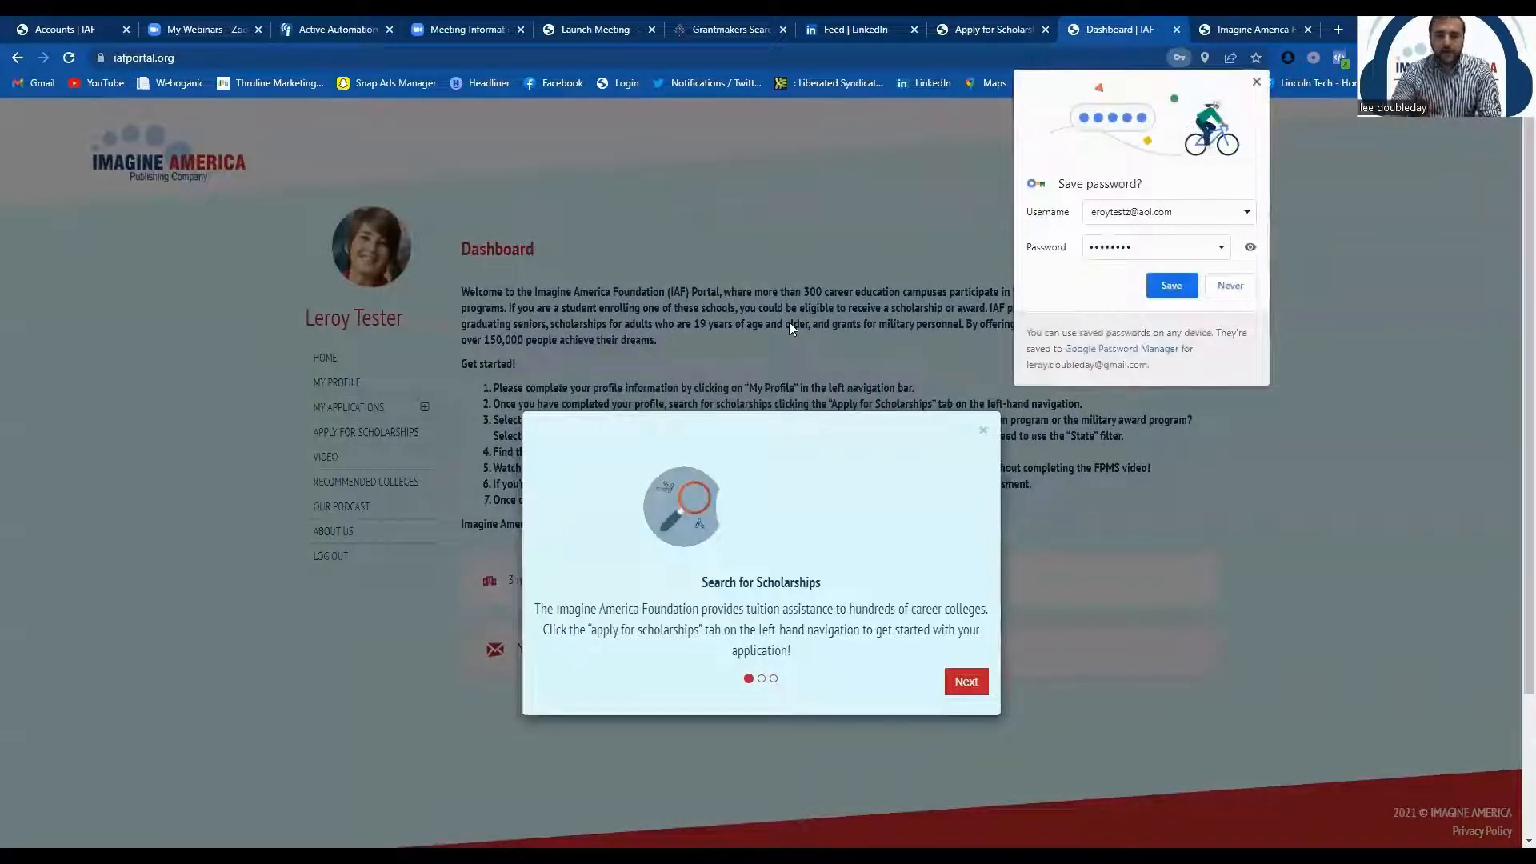
{"action": "mouse_move", "coordinate": [985, 436]}
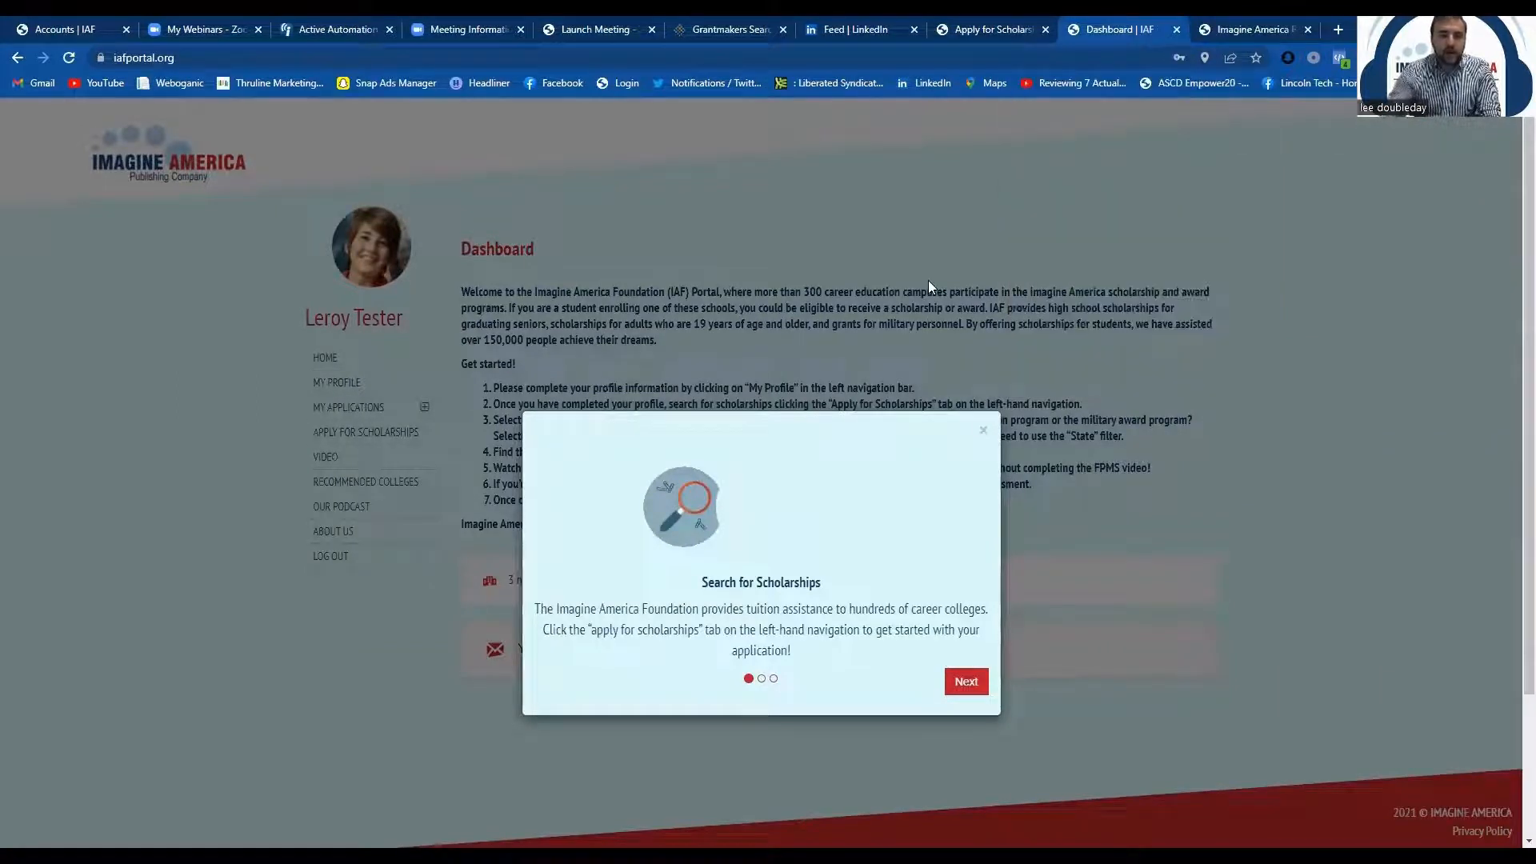
{"action": "mouse_move", "coordinate": [872, 431]}
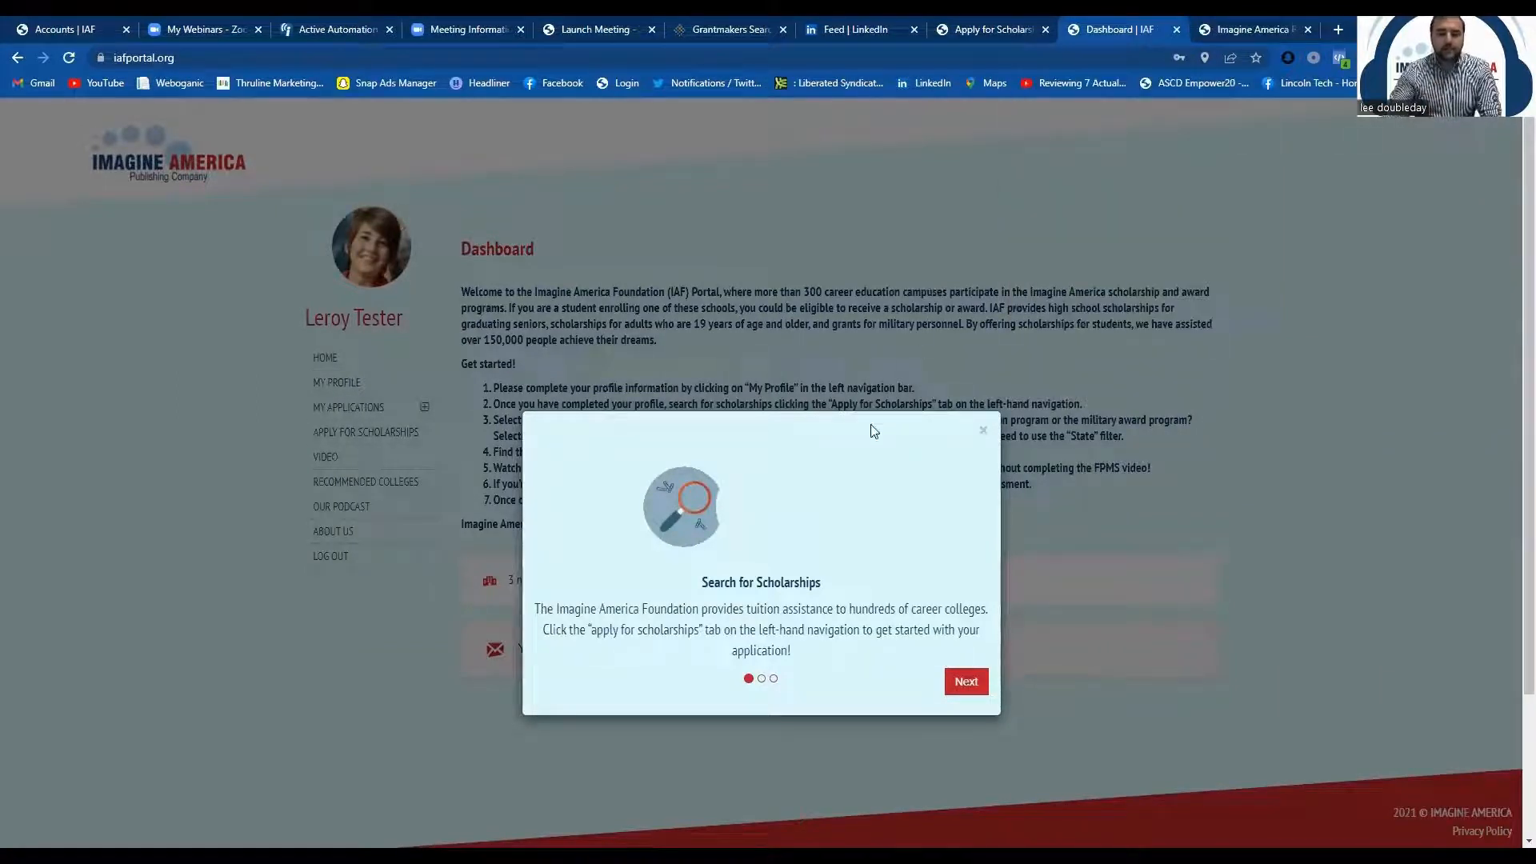
{"action": "left_click", "coordinate": [964, 681]}
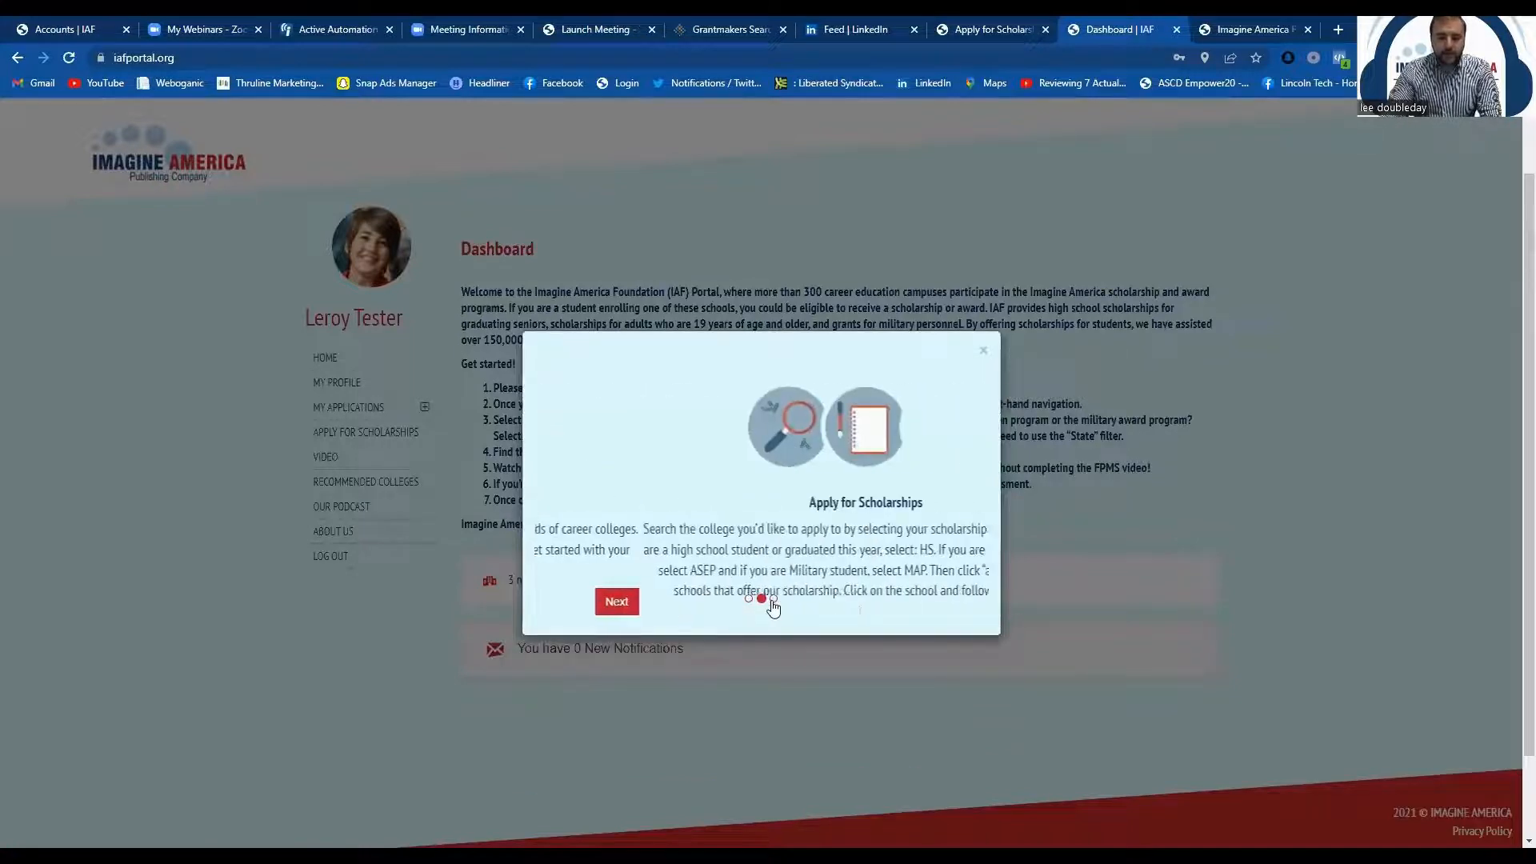
{"action": "left_click", "coordinate": [615, 601]}
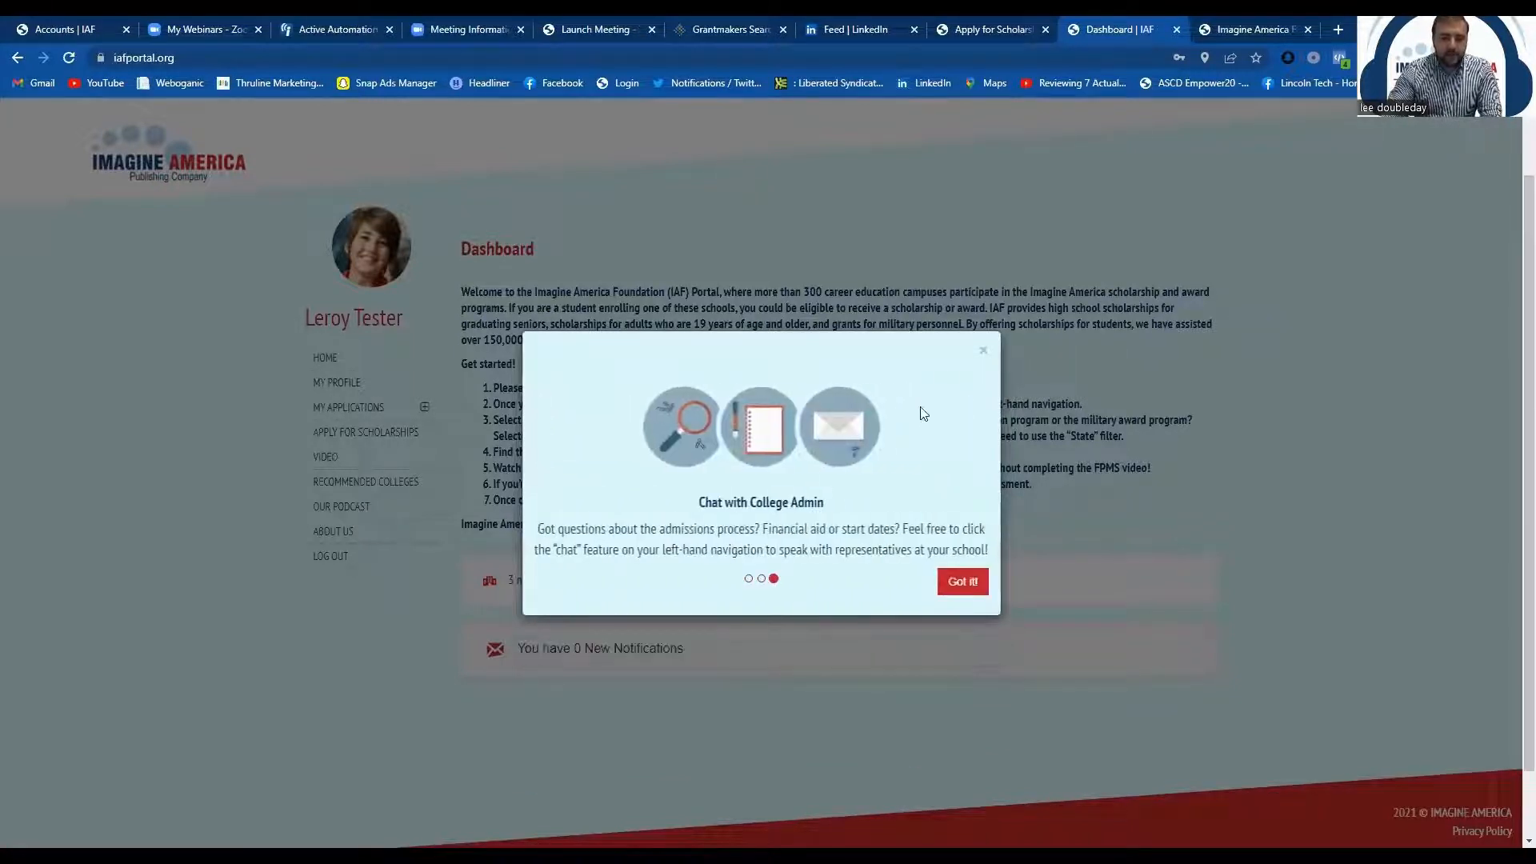
{"action": "left_click", "coordinate": [961, 581]}
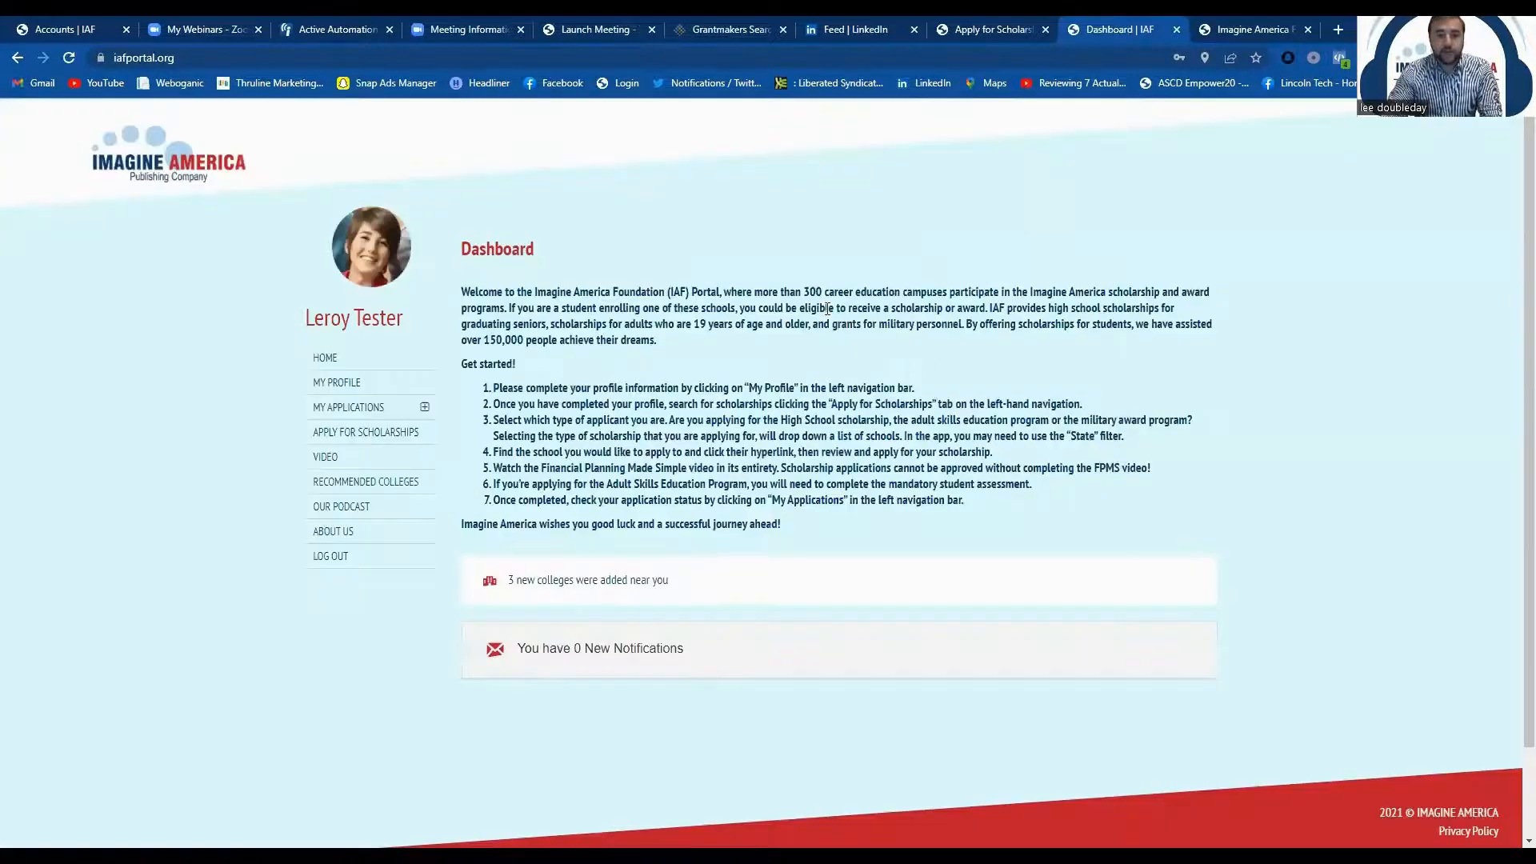
{"action": "mouse_move", "coordinate": [677, 255]}
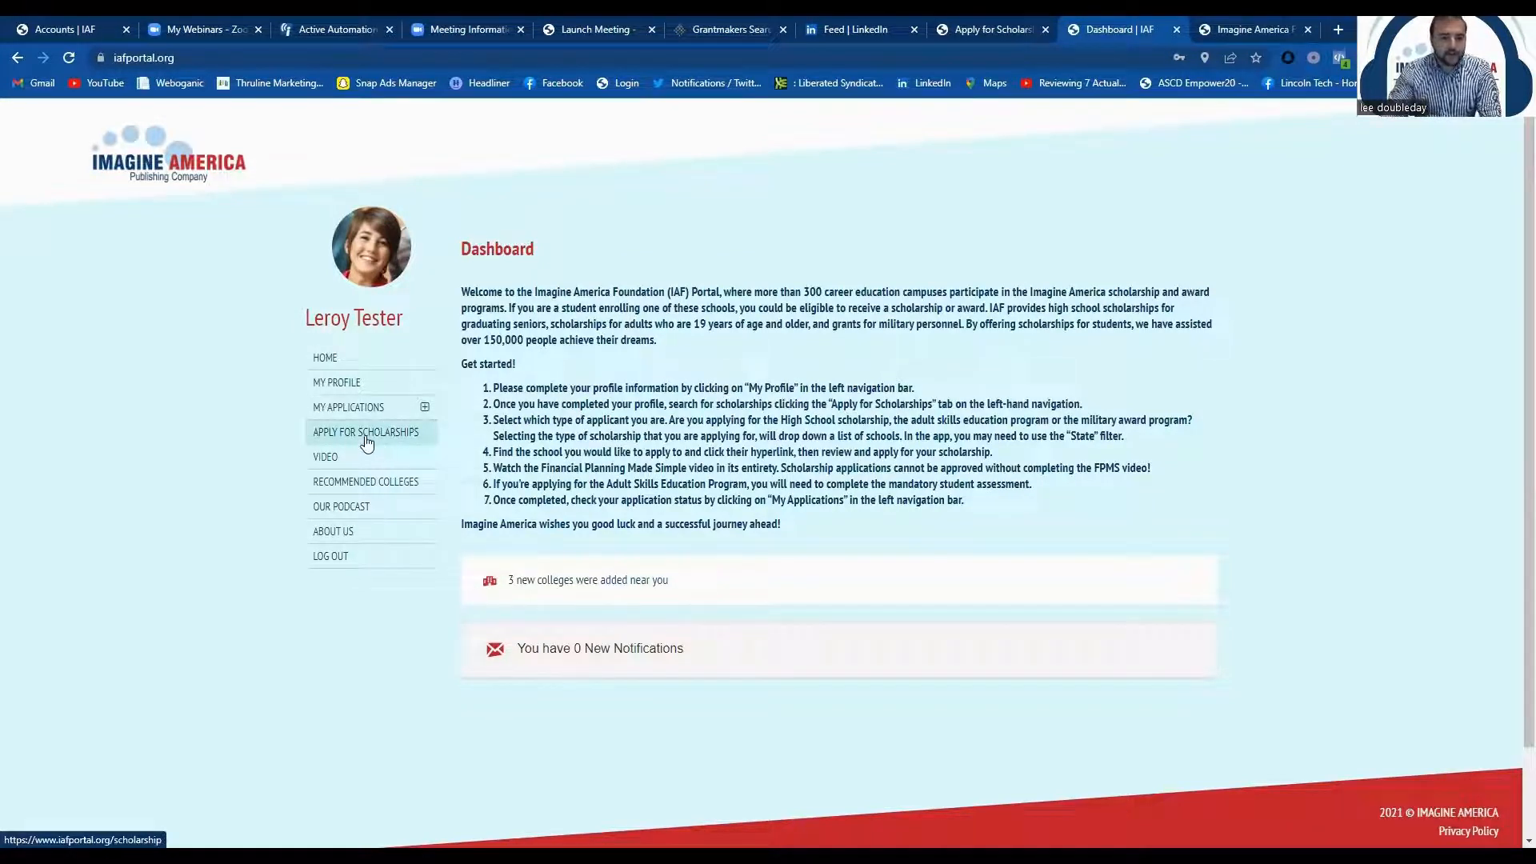
Open Apply for Scholarships and scroll the results table toward IAF Test College.
{"action": "left_click", "coordinate": [365, 432]}
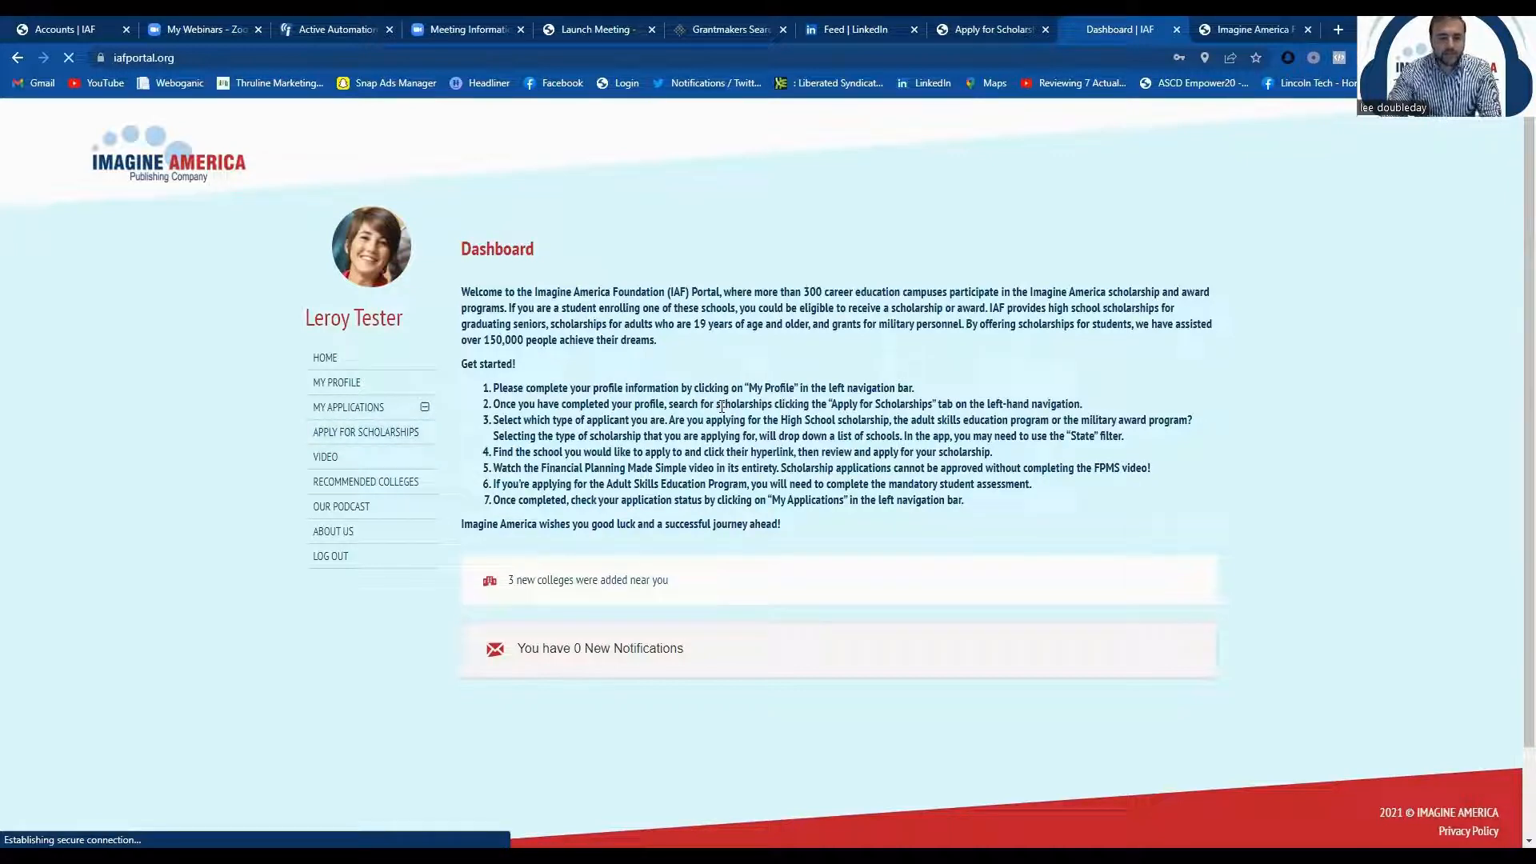
{"action": "left_click", "coordinate": [366, 433]}
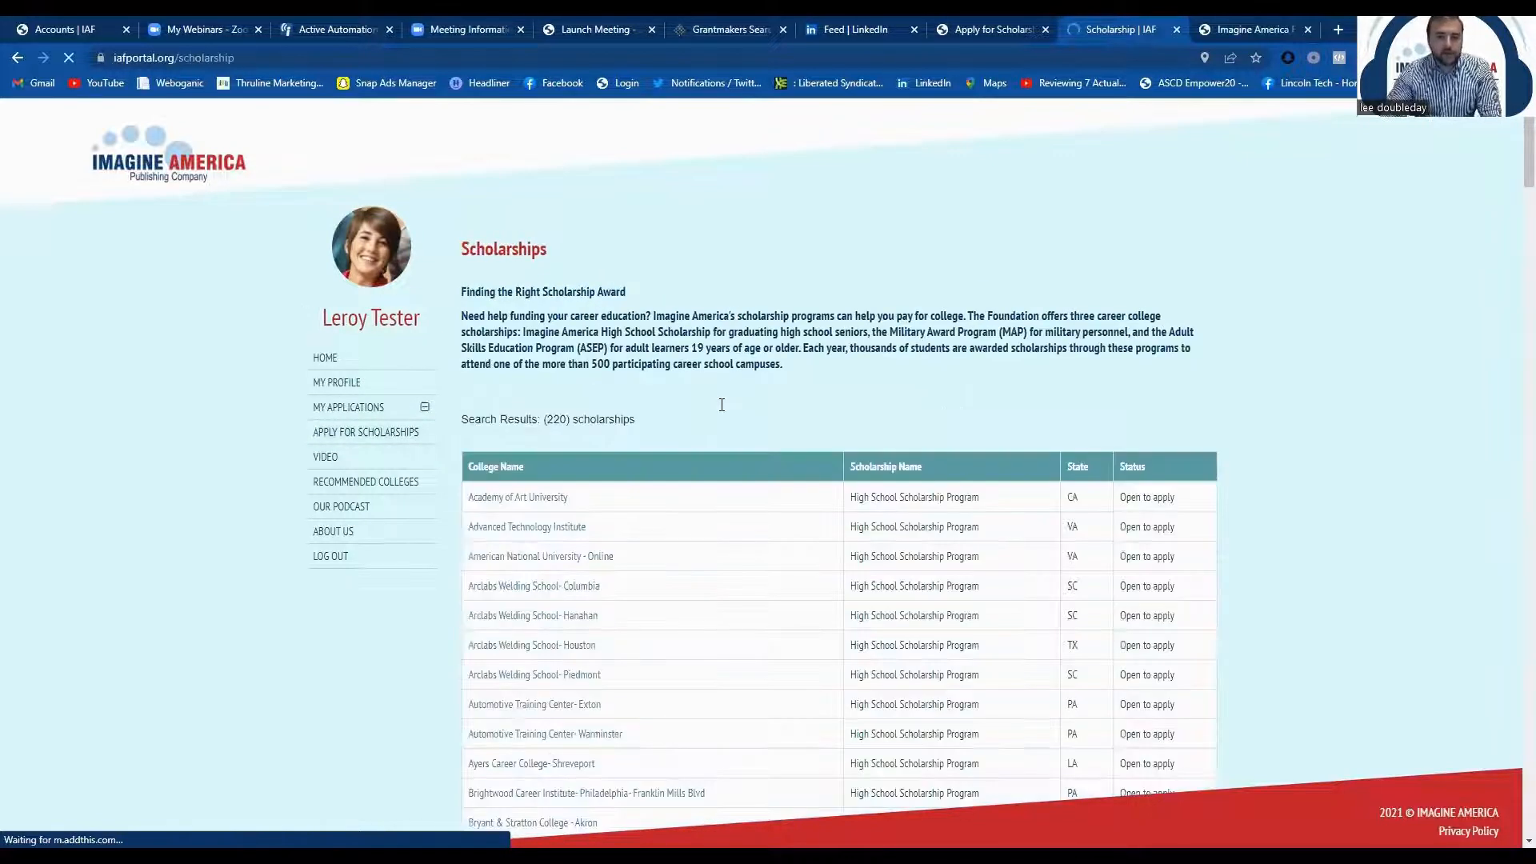
{"action": "scroll", "scroll_direction": "up", "scroll_amount": 3}
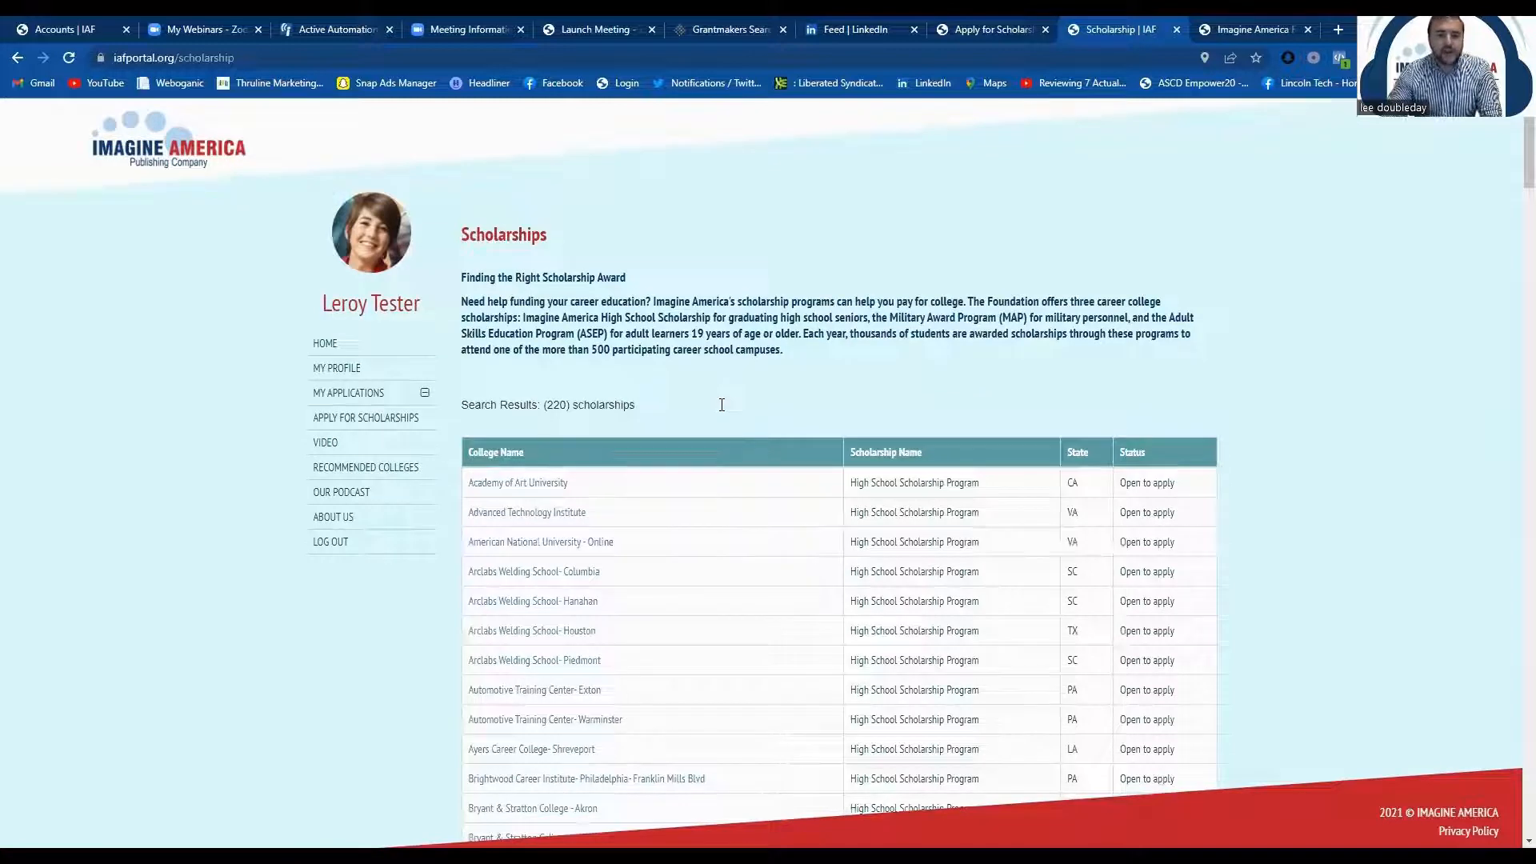
{"action": "scroll", "scroll_direction": "down", "scroll_amount": 3}
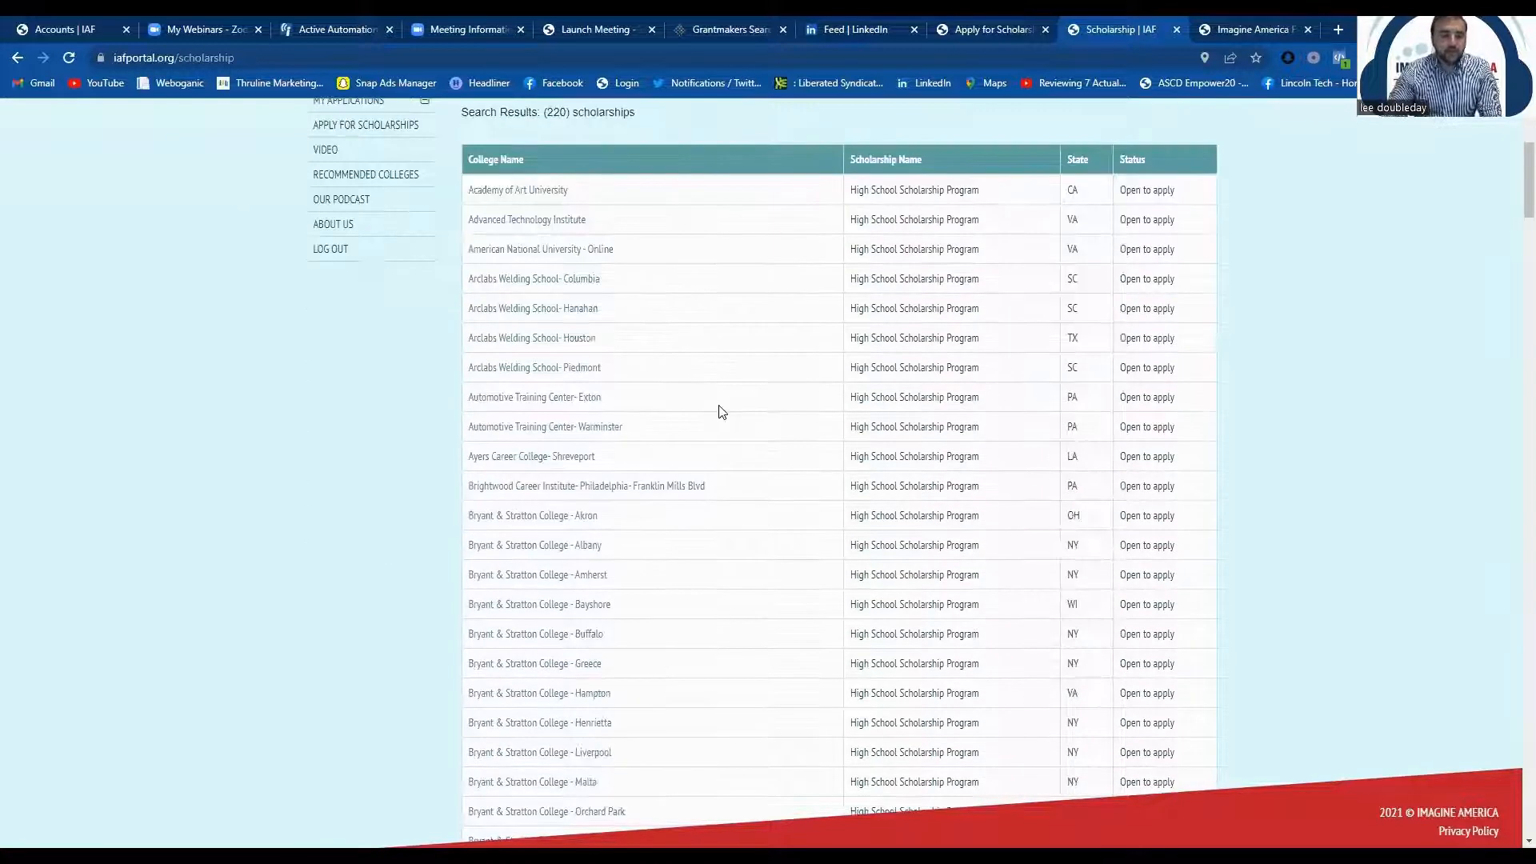
{"action": "scroll", "scroll_direction": "down", "scroll_amount": 3}
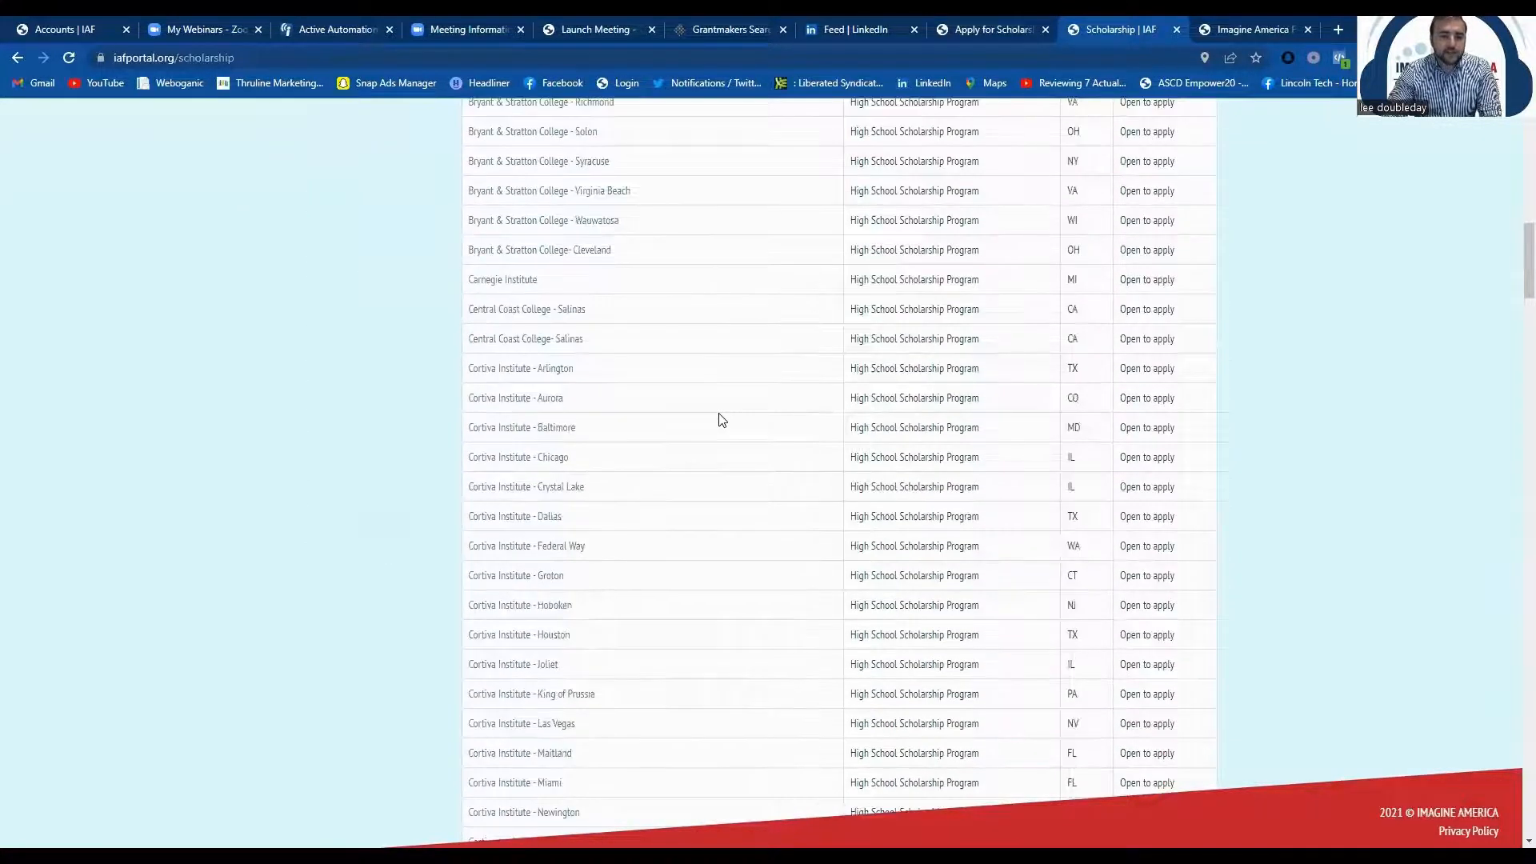
{"action": "scroll", "scroll_direction": "down", "scroll_amount": 3}
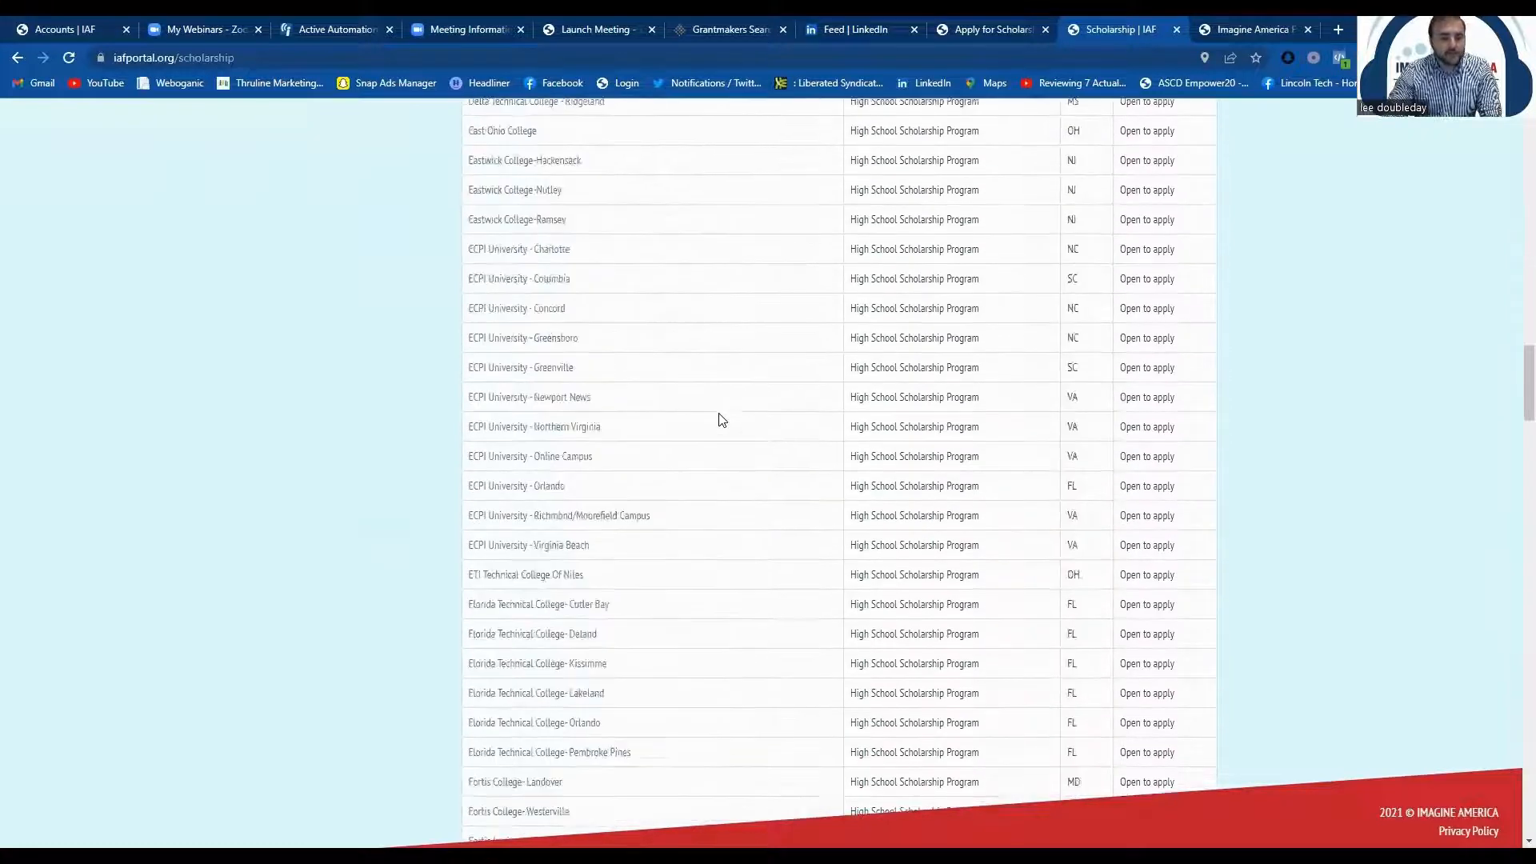
{"action": "scroll", "scroll_direction": "down", "scroll_amount": 3}
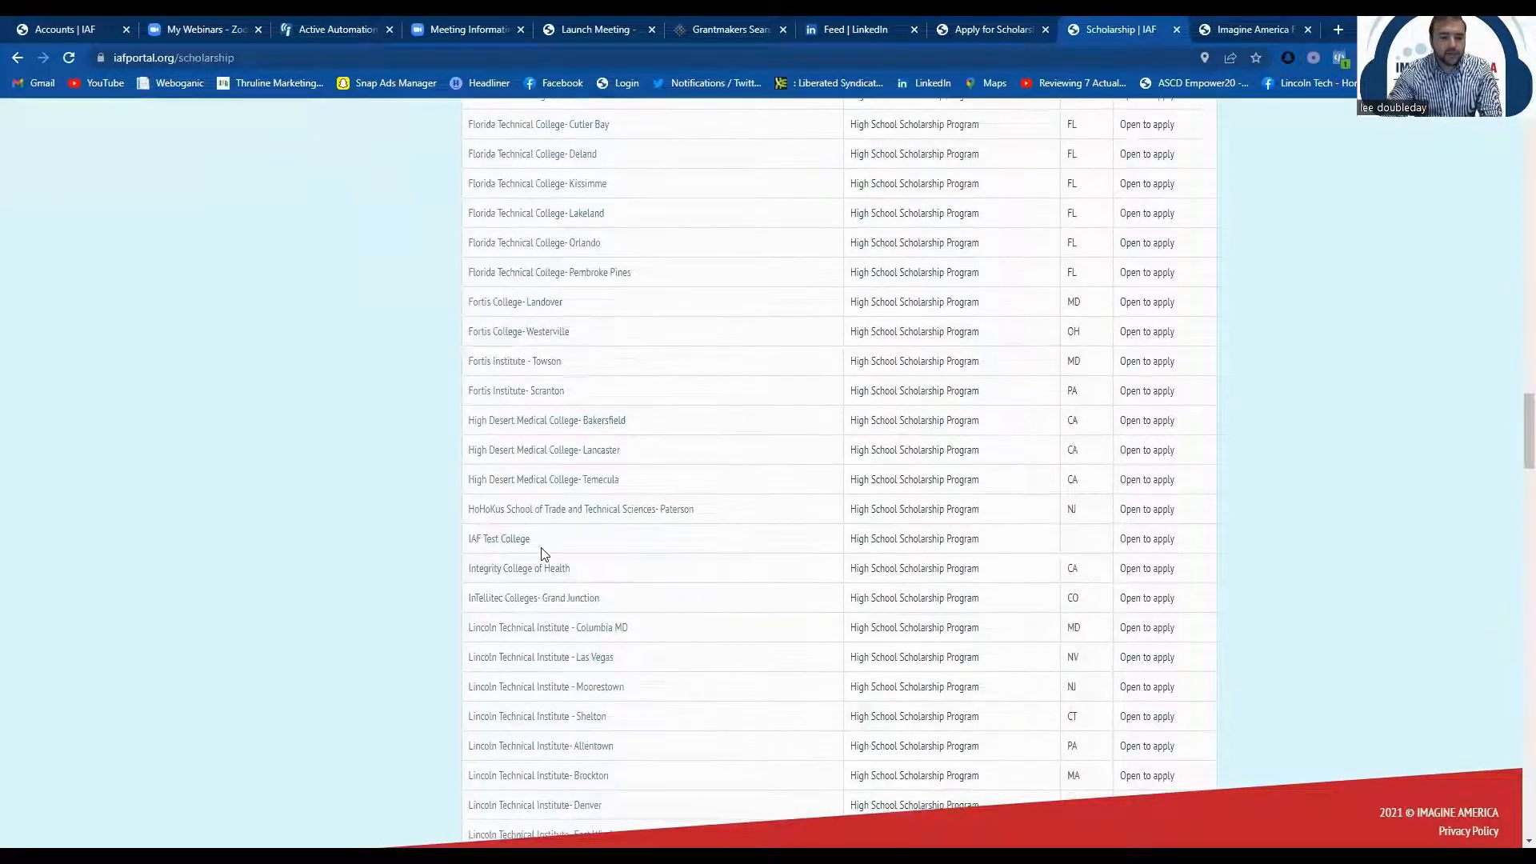
Open the IAF Test College scholarship and start its High School Scholarship Program application.
{"action": "left_click", "coordinate": [498, 537]}
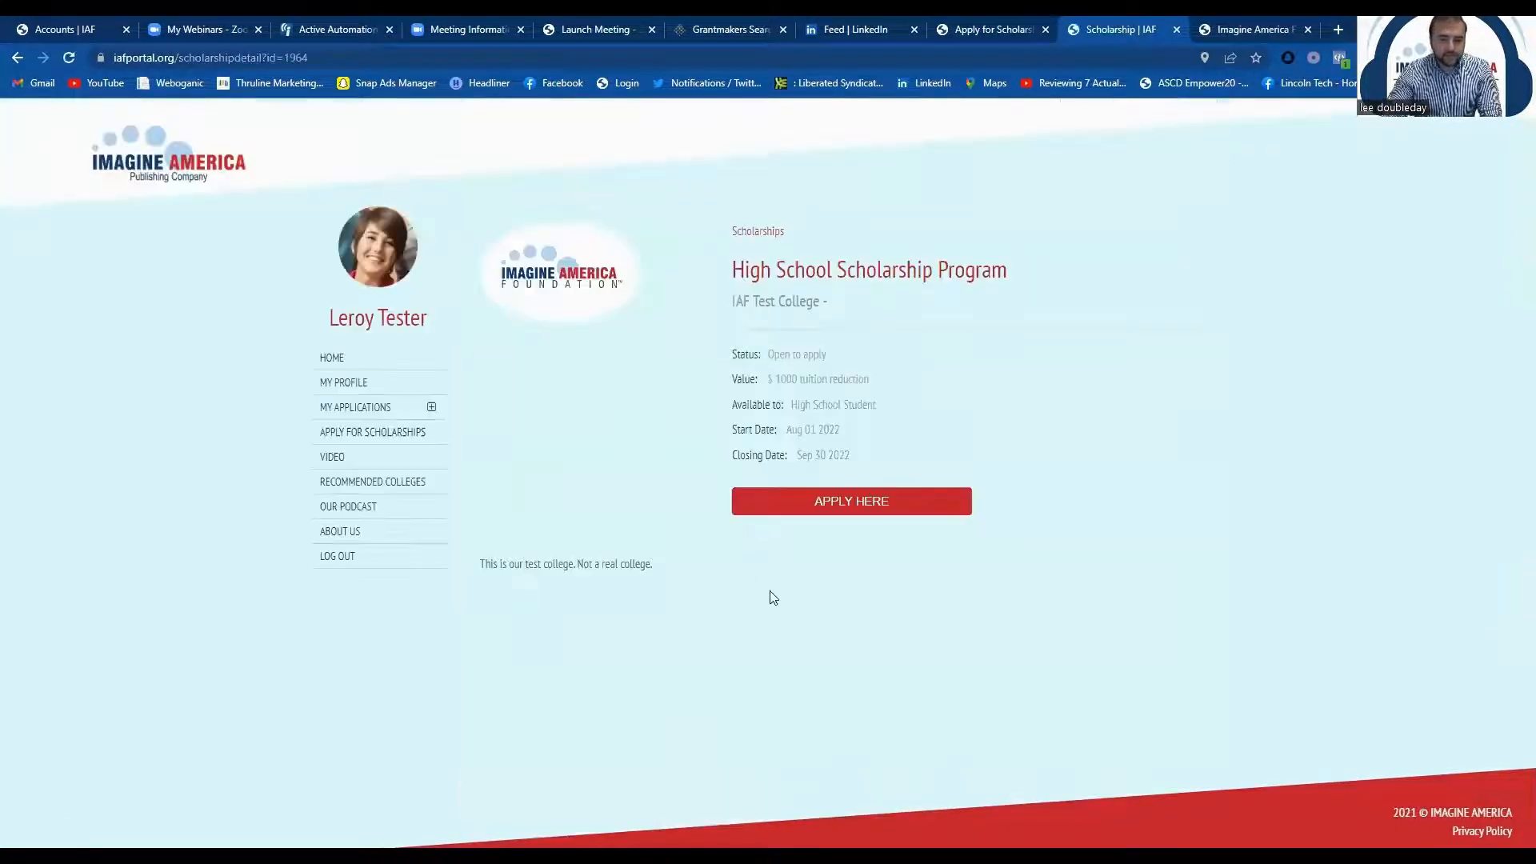
{"action": "mouse_move", "coordinate": [807, 418]}
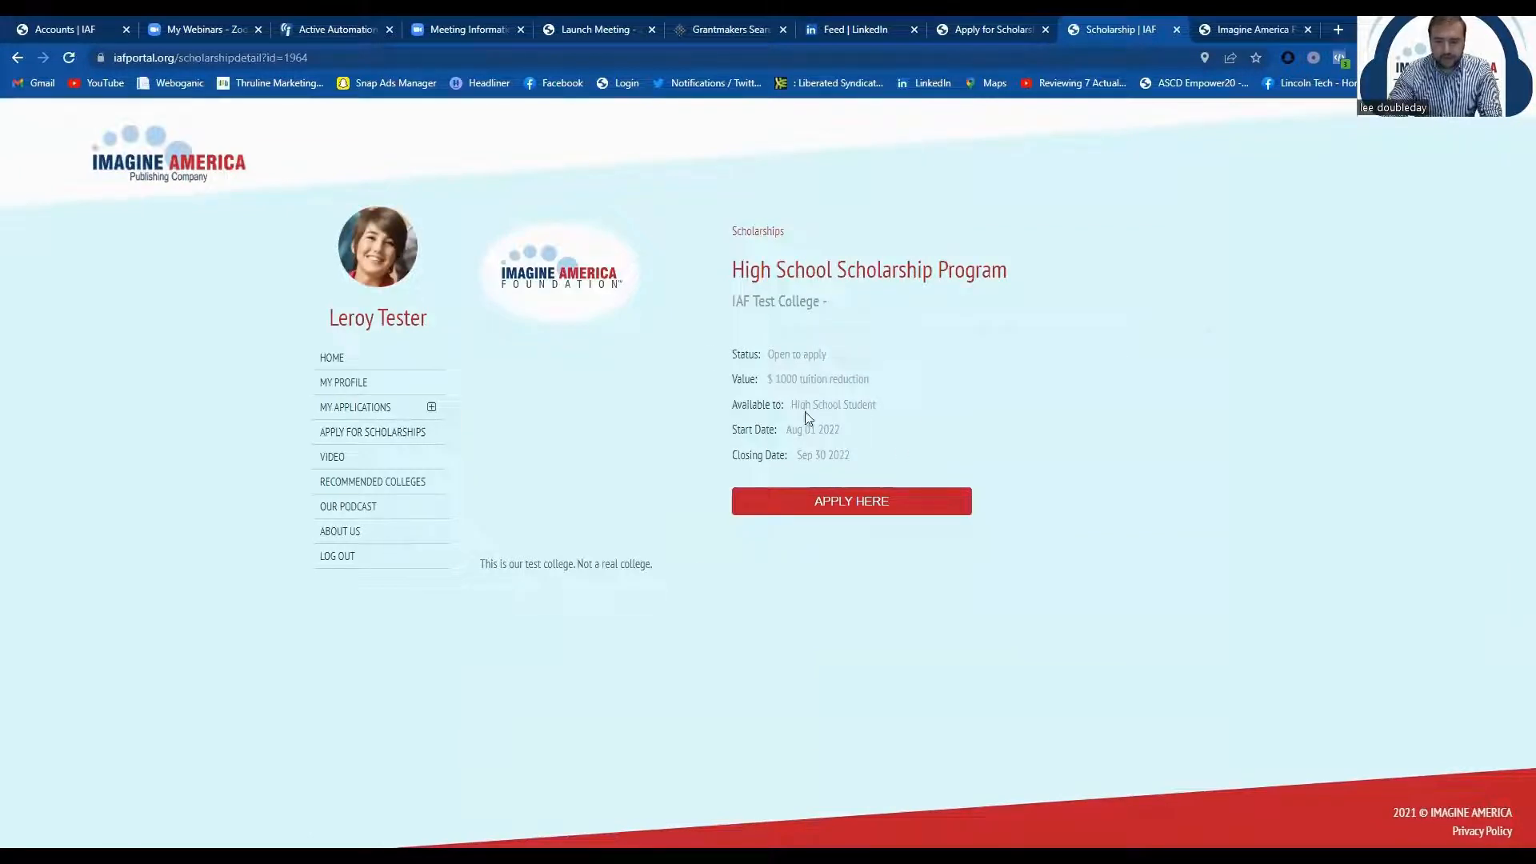
{"action": "left_click", "coordinate": [850, 501]}
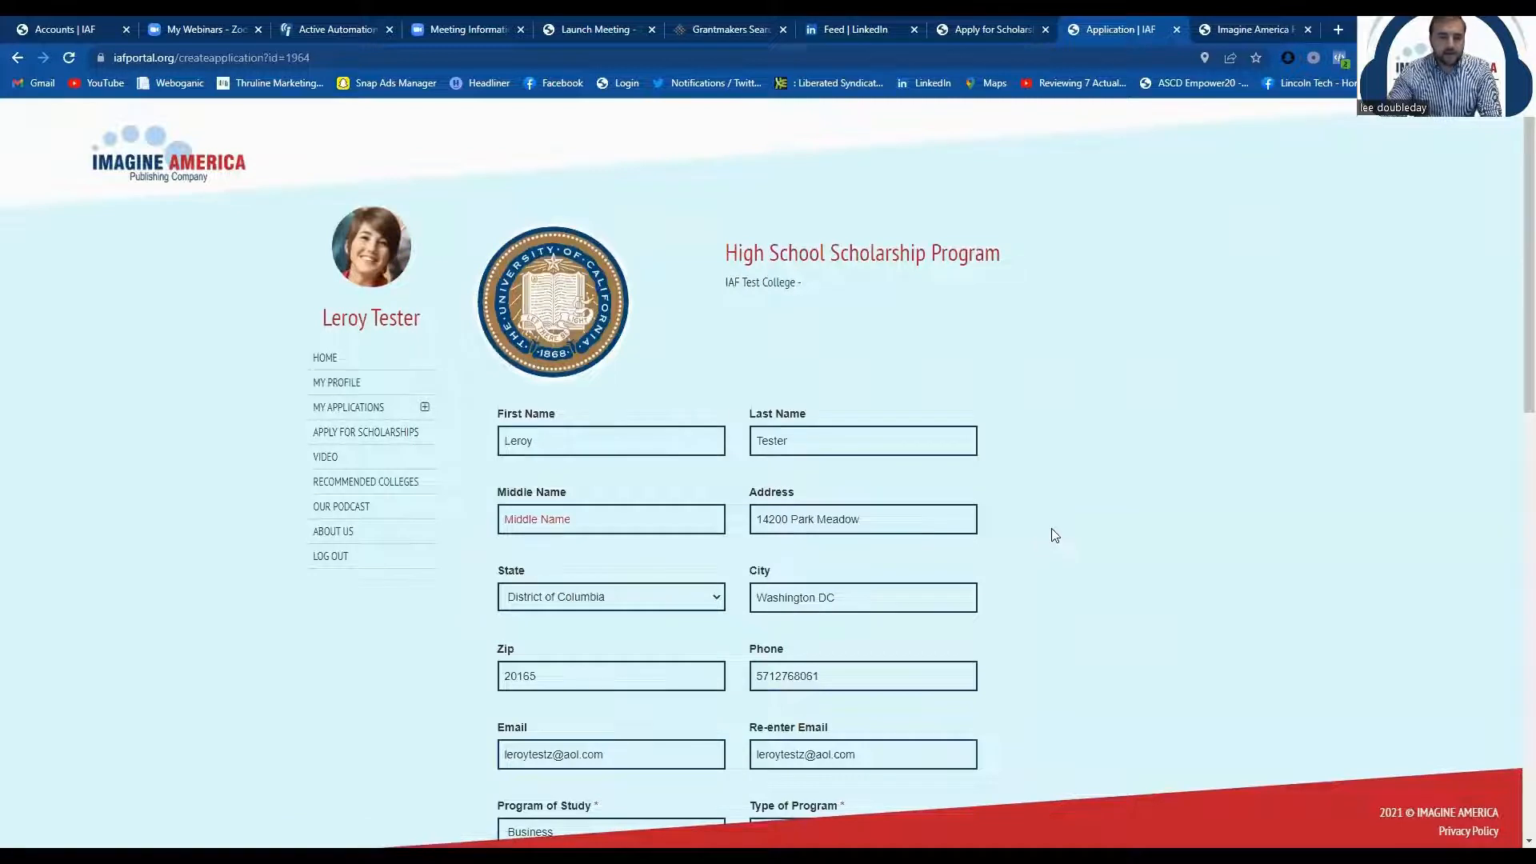
Set the projected graduation date to 2022-09-19.
{"action": "scroll", "scroll_direction": "down", "scroll_amount": 3}
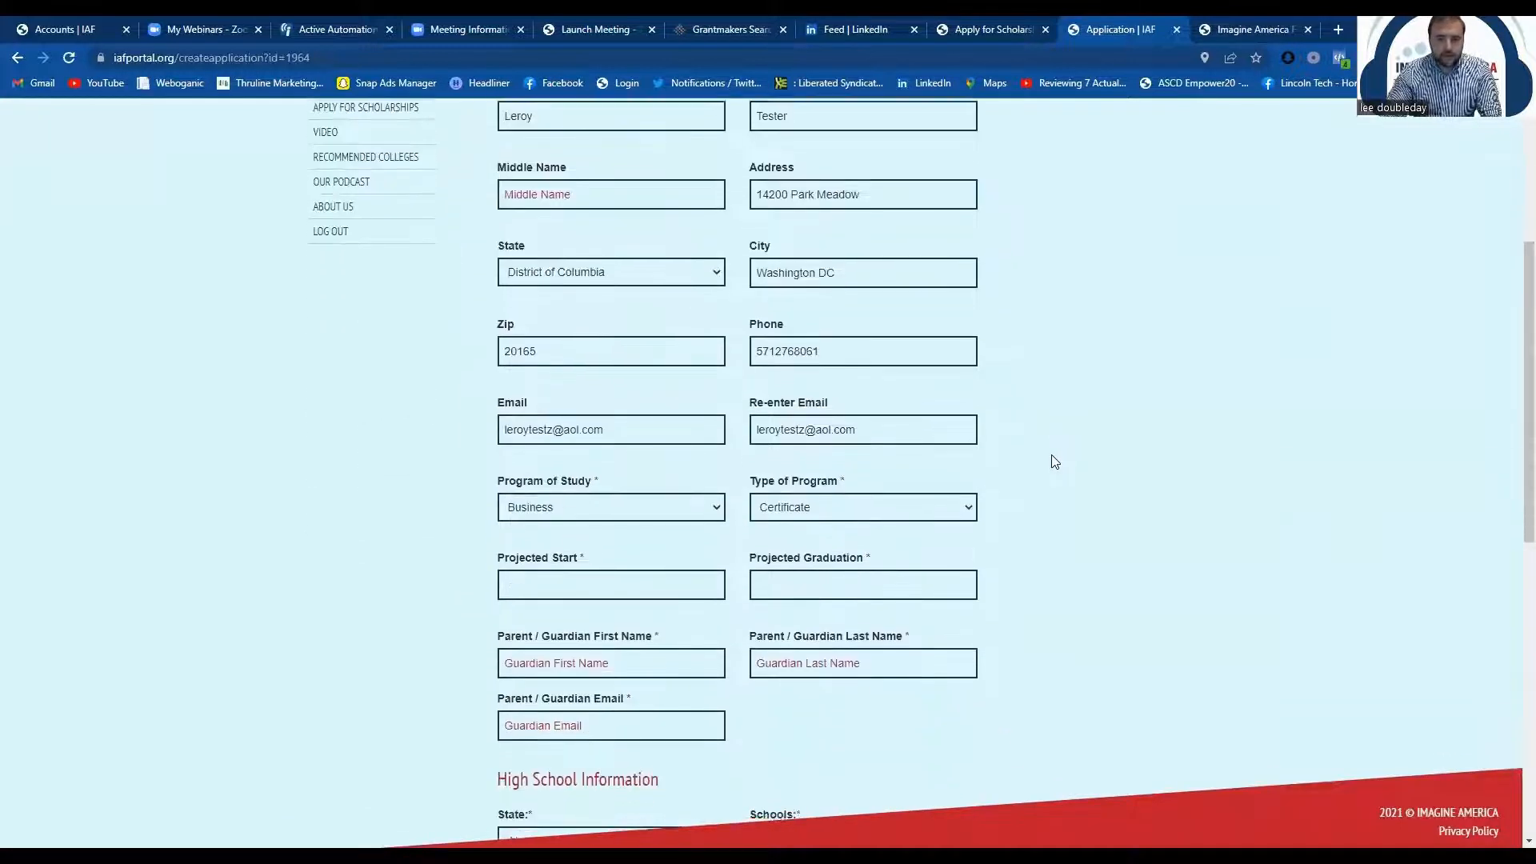
{"action": "scroll", "scroll_direction": "down", "scroll_amount": 3}
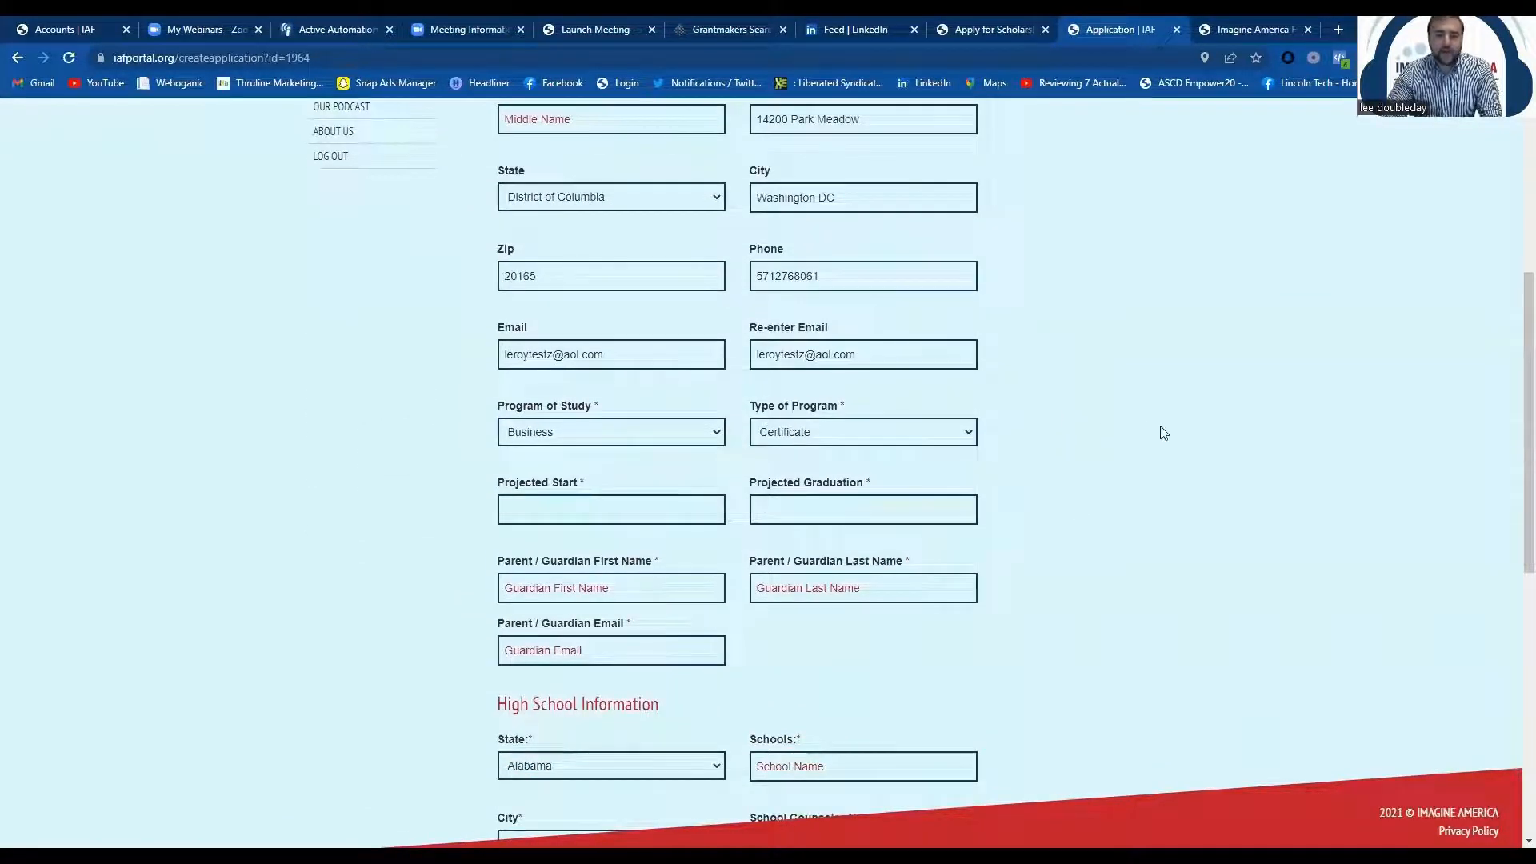
{"action": "mouse_move", "coordinate": [1112, 424]}
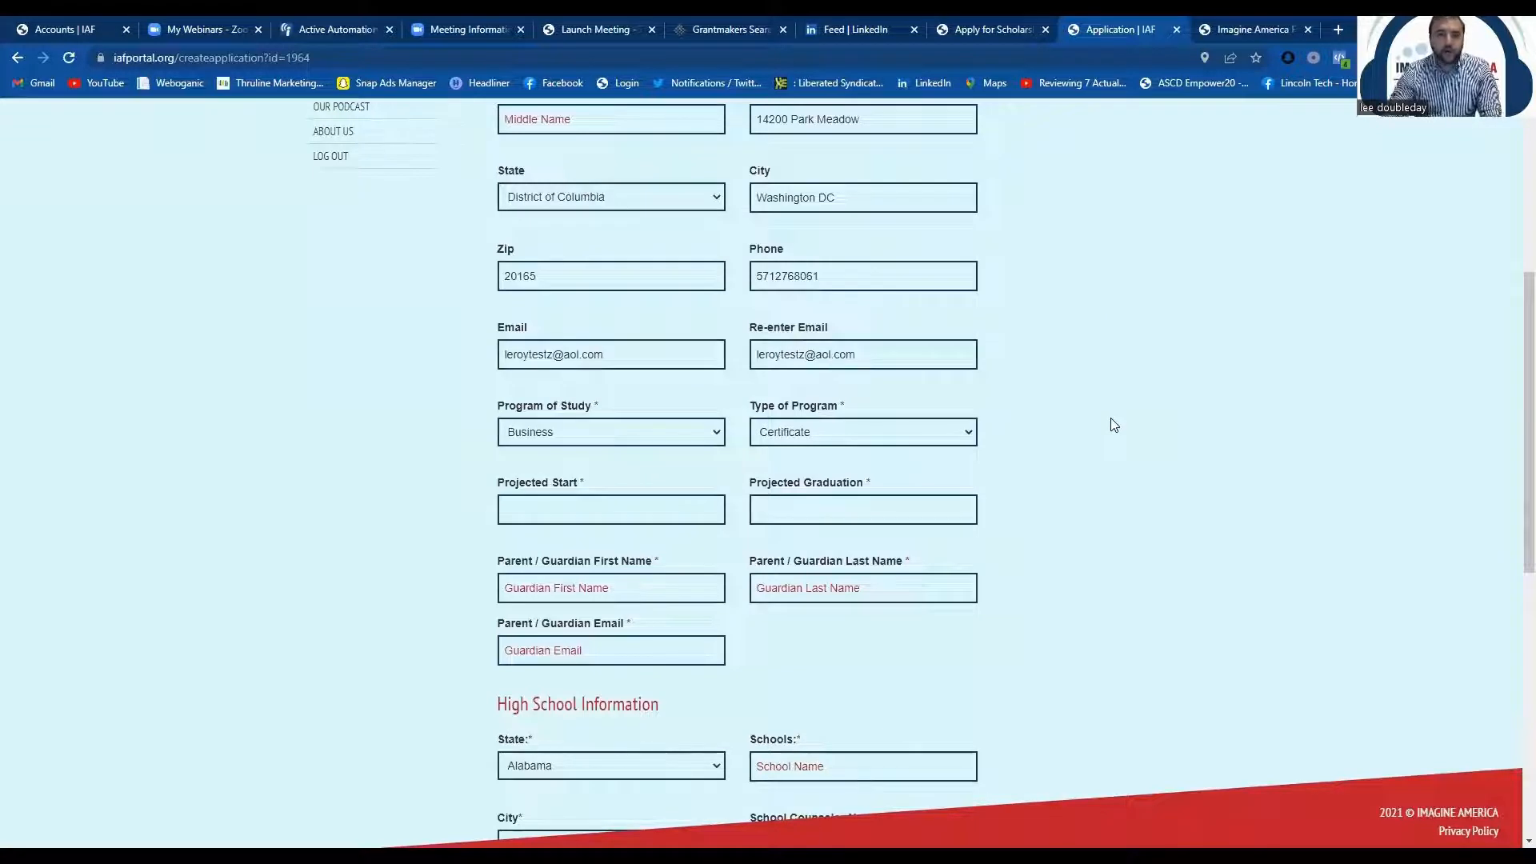
{"action": "left_click", "coordinate": [610, 509]}
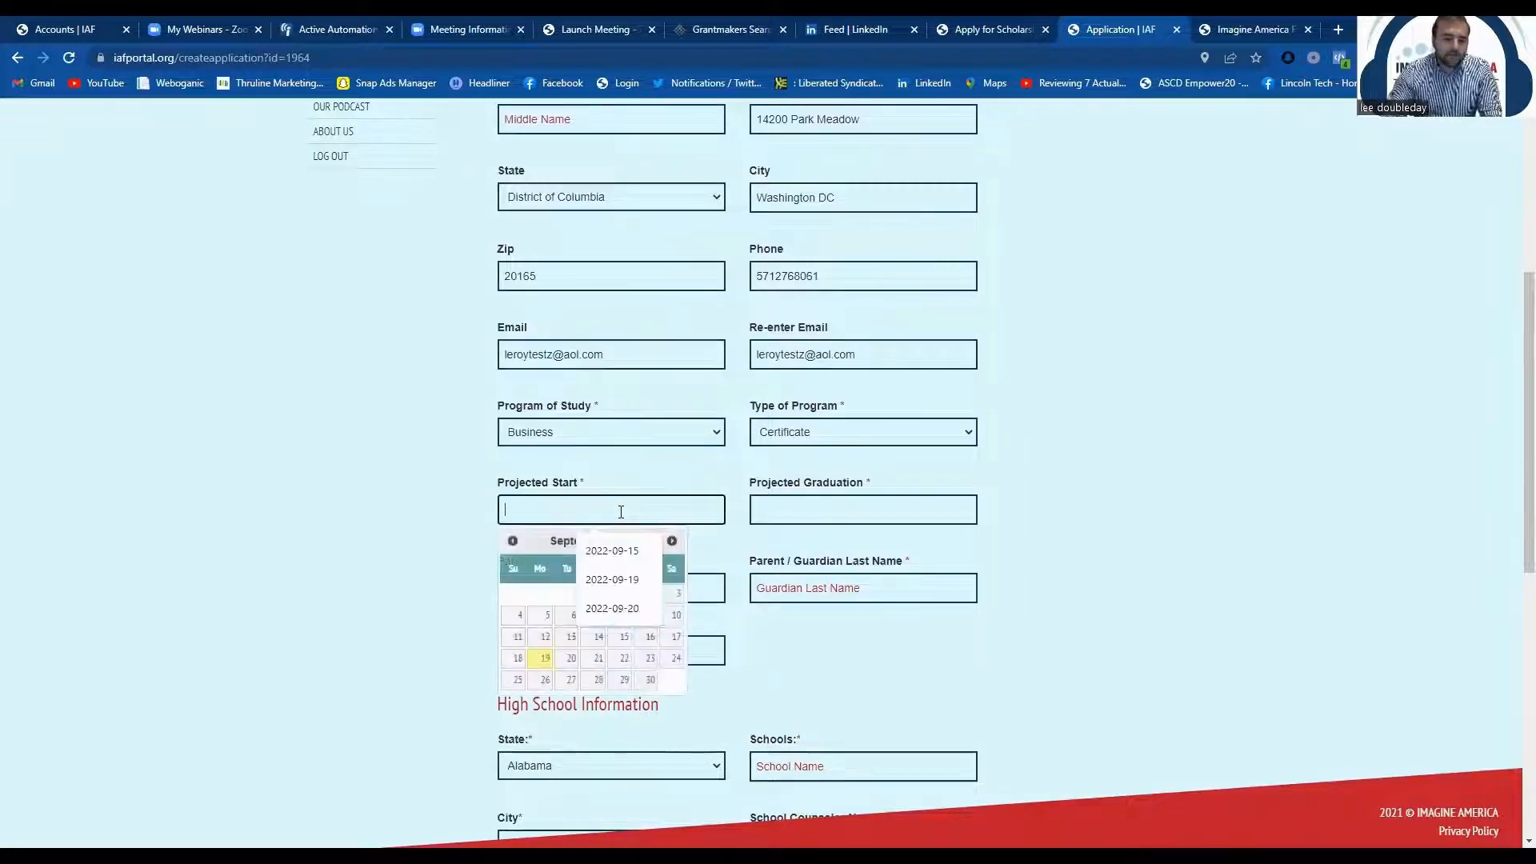
{"action": "left_click", "coordinate": [611, 579]}
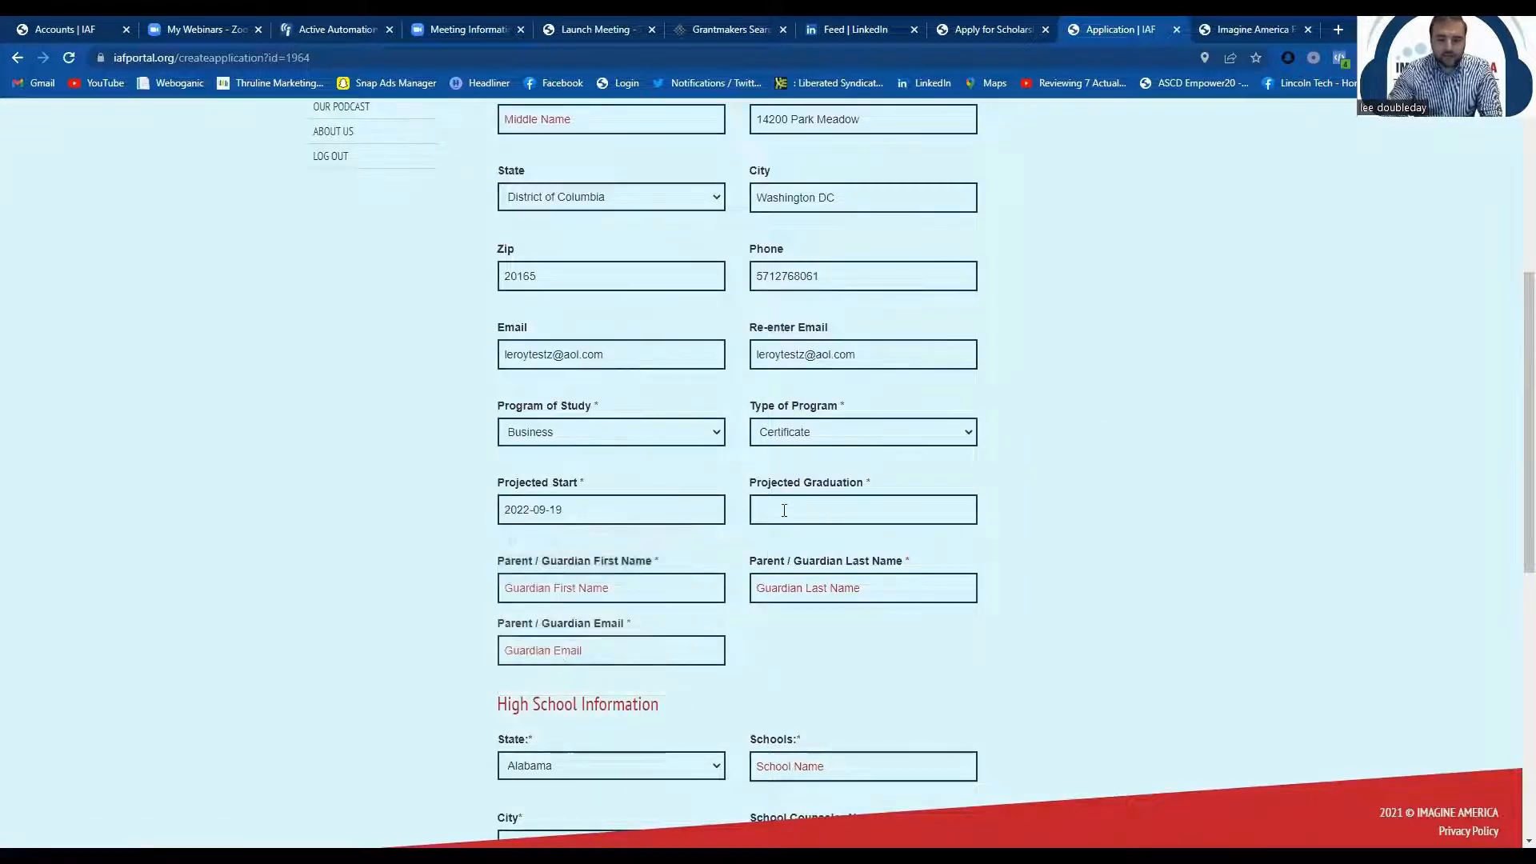
{"action": "type", "text": "2022-09-19"}
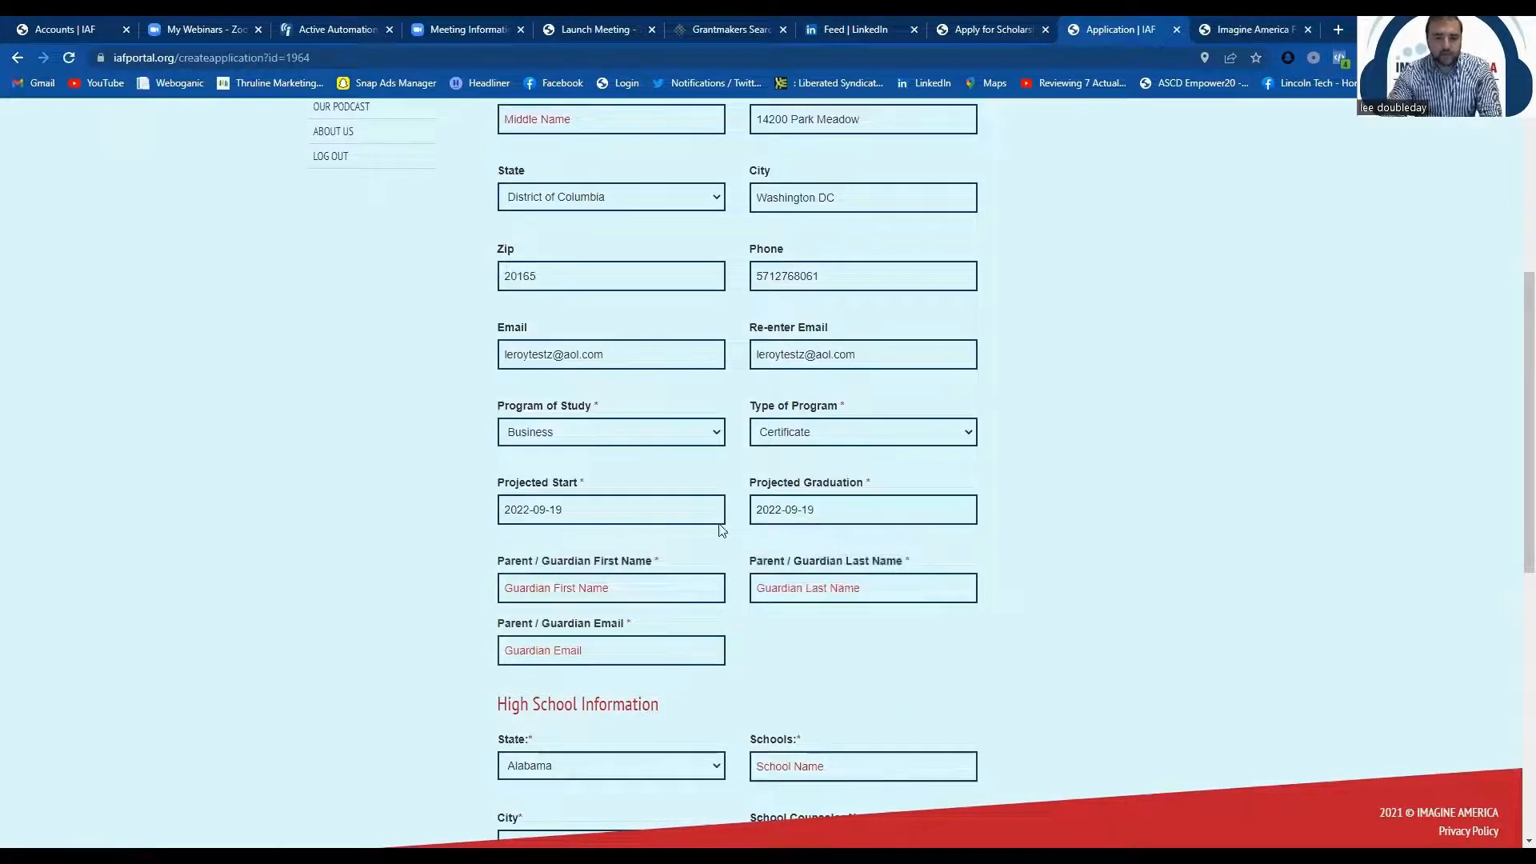
{"action": "mouse_move", "coordinate": [651, 620]}
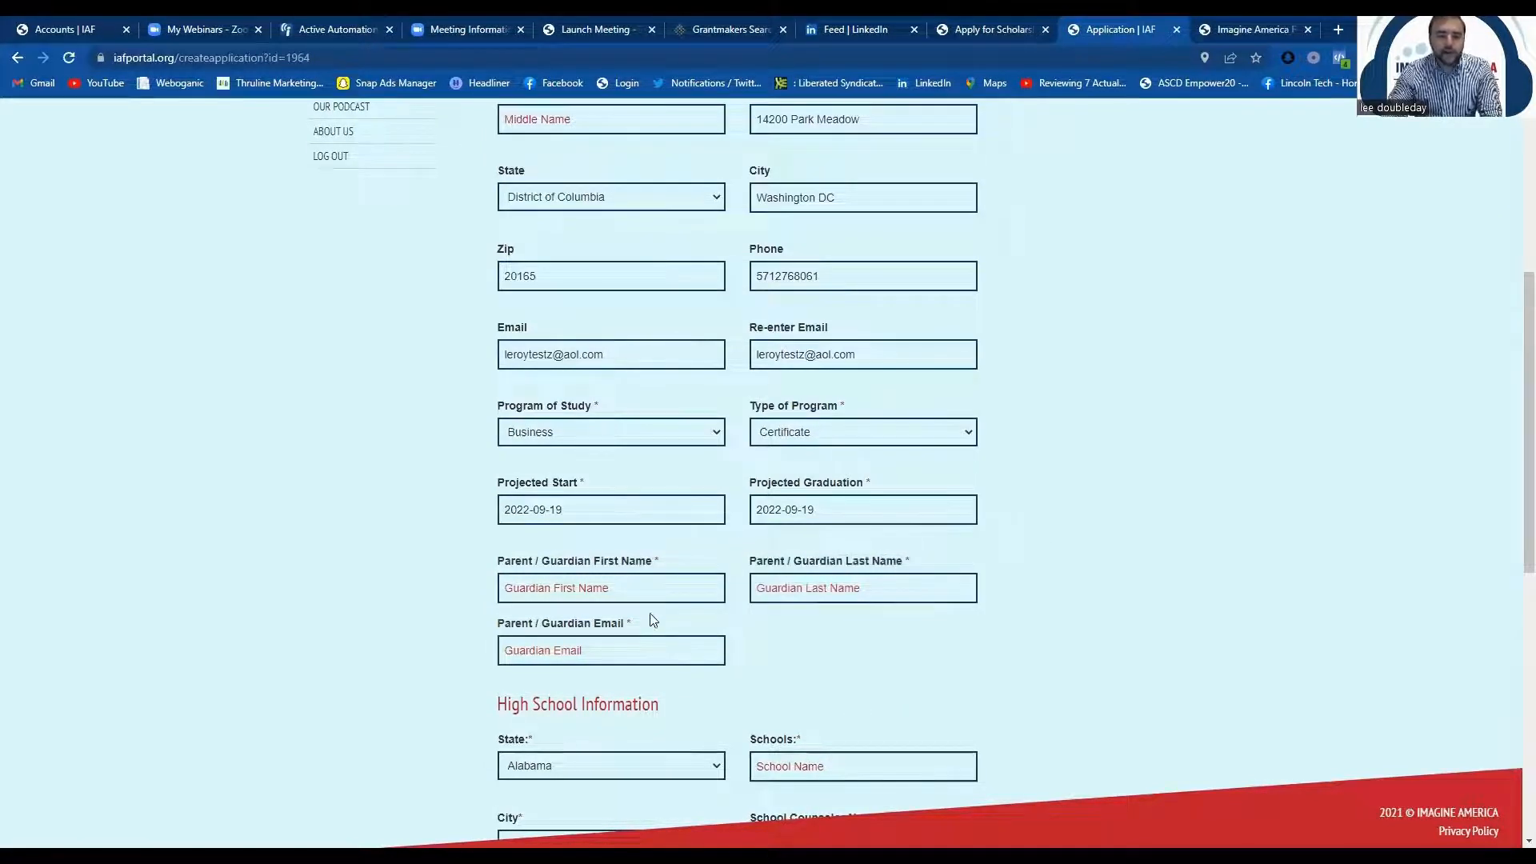
{"action": "type", "text": "Tracey"}
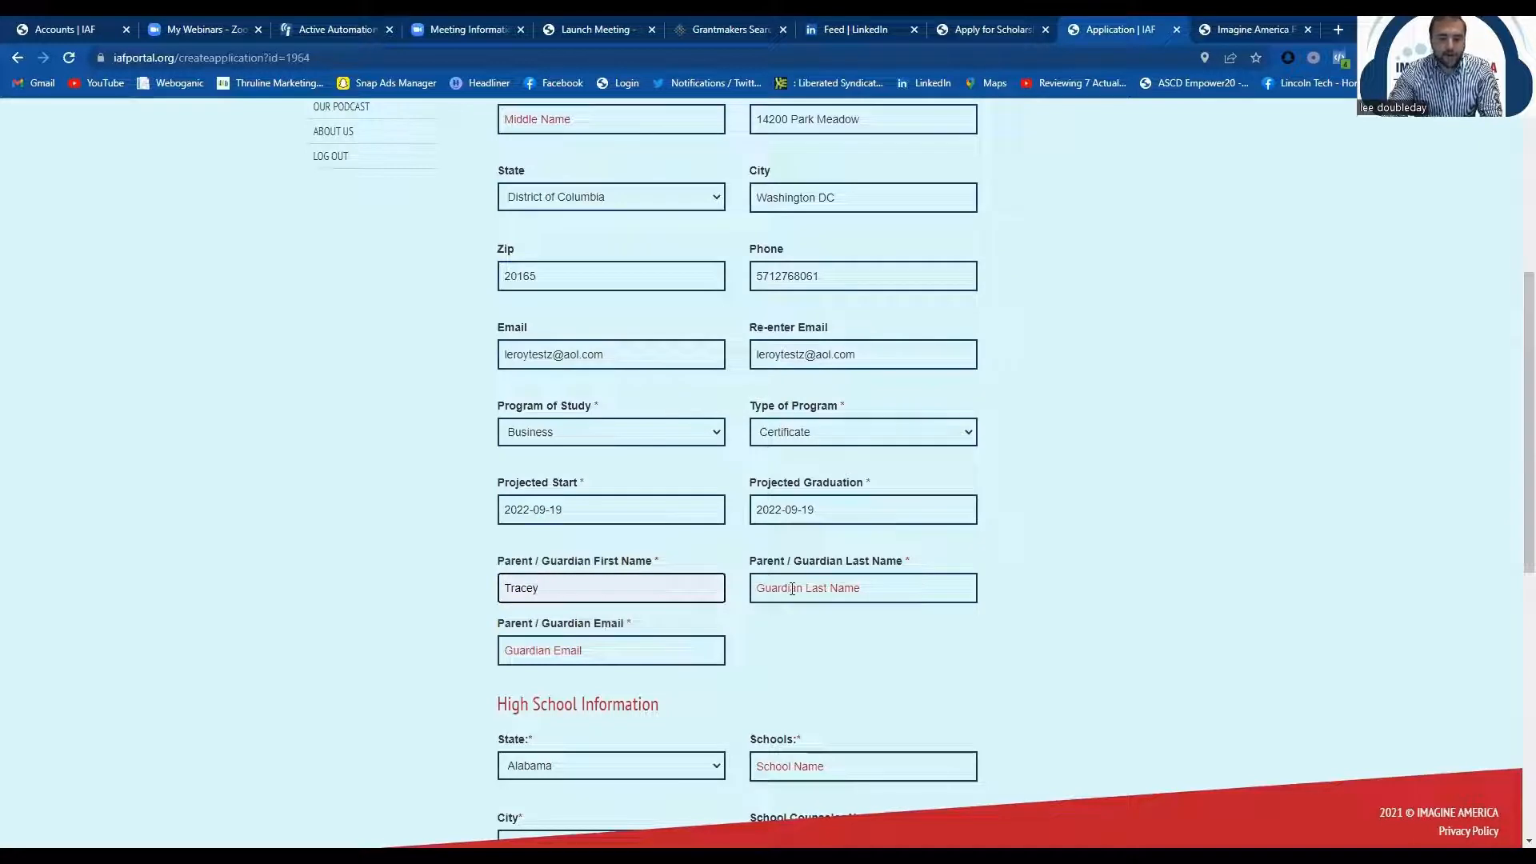
{"action": "left_click", "coordinate": [861, 588]}
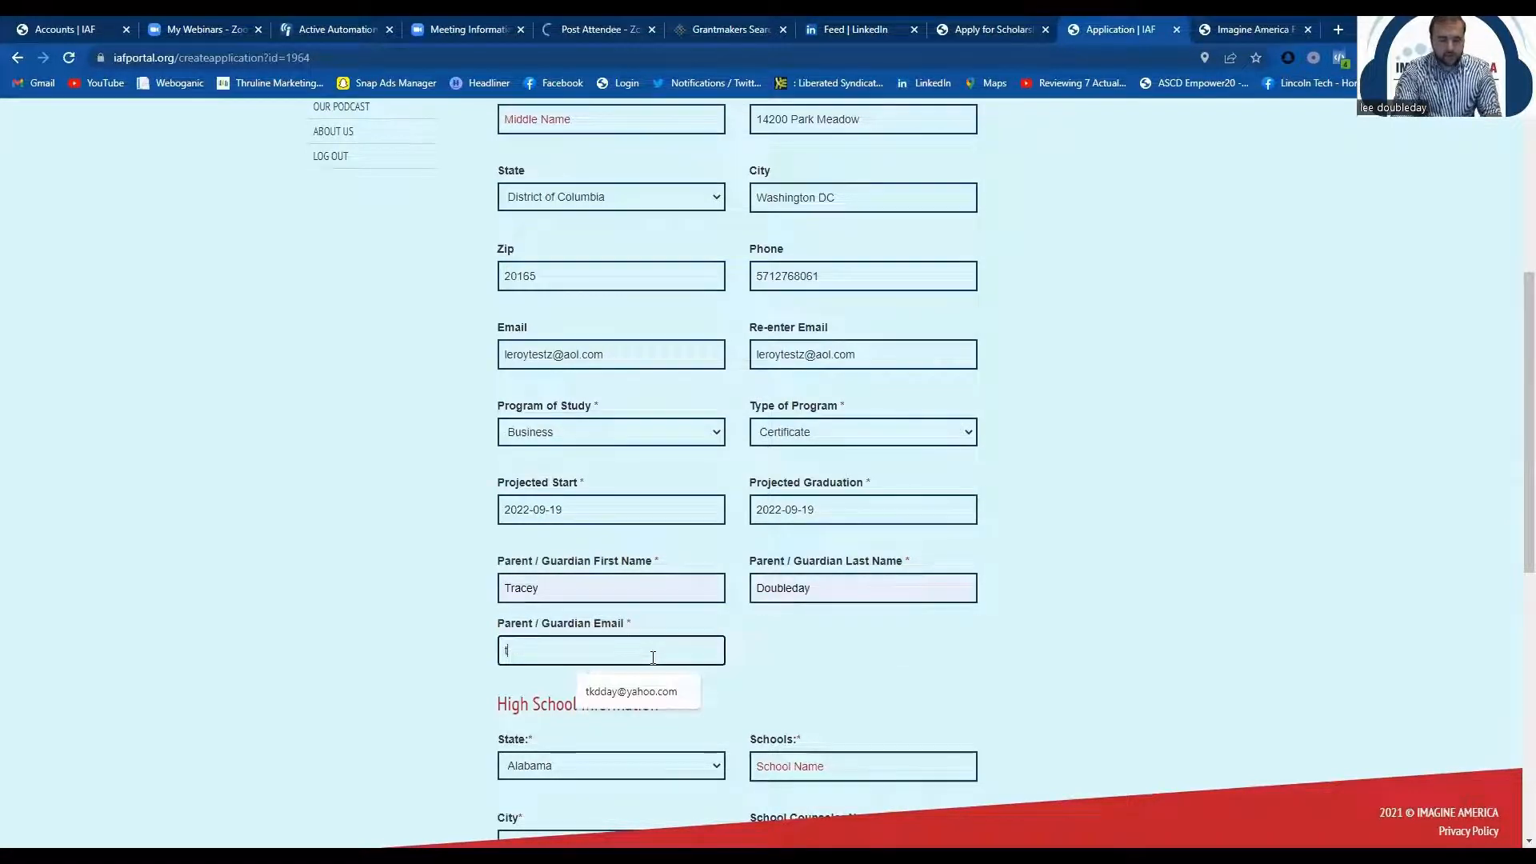
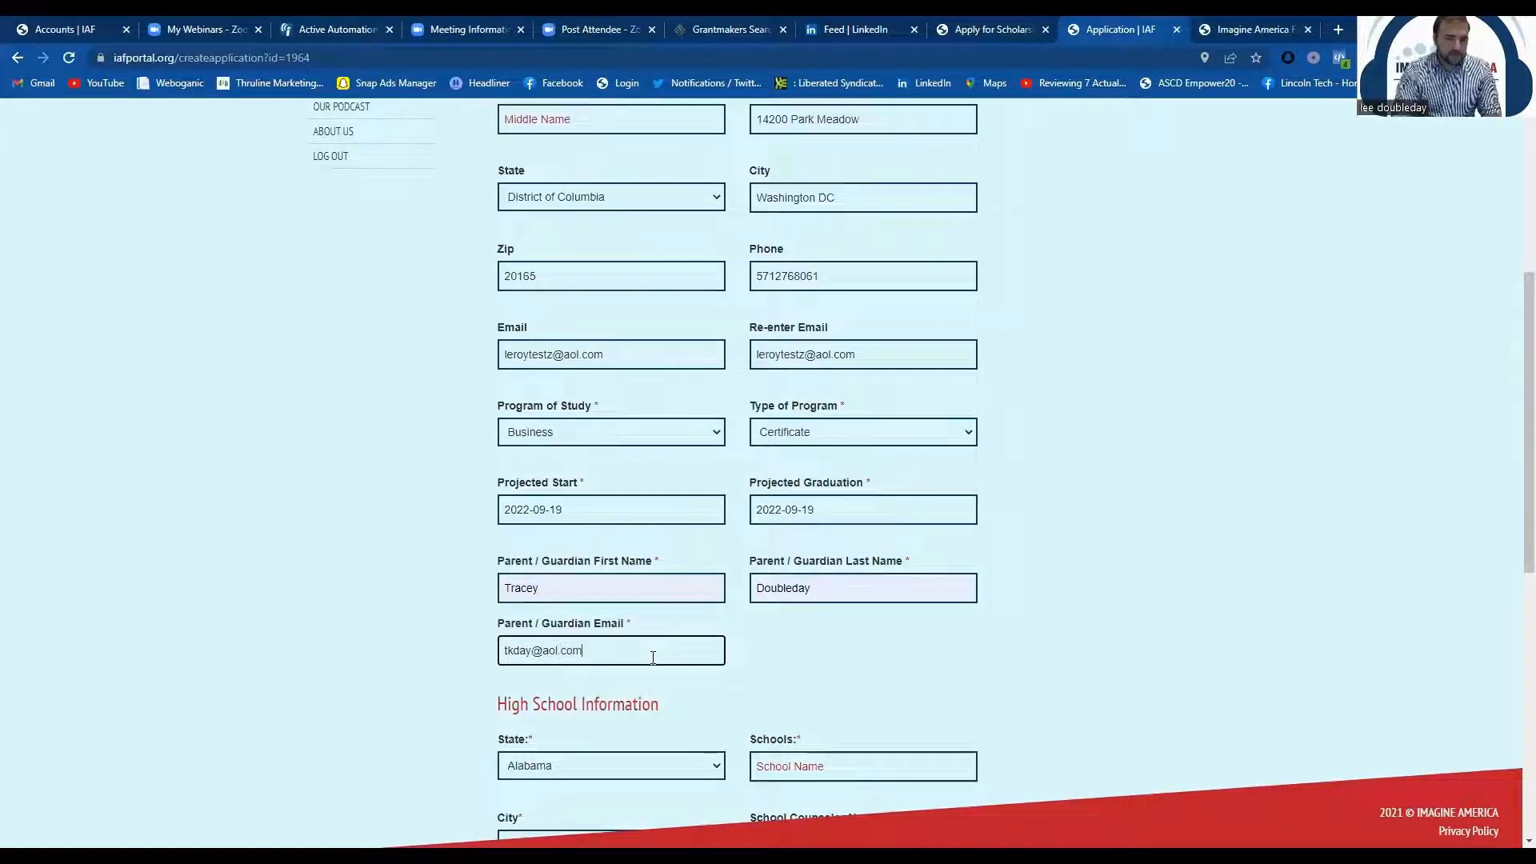
{"action": "scroll", "scroll_direction": "down", "scroll_amount": 3}
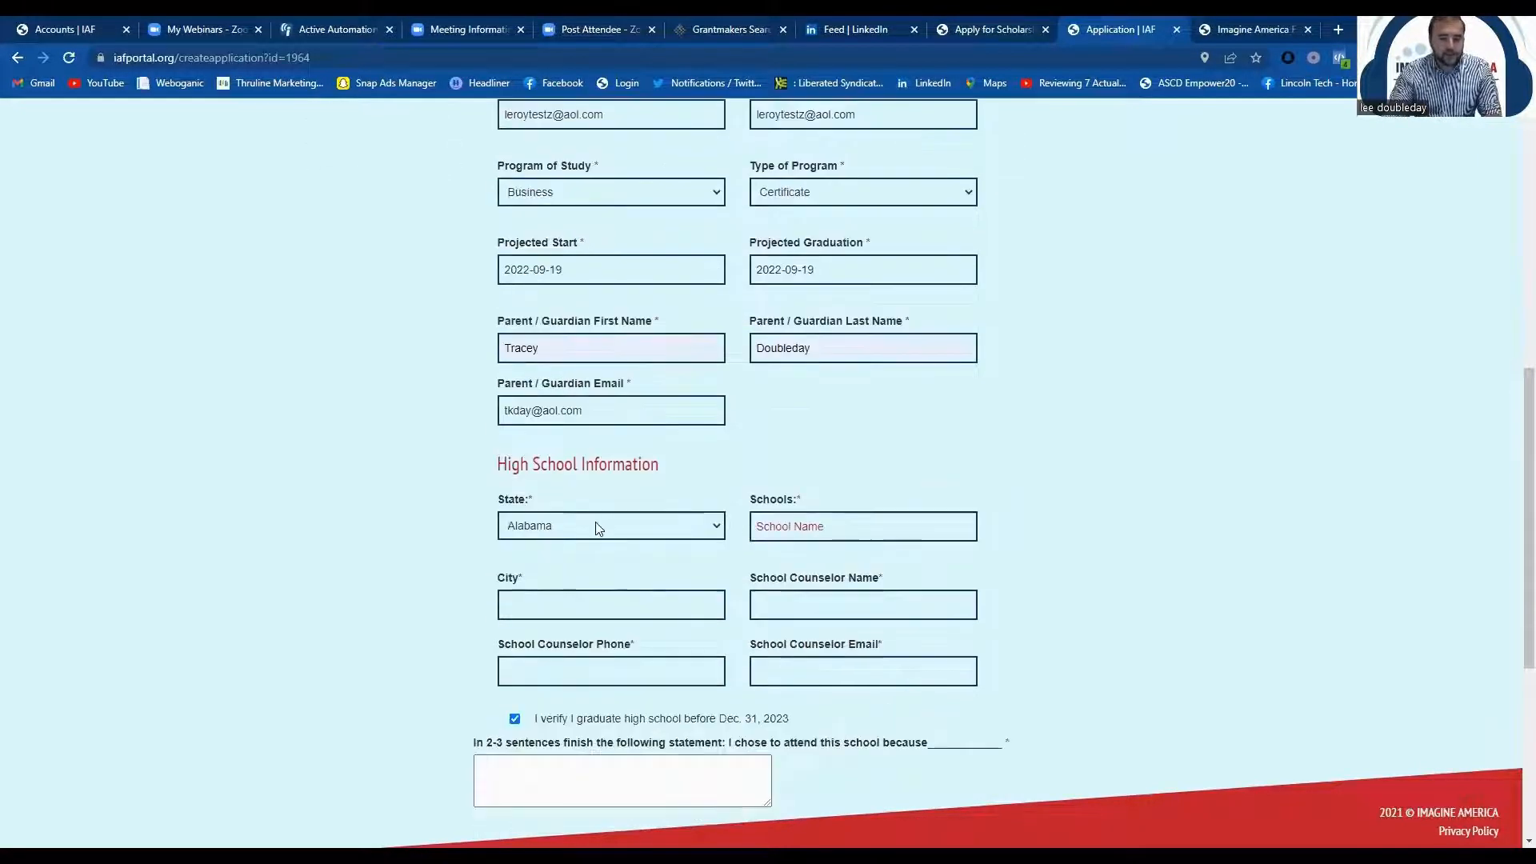
Choose District of Columbia as state and select IAF High School of D.C. from suggestions.
{"action": "left_click", "coordinate": [611, 525]}
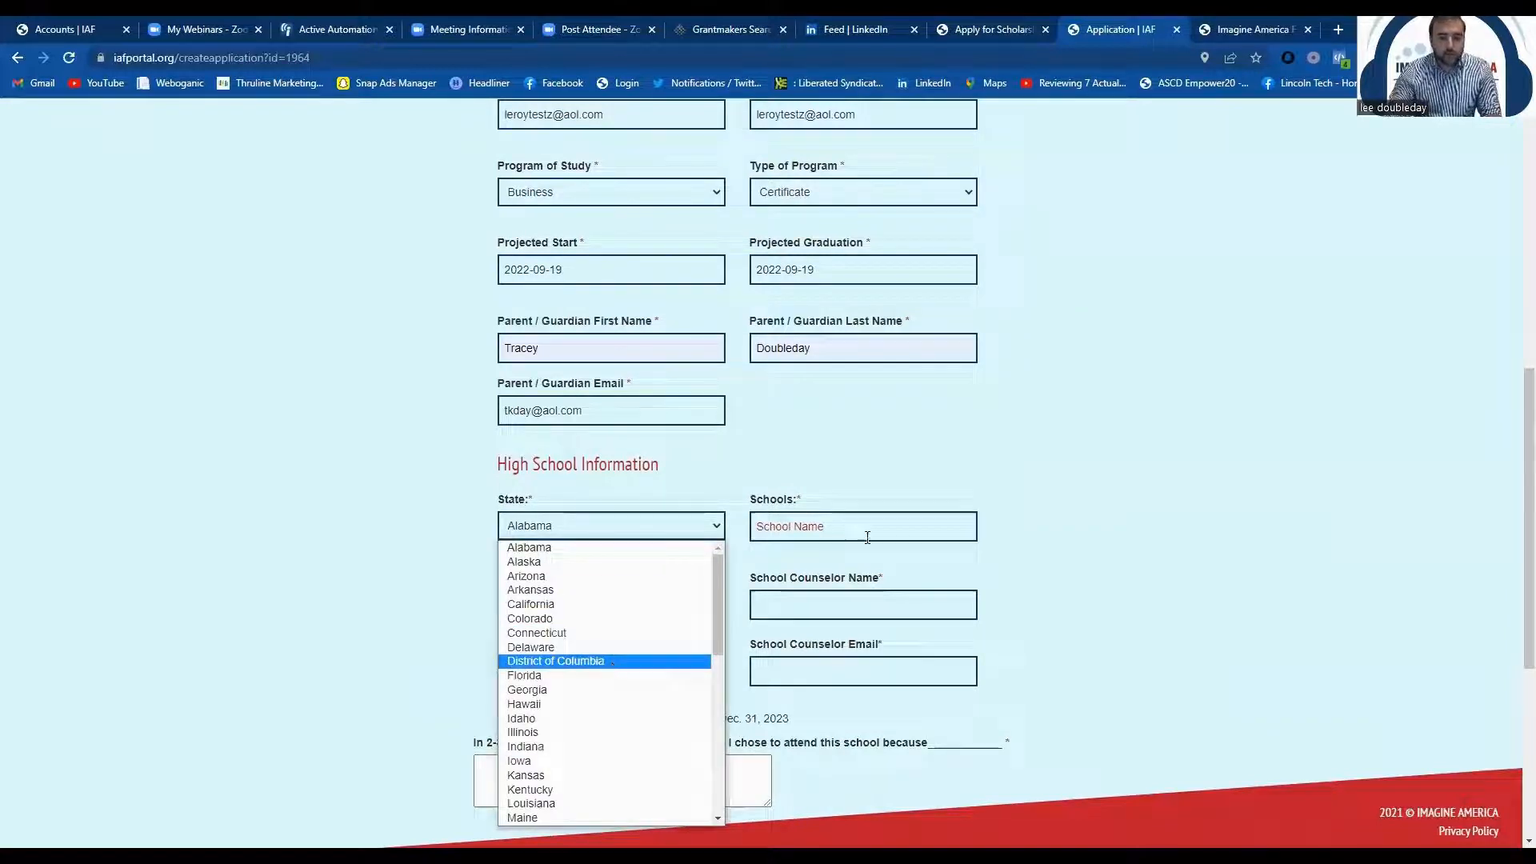
{"action": "left_click", "coordinate": [554, 661]}
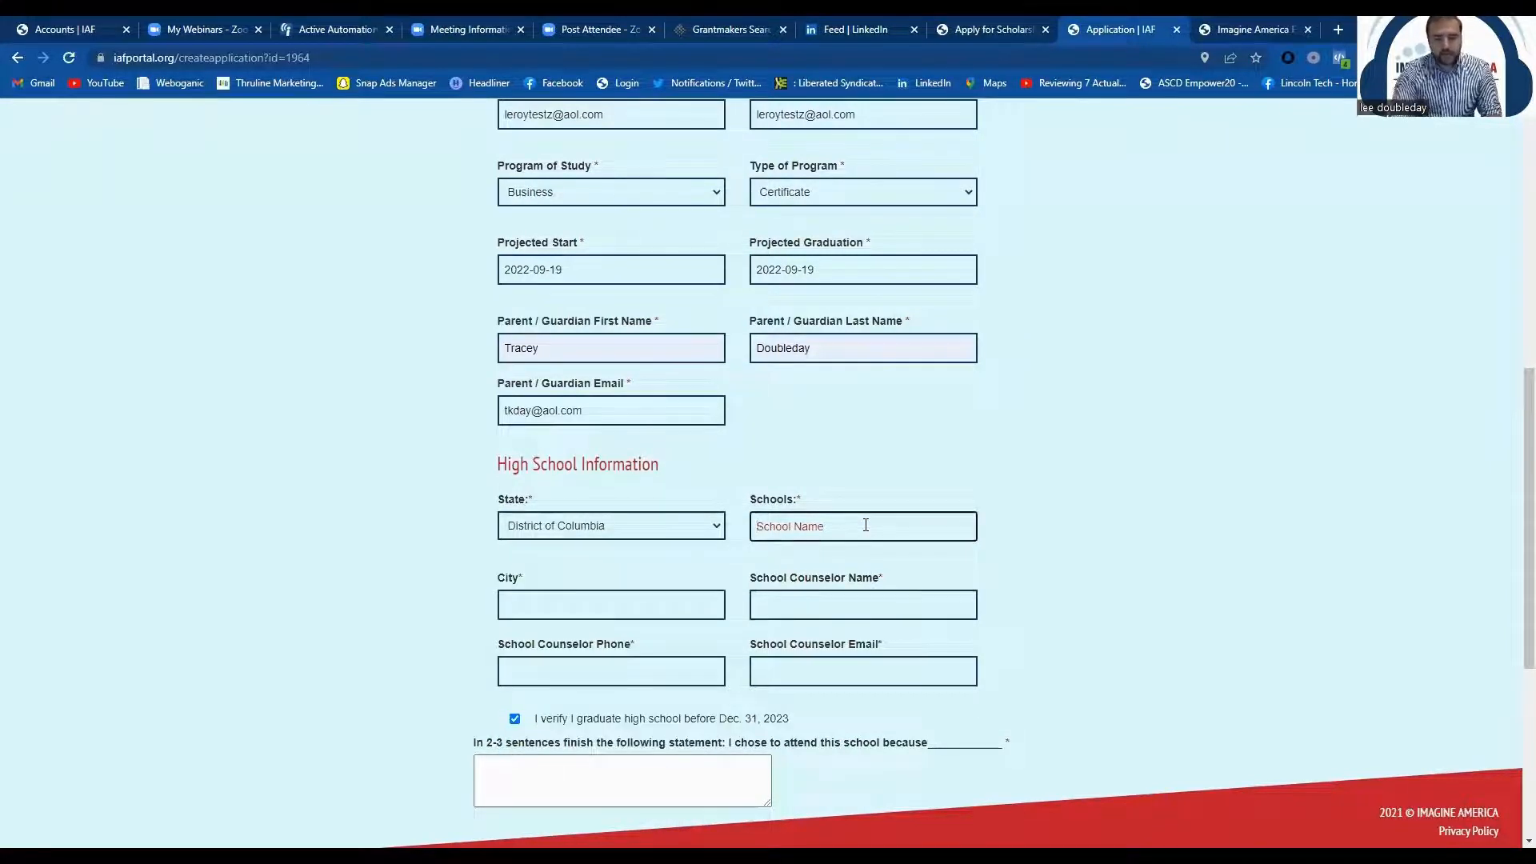
{"action": "type", "text": "IAF High School of D.C"}
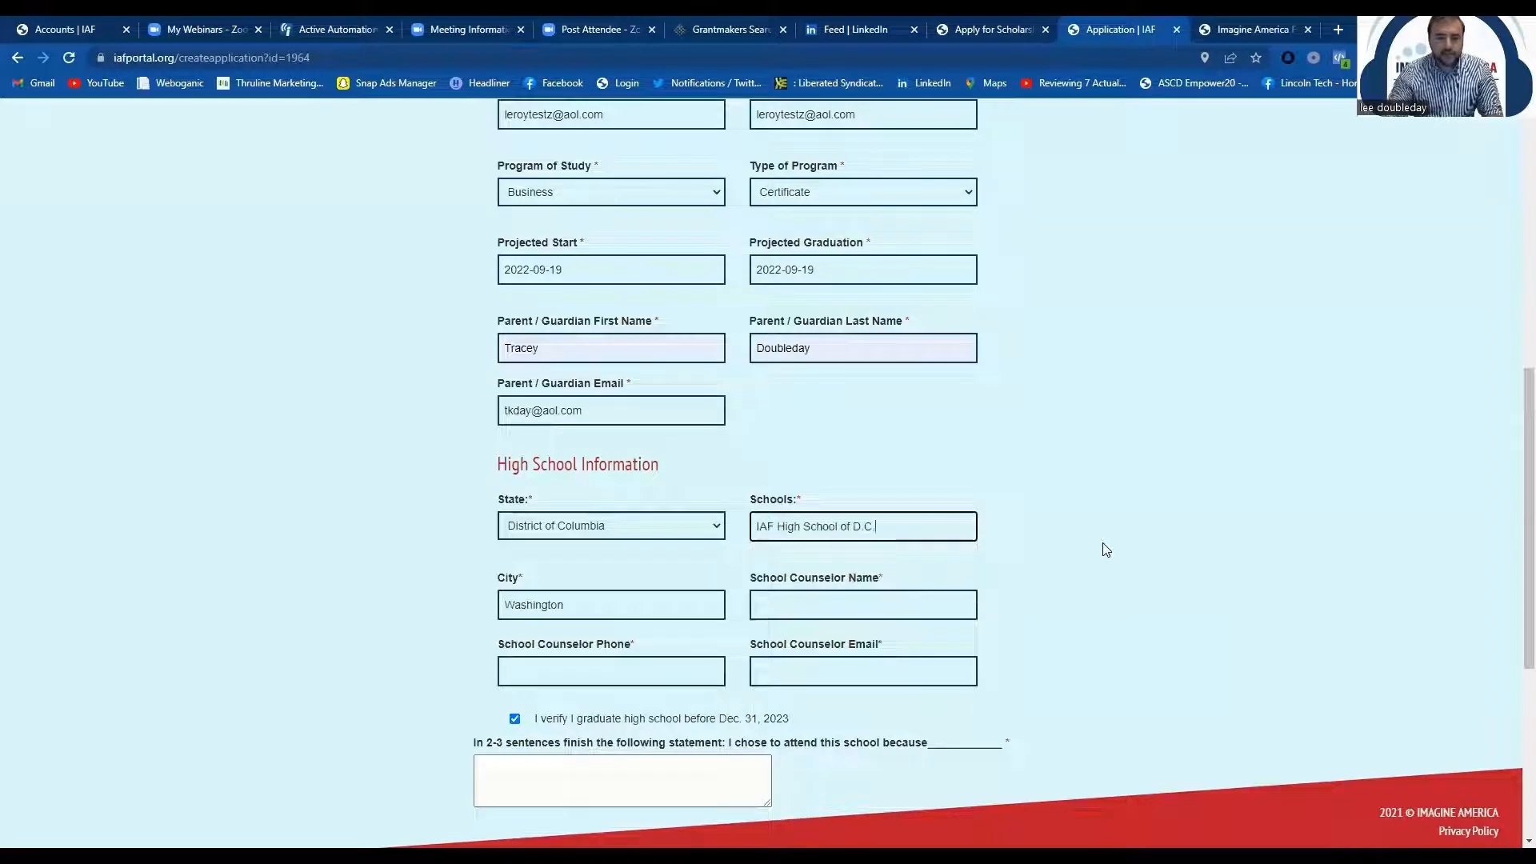
{"action": "mouse_move", "coordinate": [1068, 550]}
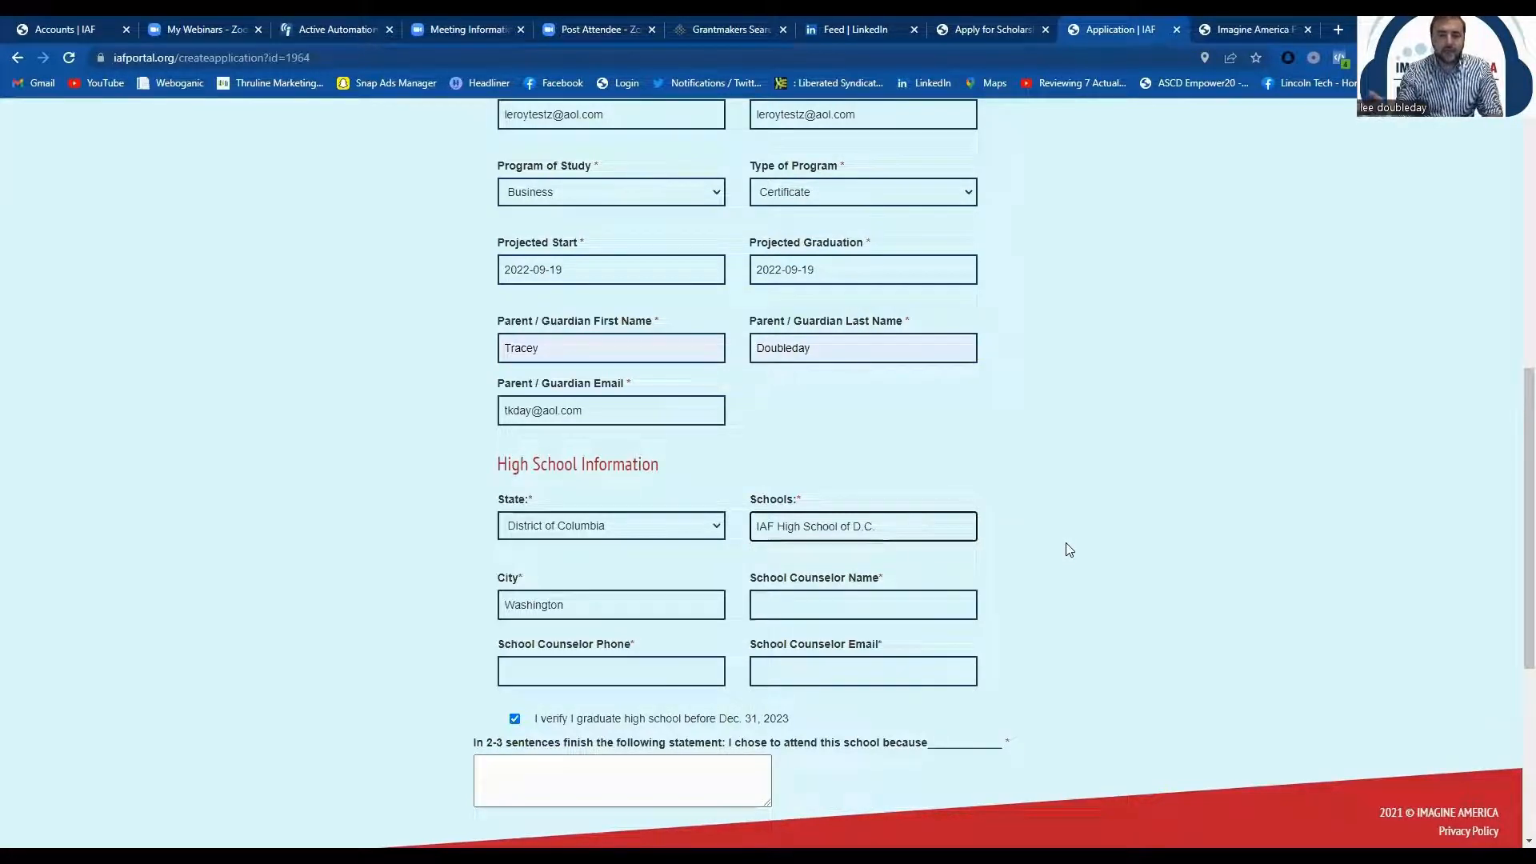
{"action": "left_click", "coordinate": [863, 527]}
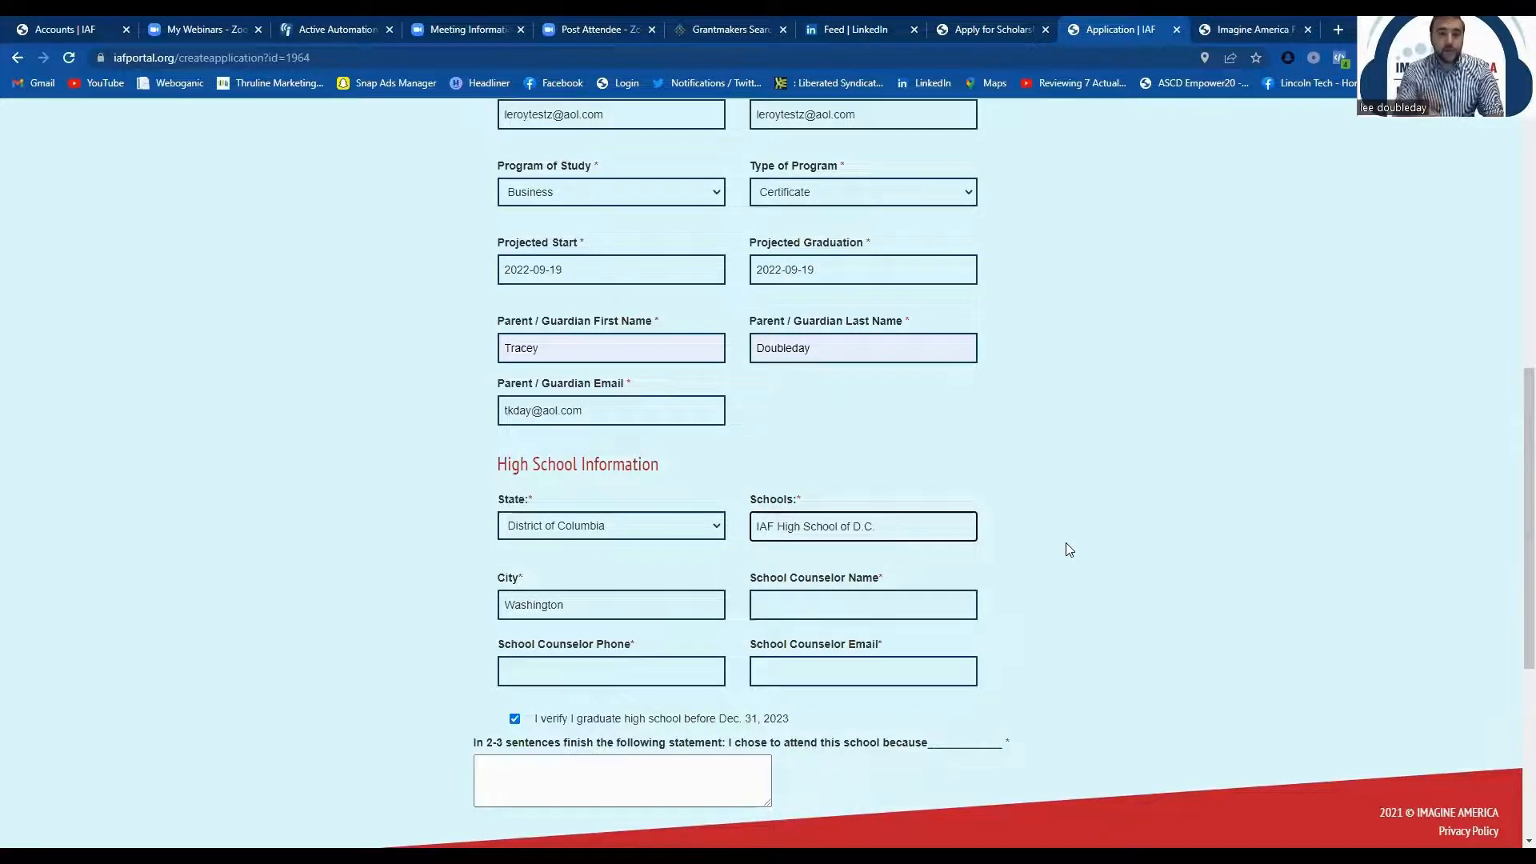
{"action": "mouse_move", "coordinate": [620, 563]}
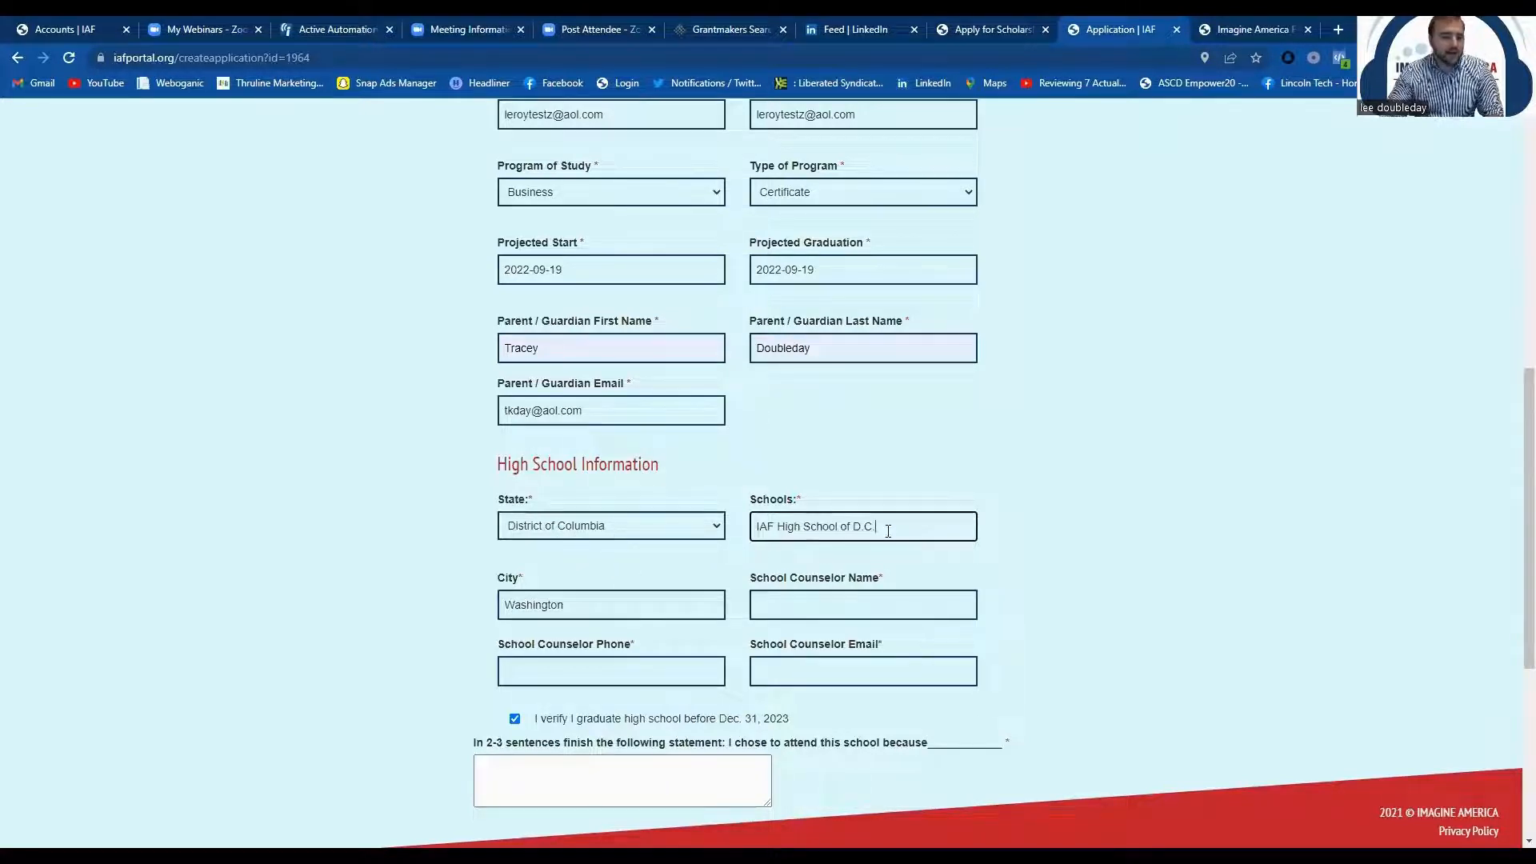
{"action": "mouse_move", "coordinate": [977, 551]}
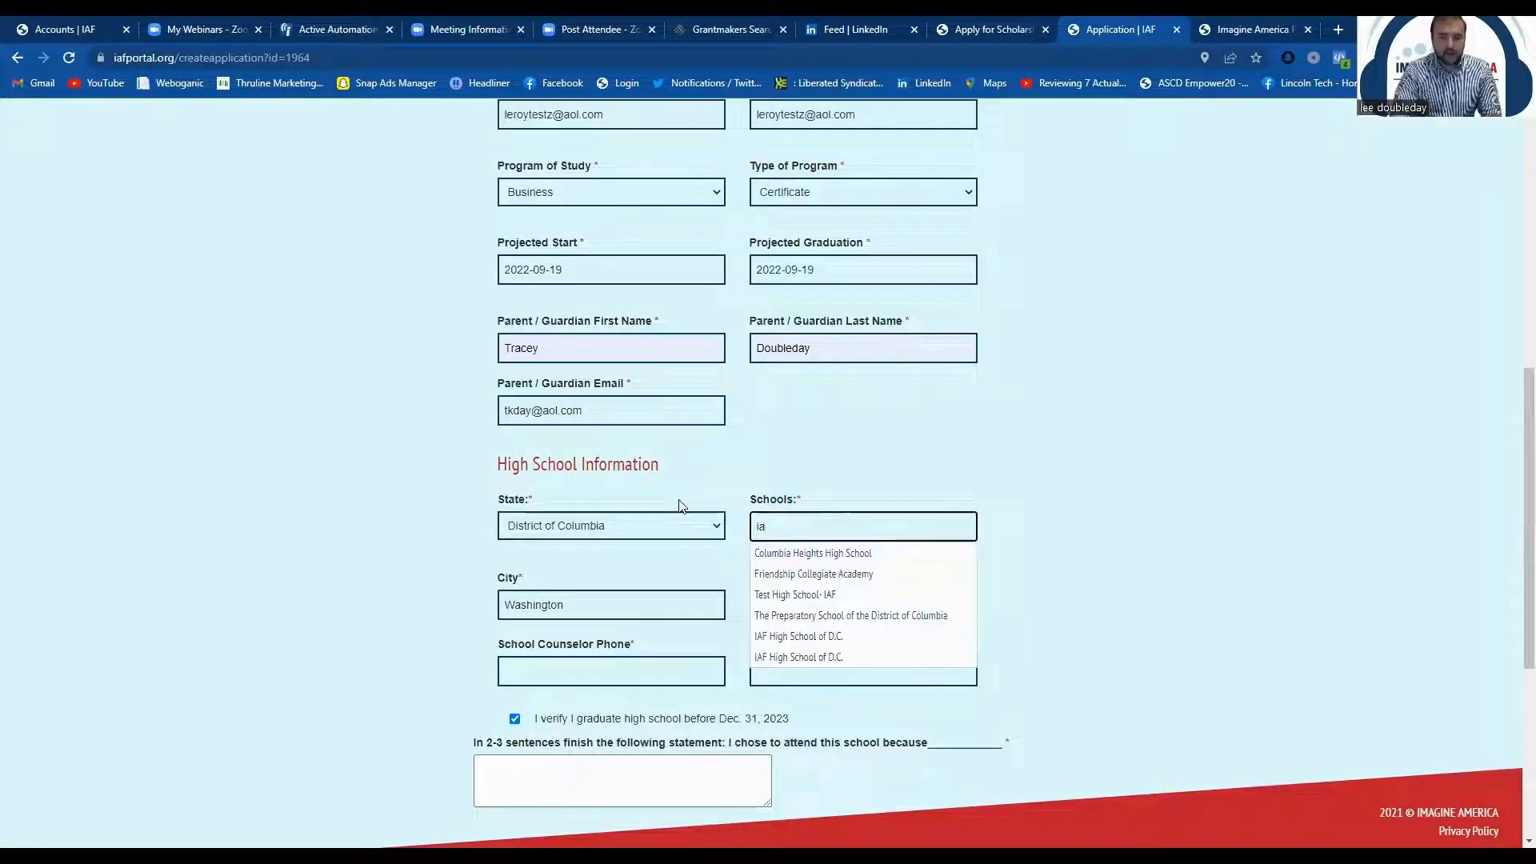
{"action": "mouse_move", "coordinate": [799, 636]}
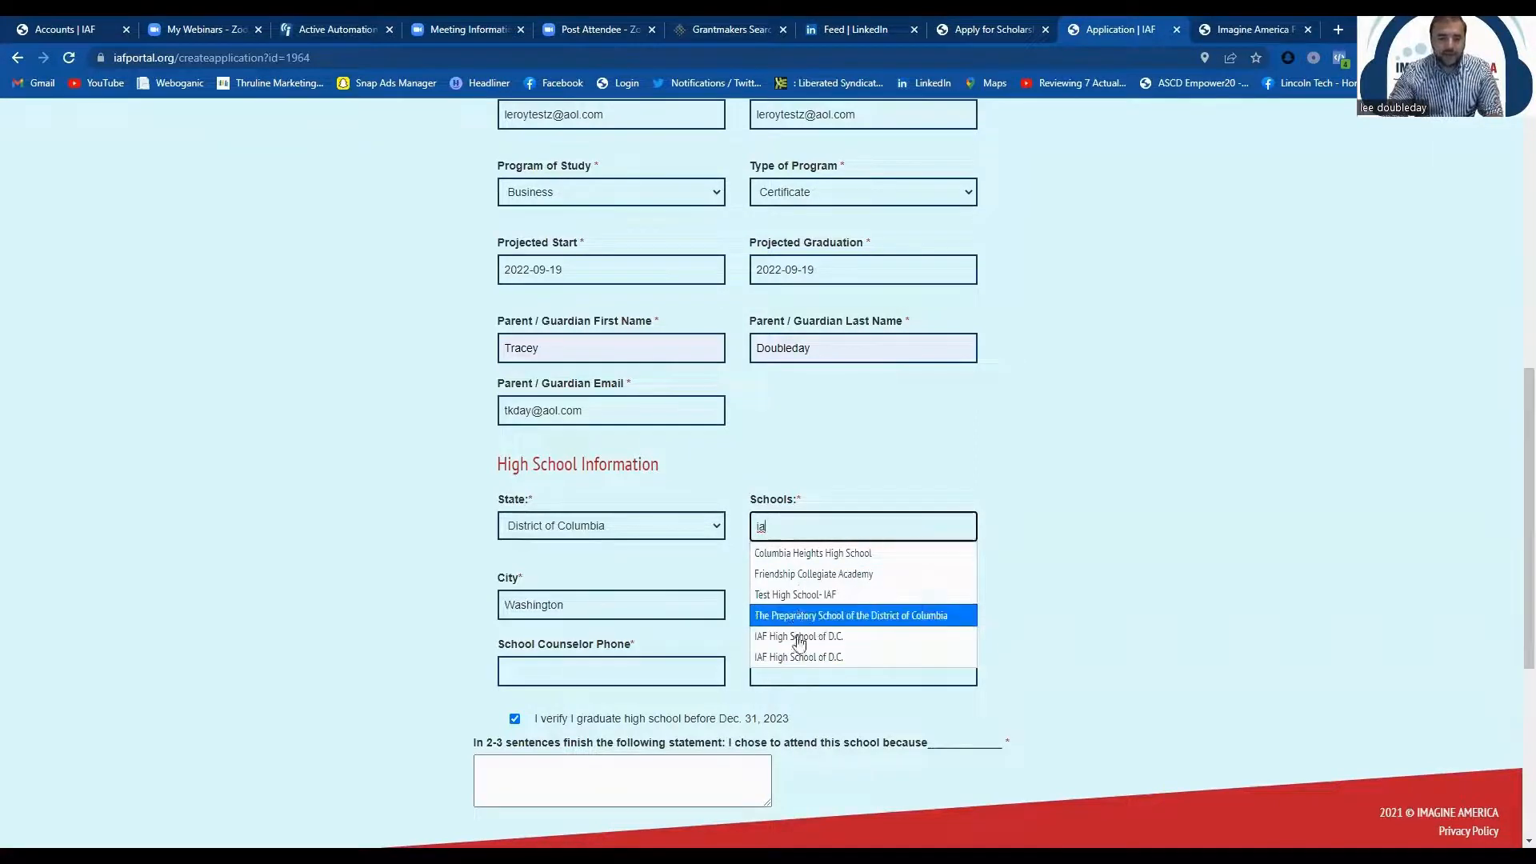
{"action": "left_click", "coordinate": [798, 636]}
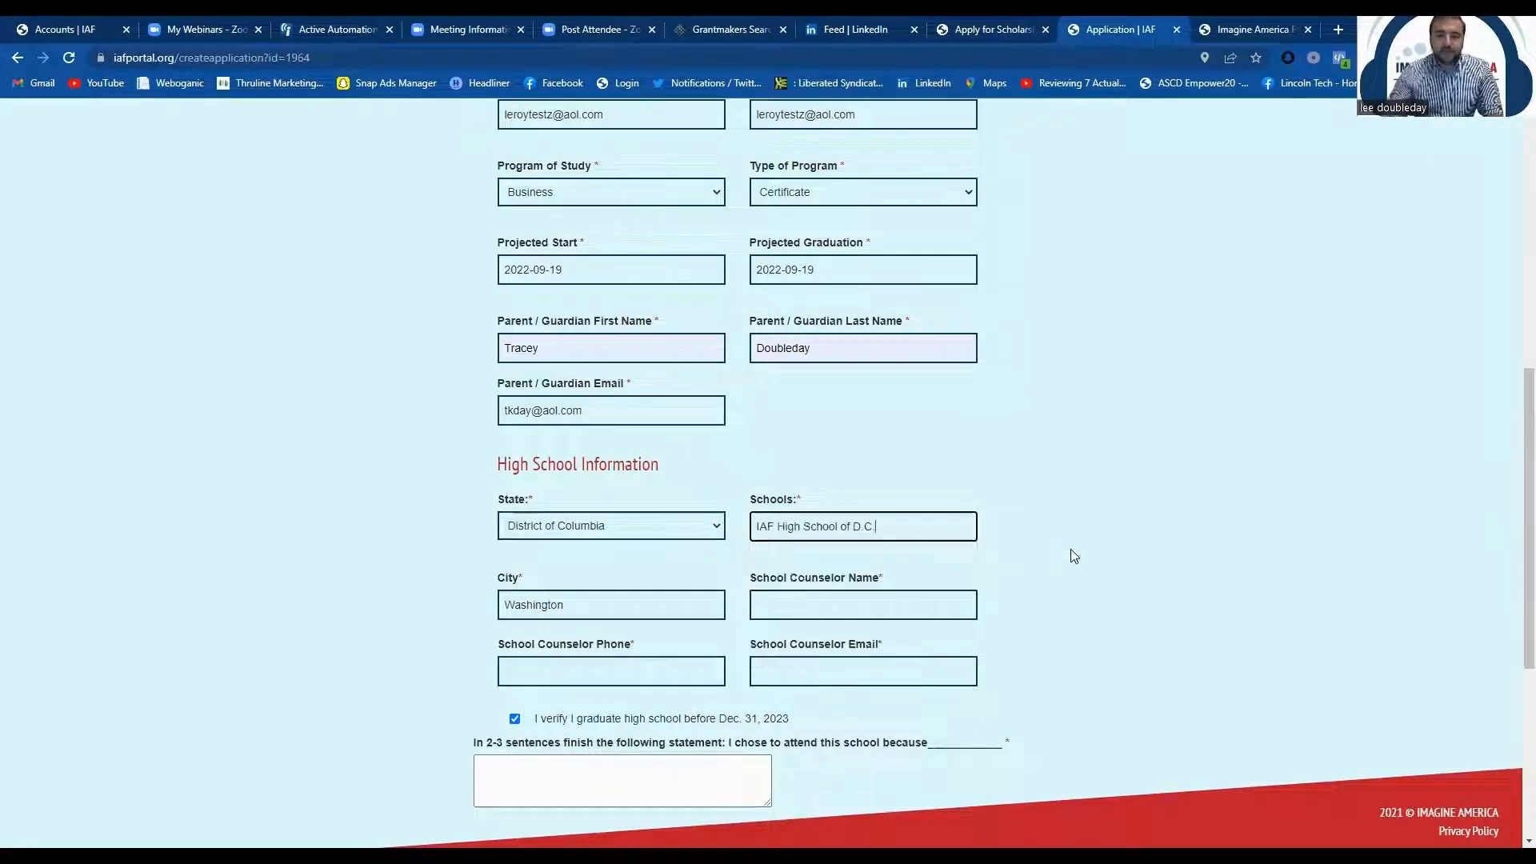
{"action": "mouse_move", "coordinate": [996, 563]}
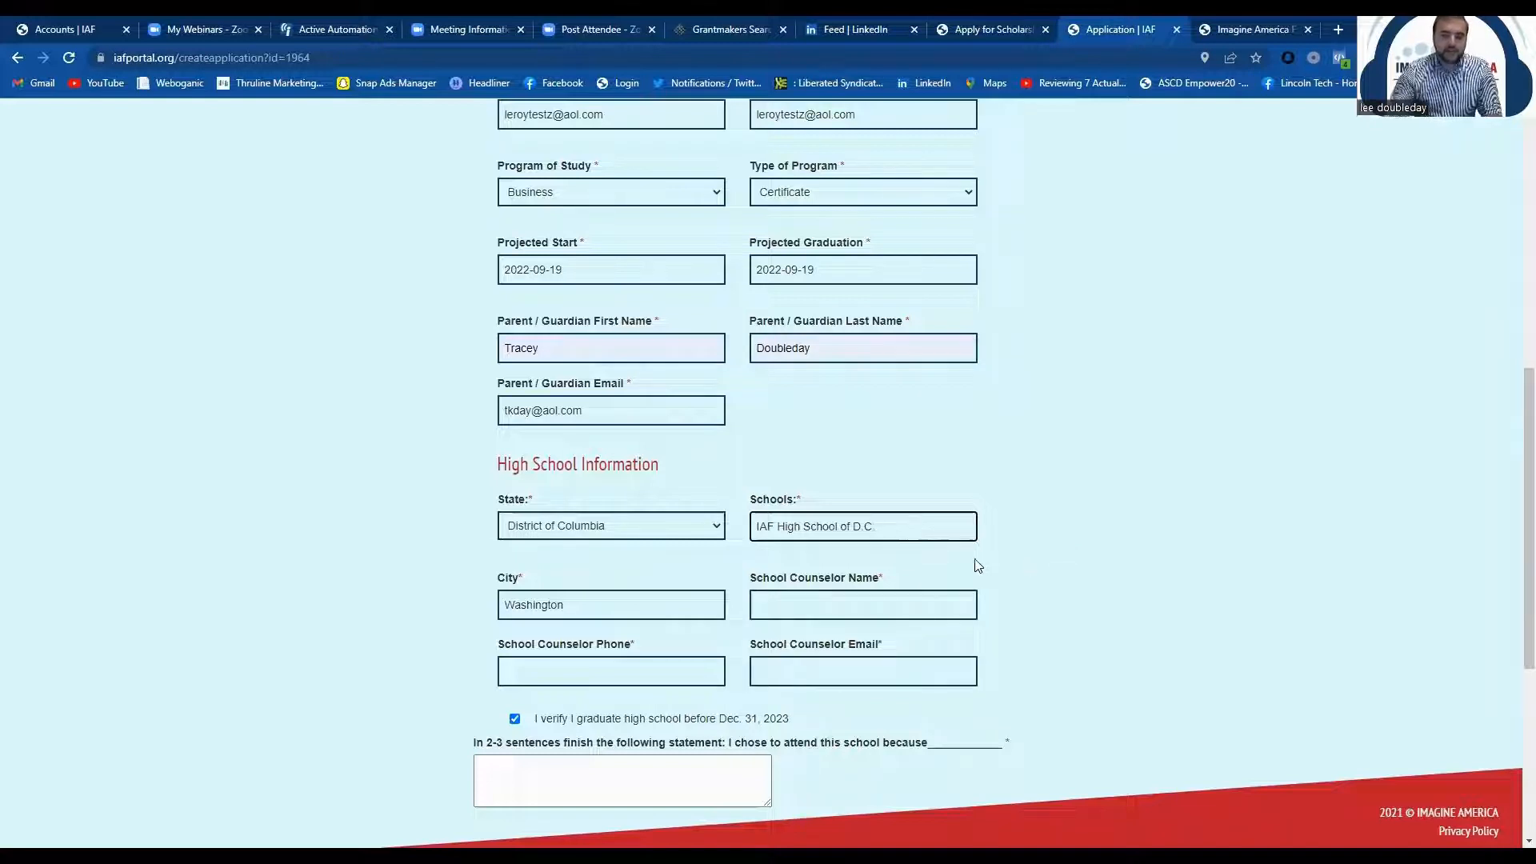
{"action": "left_click", "coordinate": [861, 605]}
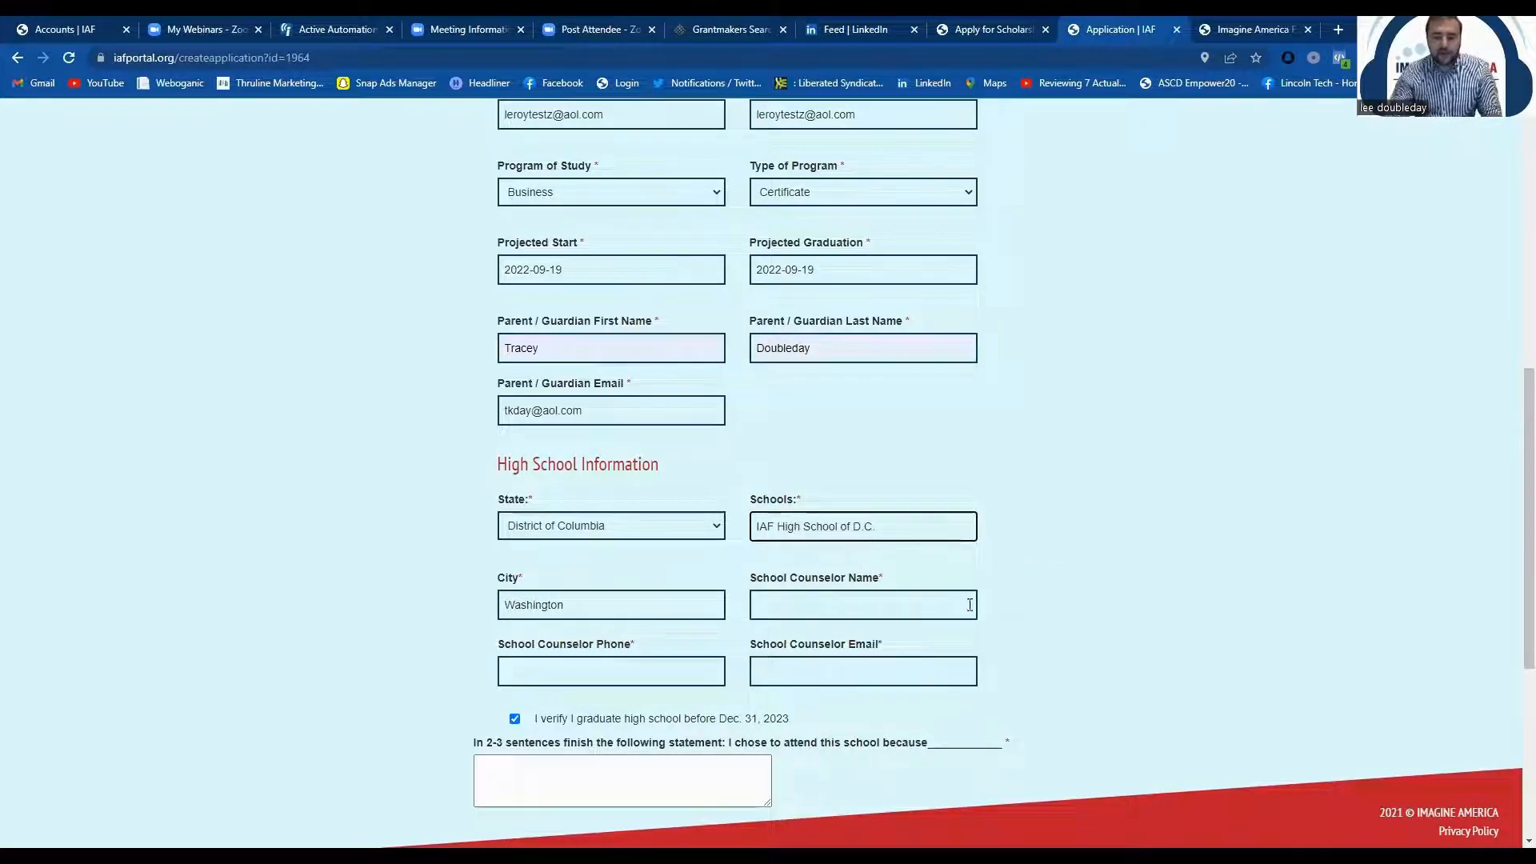
{"action": "mouse_move", "coordinate": [1122, 549]}
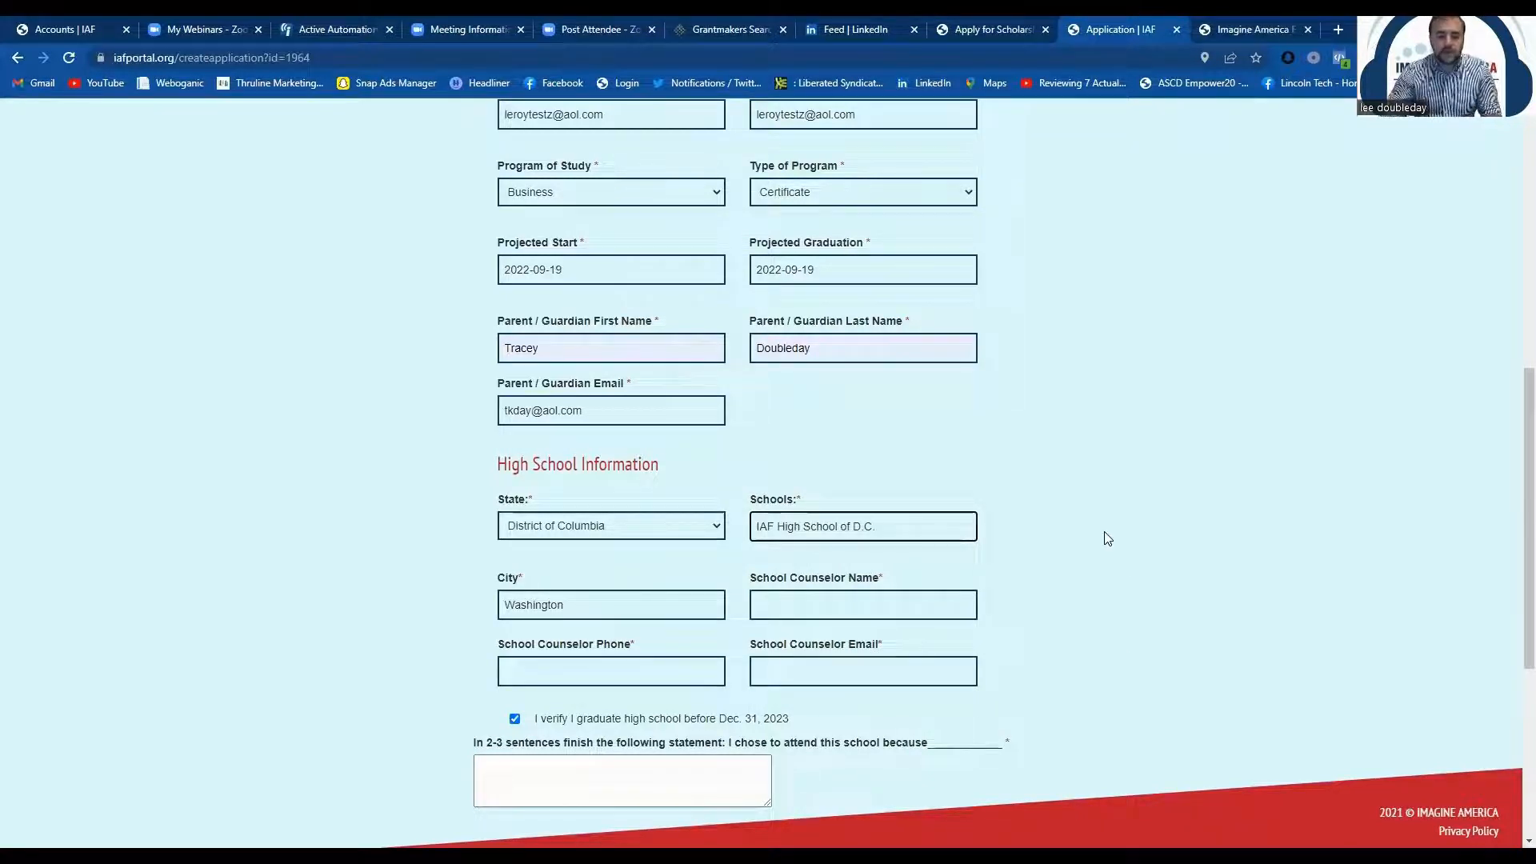
{"action": "left_click", "coordinate": [861, 526]}
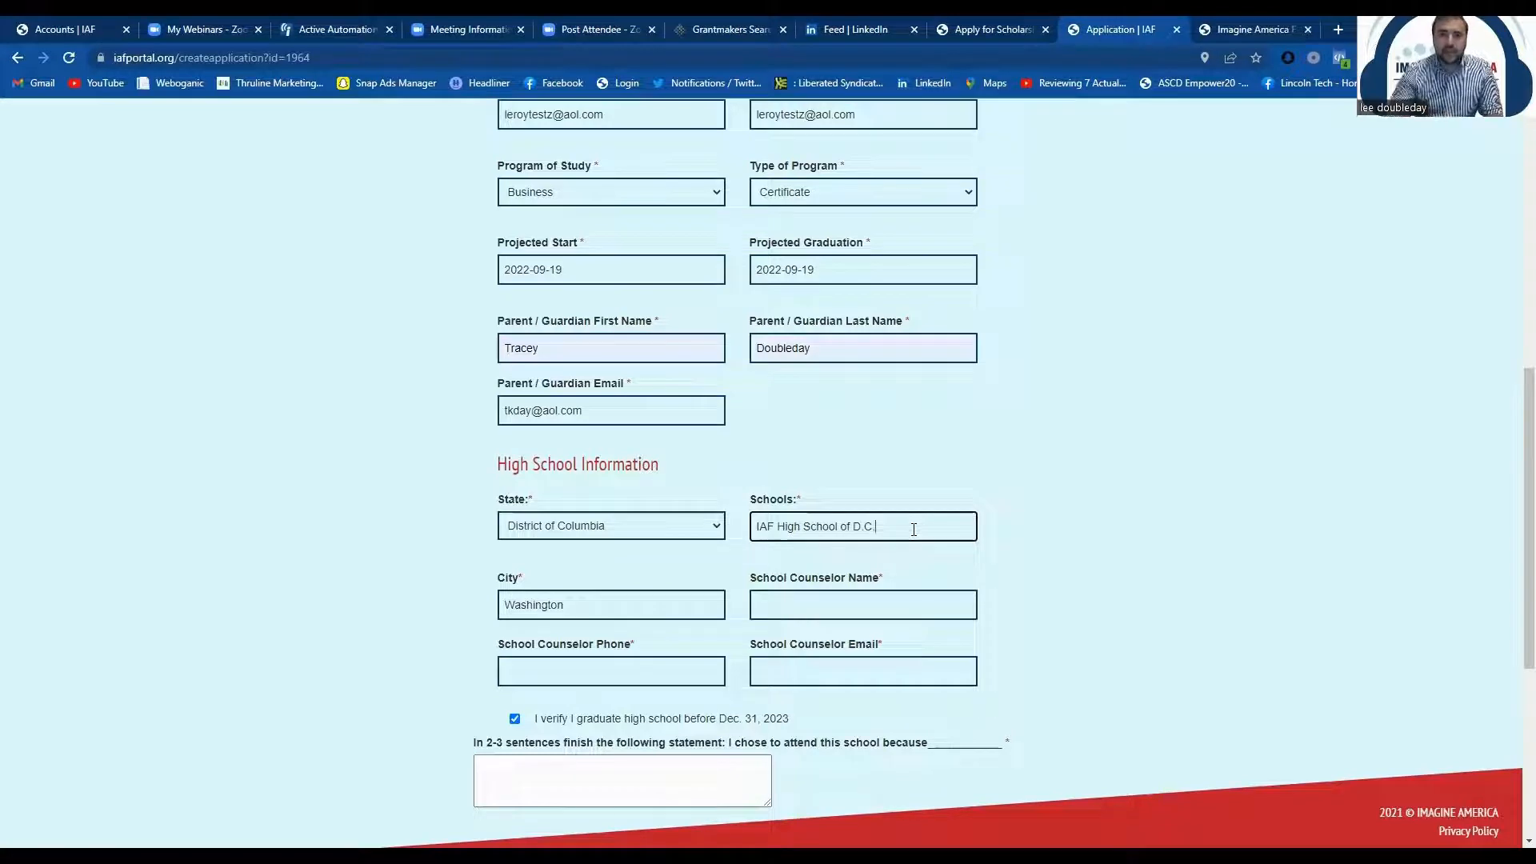
{"action": "scroll", "scroll_direction": "down", "scroll_amount": 3}
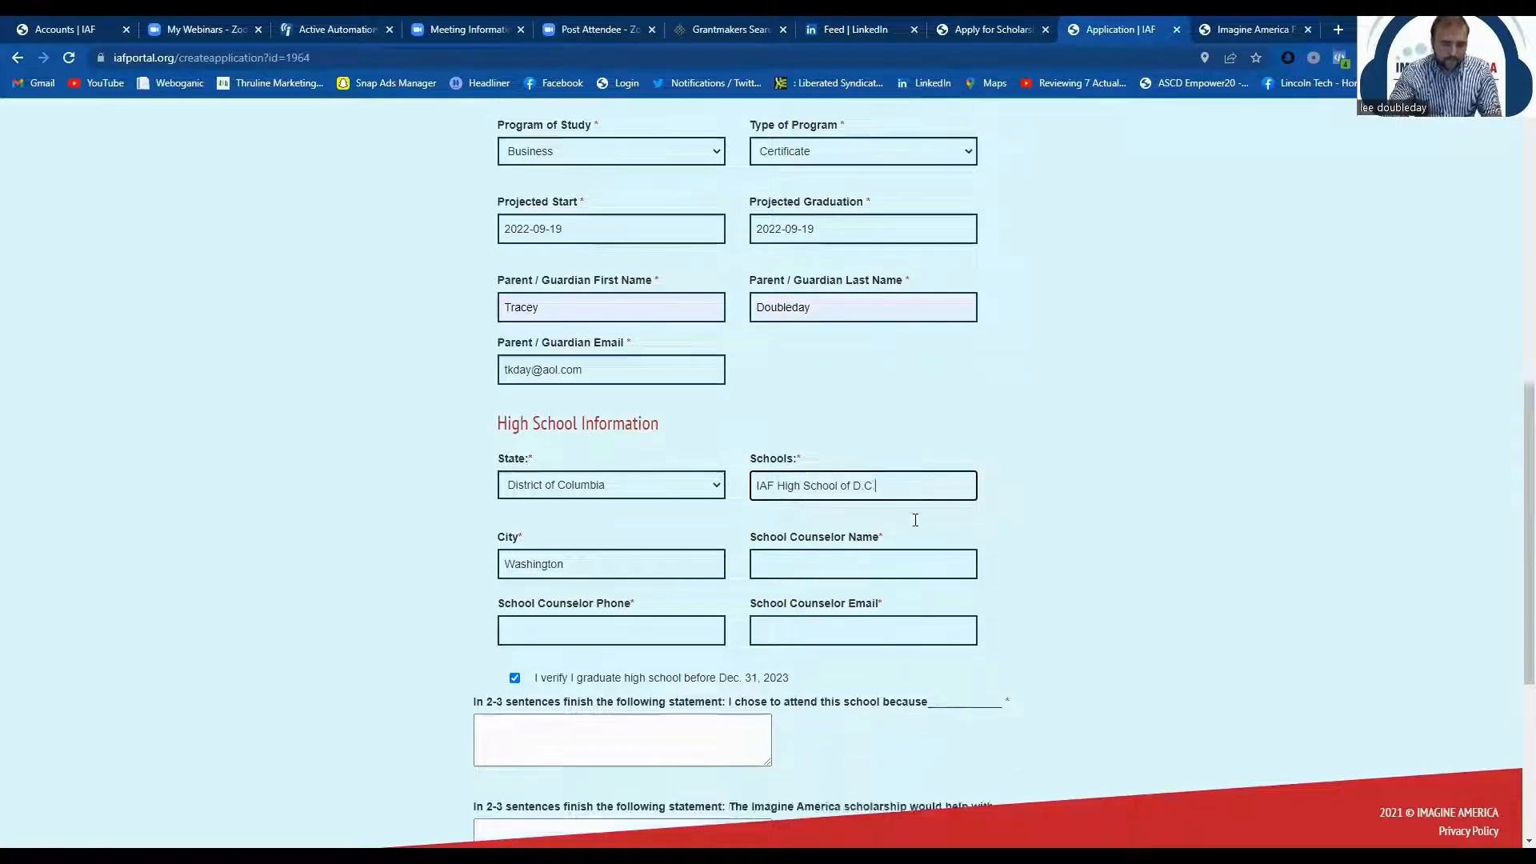
{"action": "type", "text": "ma"}
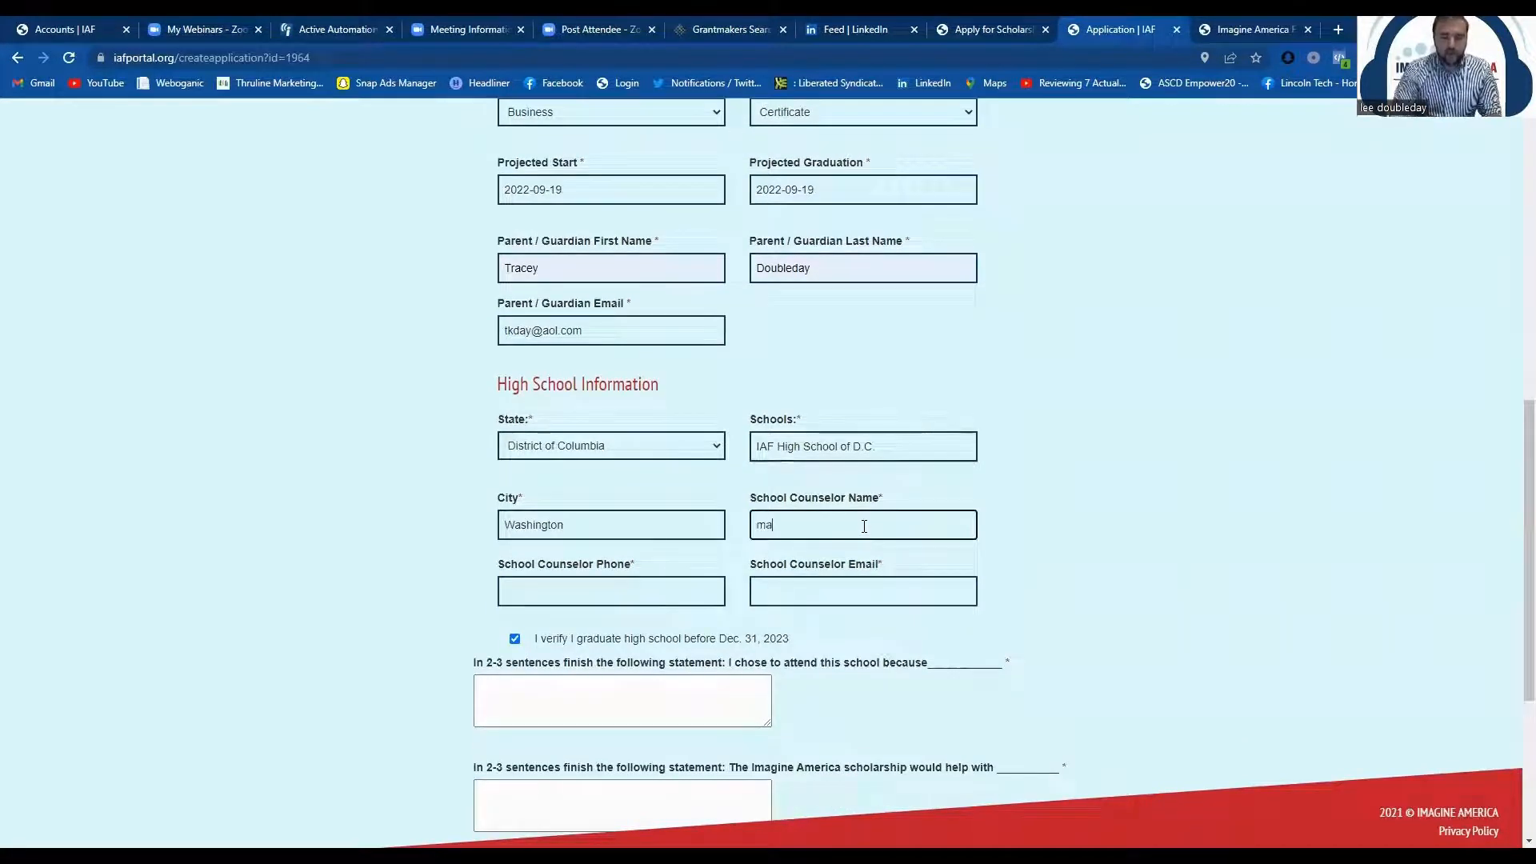
{"action": "key", "text": "BackSpace"}
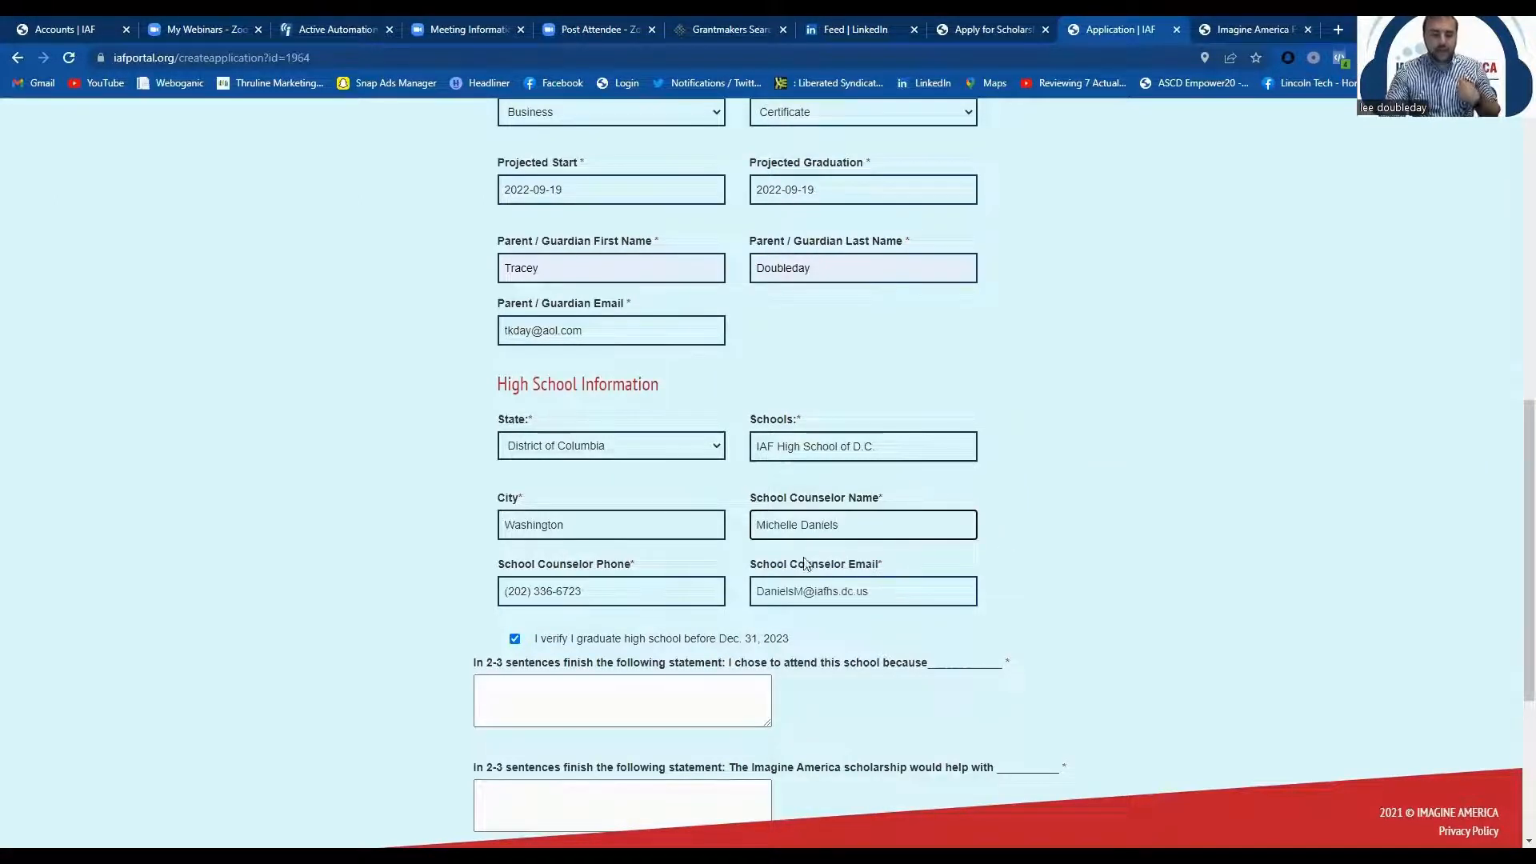
{"action": "left_click", "coordinate": [863, 524]}
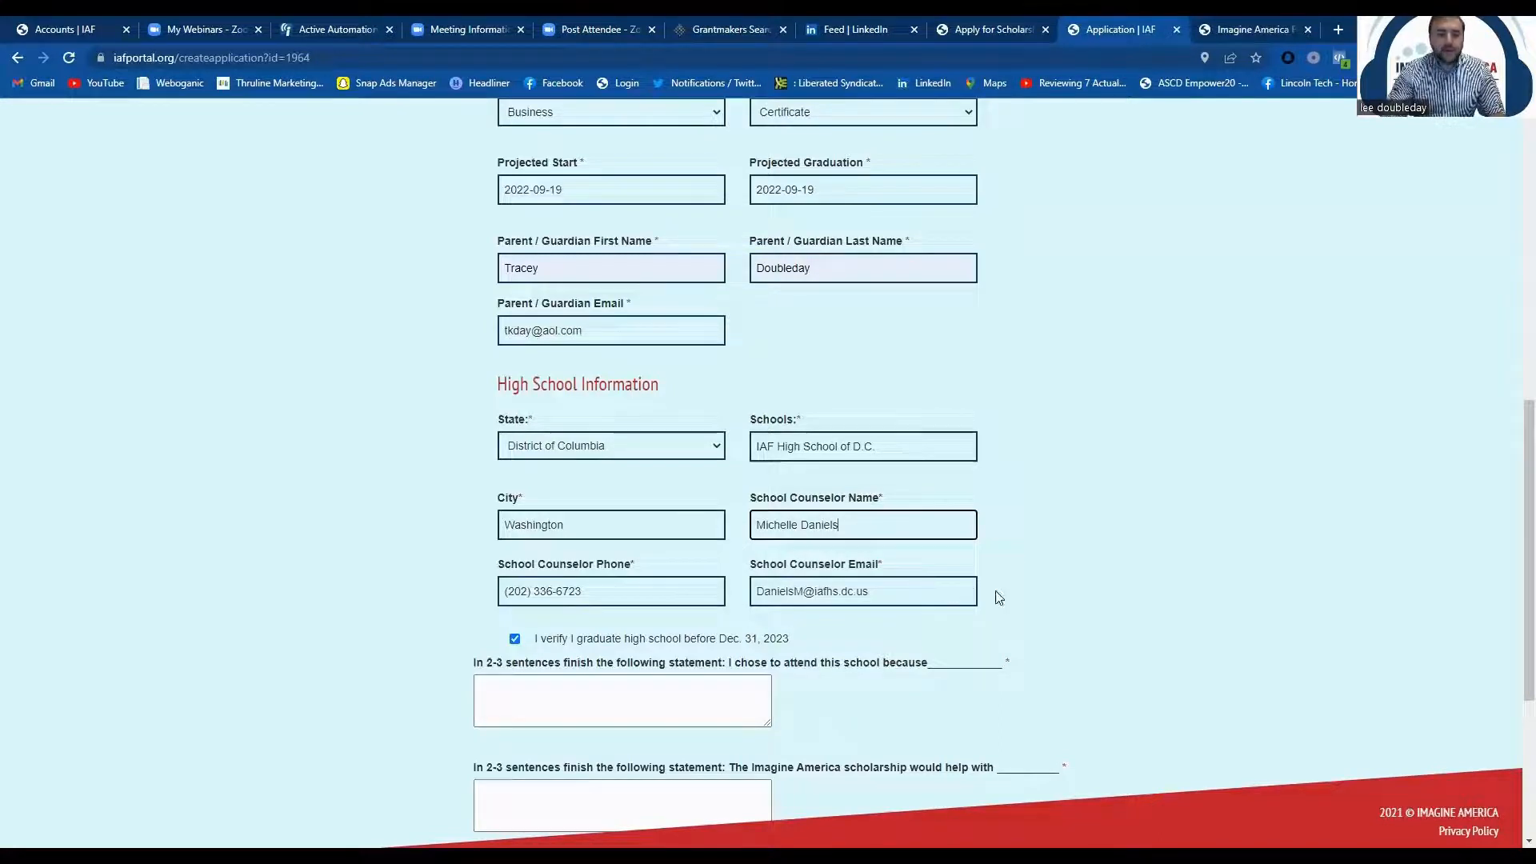
{"action": "mouse_move", "coordinate": [1100, 586]}
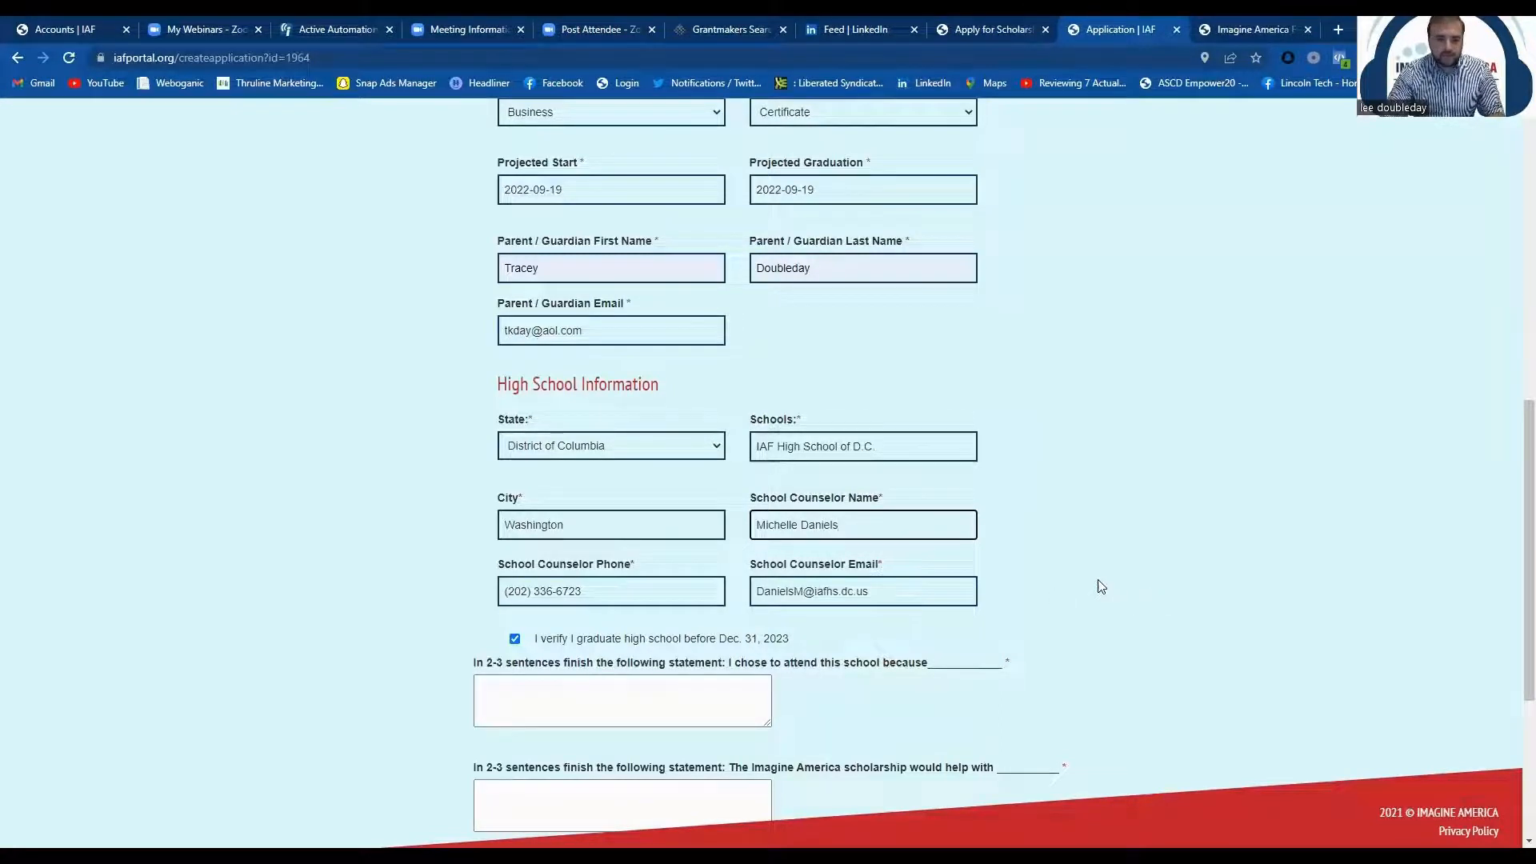
Enter n/a in both statement boxes and tick Agree with Terms and Conditions.
{"action": "scroll", "scroll_direction": "down", "scroll_amount": 3}
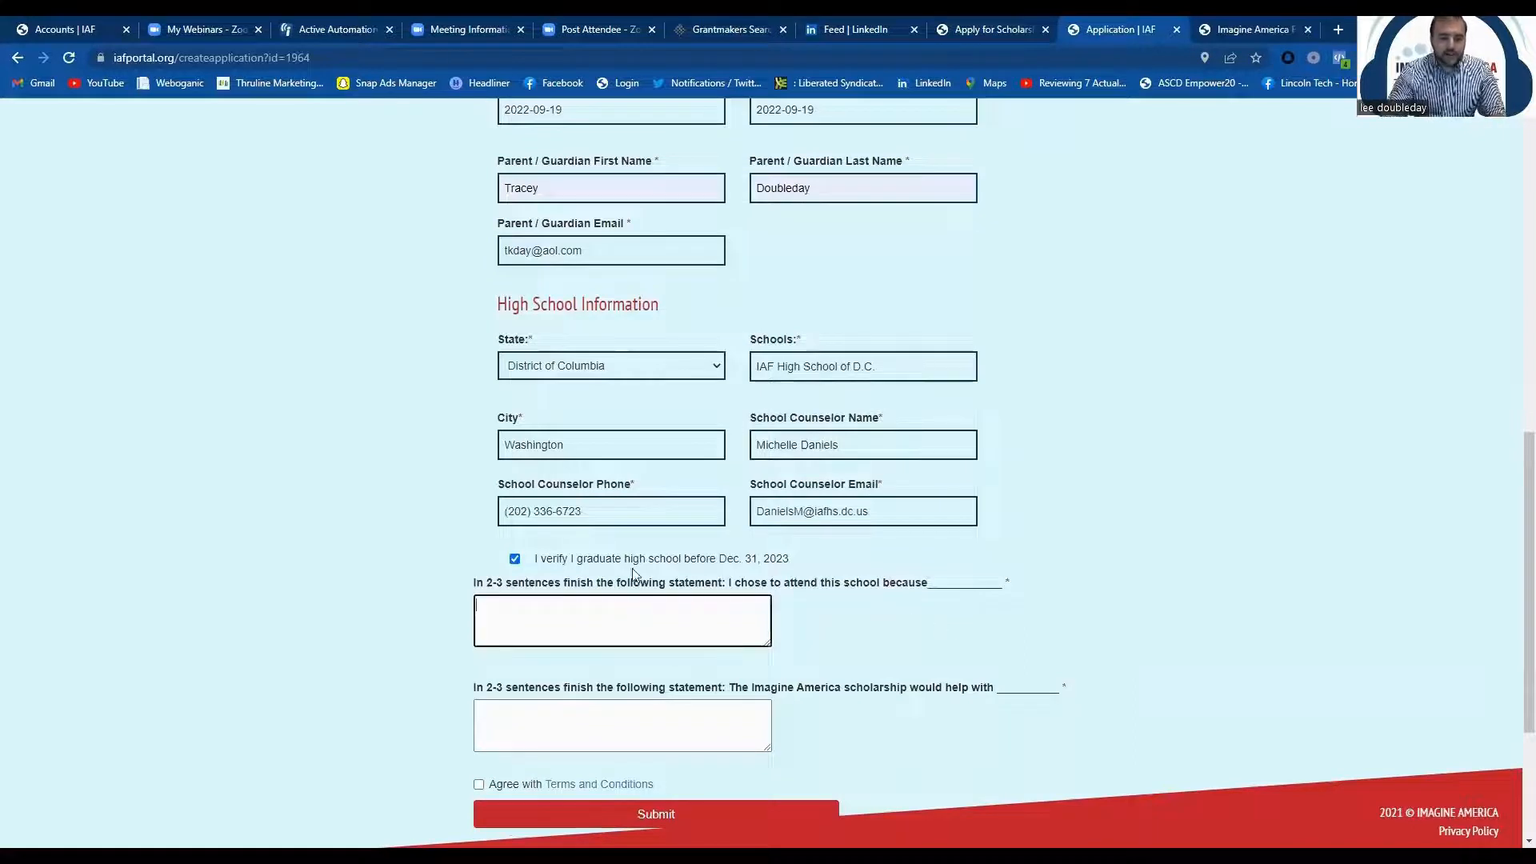
{"action": "scroll", "scroll_direction": "down", "scroll_amount": 3}
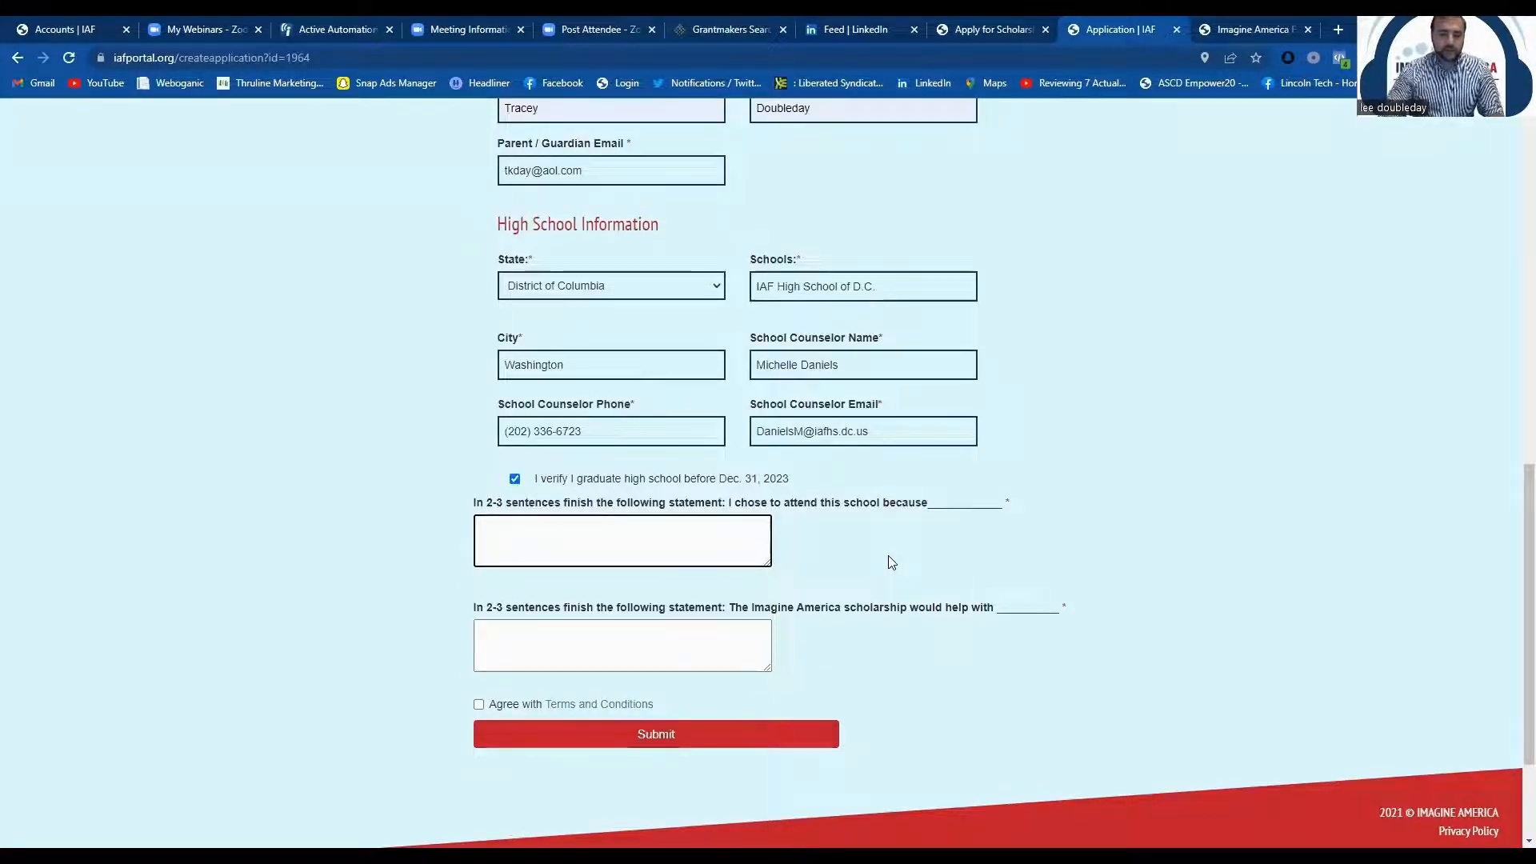
{"action": "type", "text": "n/a"}
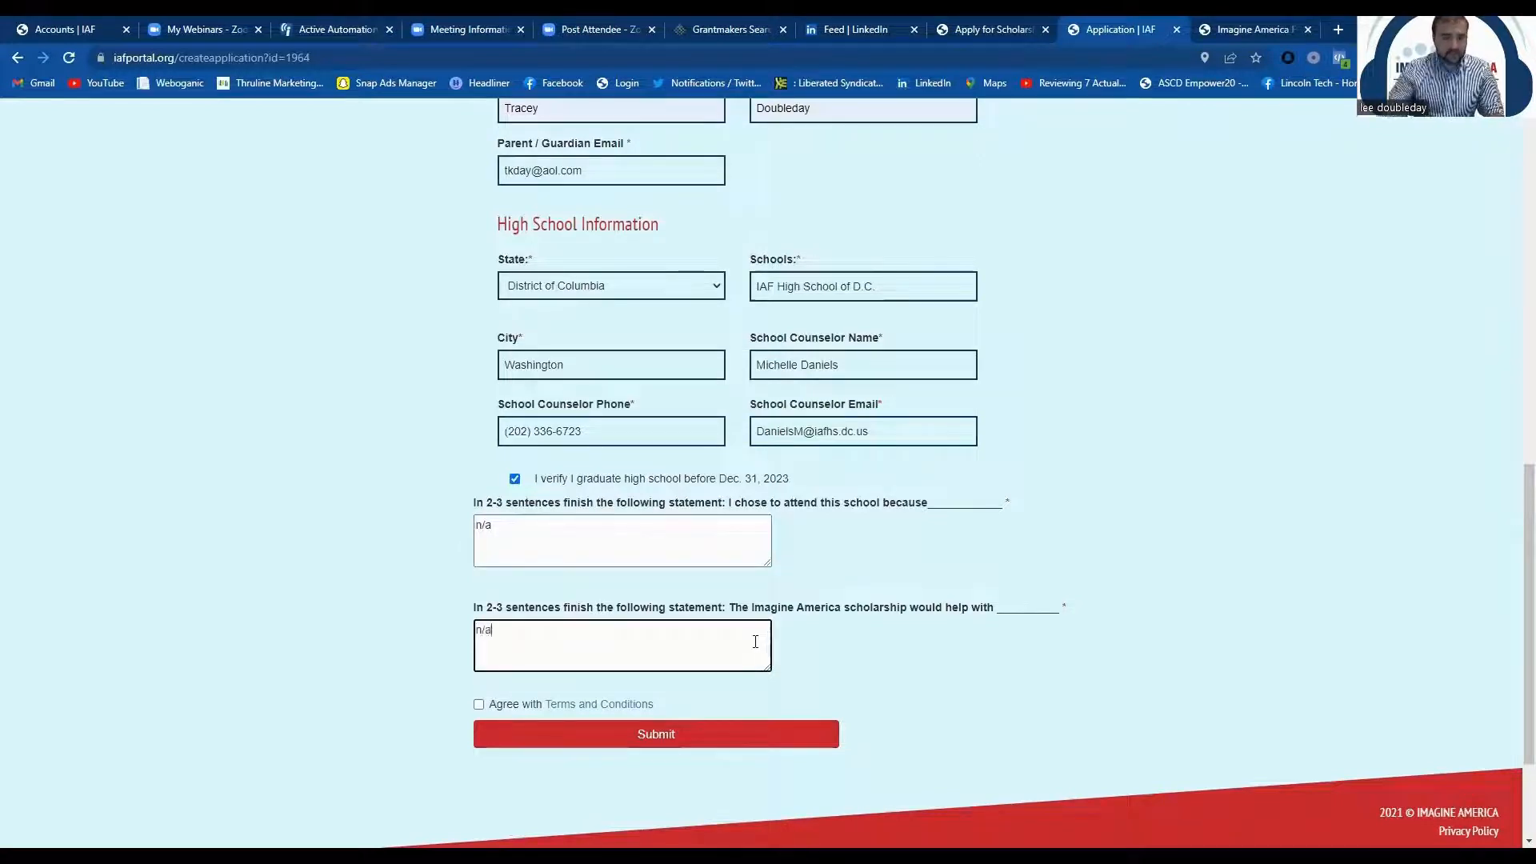
{"action": "left_click", "coordinate": [479, 704]}
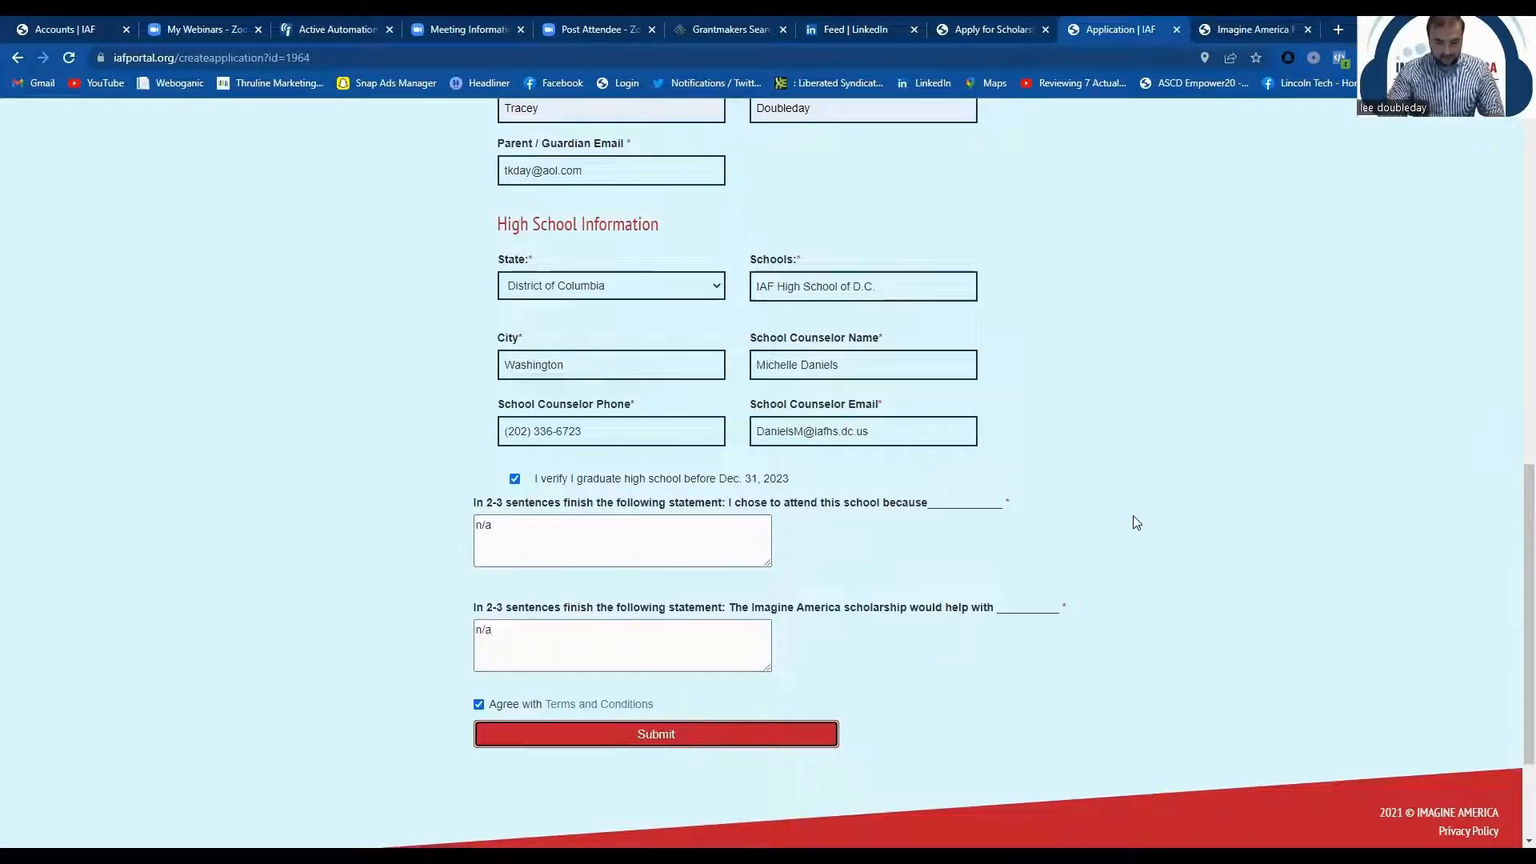
Submit the form, watch the Financial Planning Made Simple video, then Complete and Submit.
{"action": "left_click", "coordinate": [654, 734]}
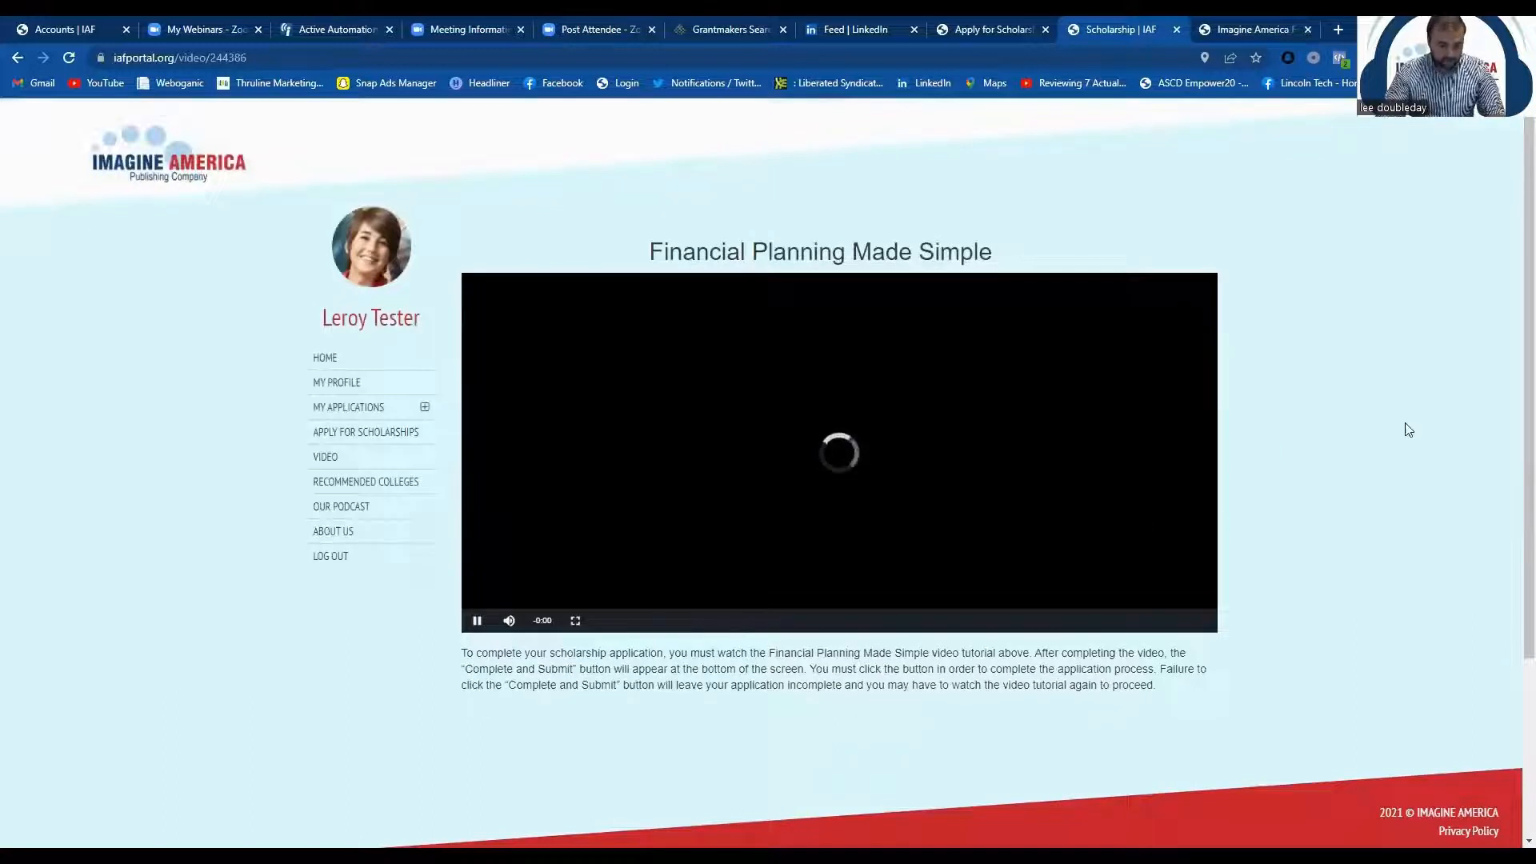
{"action": "left_click", "coordinate": [476, 620]}
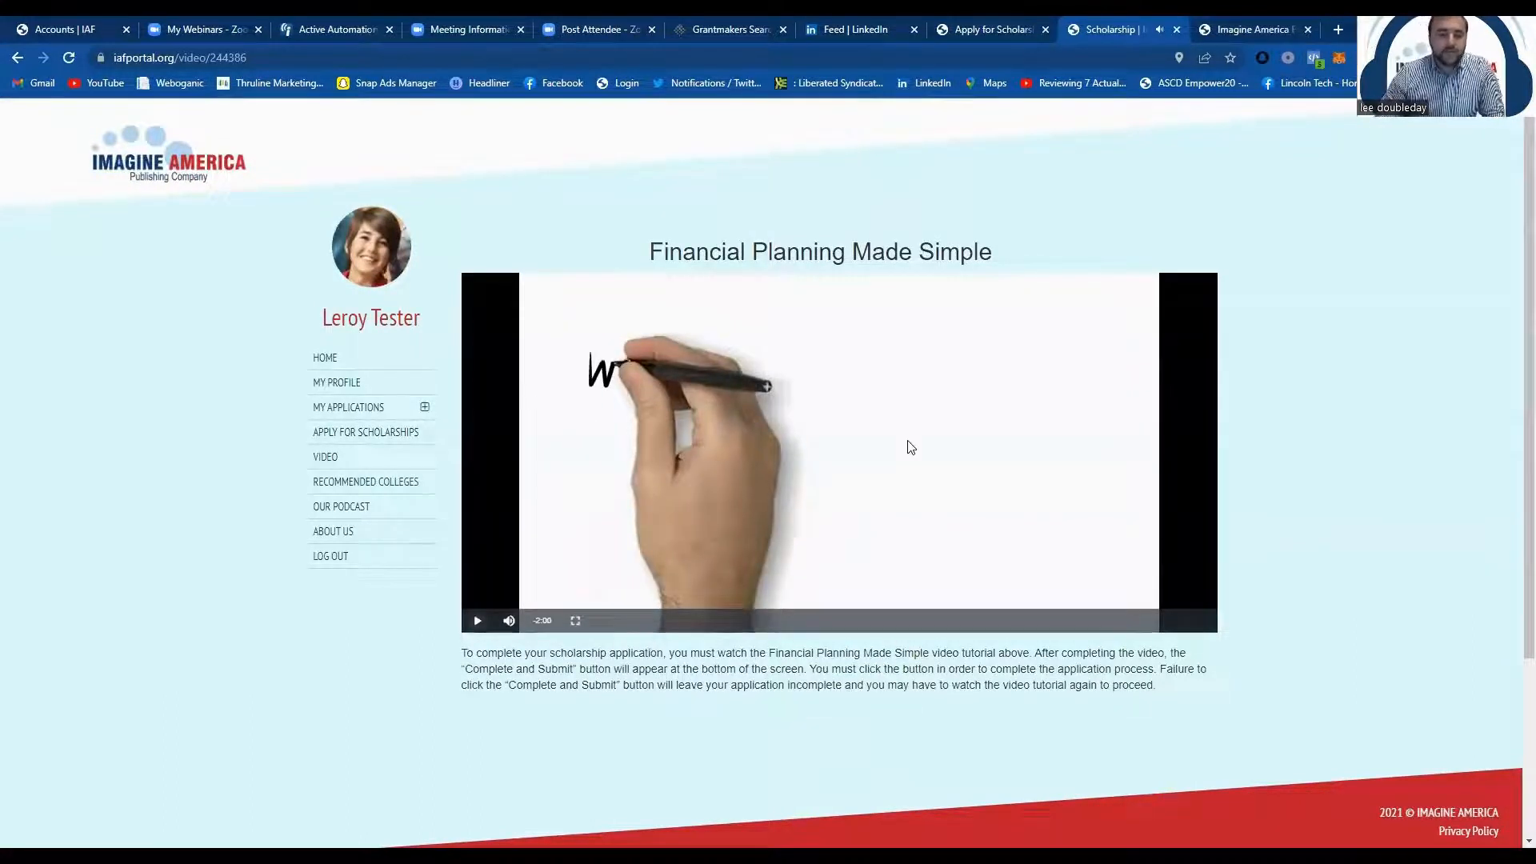
{"action": "mouse_move", "coordinate": [928, 497]}
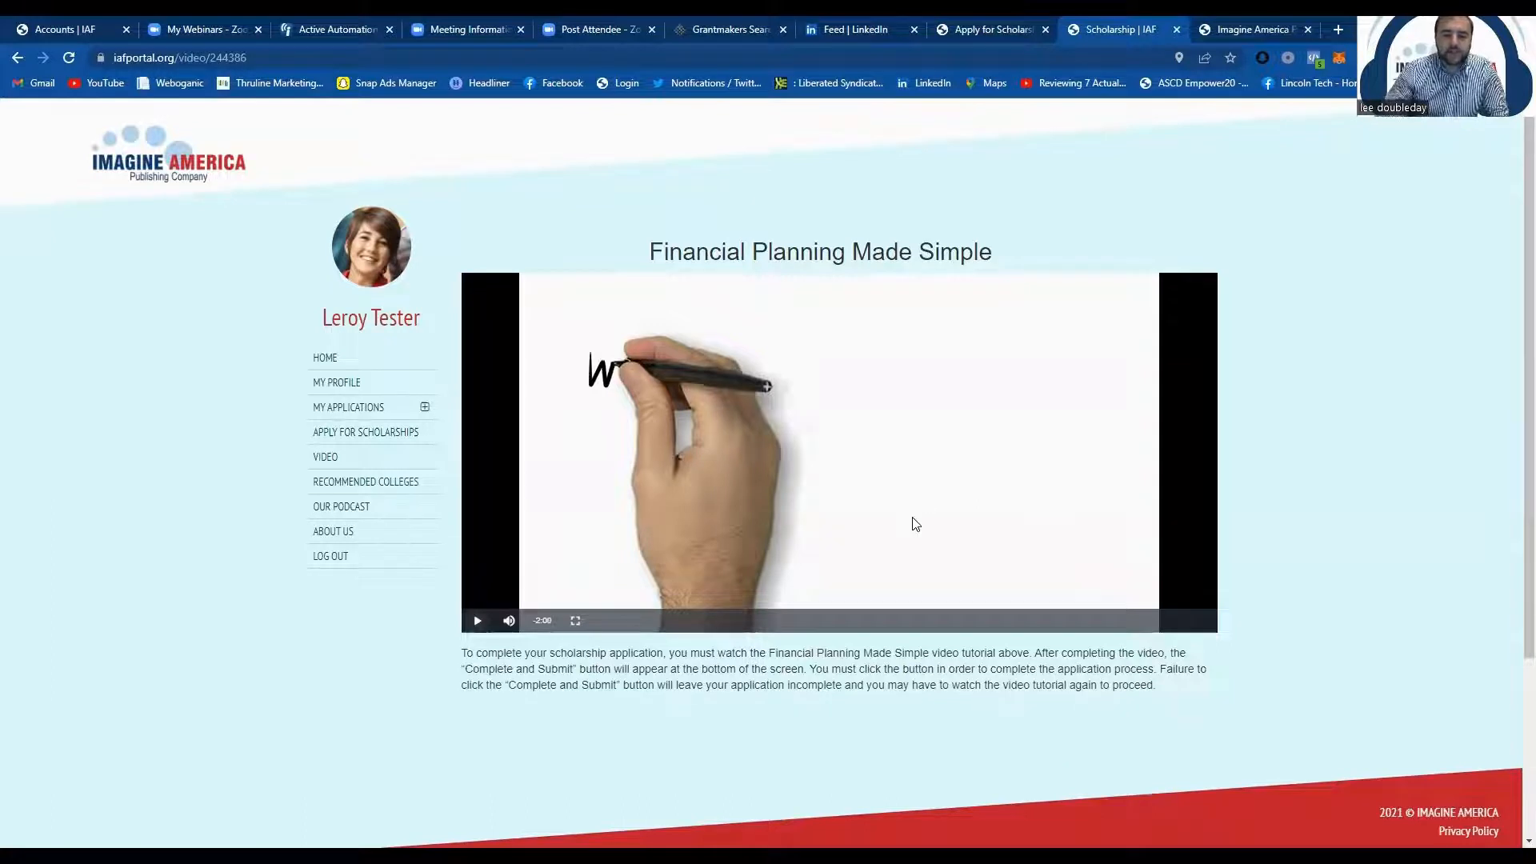
{"action": "mouse_move", "coordinate": [797, 711]}
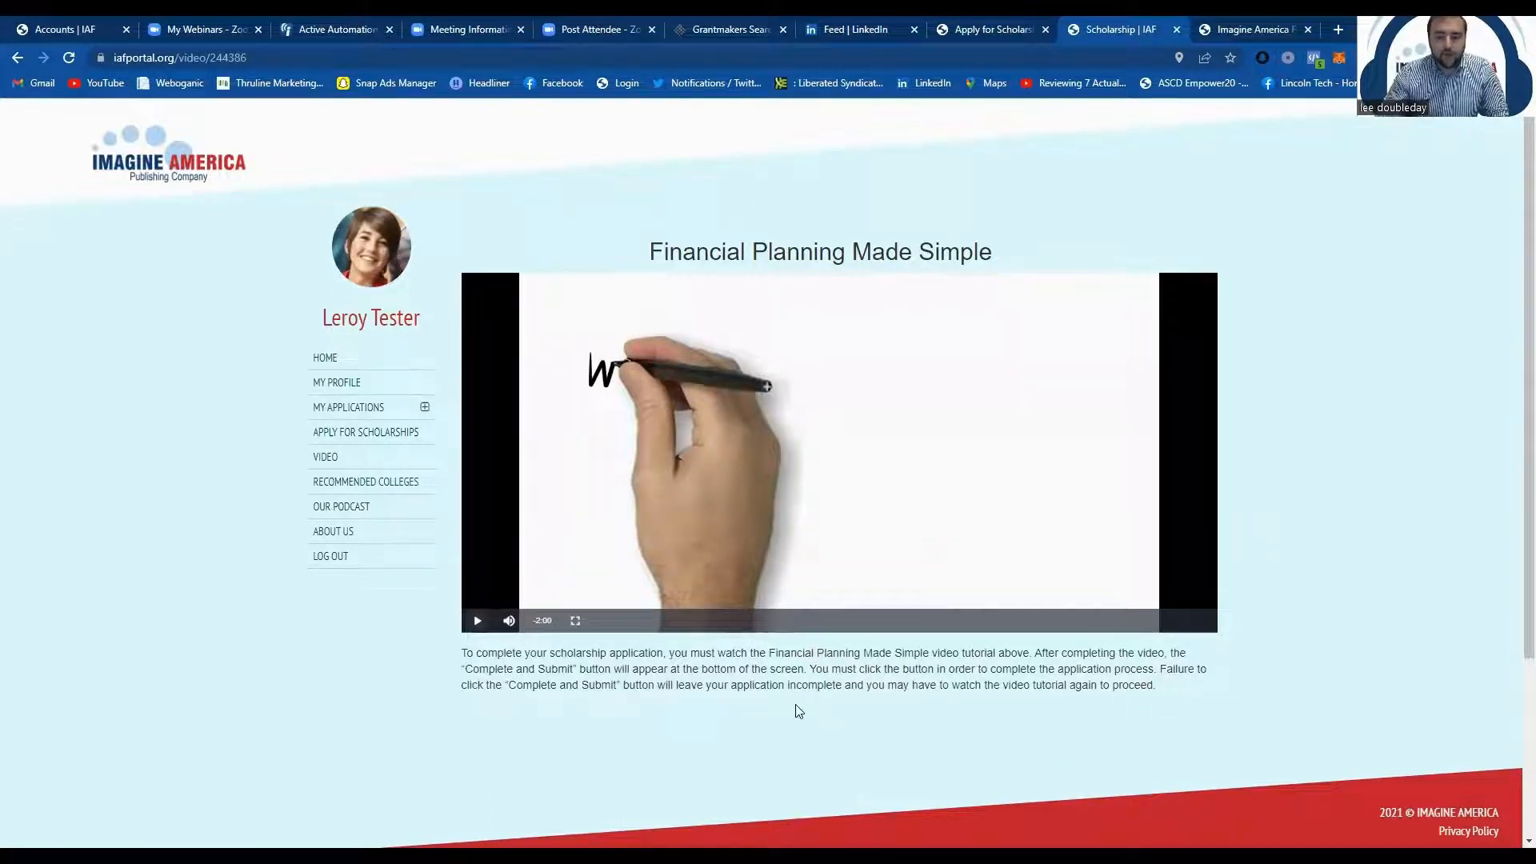
{"action": "mouse_move", "coordinate": [816, 716]}
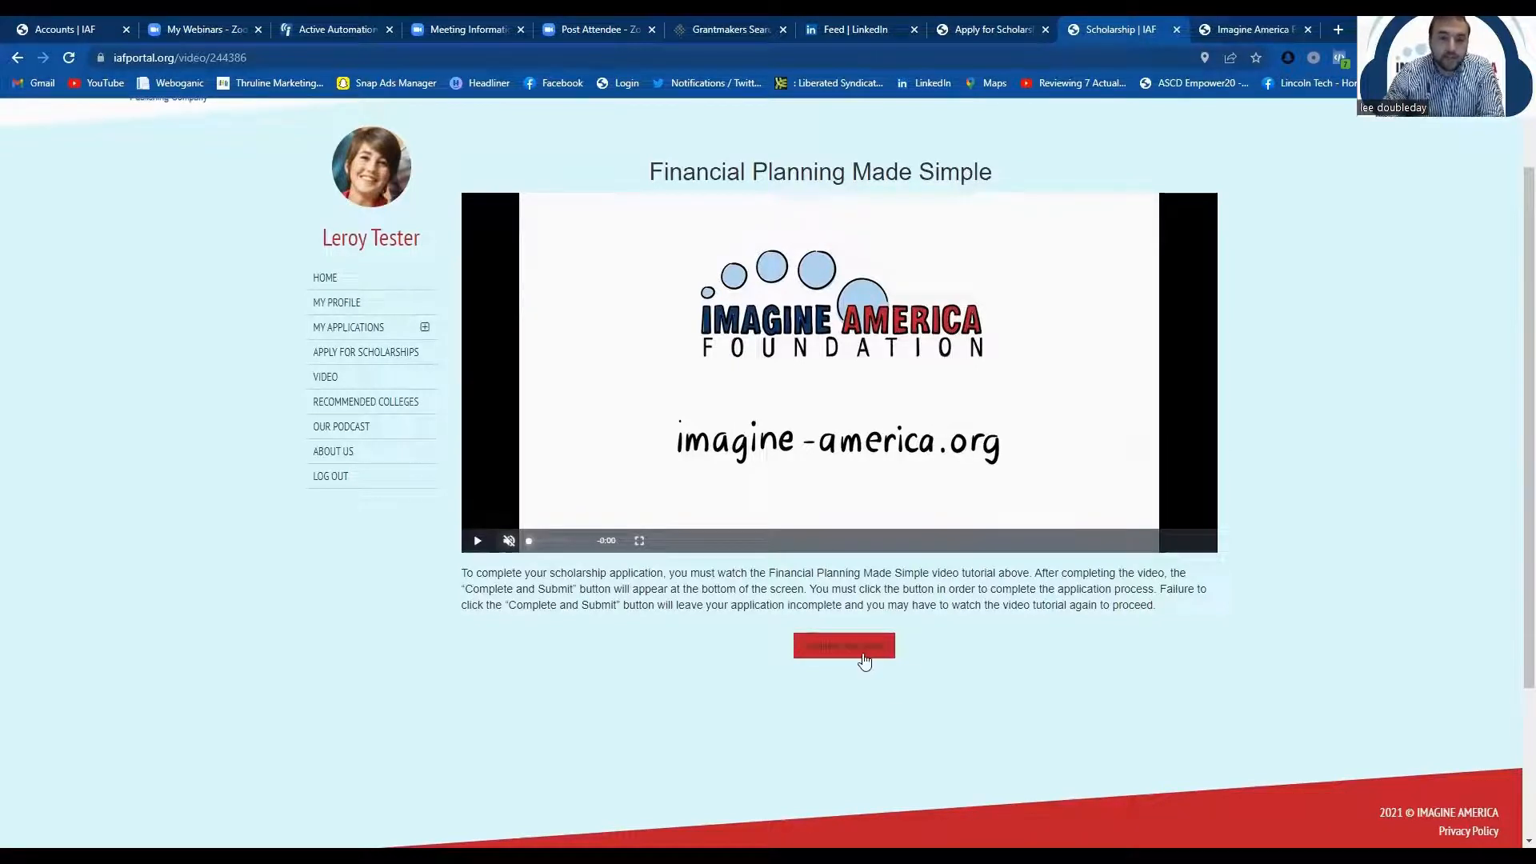
{"action": "left_click", "coordinate": [844, 645]}
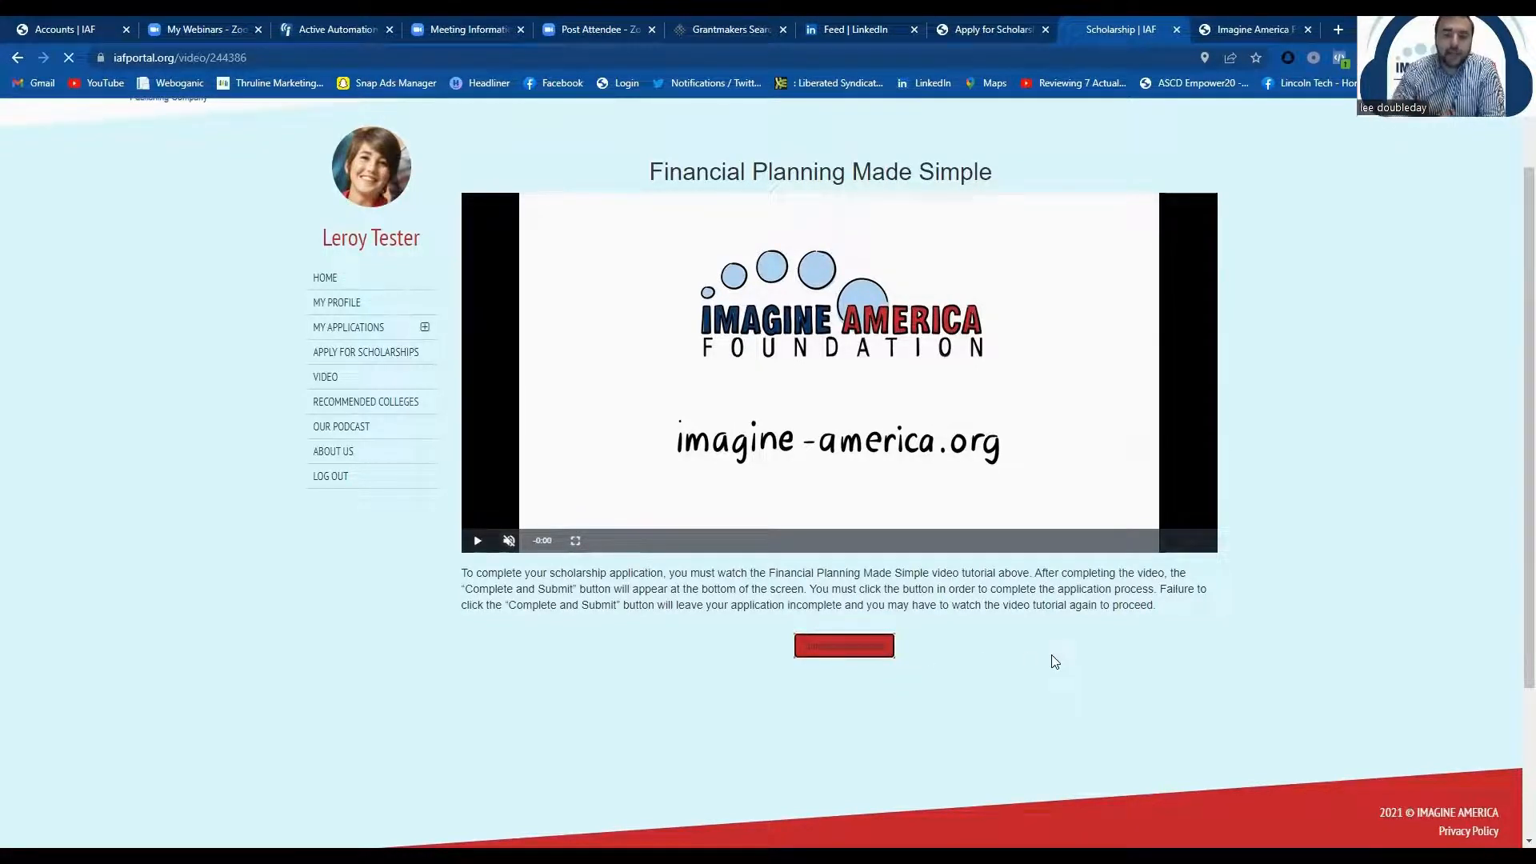
Close the refer-a-friend popup to return to My Applications with the success message.
{"action": "left_click", "coordinate": [843, 646]}
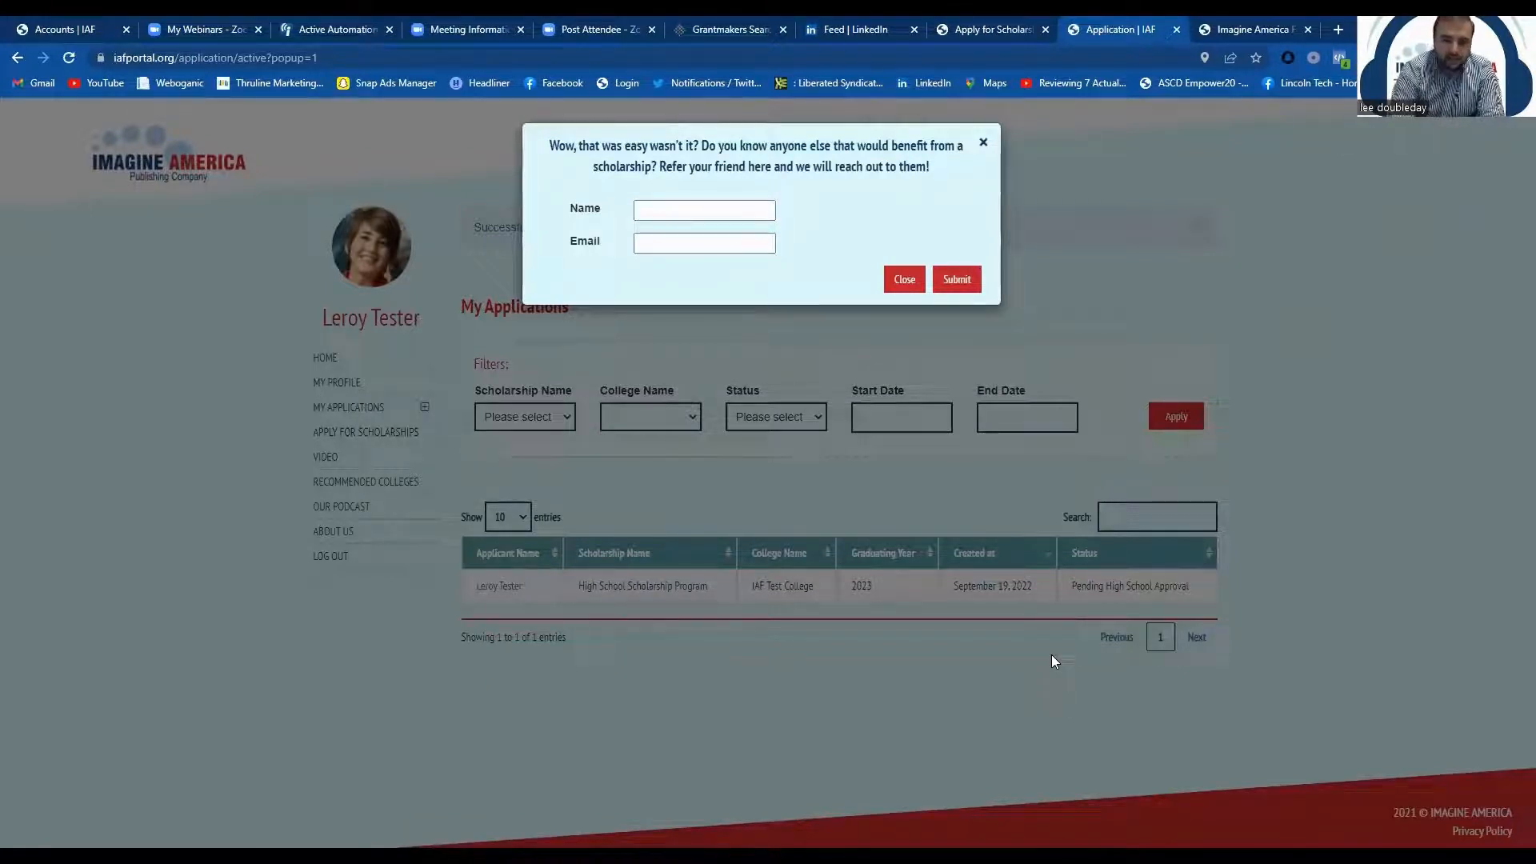
{"action": "left_click", "coordinate": [704, 241]}
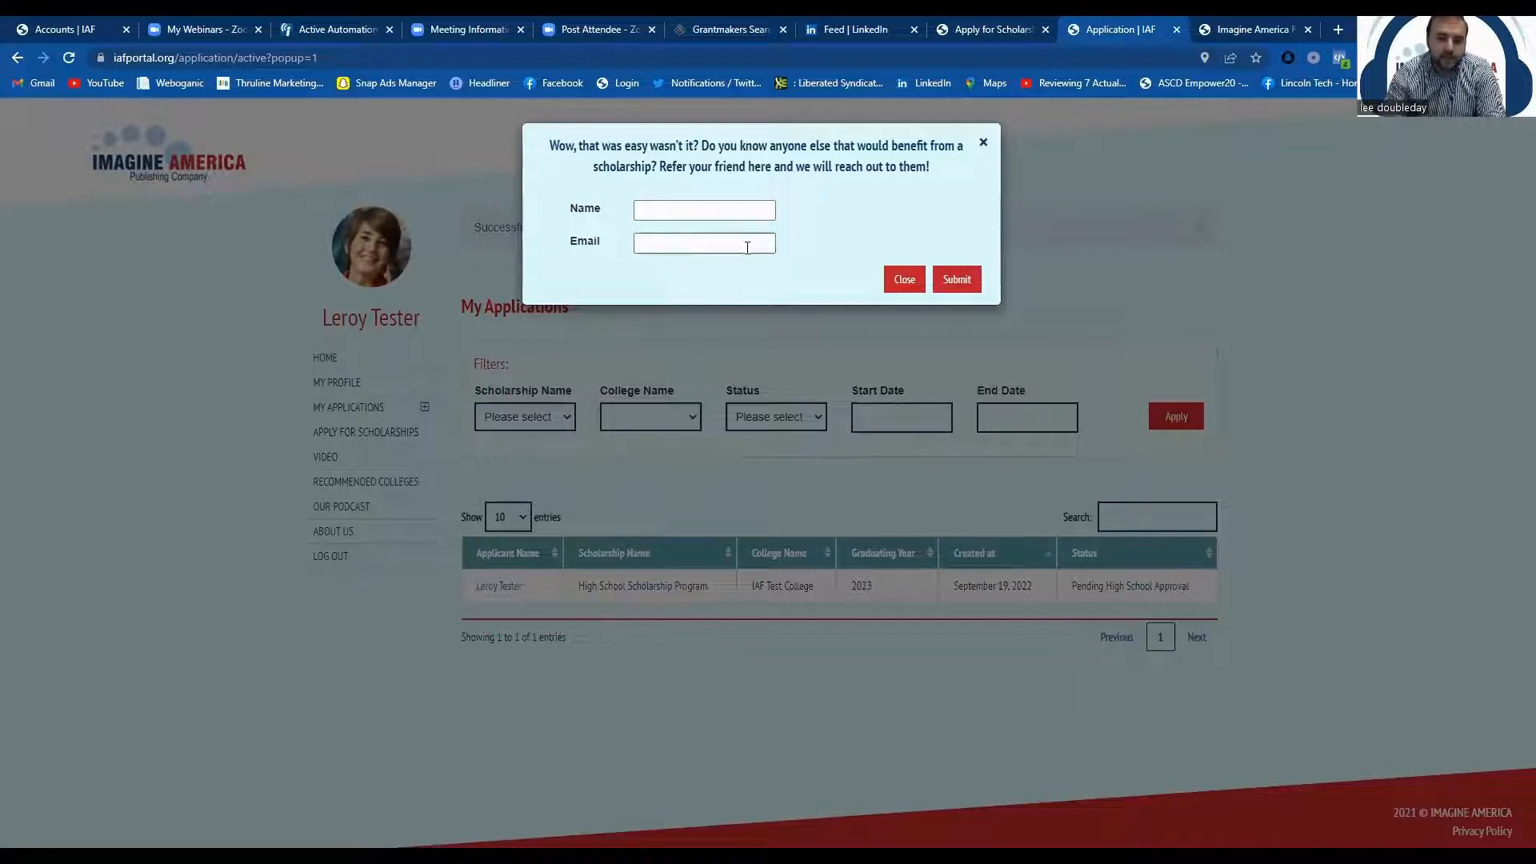
{"action": "mouse_move", "coordinate": [855, 212]}
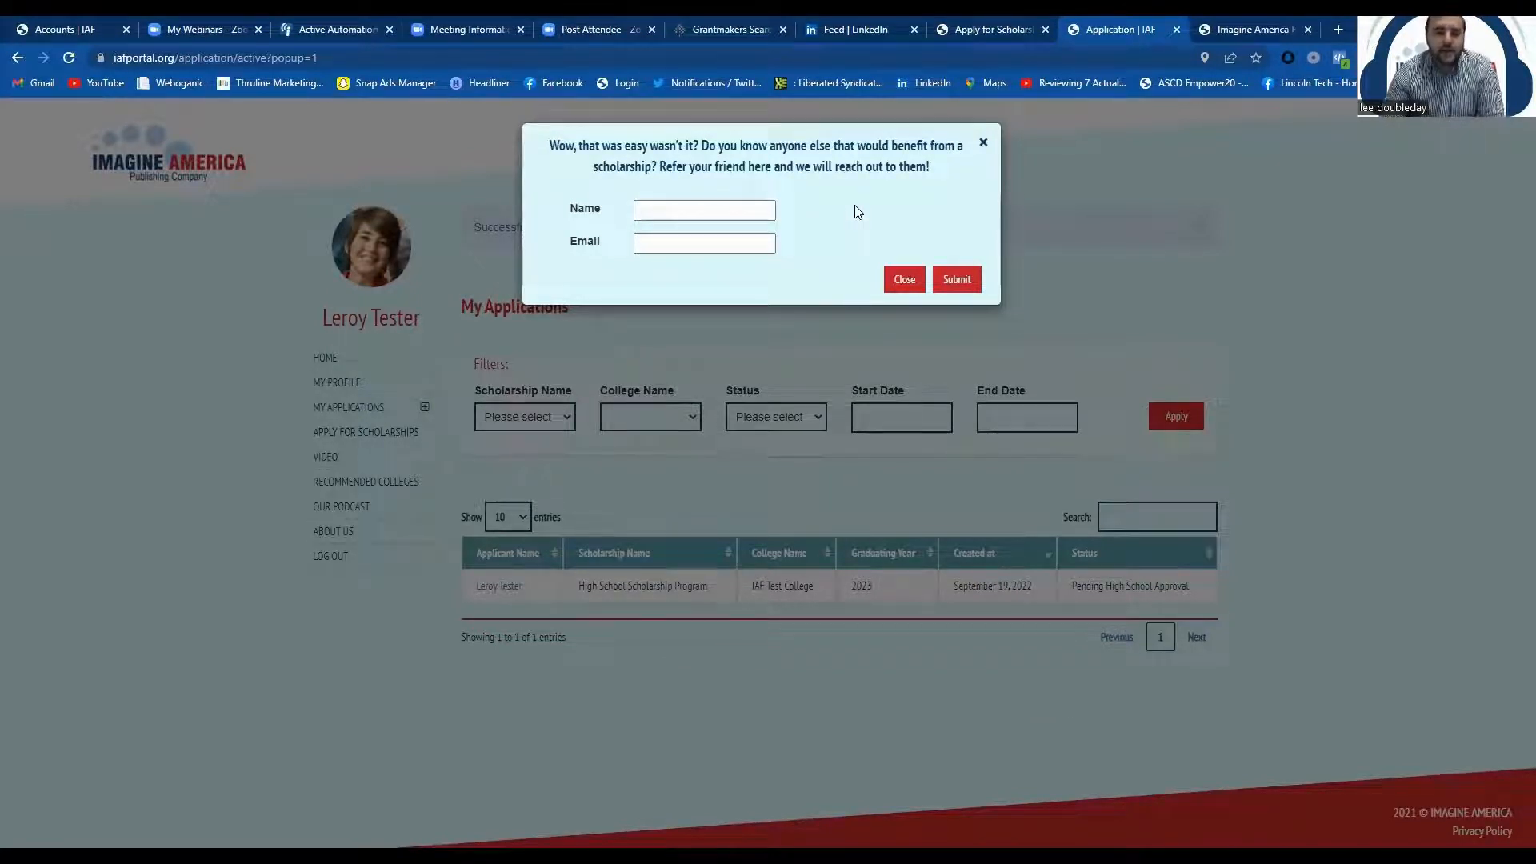
{"action": "mouse_move", "coordinate": [983, 145]}
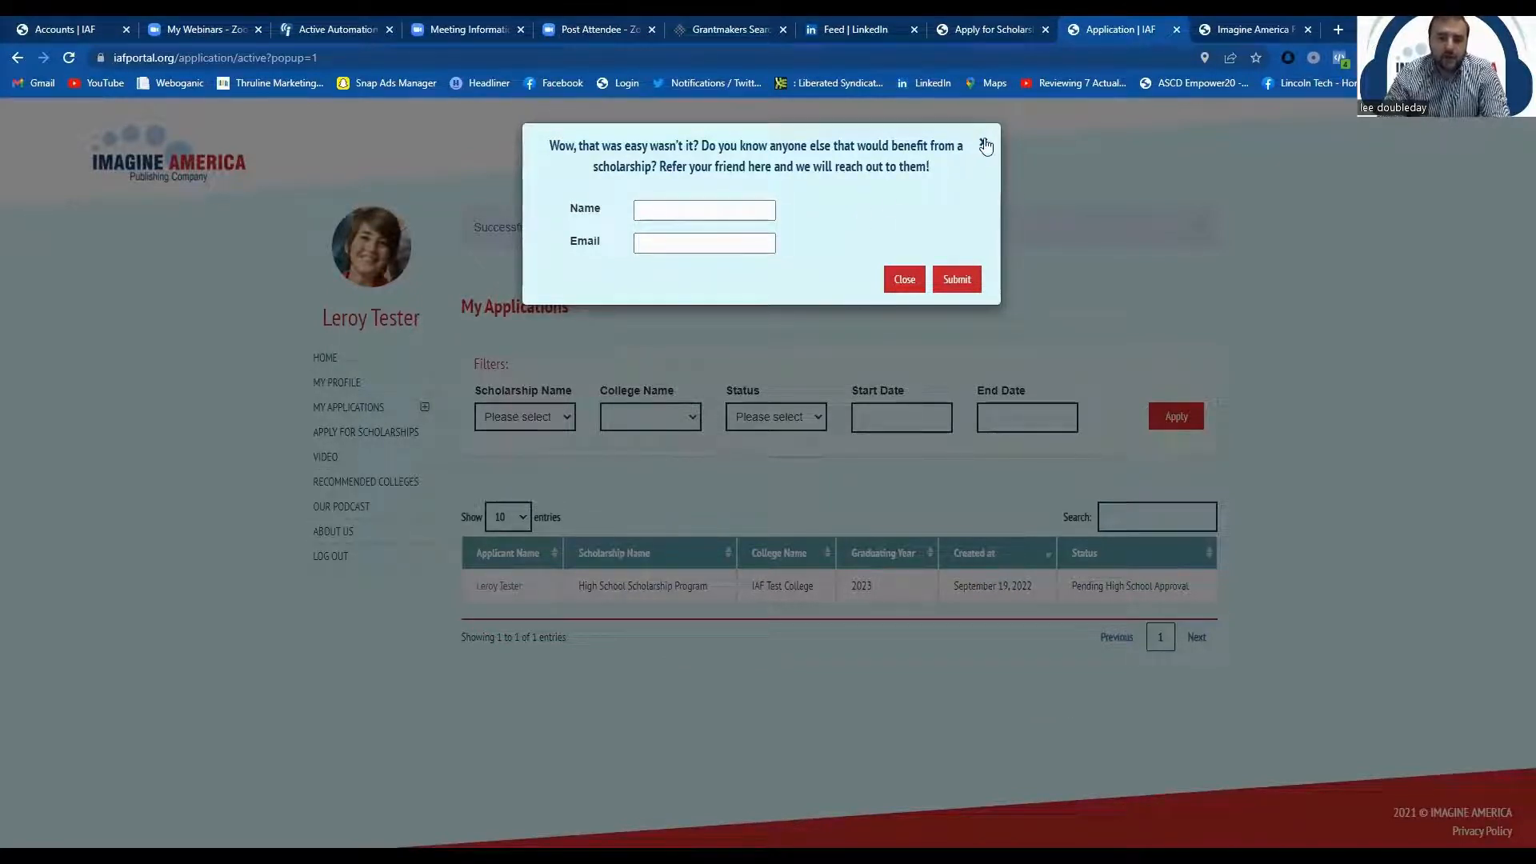
{"action": "left_click", "coordinate": [986, 145]}
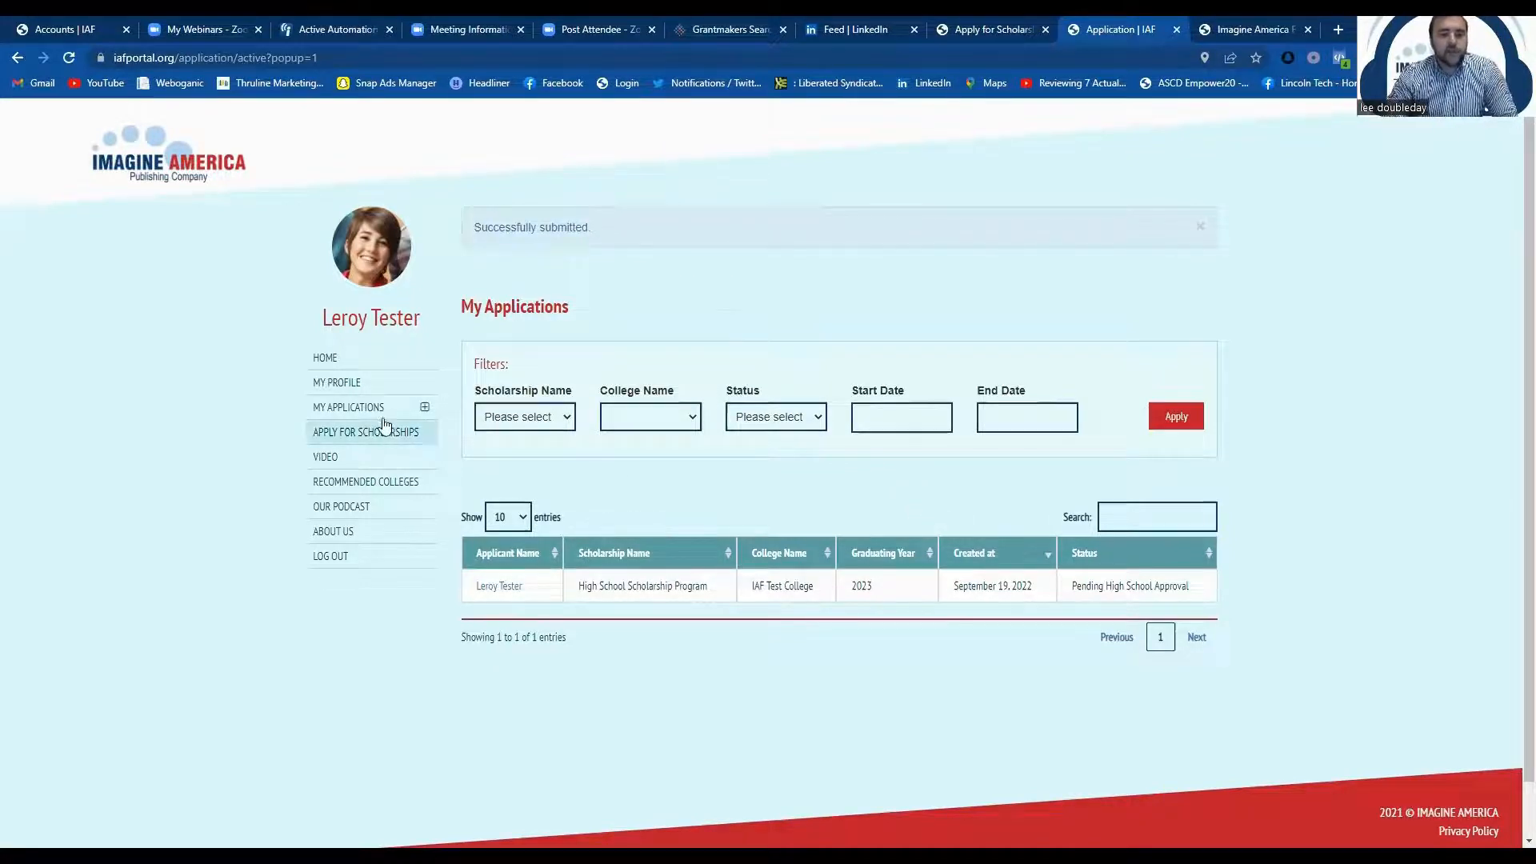
Expand My Applications in the sidebar to reveal the Complete and Active lists.
{"action": "left_click", "coordinate": [349, 406]}
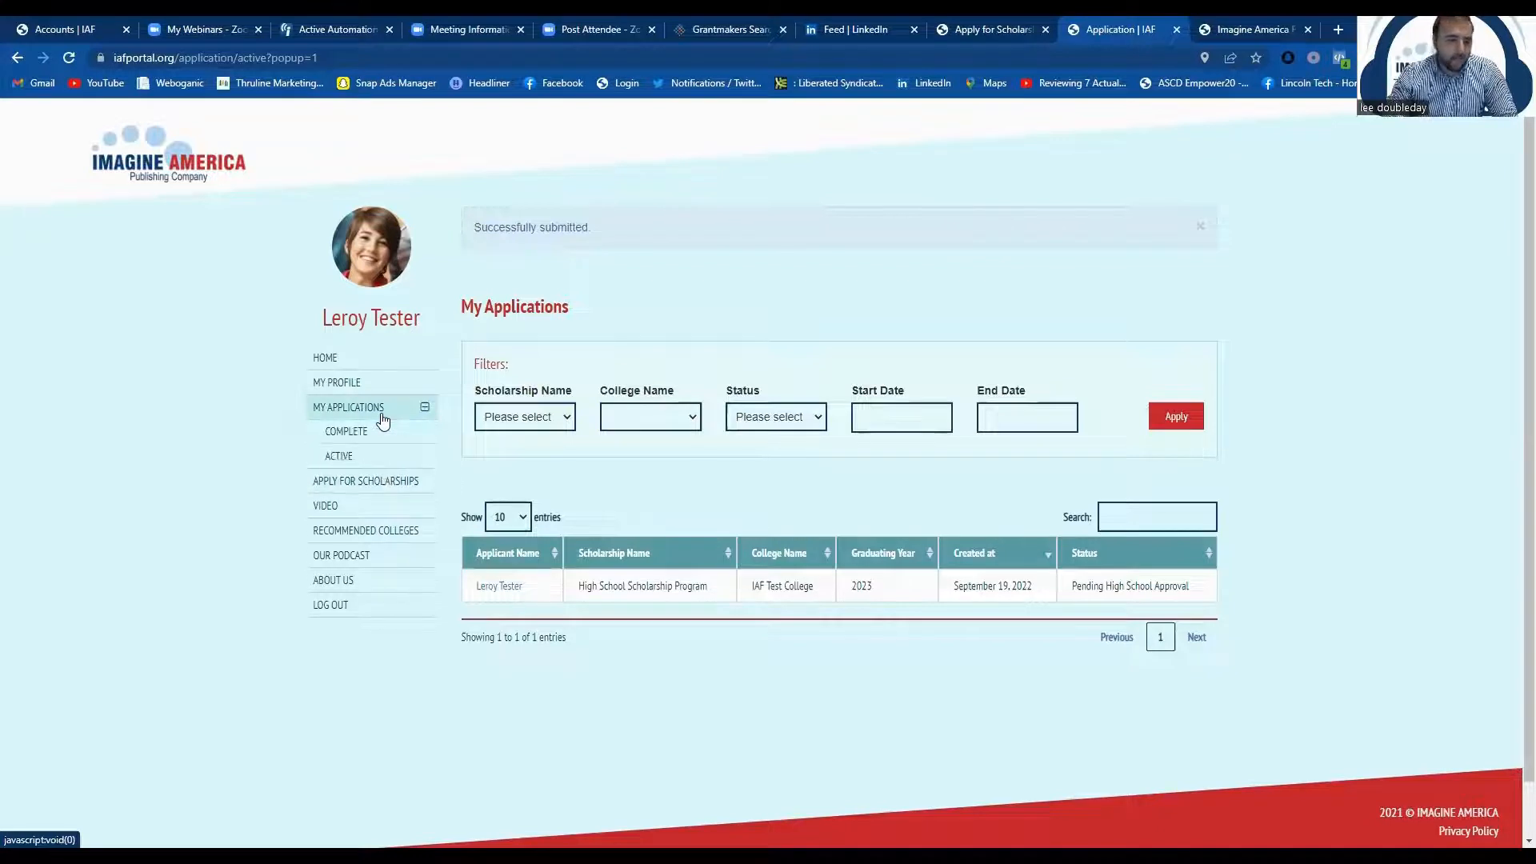
{"action": "mouse_move", "coordinate": [338, 455]}
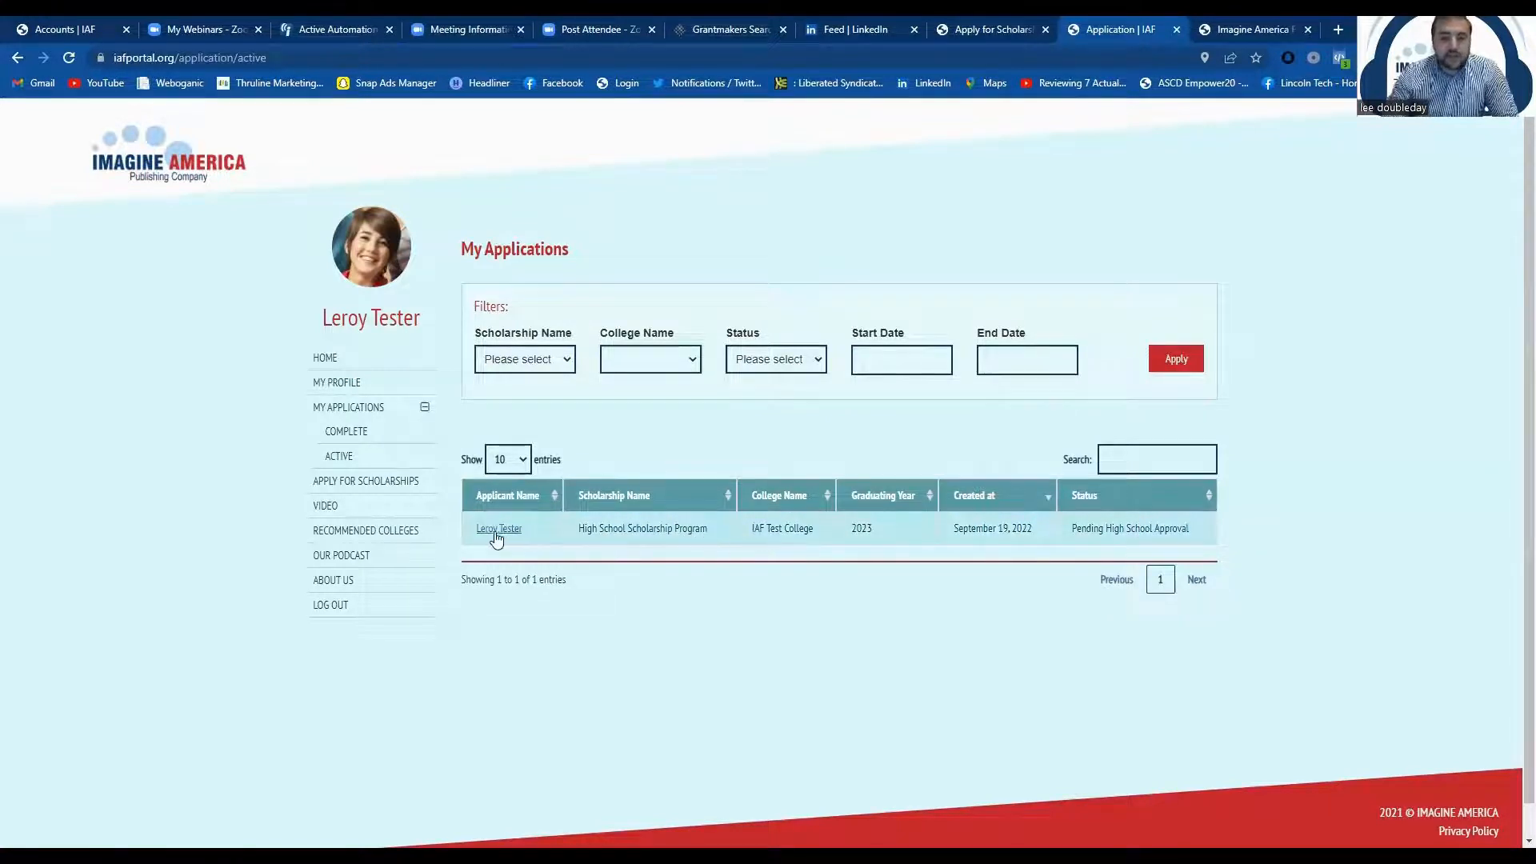
{"action": "mouse_move", "coordinate": [1074, 536]}
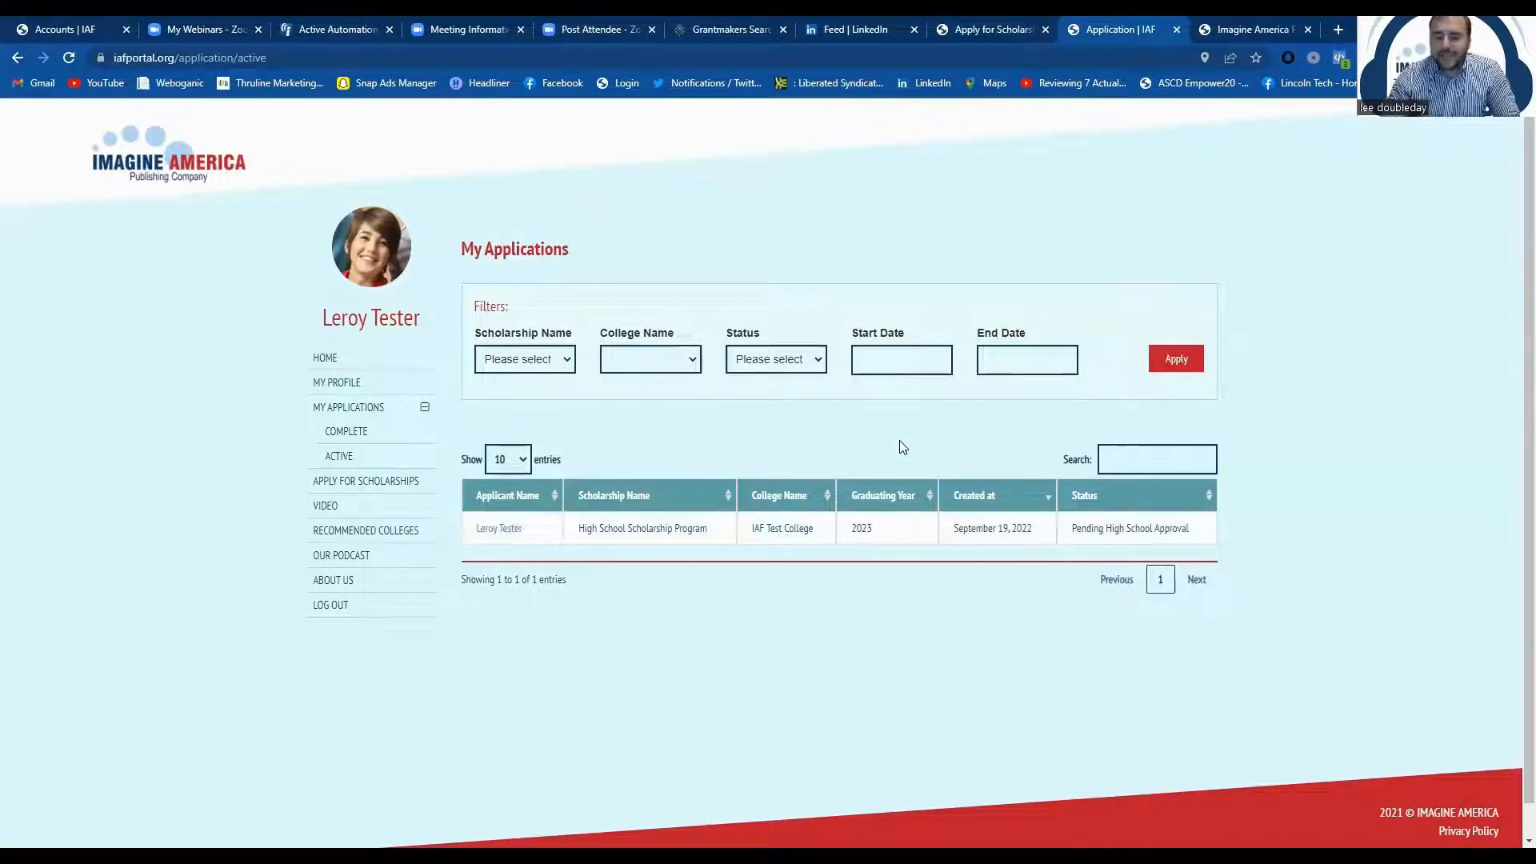
{"action": "mouse_move", "coordinate": [891, 446]}
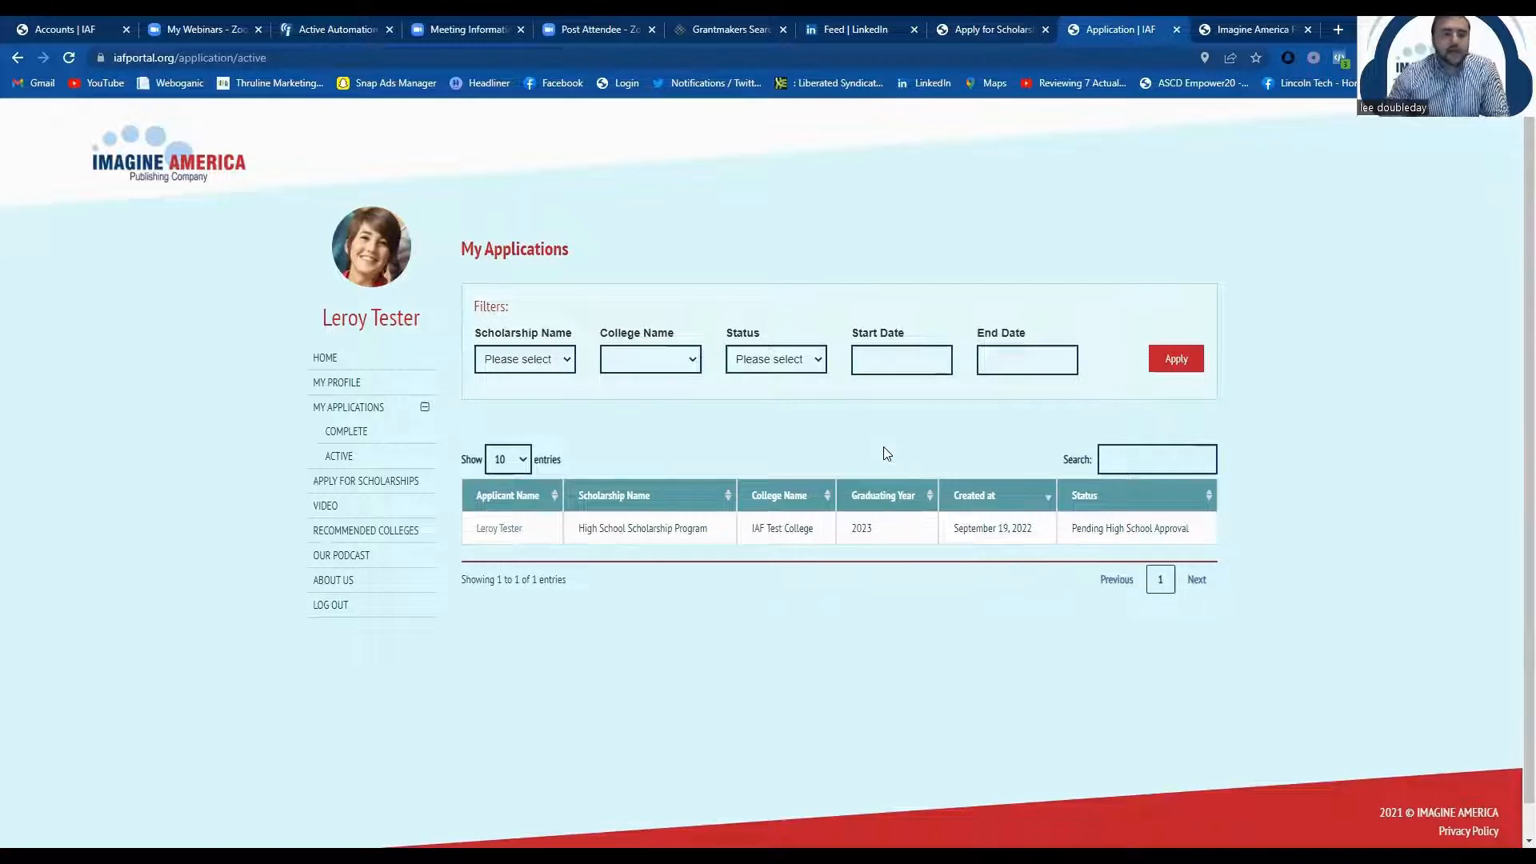
{"action": "mouse_move", "coordinate": [632, 423]}
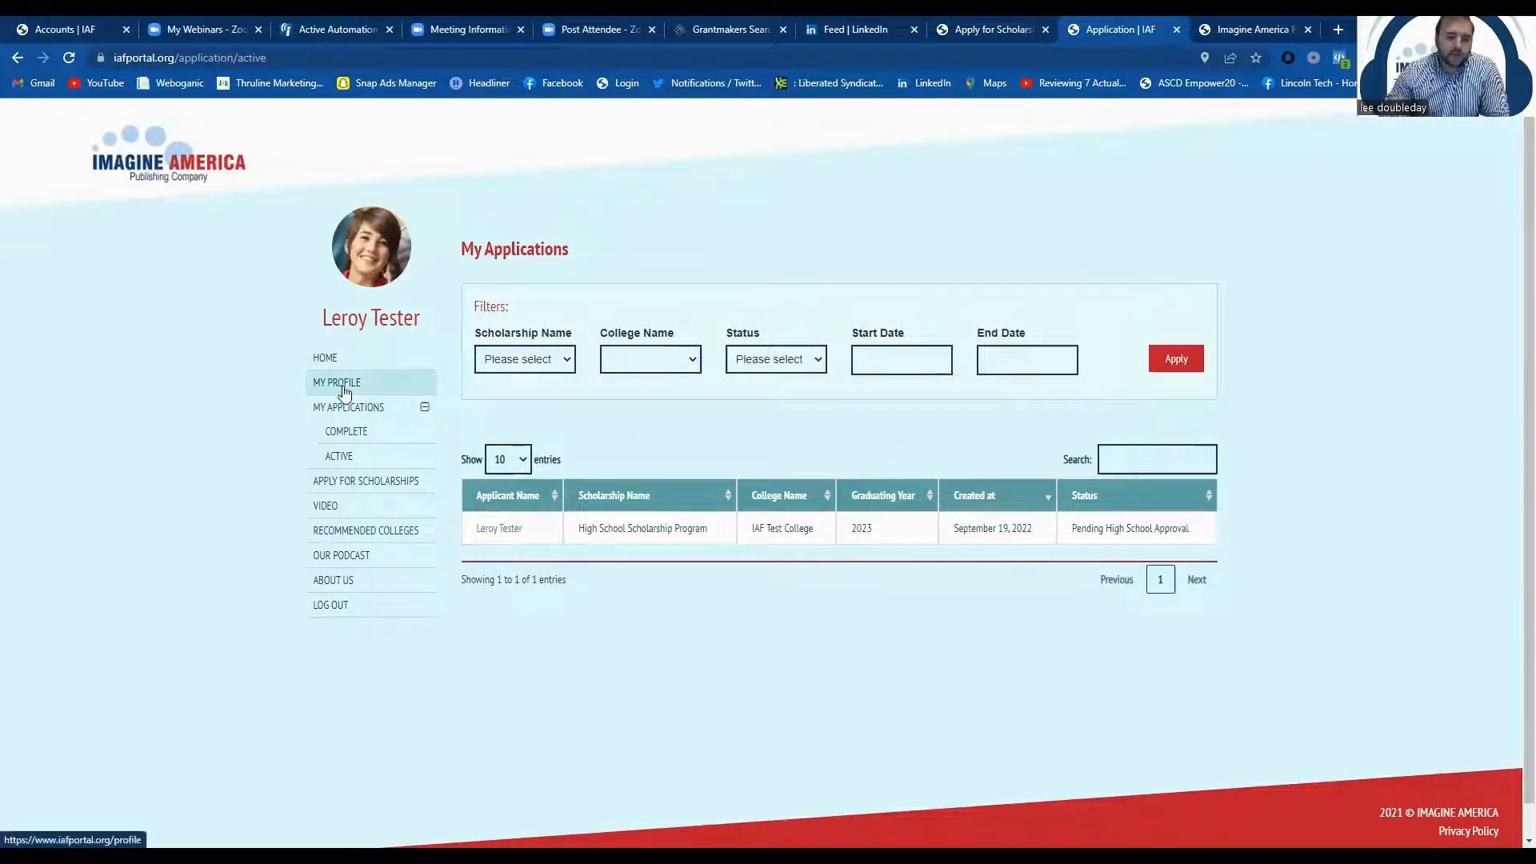
Open My Profile and scroll through the Personal Information details and guardian info.
{"action": "left_click", "coordinate": [336, 383]}
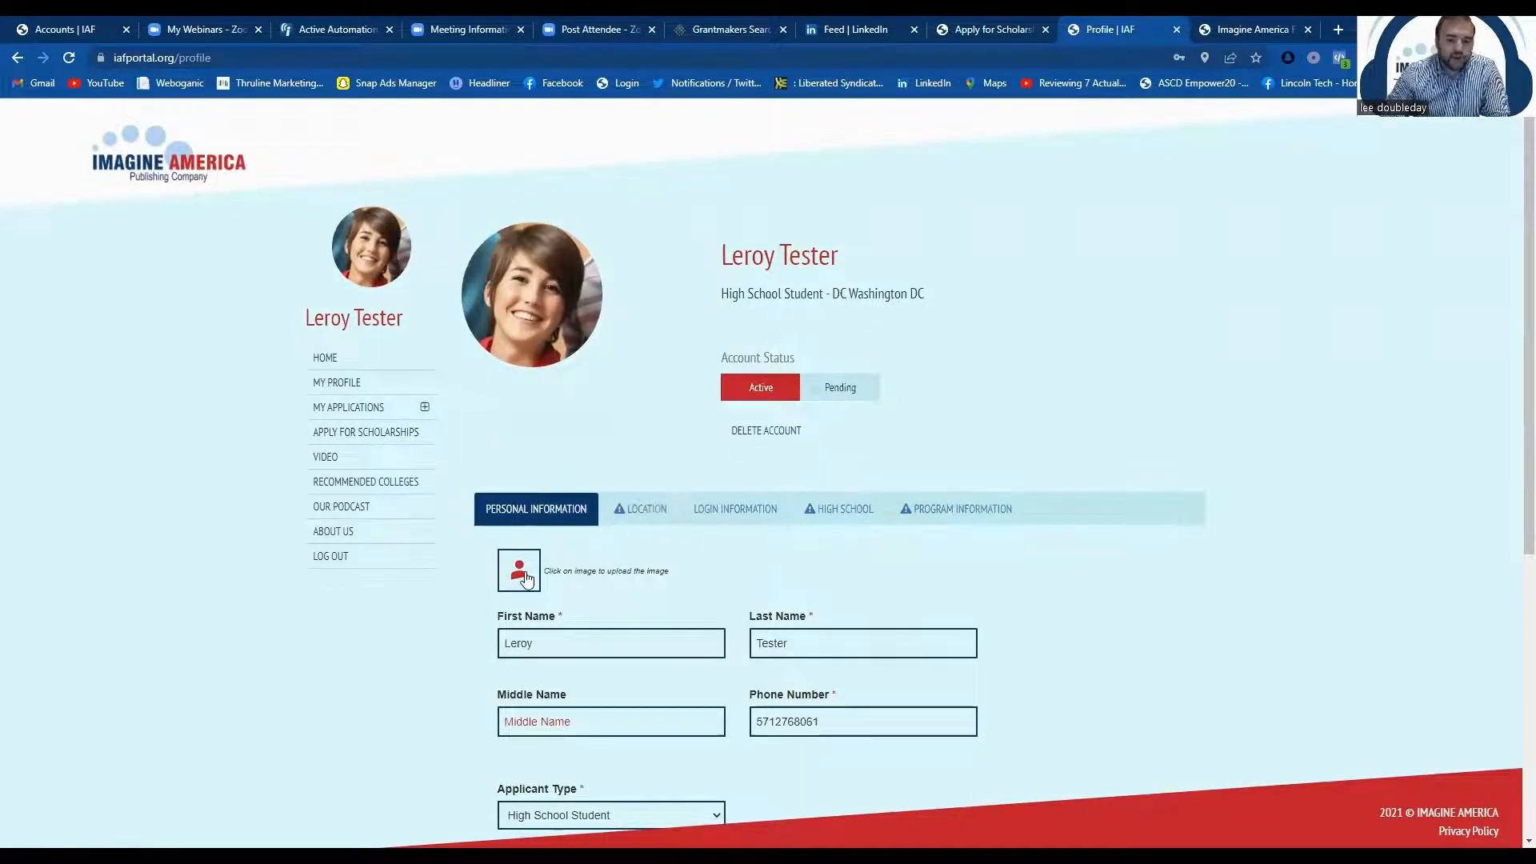
{"action": "scroll", "scroll_direction": "down", "scroll_amount": 3}
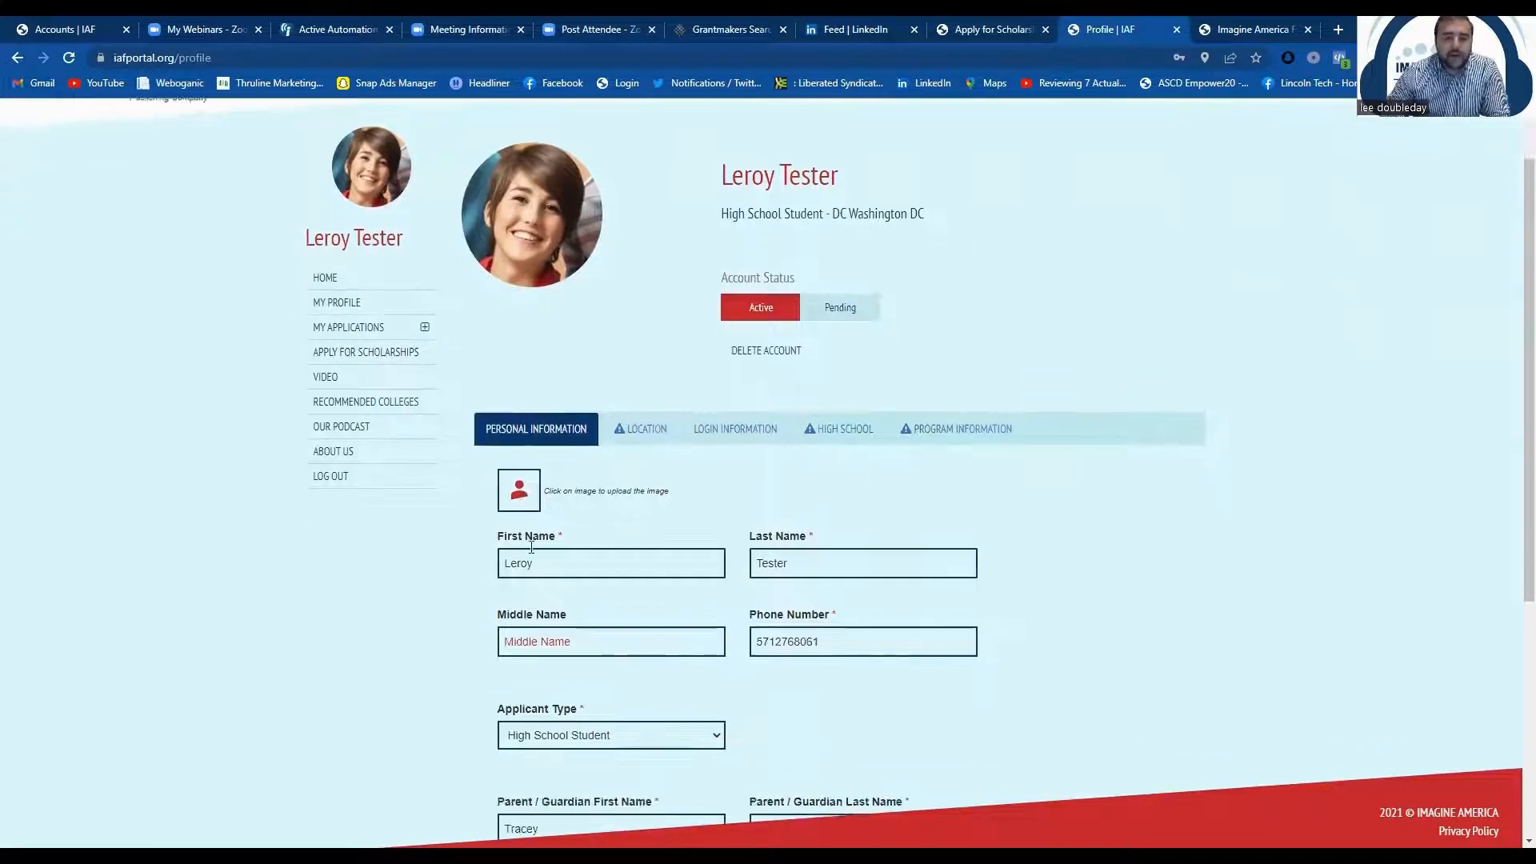
{"action": "scroll", "scroll_direction": "down", "scroll_amount": 3}
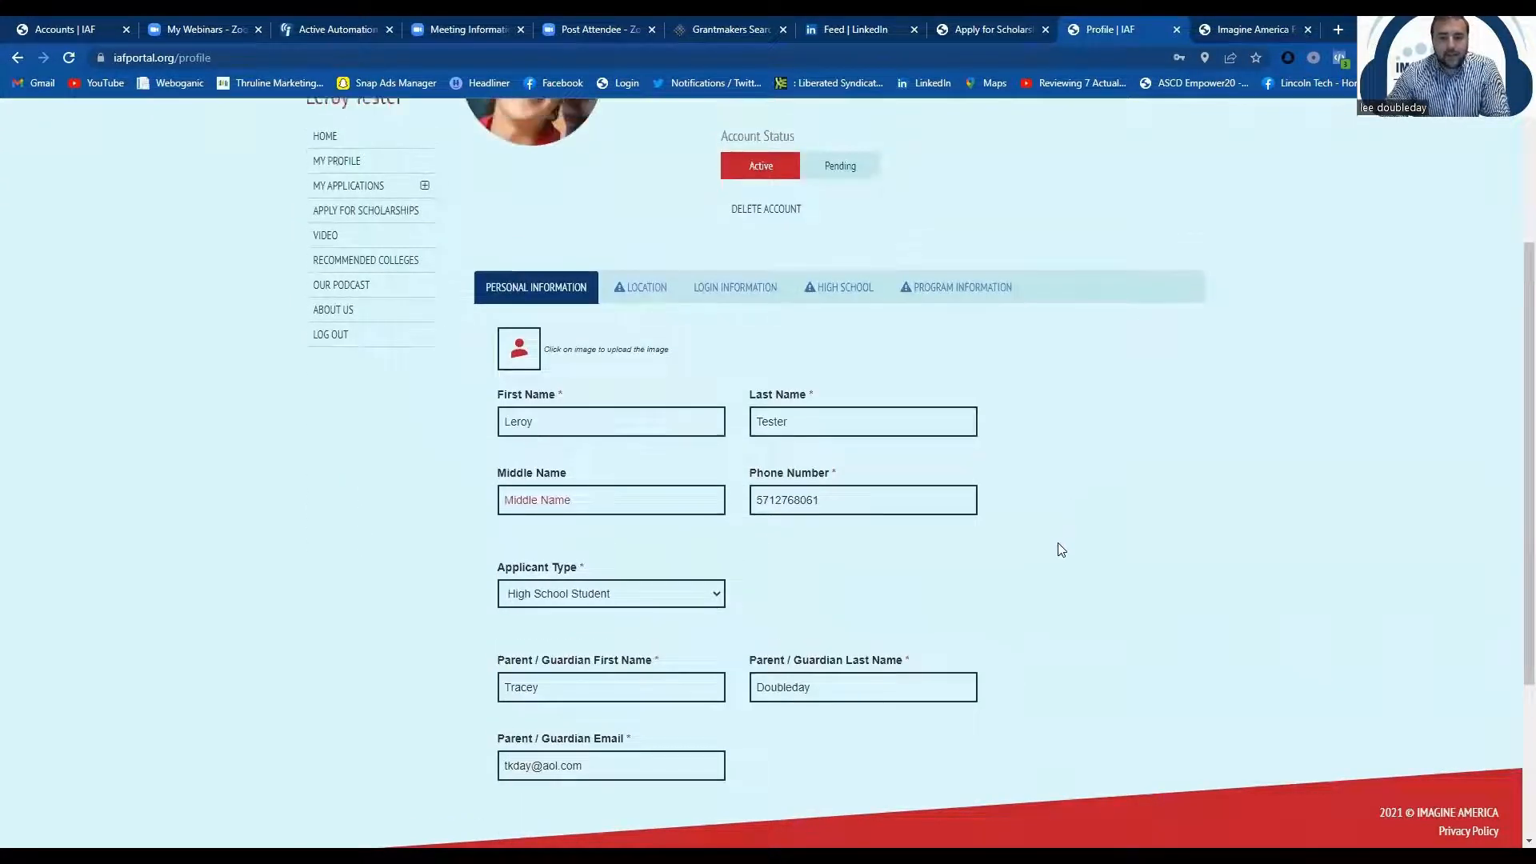
{"action": "scroll", "scroll_direction": "up", "scroll_amount": 3}
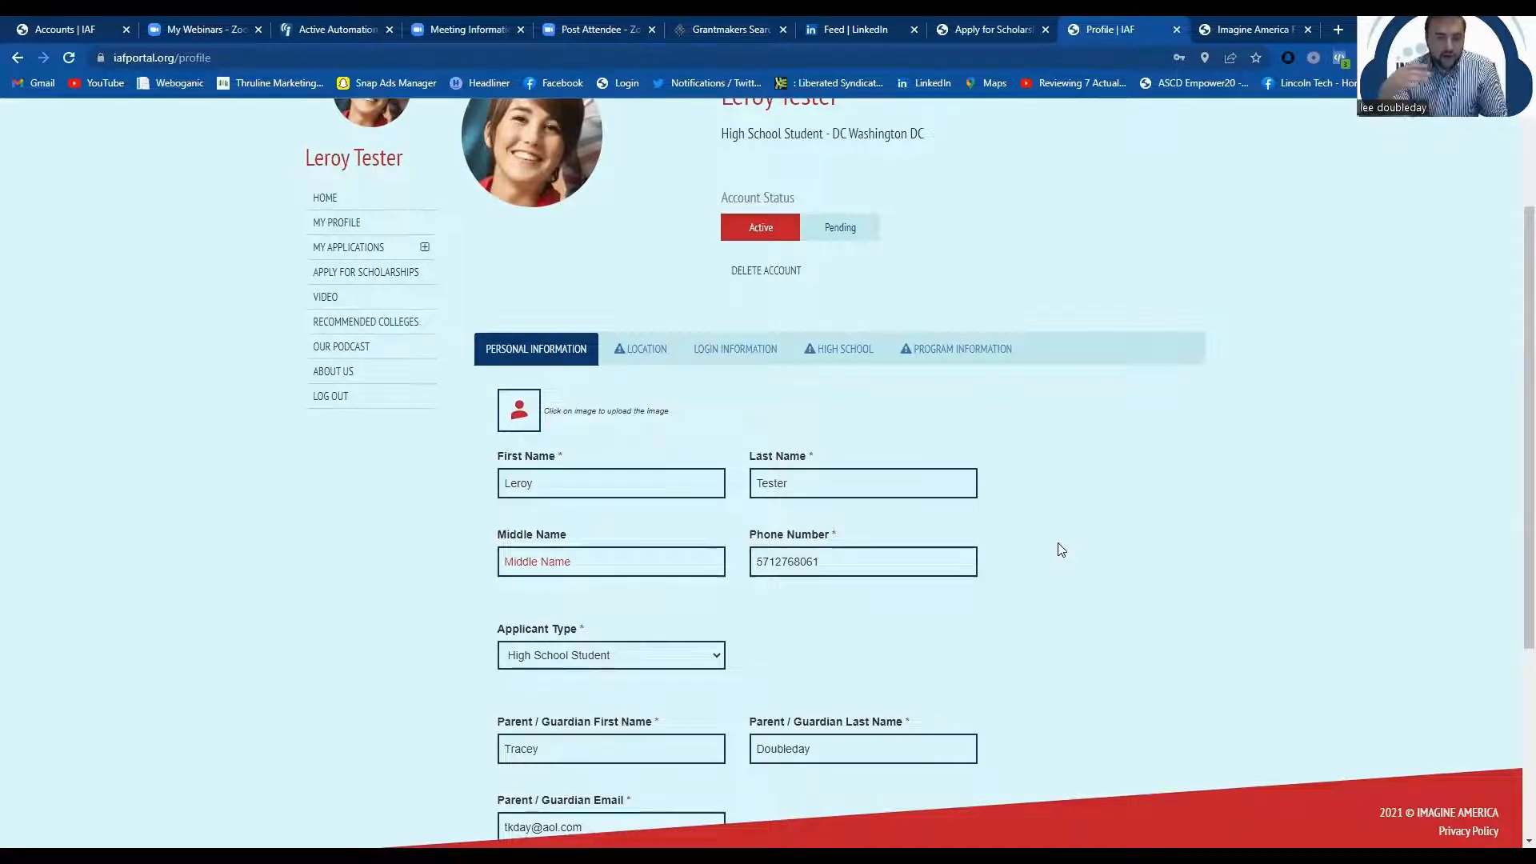
{"action": "scroll", "scroll_direction": "down", "scroll_amount": 3}
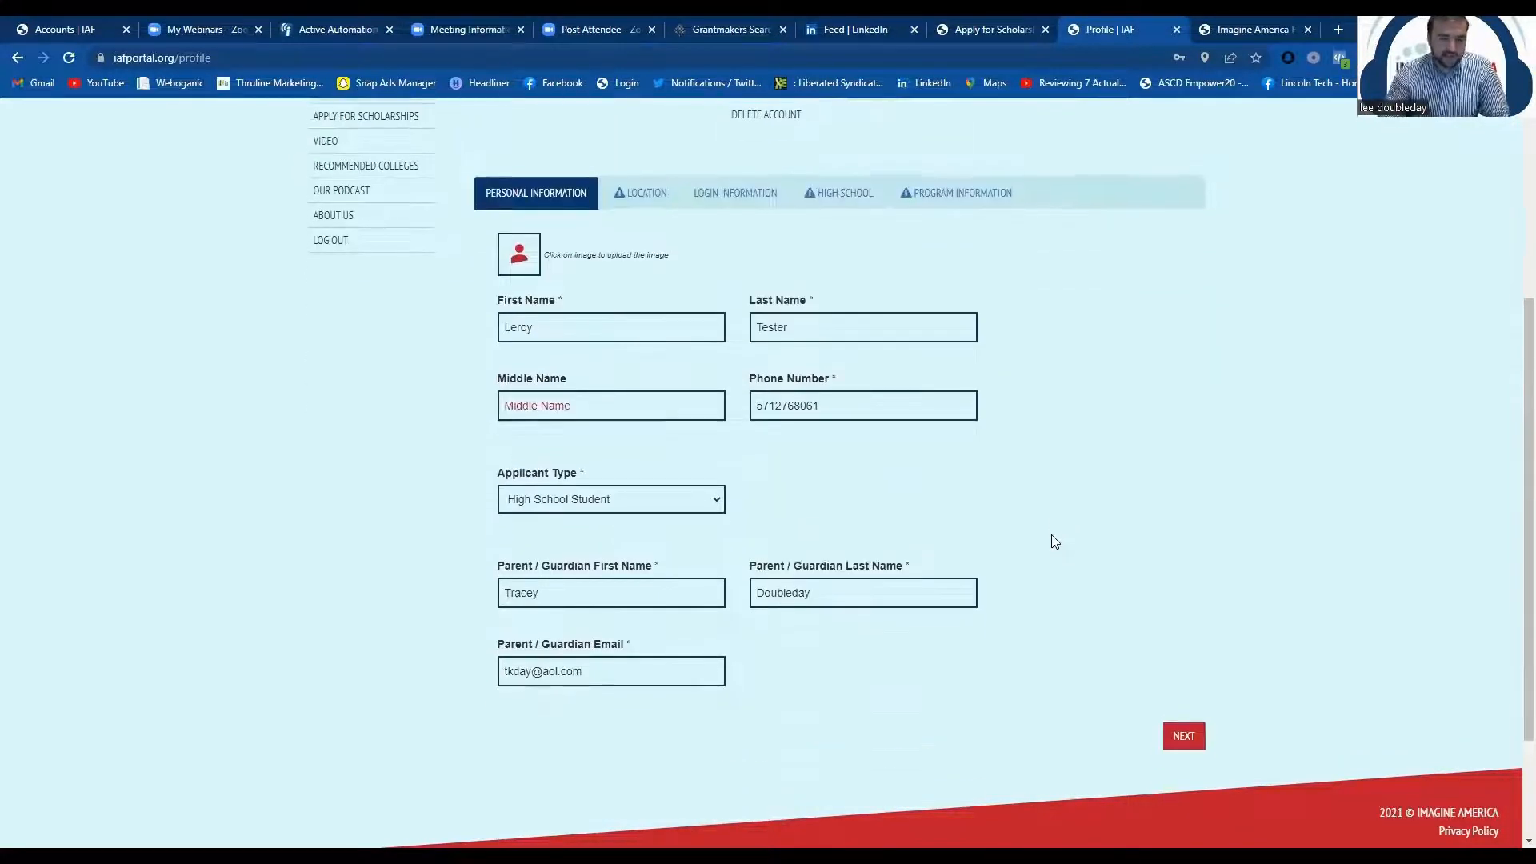
{"action": "scroll", "scroll_direction": "up", "scroll_amount": 3}
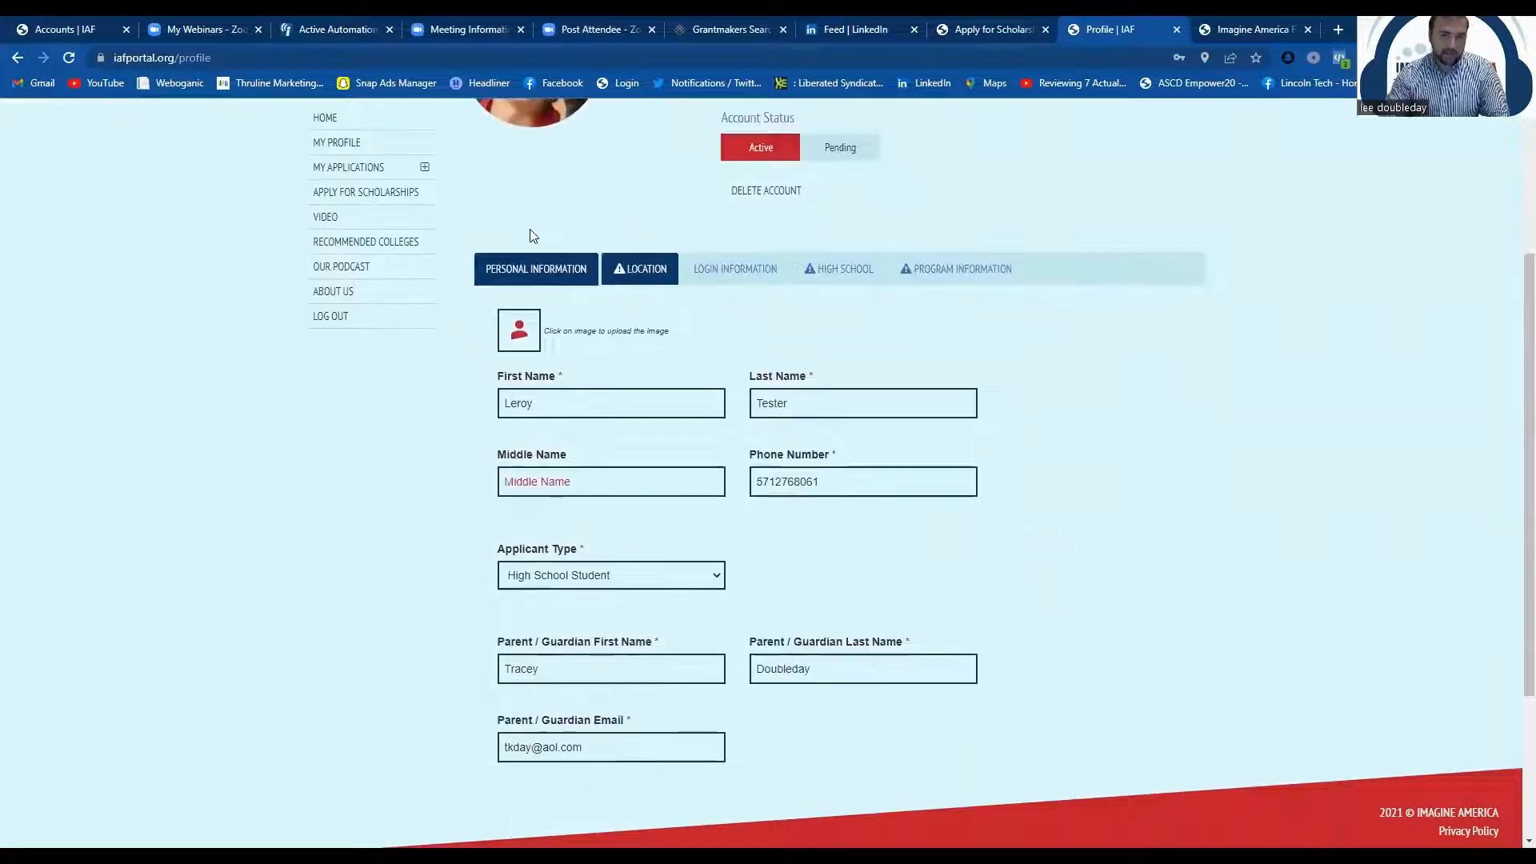
{"action": "scroll", "scroll_direction": "down", "scroll_amount": 3}
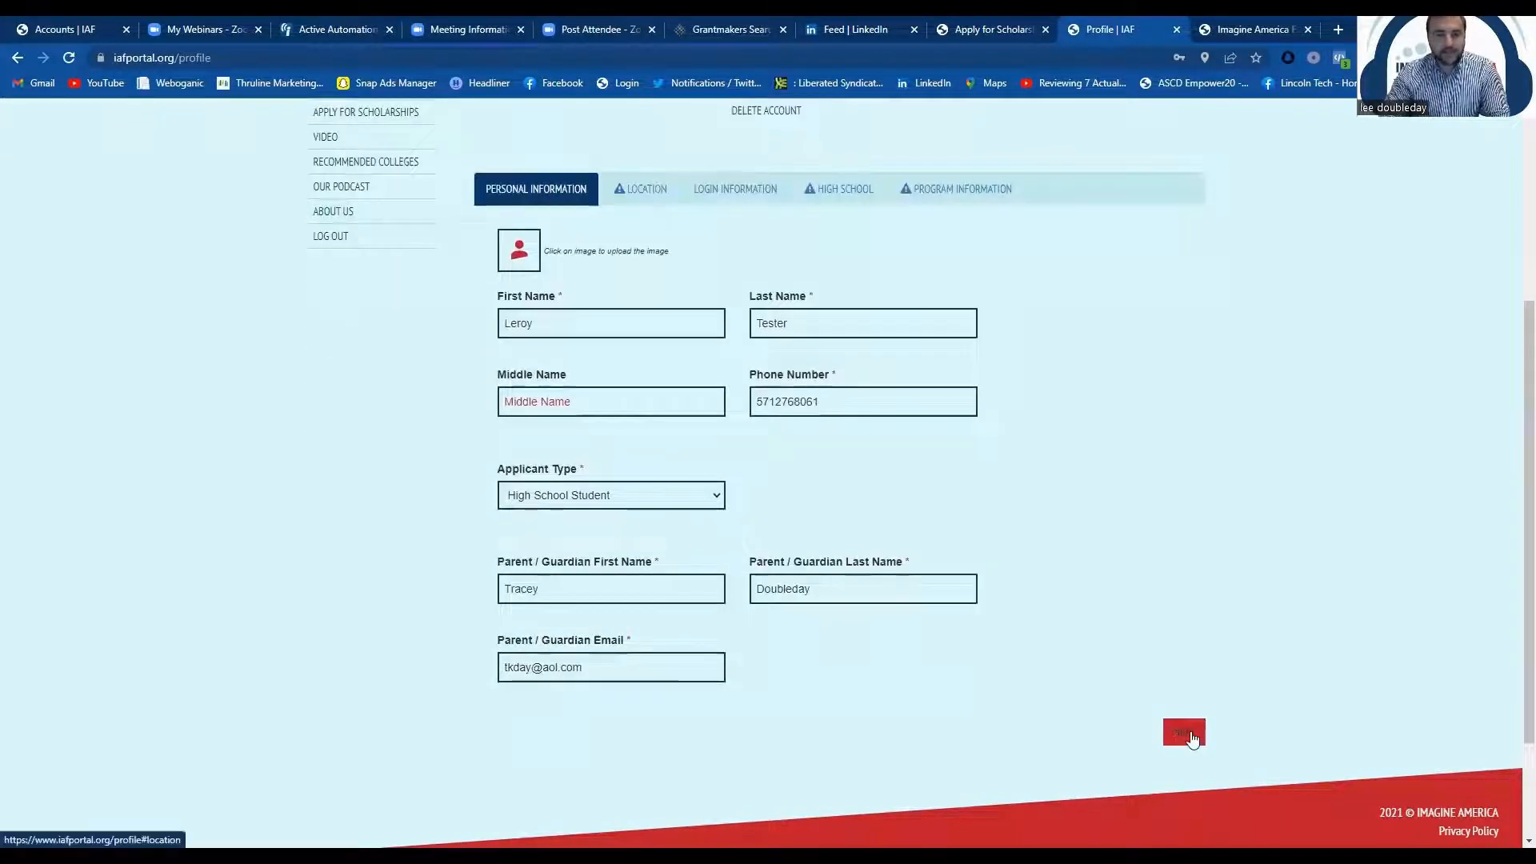
{"action": "left_click", "coordinate": [1184, 733]}
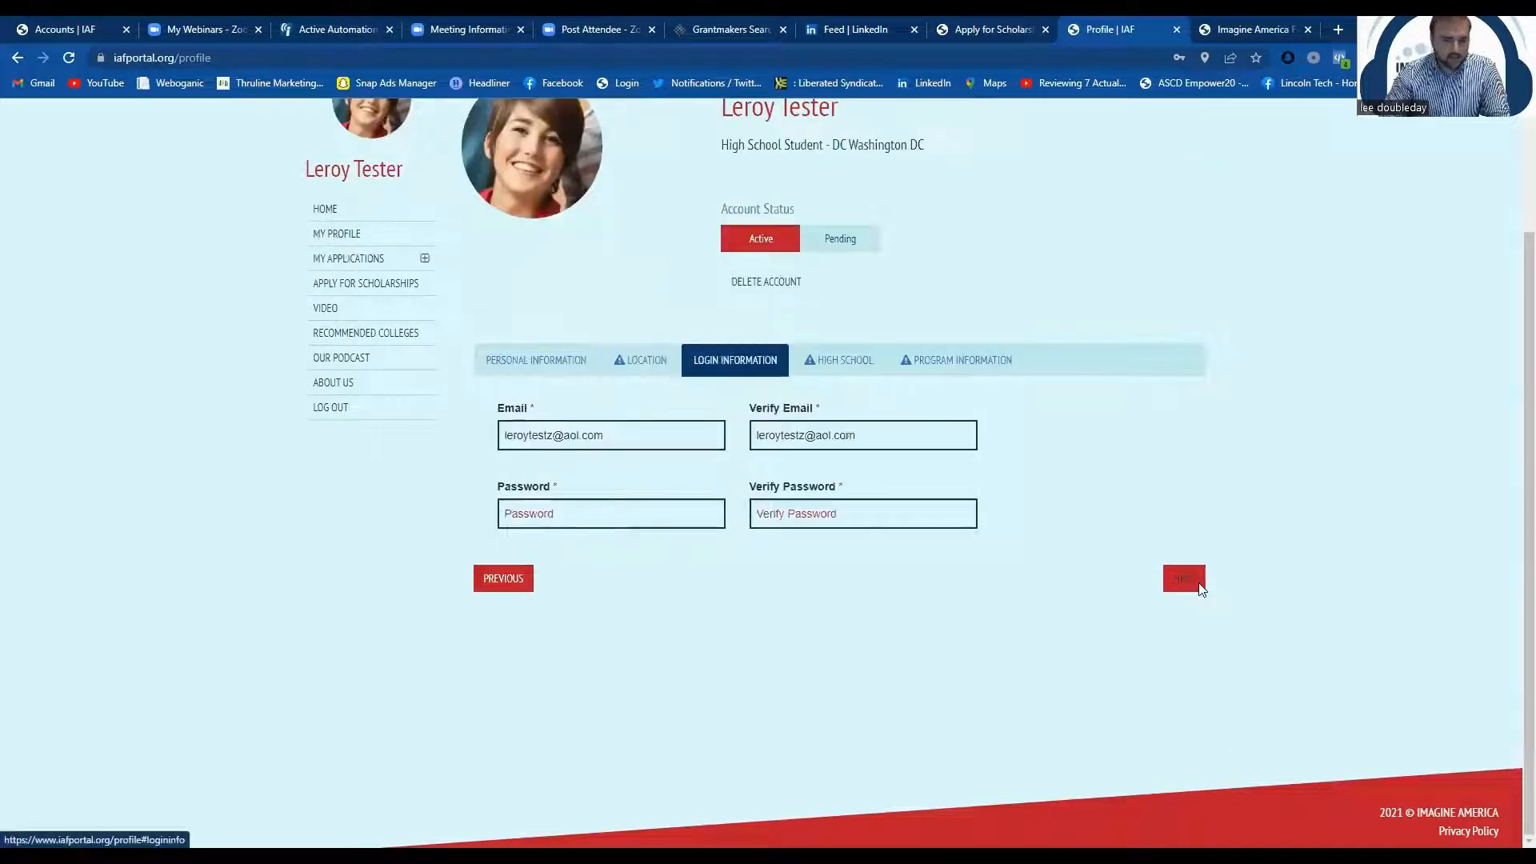
{"action": "left_click", "coordinate": [1183, 578]}
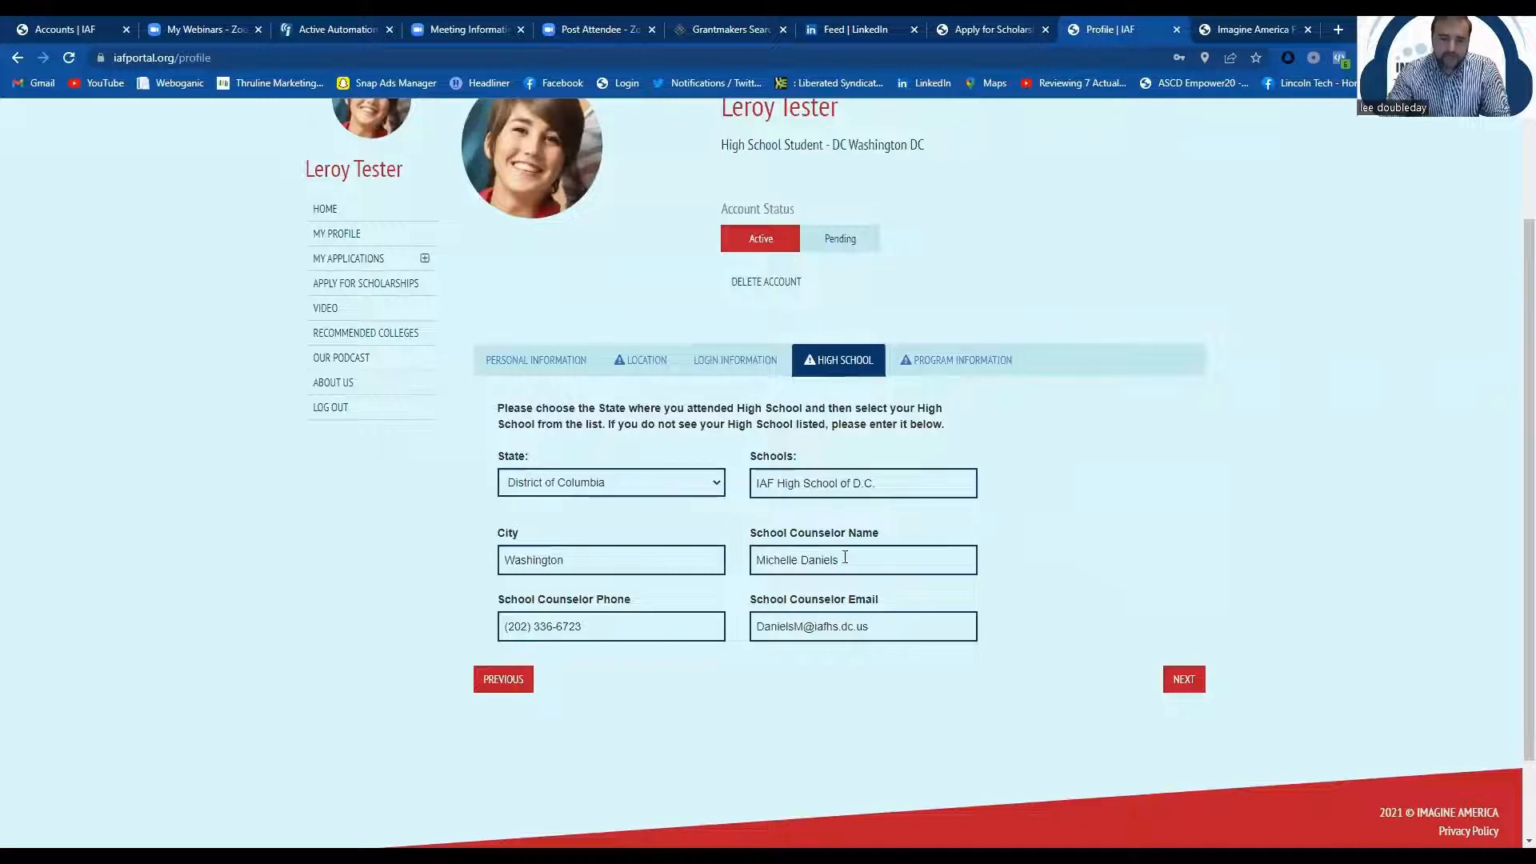
{"action": "double_click", "coordinate": [815, 560]}
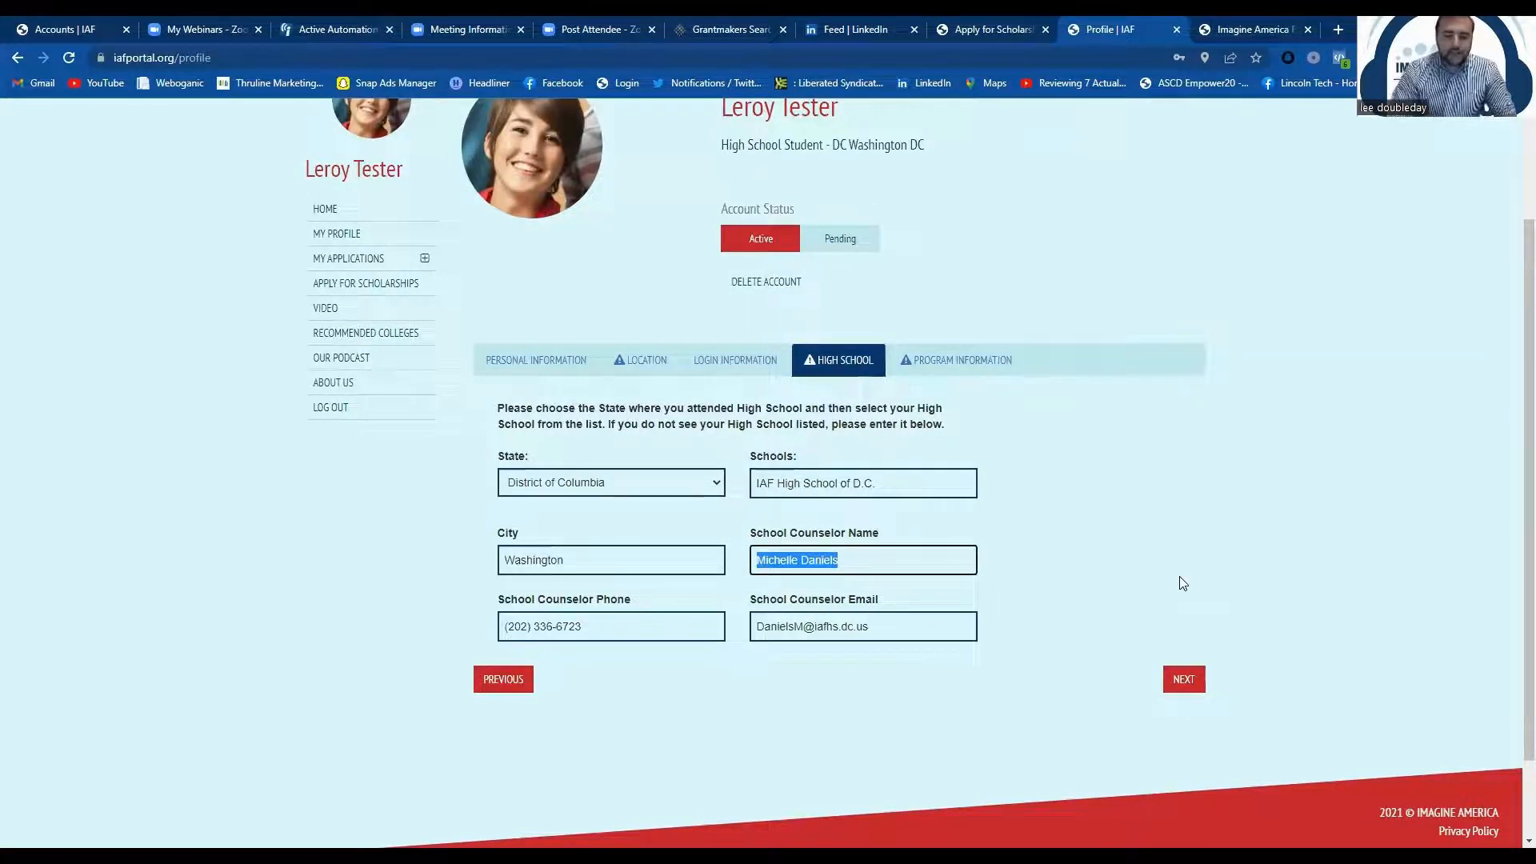
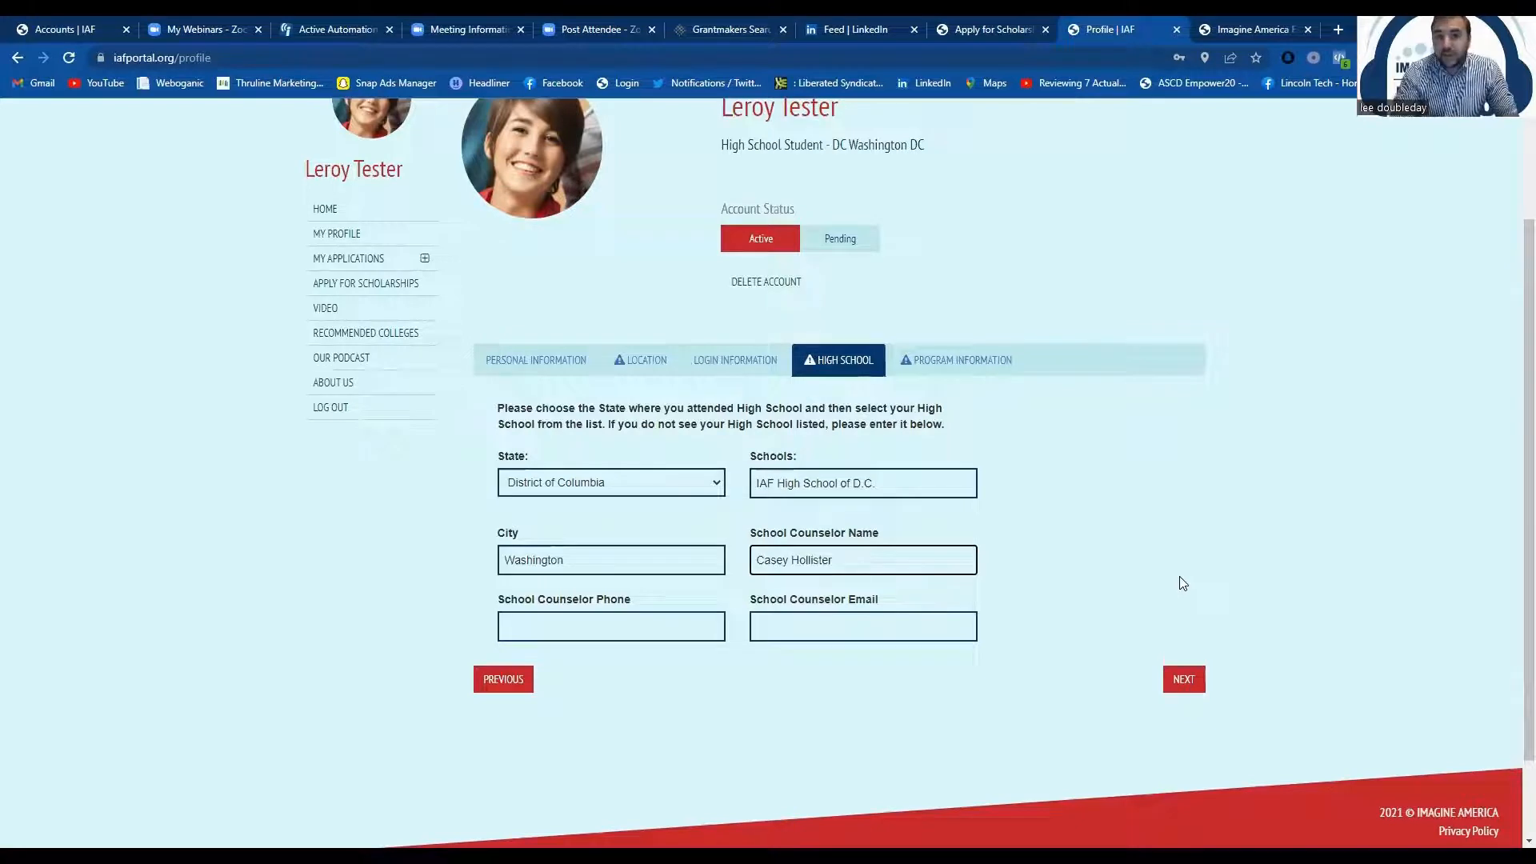
{"action": "left_click", "coordinate": [862, 560]}
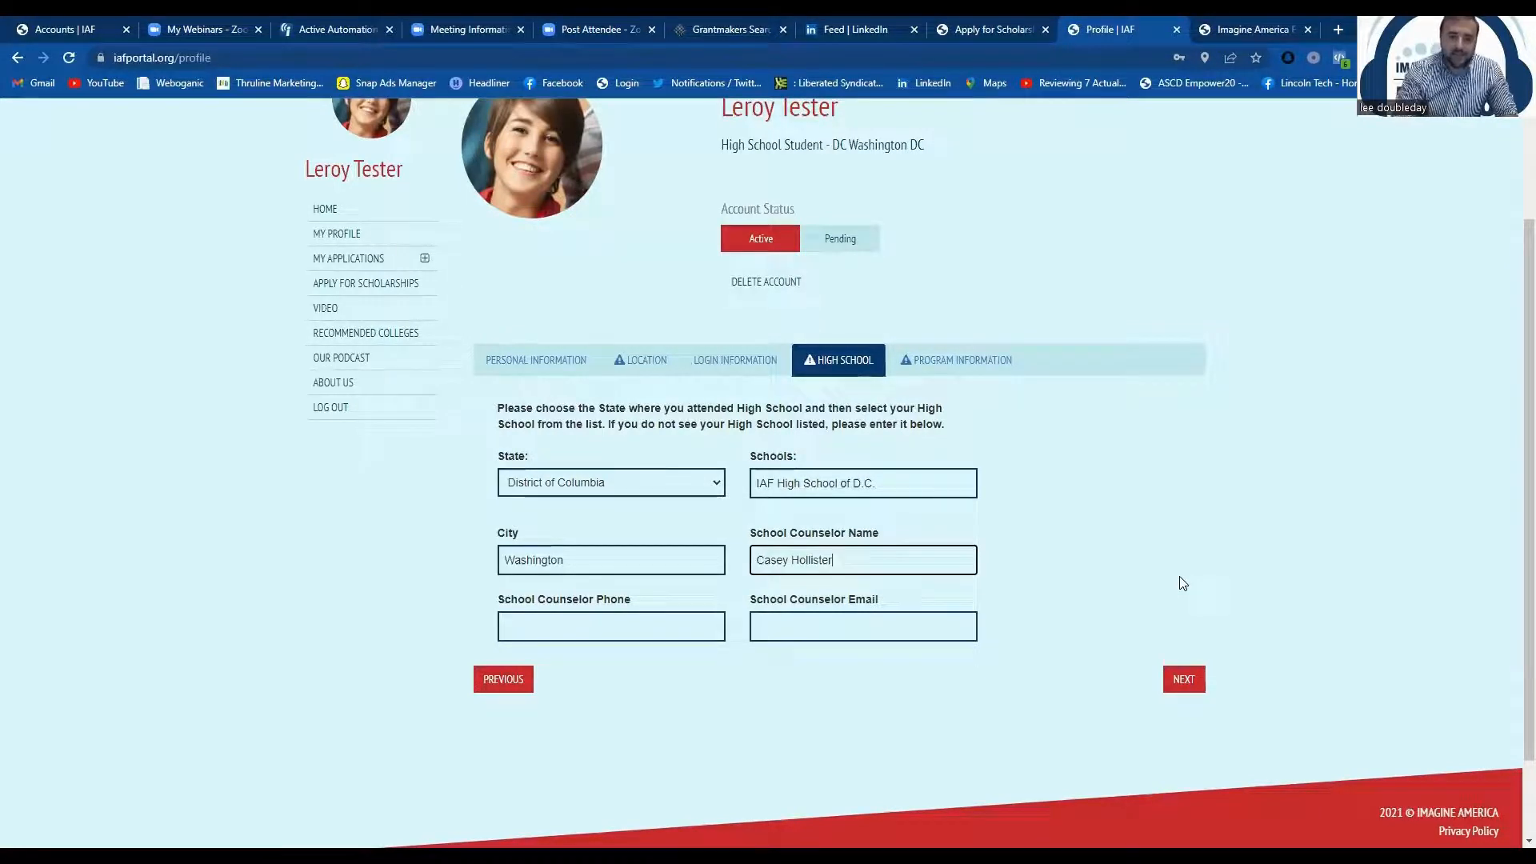
{"action": "left_click", "coordinate": [610, 626]}
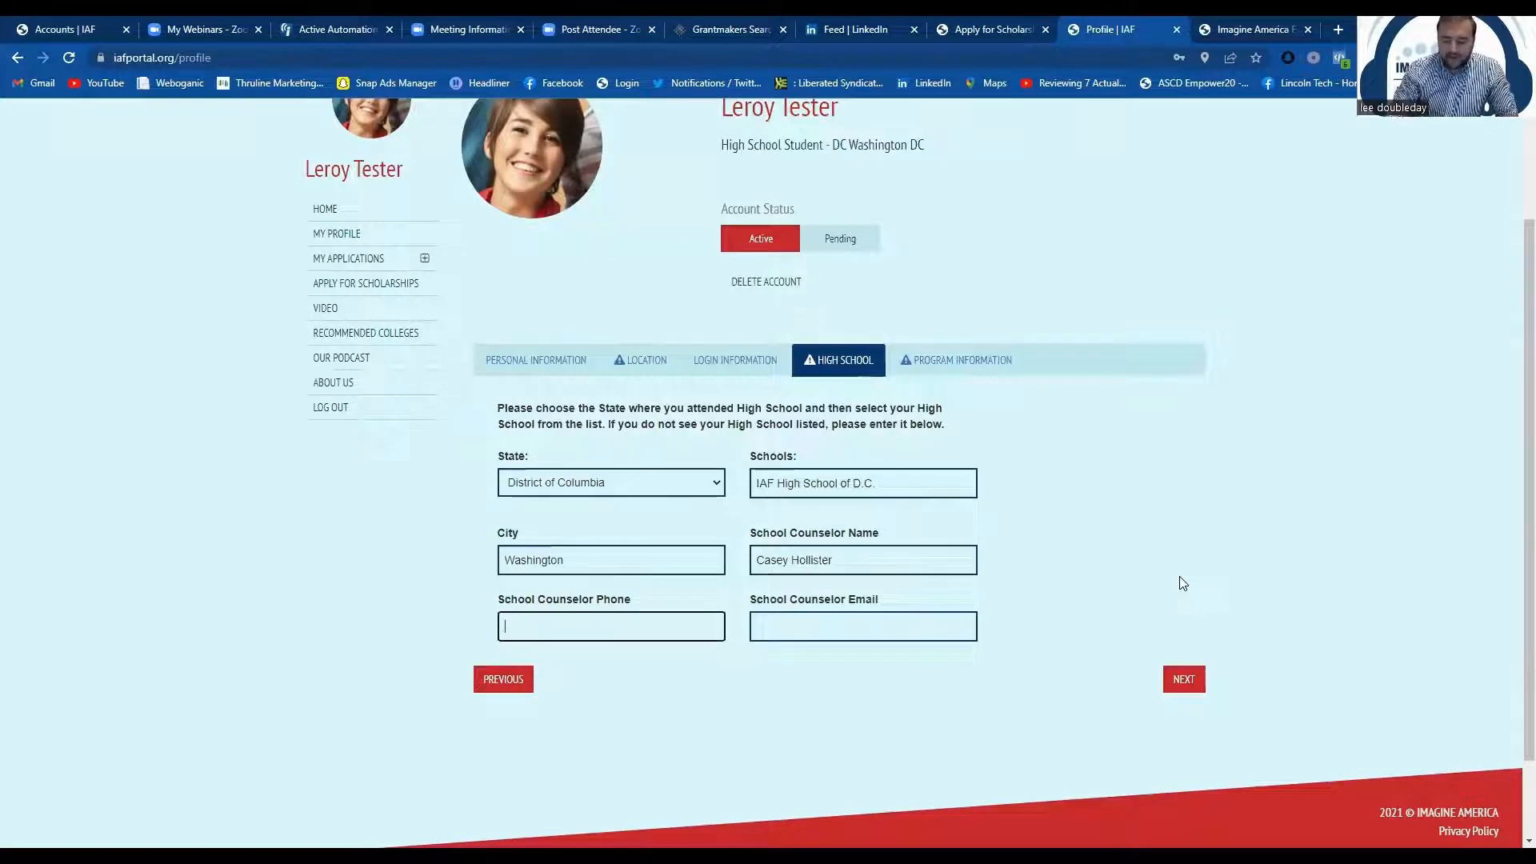
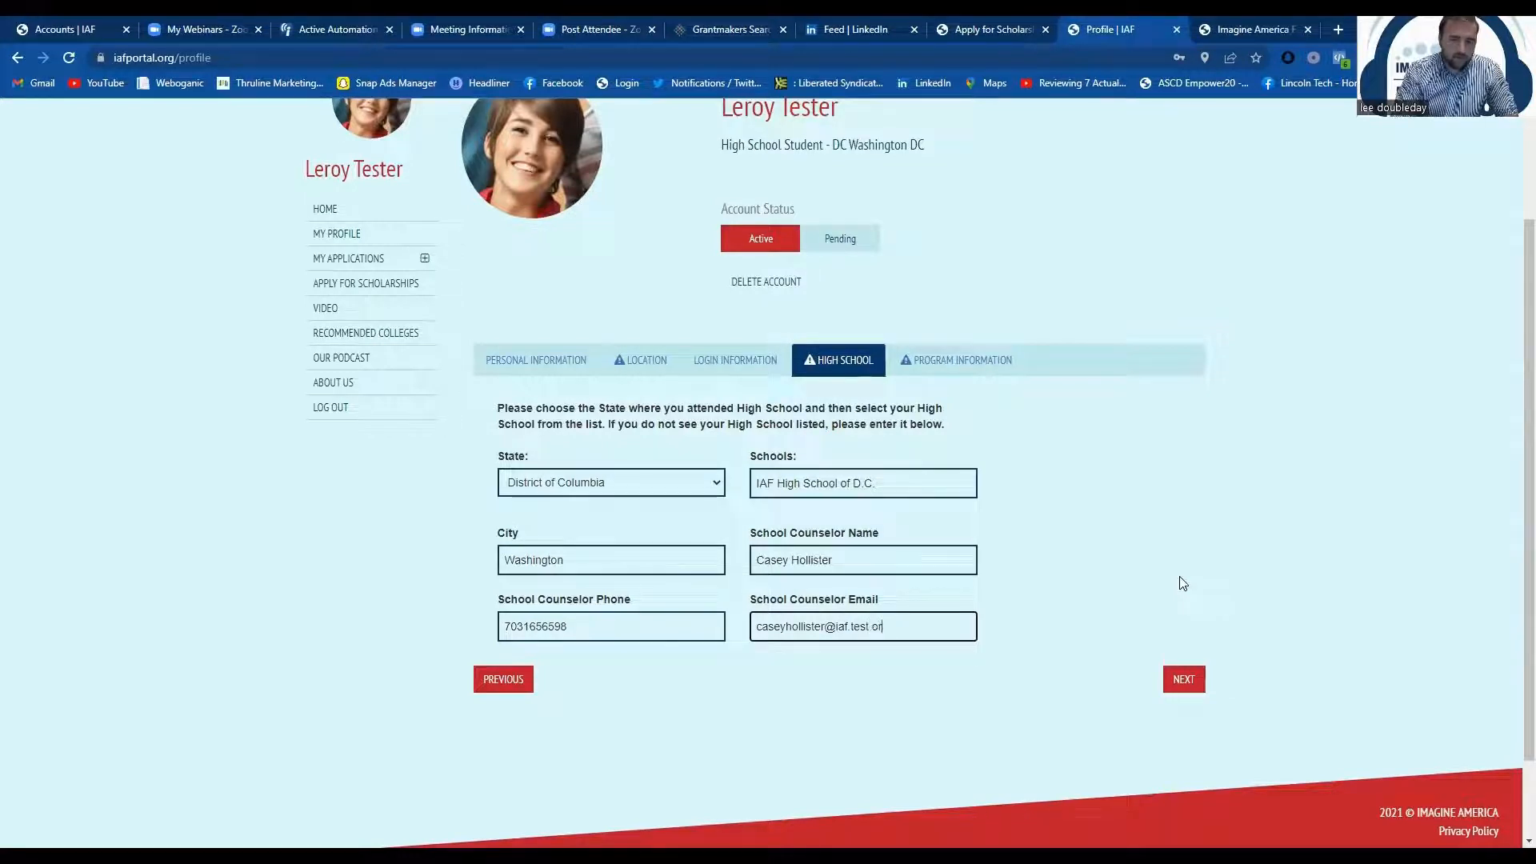
Save the updated counselor details from the Program Information section and confirm the save.
{"action": "left_click", "coordinate": [955, 359]}
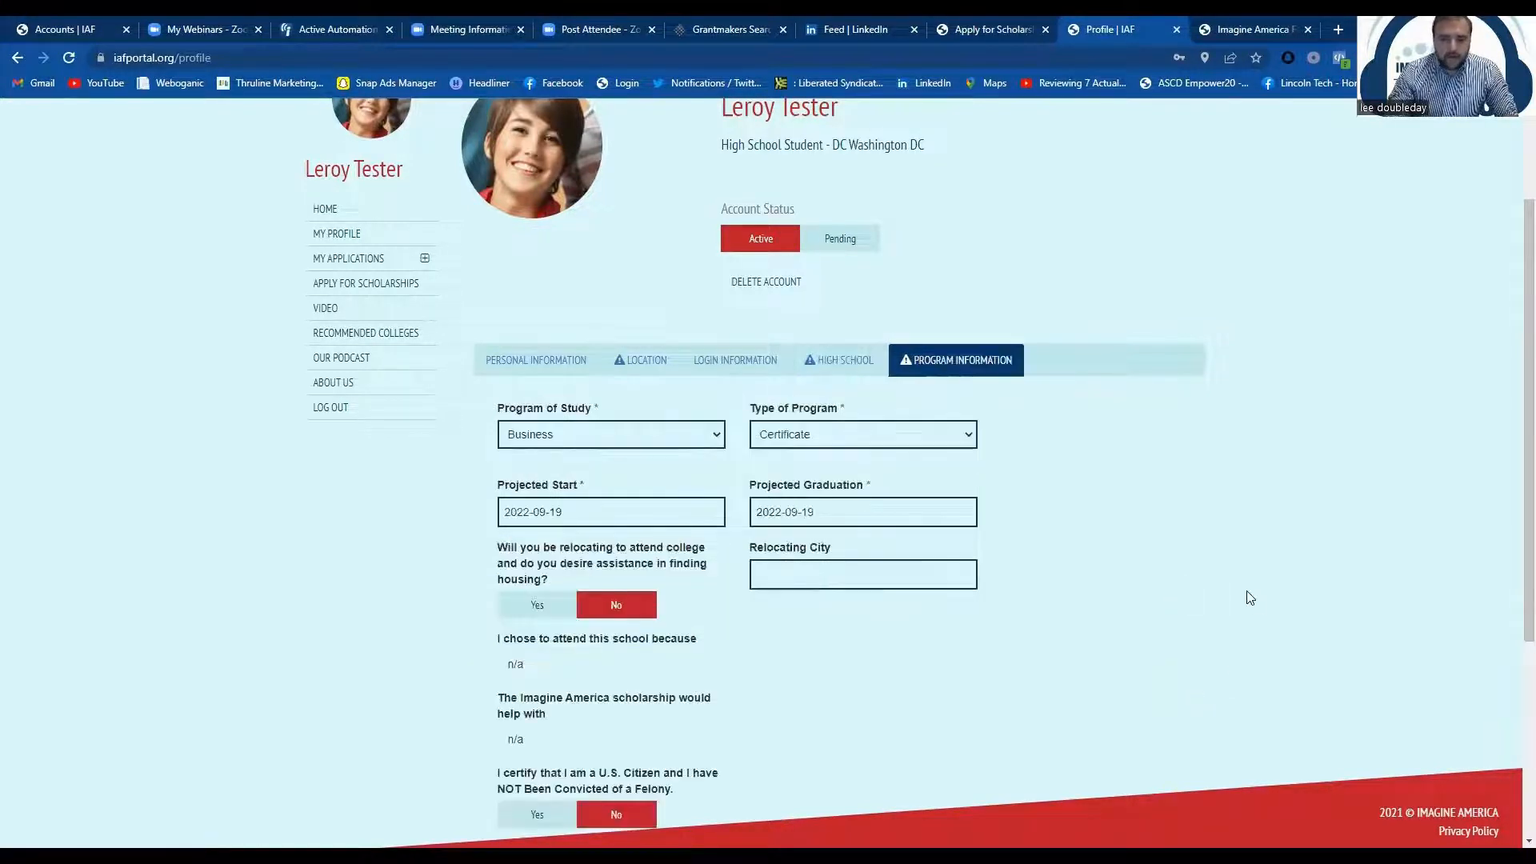
{"action": "scroll", "scroll_direction": "down", "scroll_amount": 3}
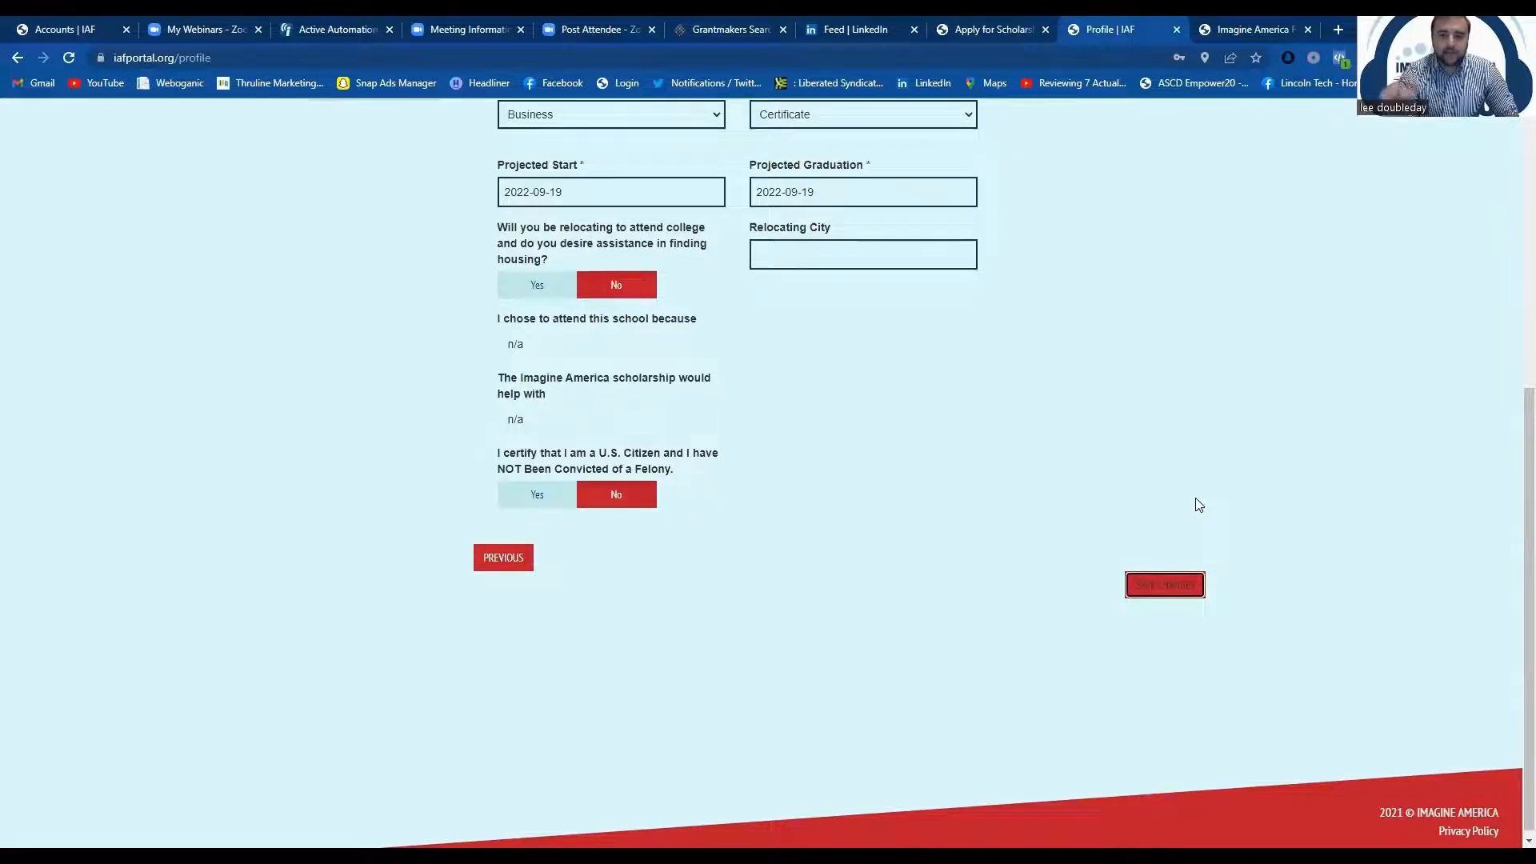
{"action": "left_click", "coordinate": [1165, 585]}
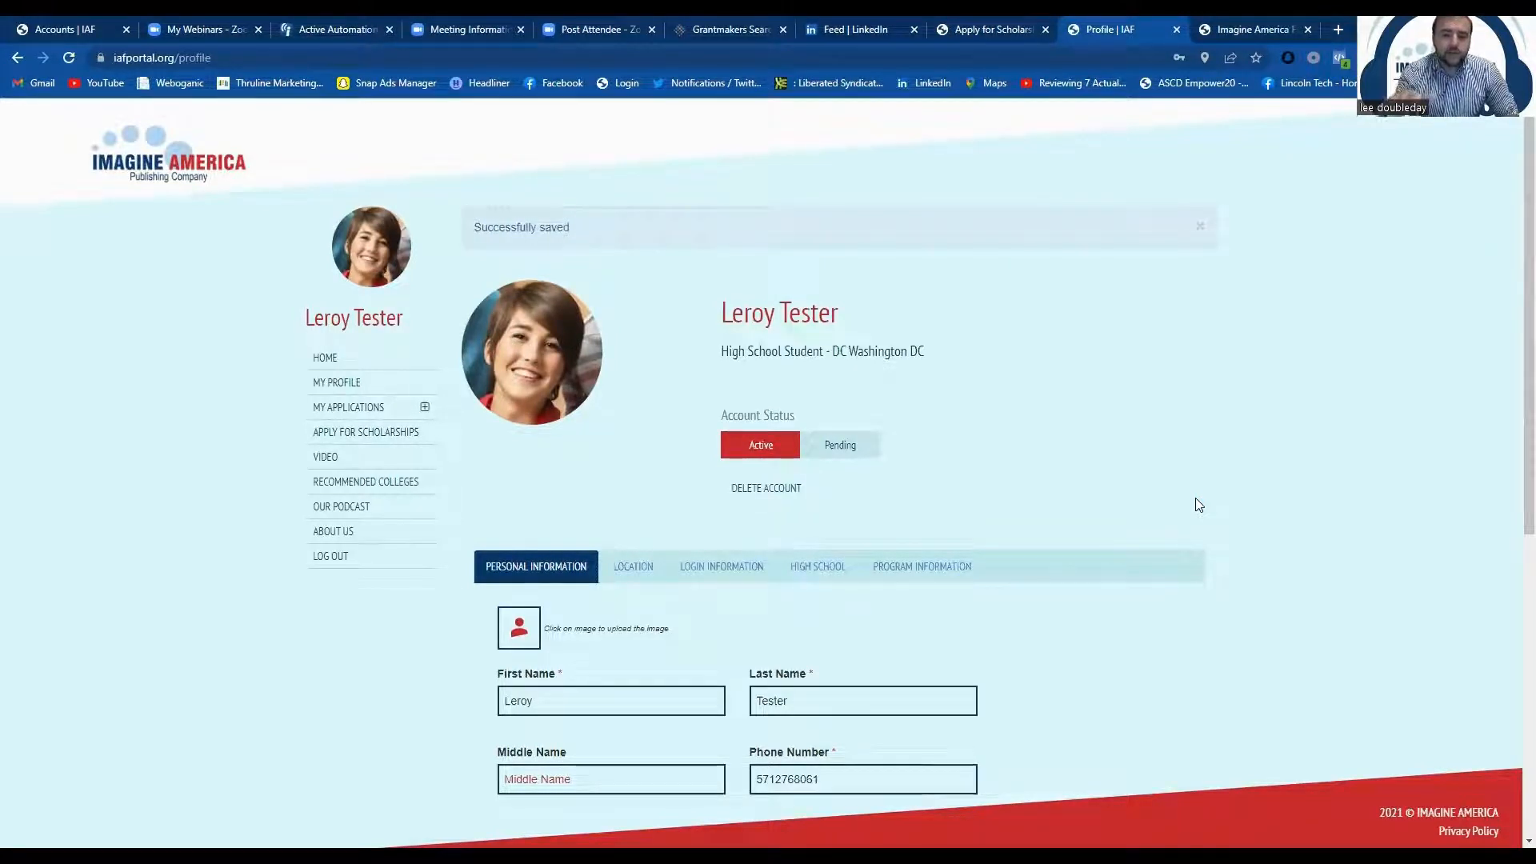
{"action": "mouse_move", "coordinate": [1190, 493]}
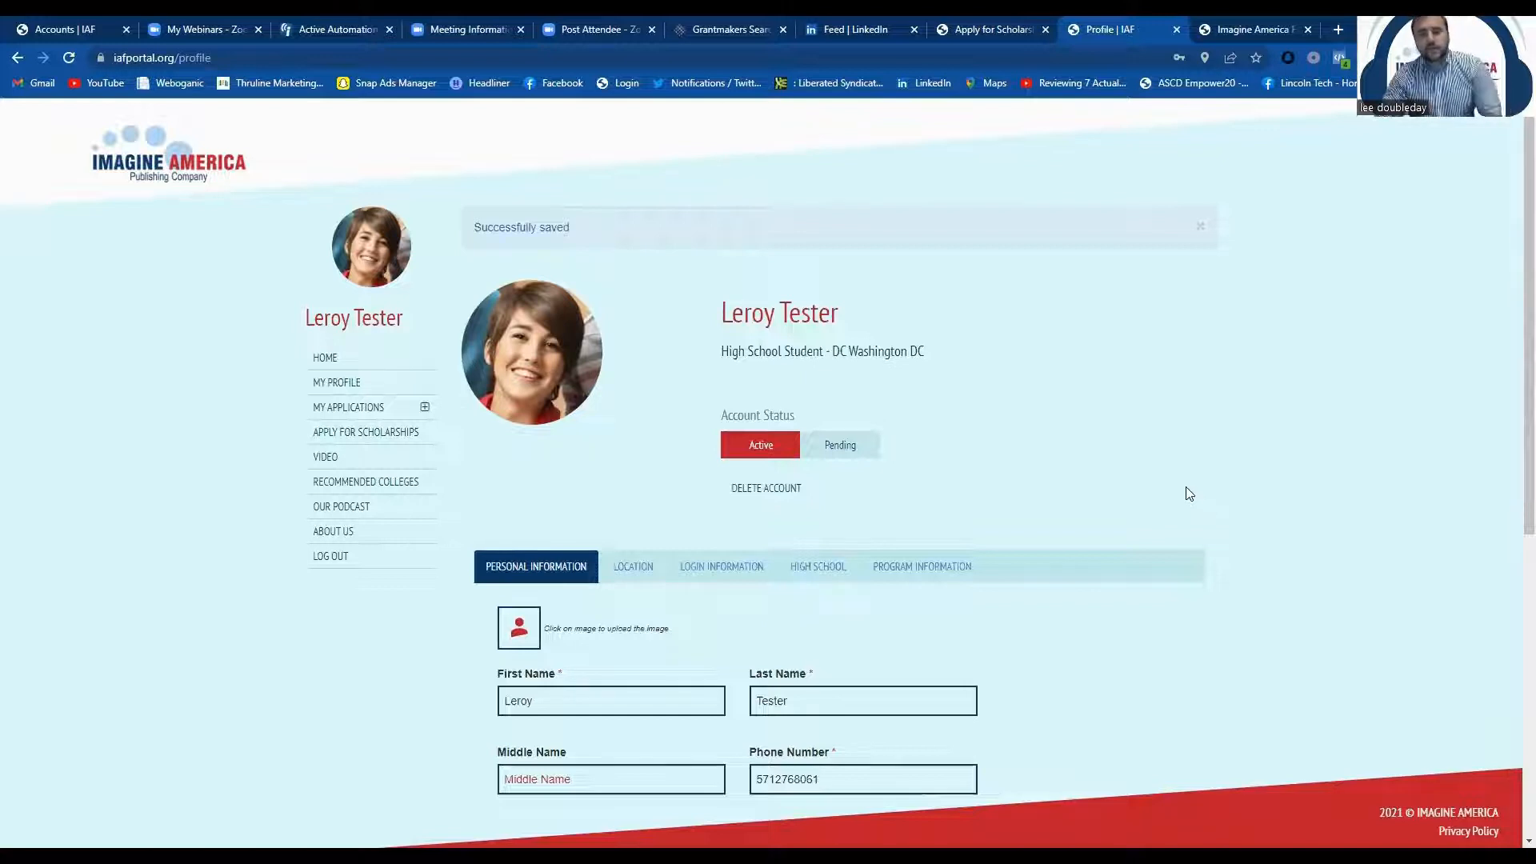
{"action": "scroll", "scroll_direction": "down", "scroll_amount": 3}
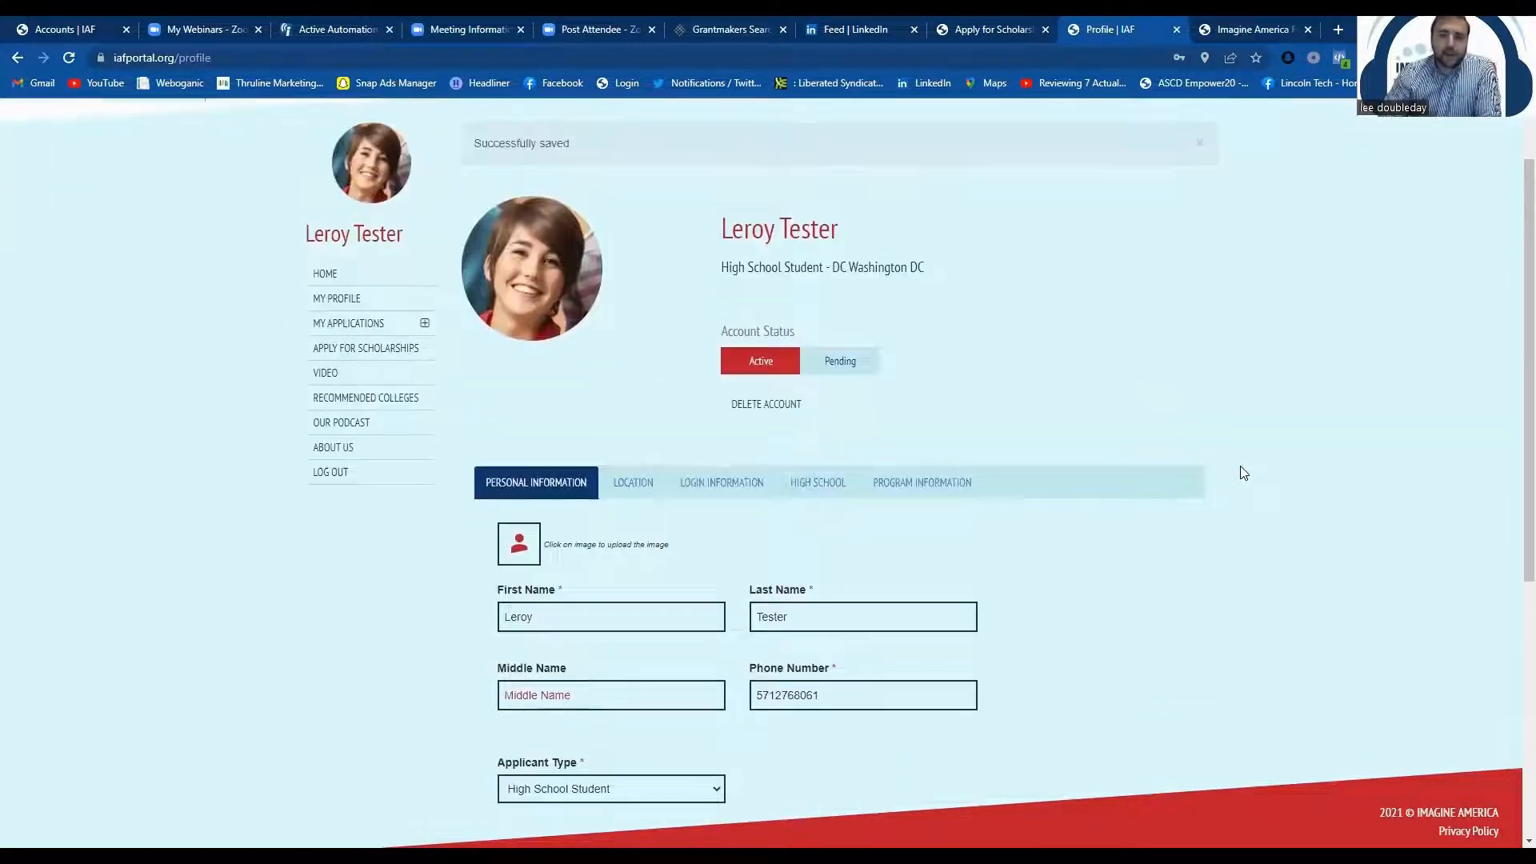
{"action": "scroll", "scroll_direction": "up", "scroll_amount": 3}
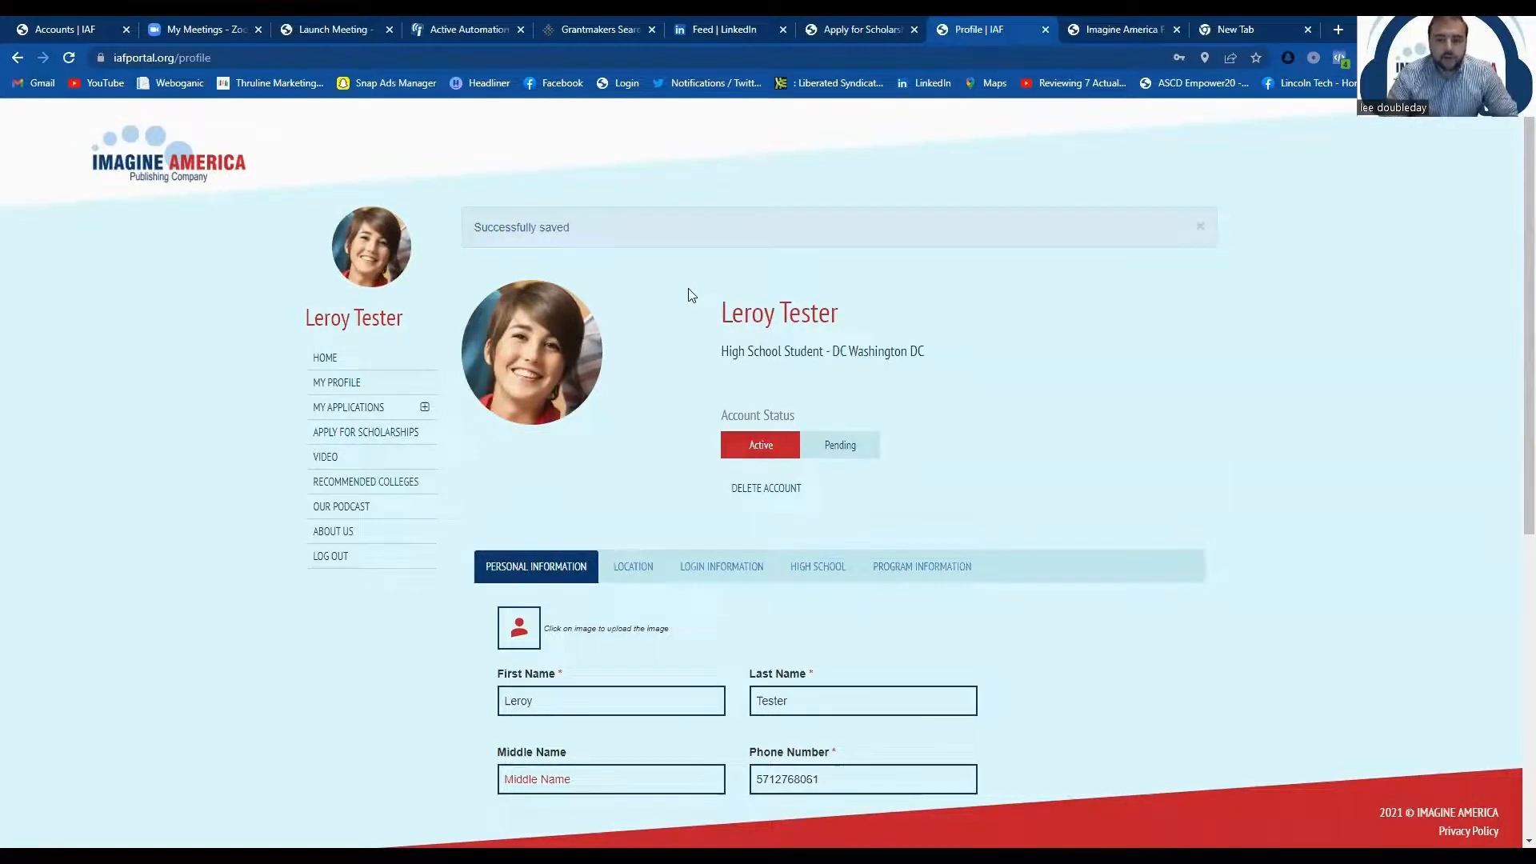
{"action": "mouse_move", "coordinate": [682, 315]}
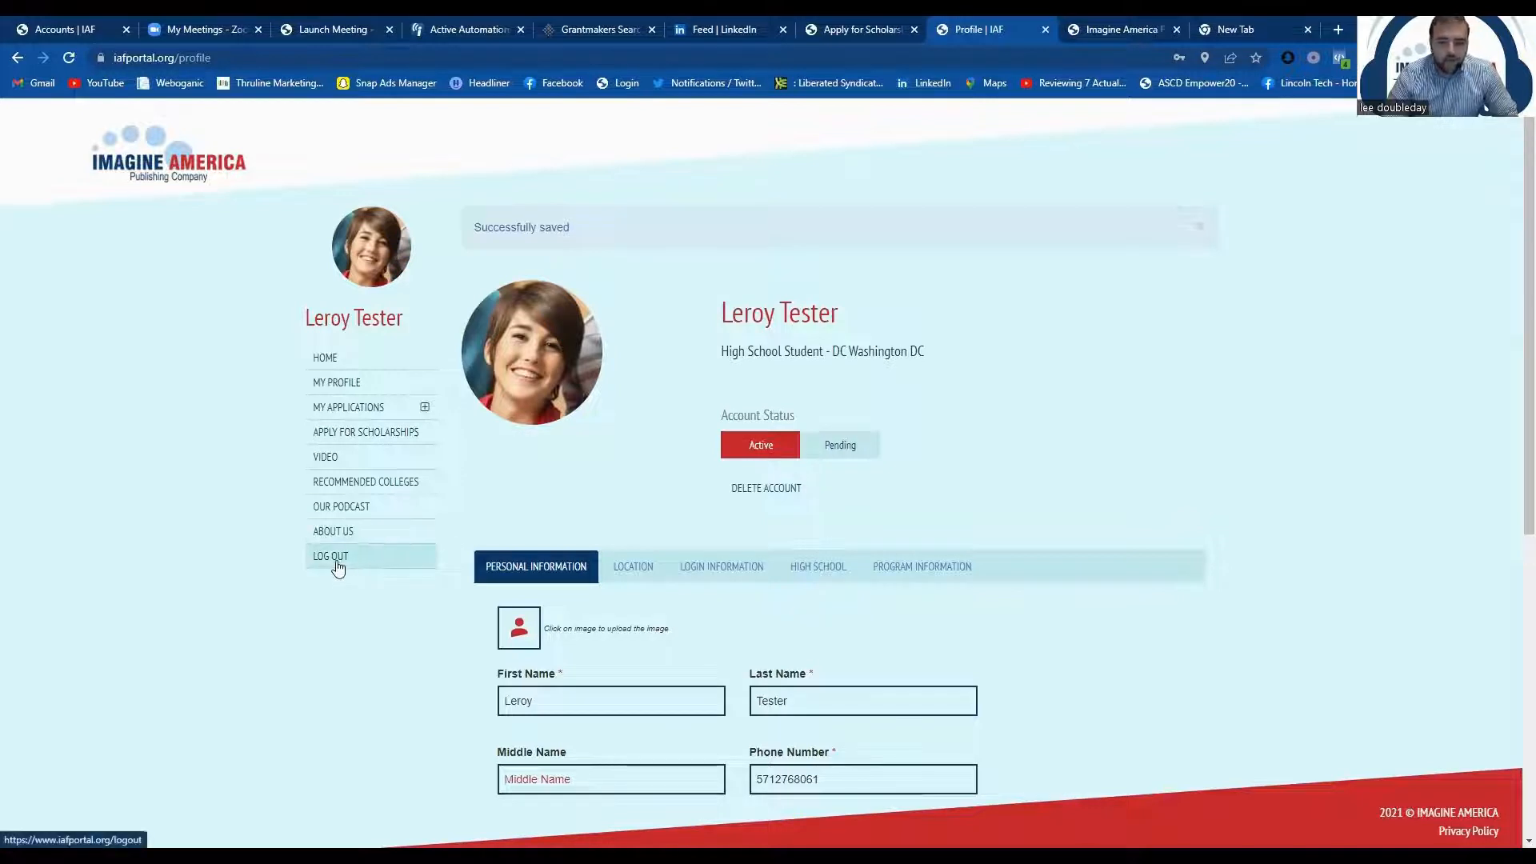
Log out of the student account and load the portal login page.
{"action": "left_click", "coordinate": [330, 557]}
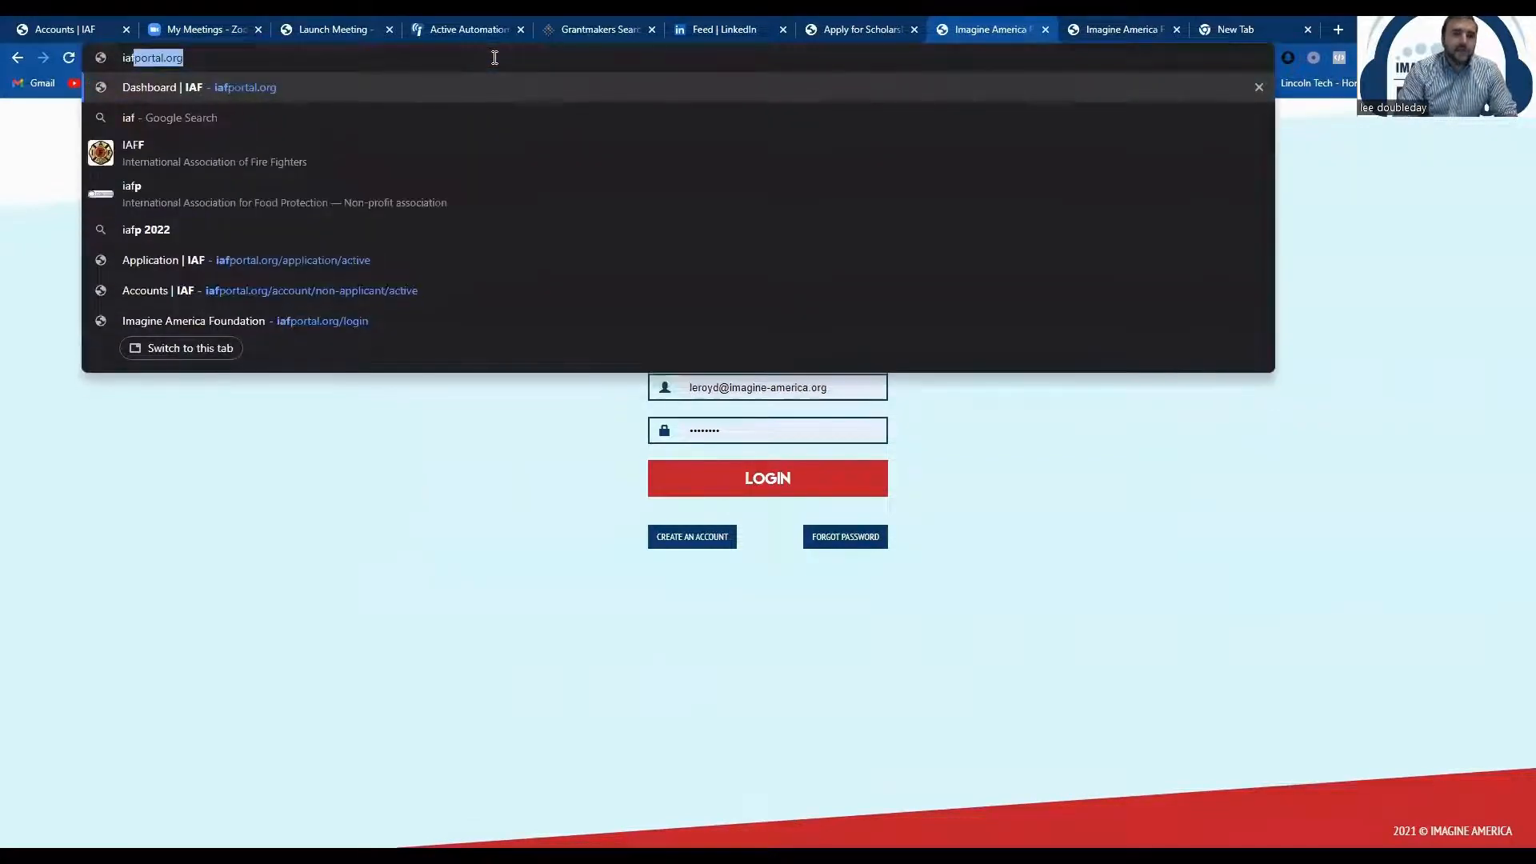
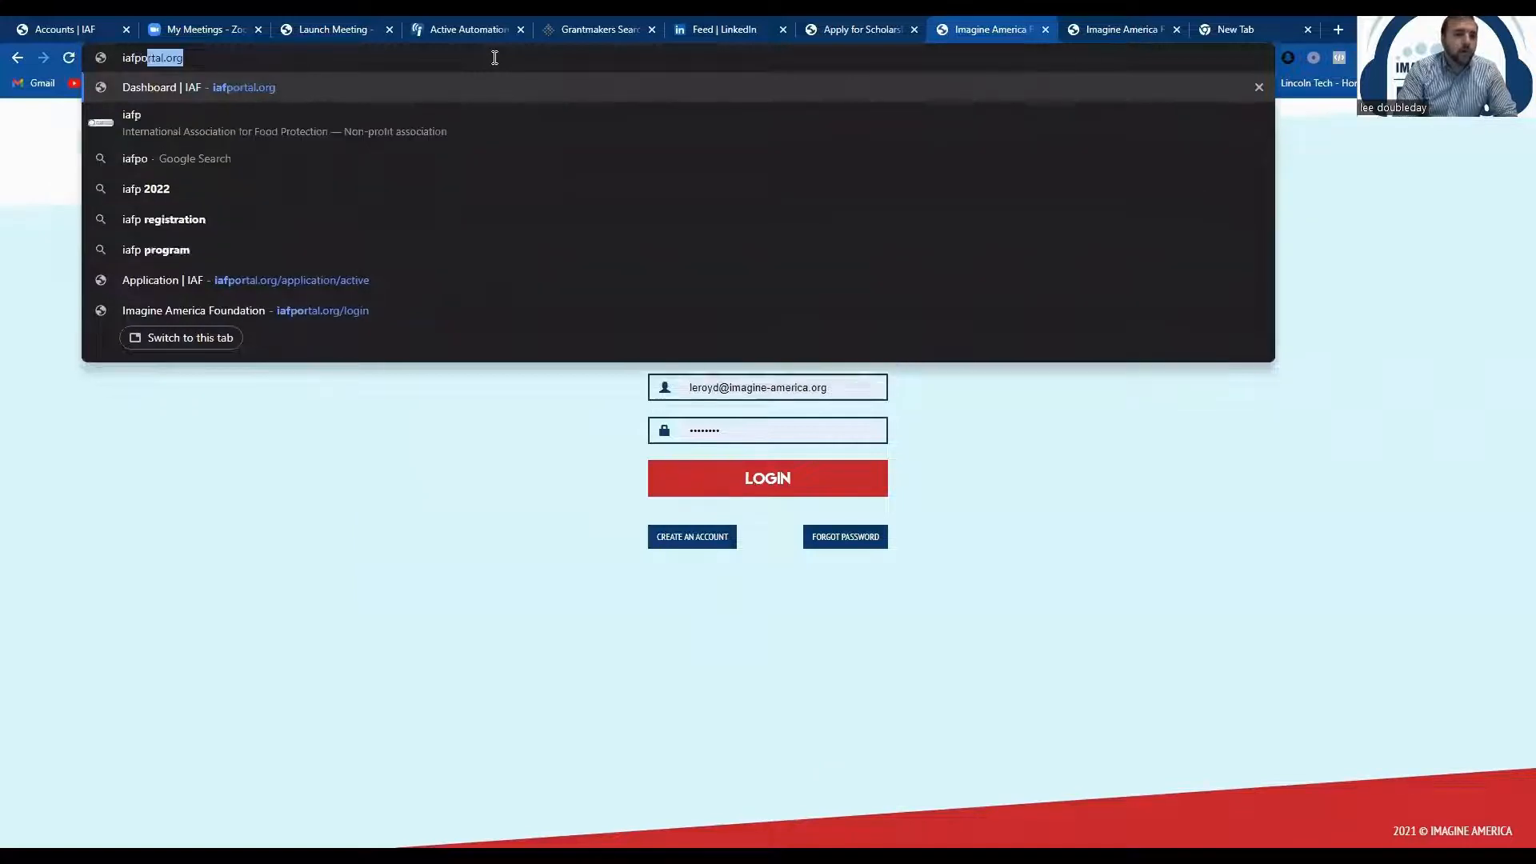
{"action": "key", "text": "Return"}
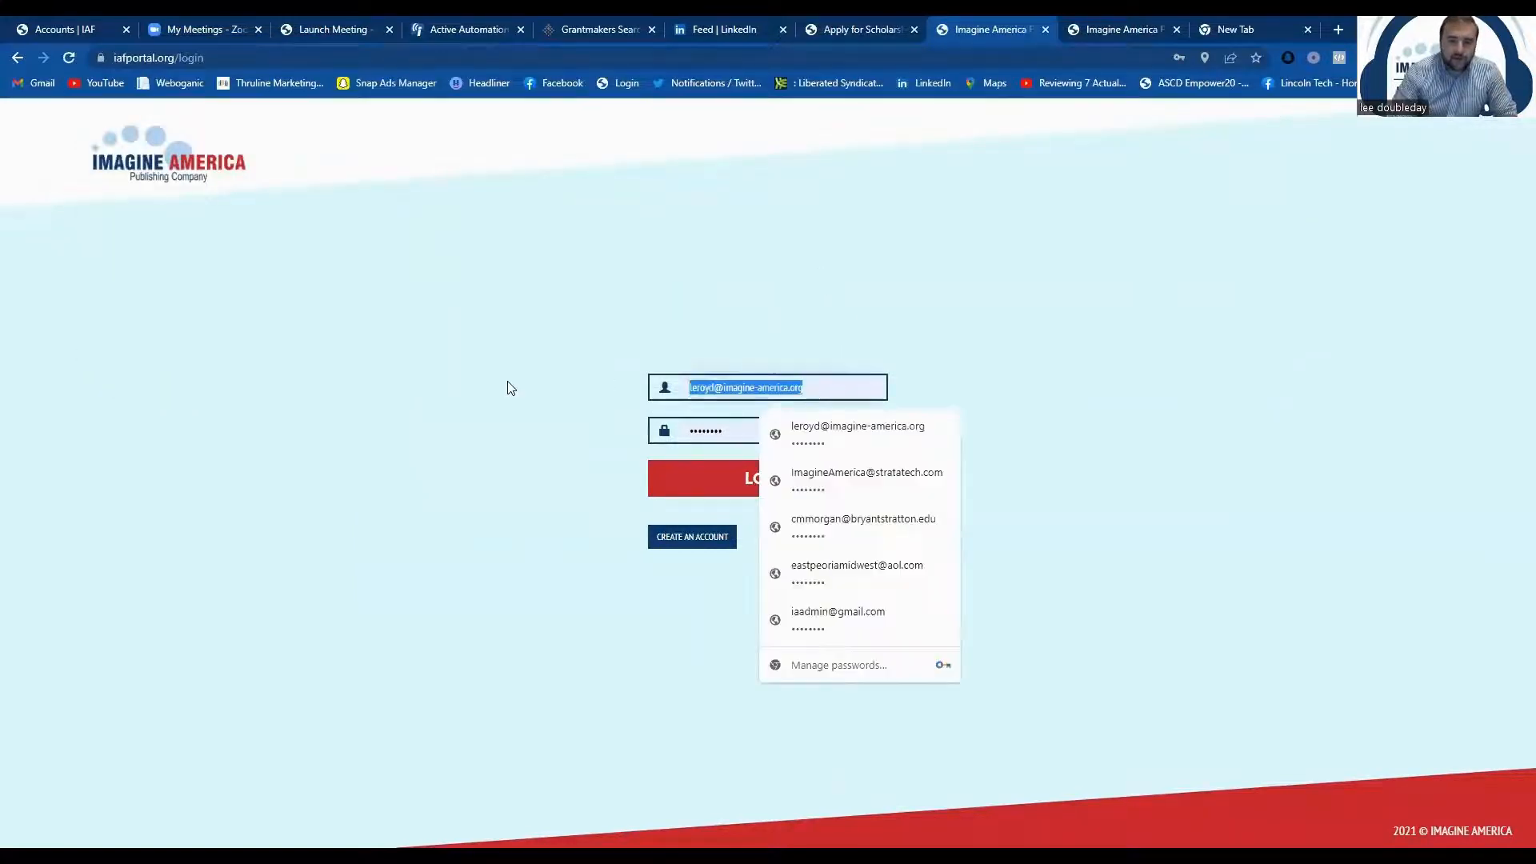
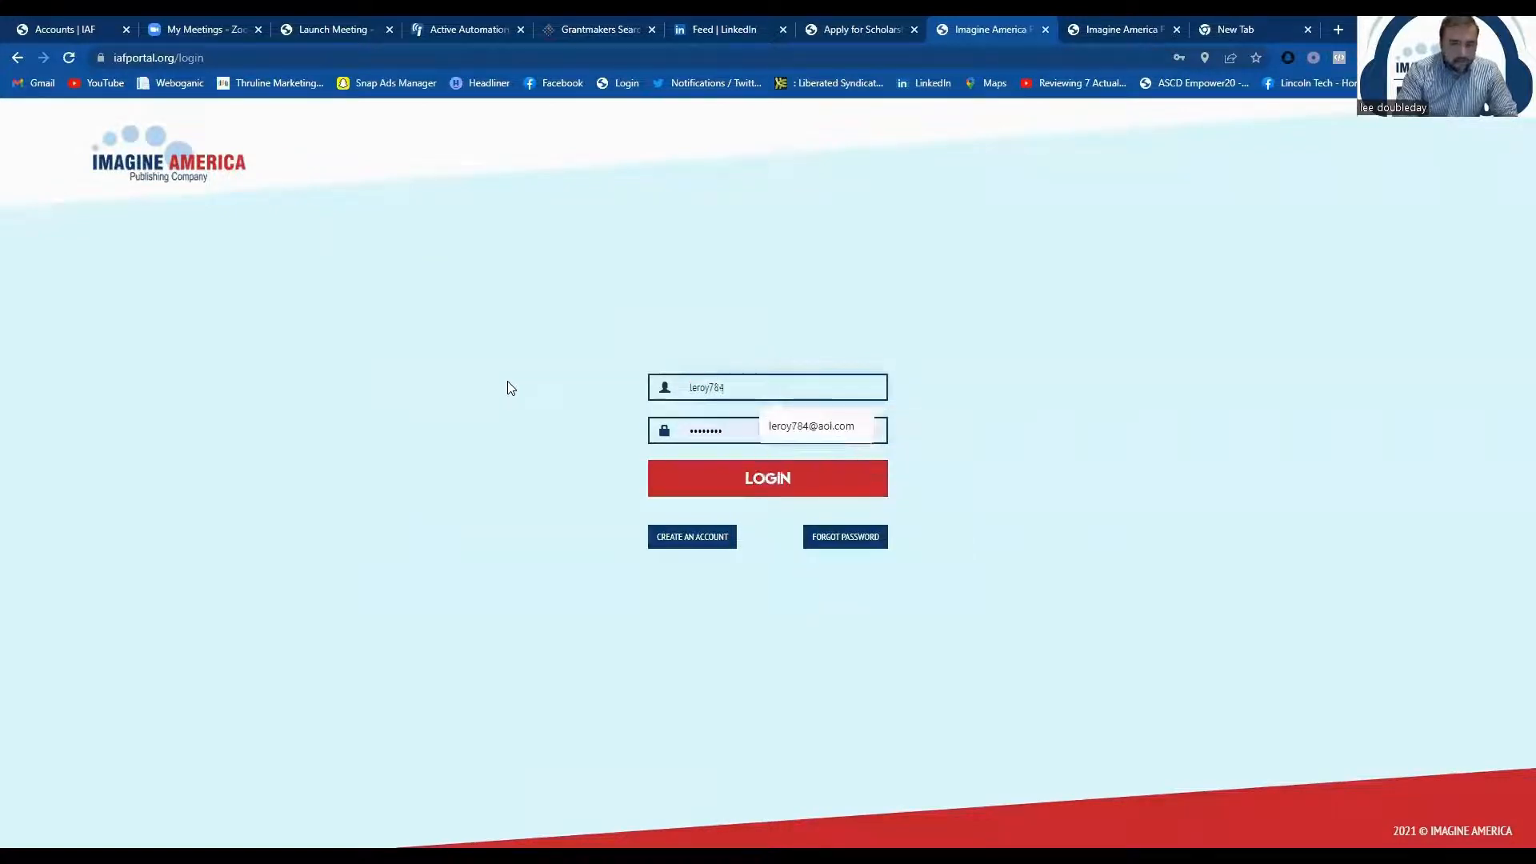
Sign back in with the saved login email.
{"action": "left_click", "coordinate": [767, 431]}
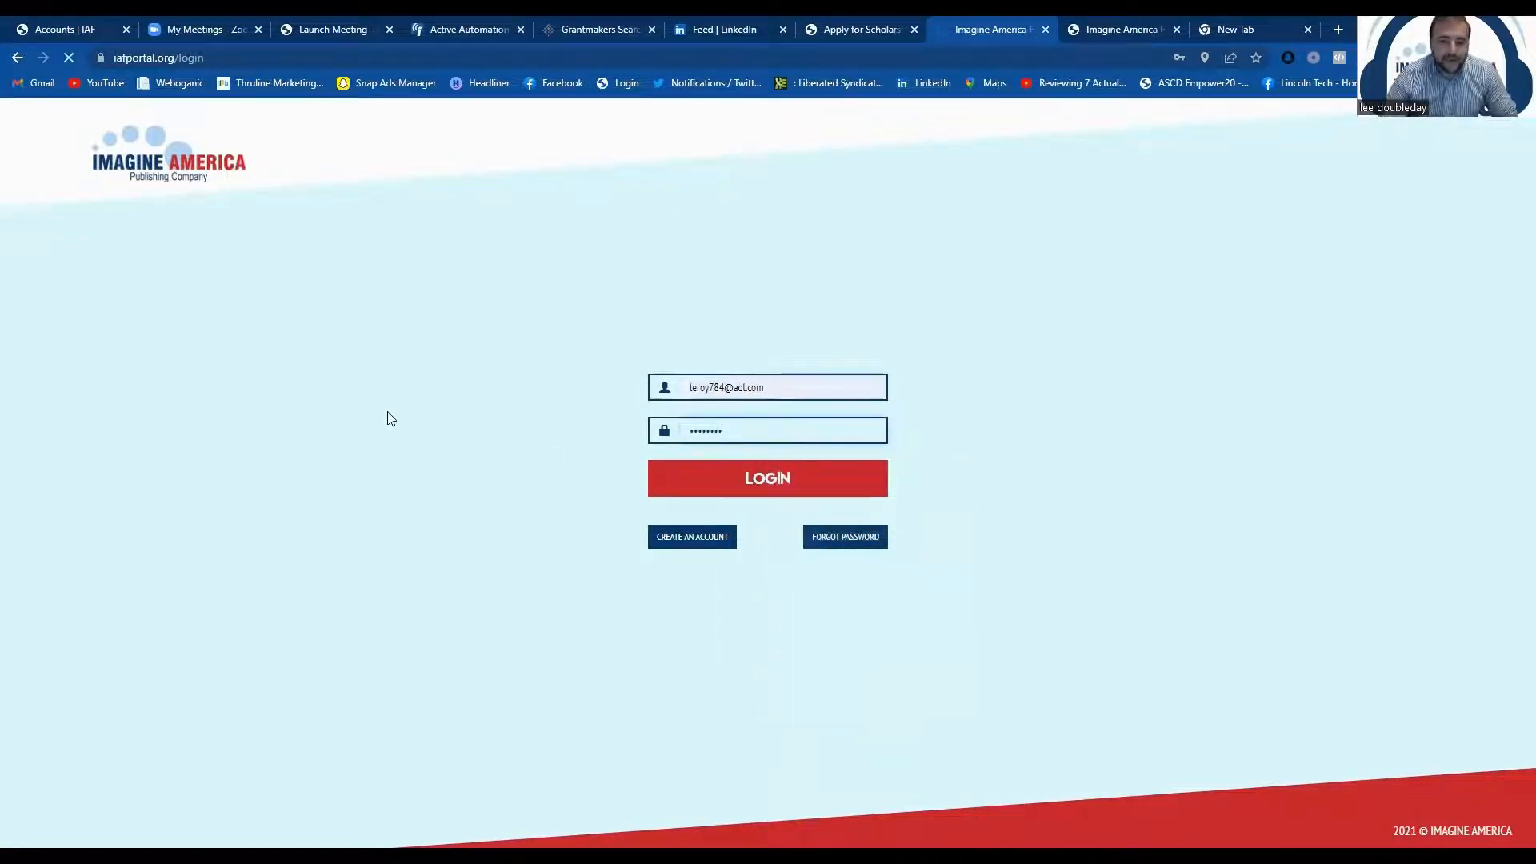
{"action": "left_click", "coordinate": [767, 479]}
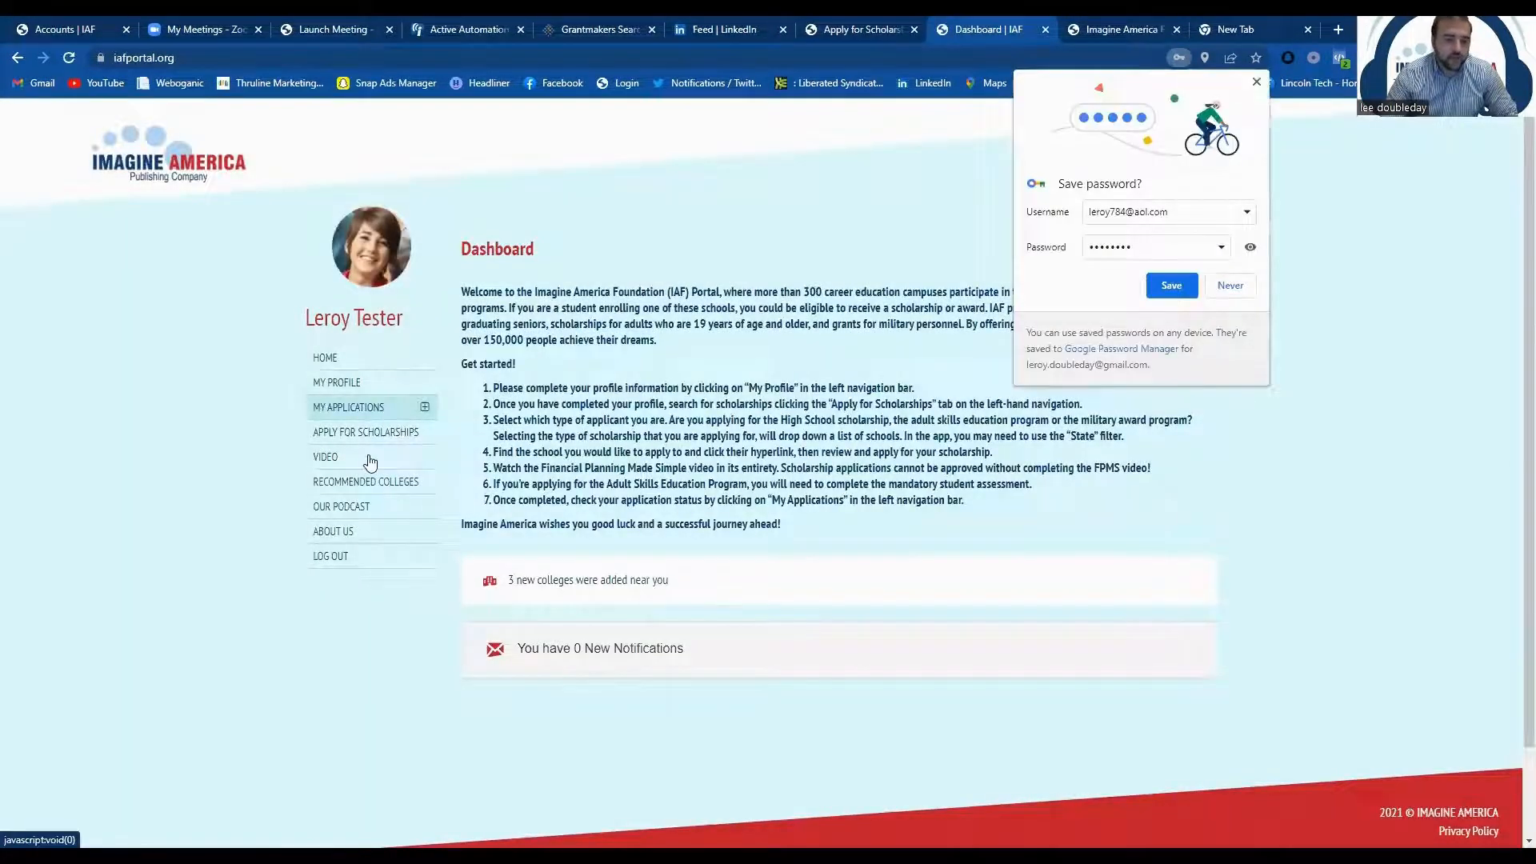
Open the Complete applications list to see the IAF Test College High School Scholarship entry.
{"action": "left_click", "coordinate": [348, 406]}
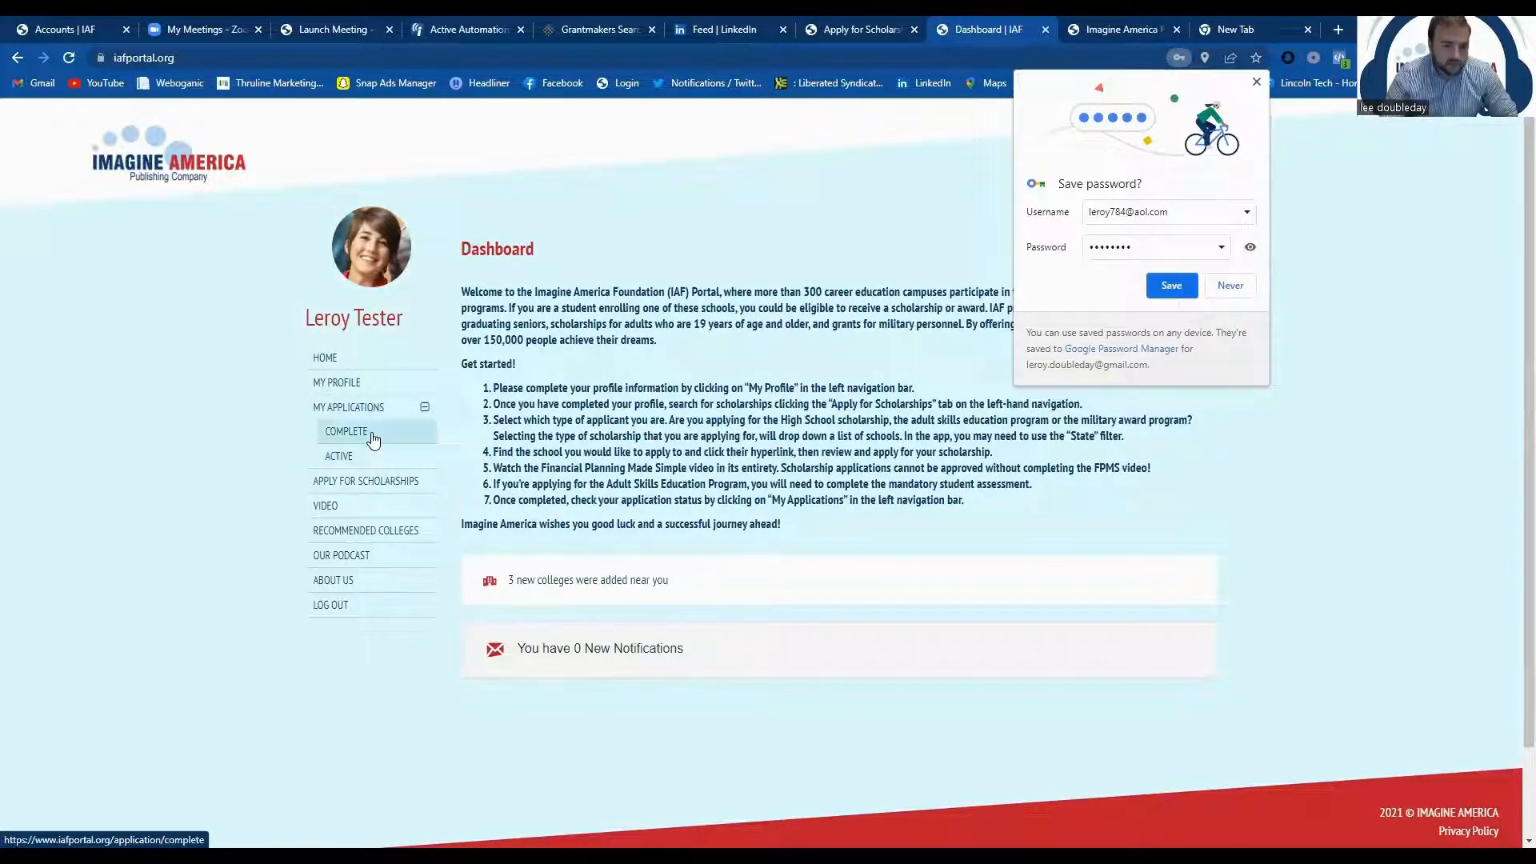
{"action": "left_click", "coordinate": [345, 431]}
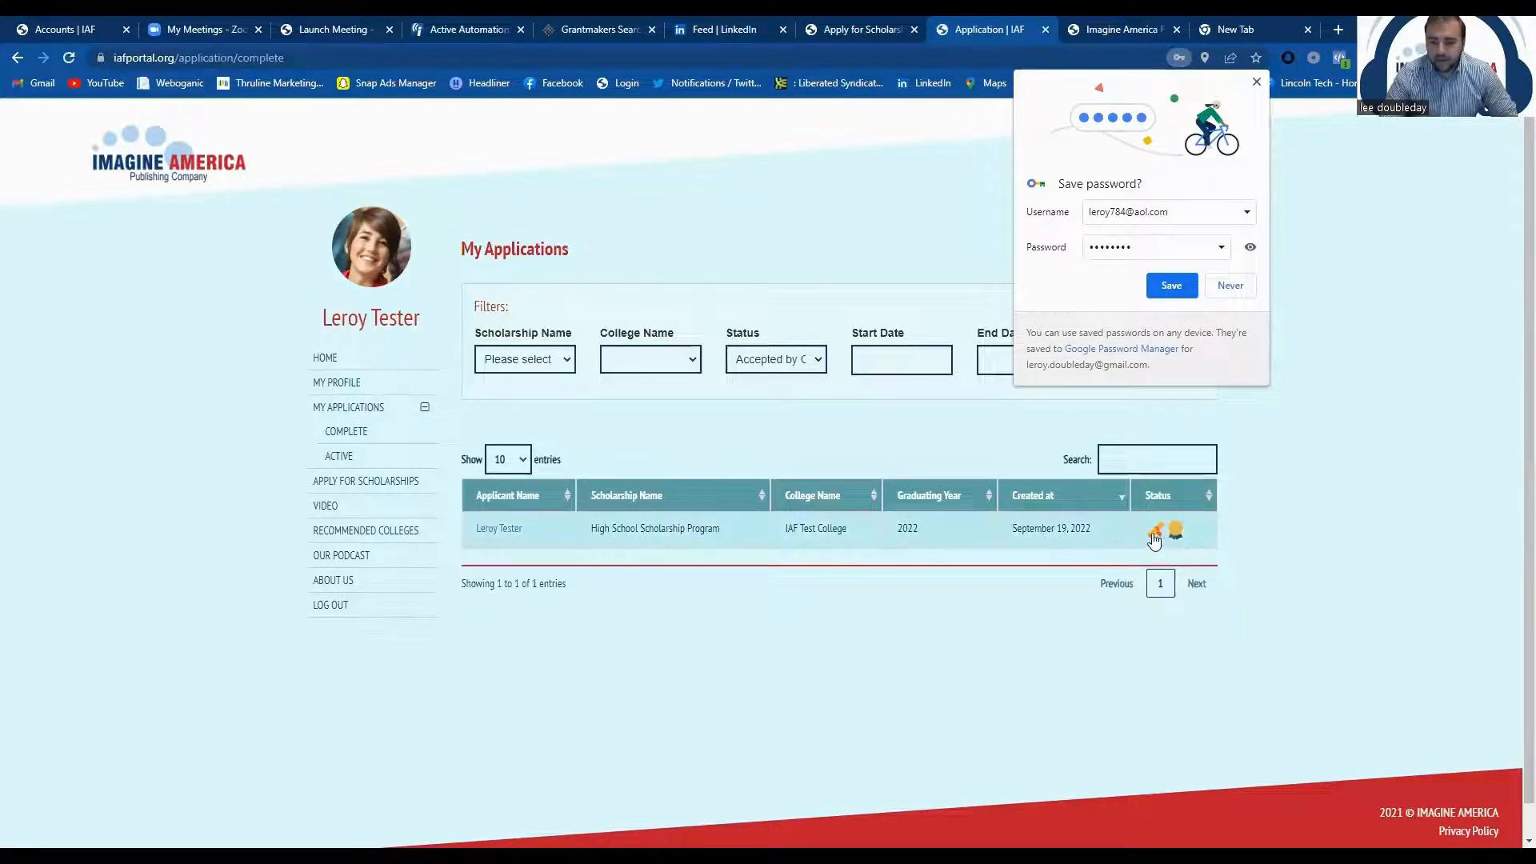
{"action": "mouse_move", "coordinate": [1175, 532]}
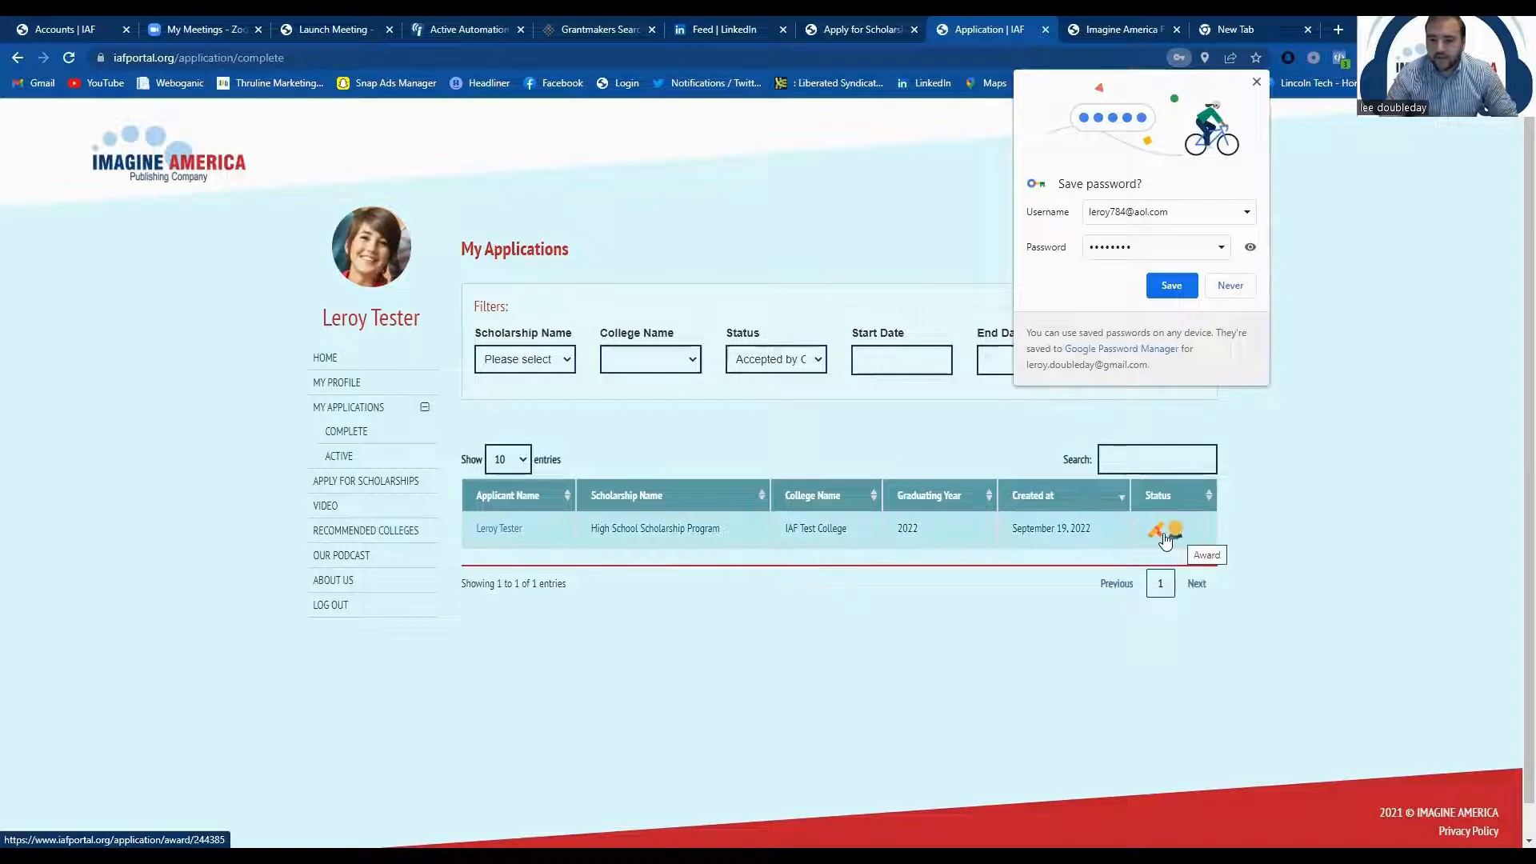
{"action": "mouse_move", "coordinate": [1183, 541]}
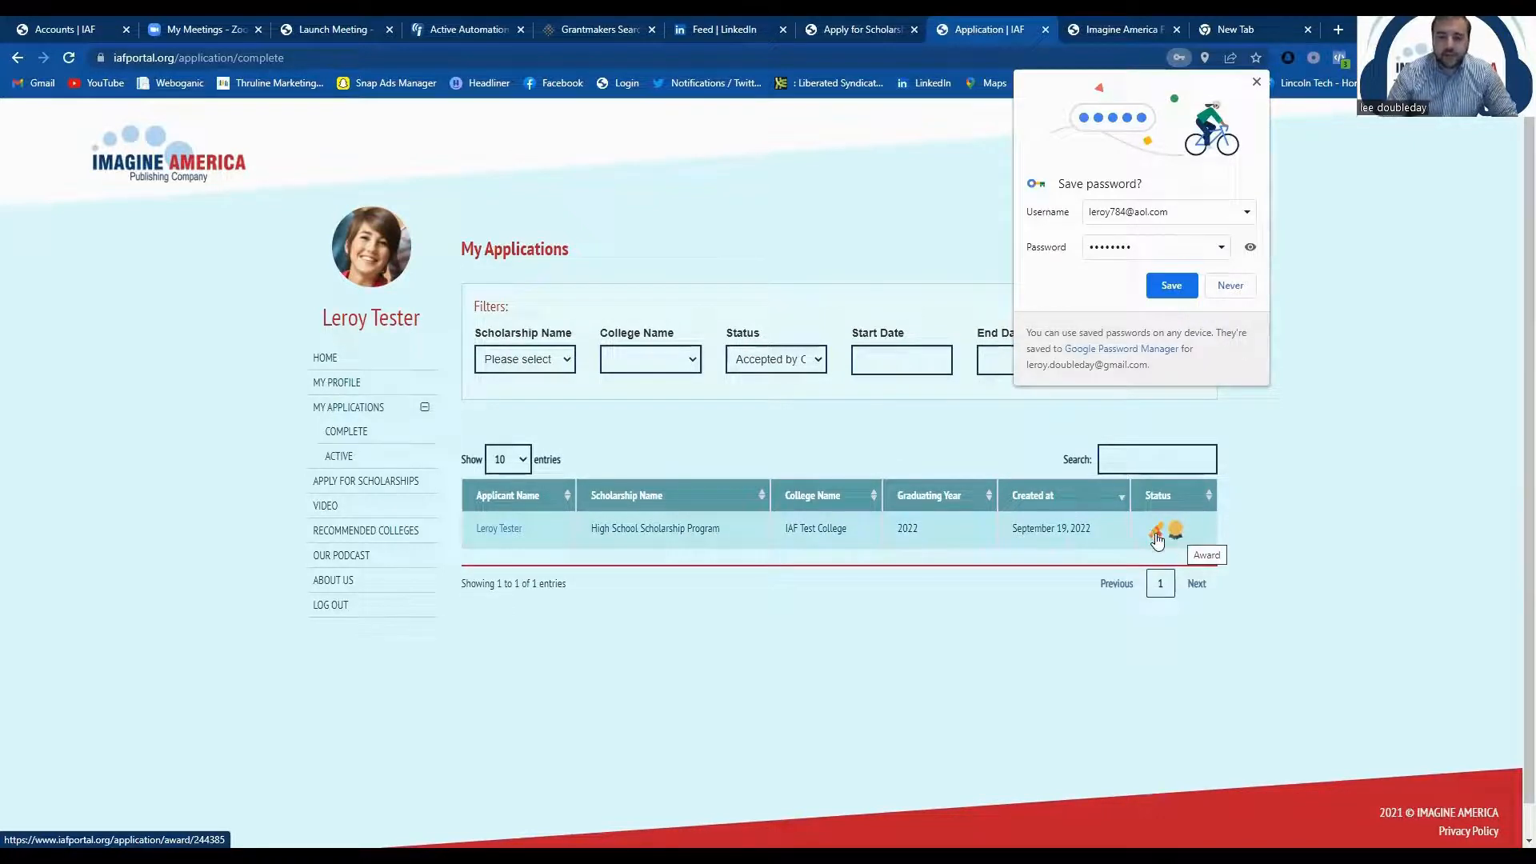
{"action": "mouse_move", "coordinate": [798, 440]}
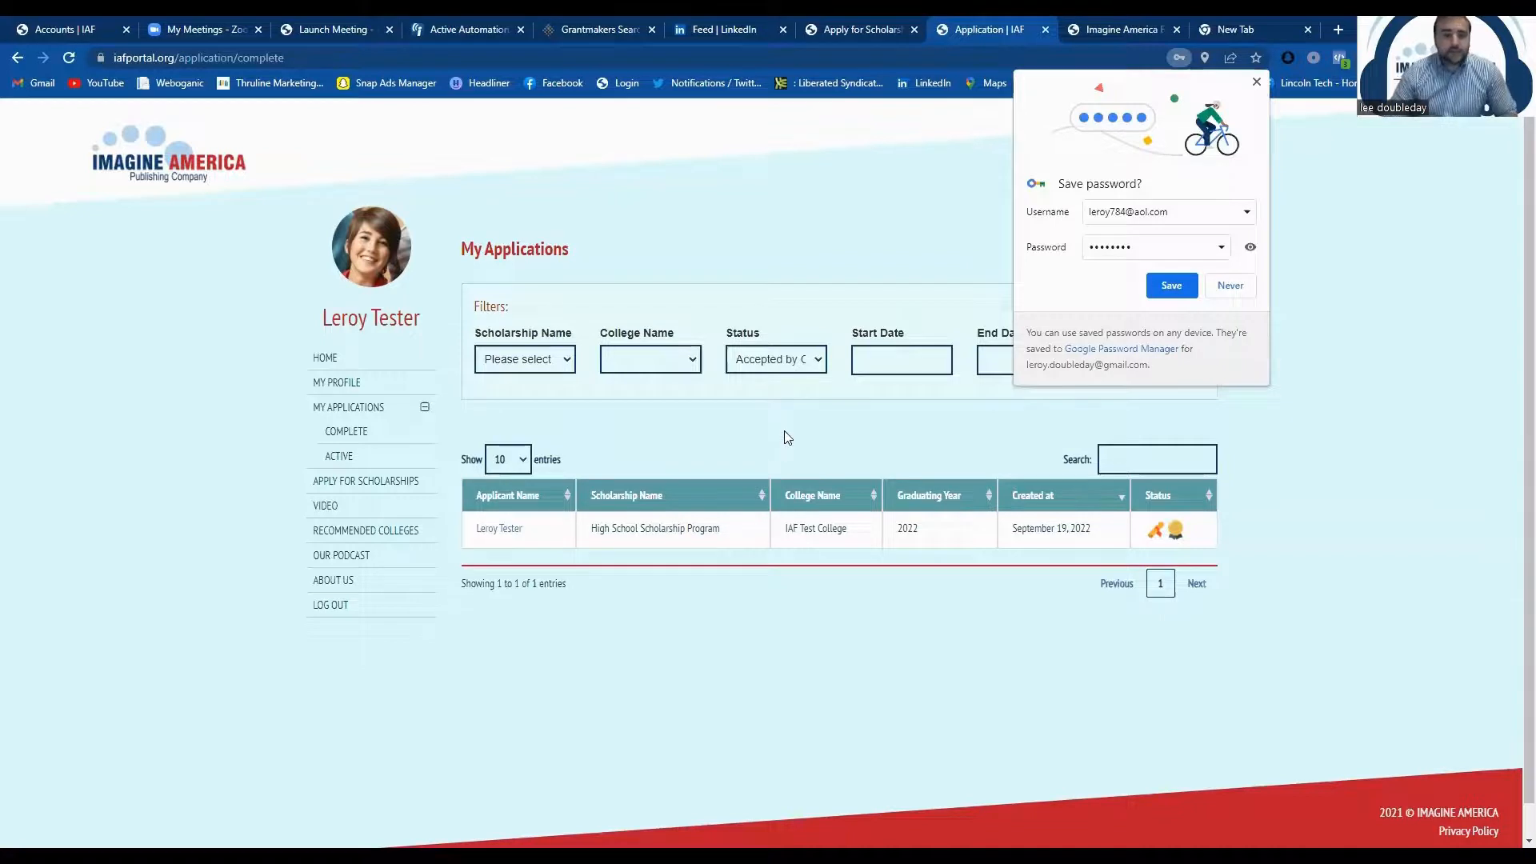
{"action": "mouse_move", "coordinate": [752, 441]}
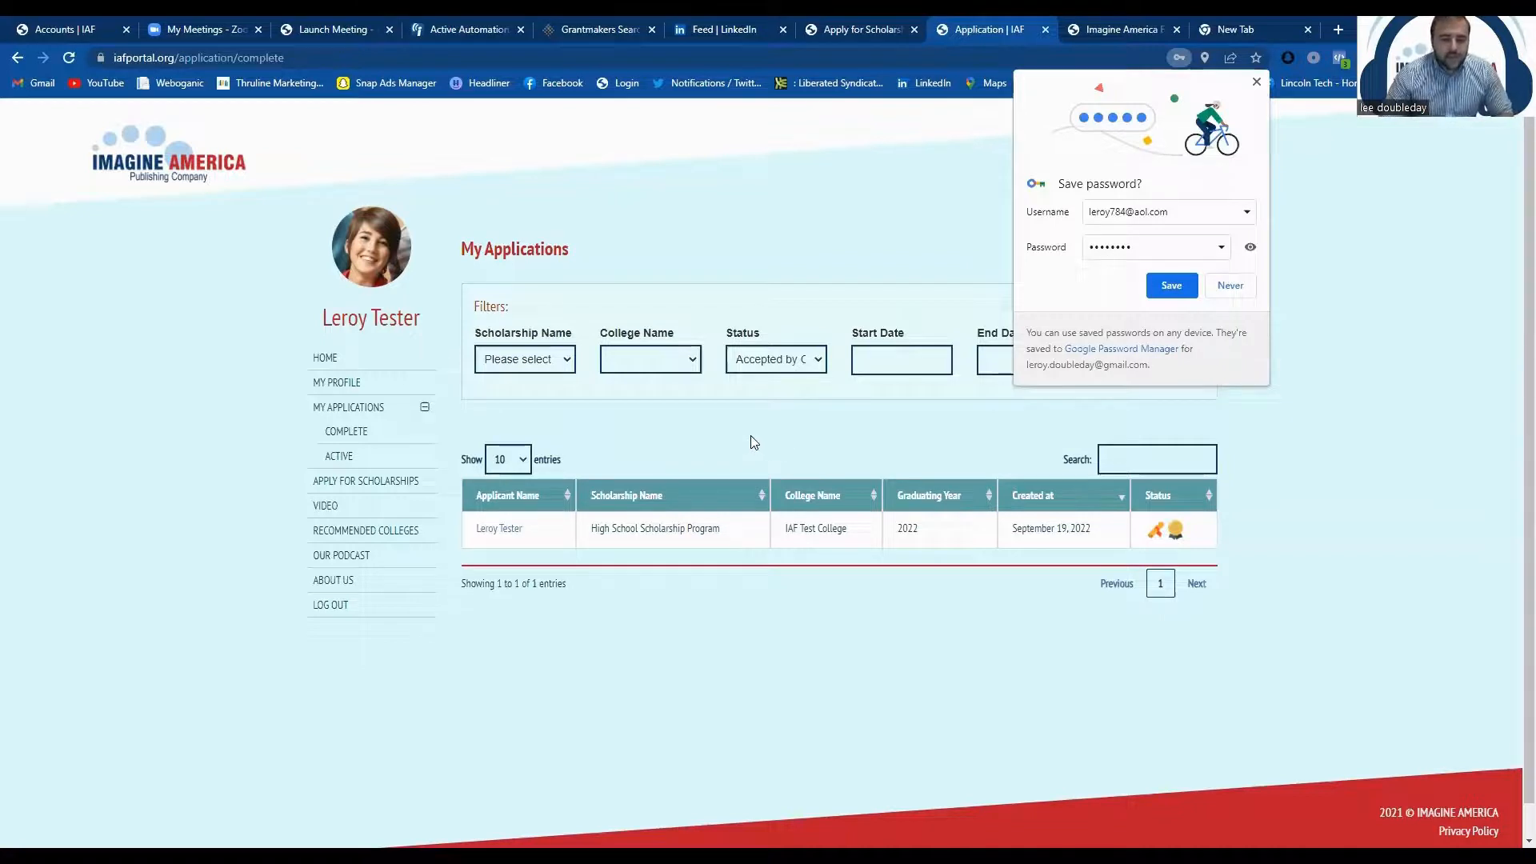